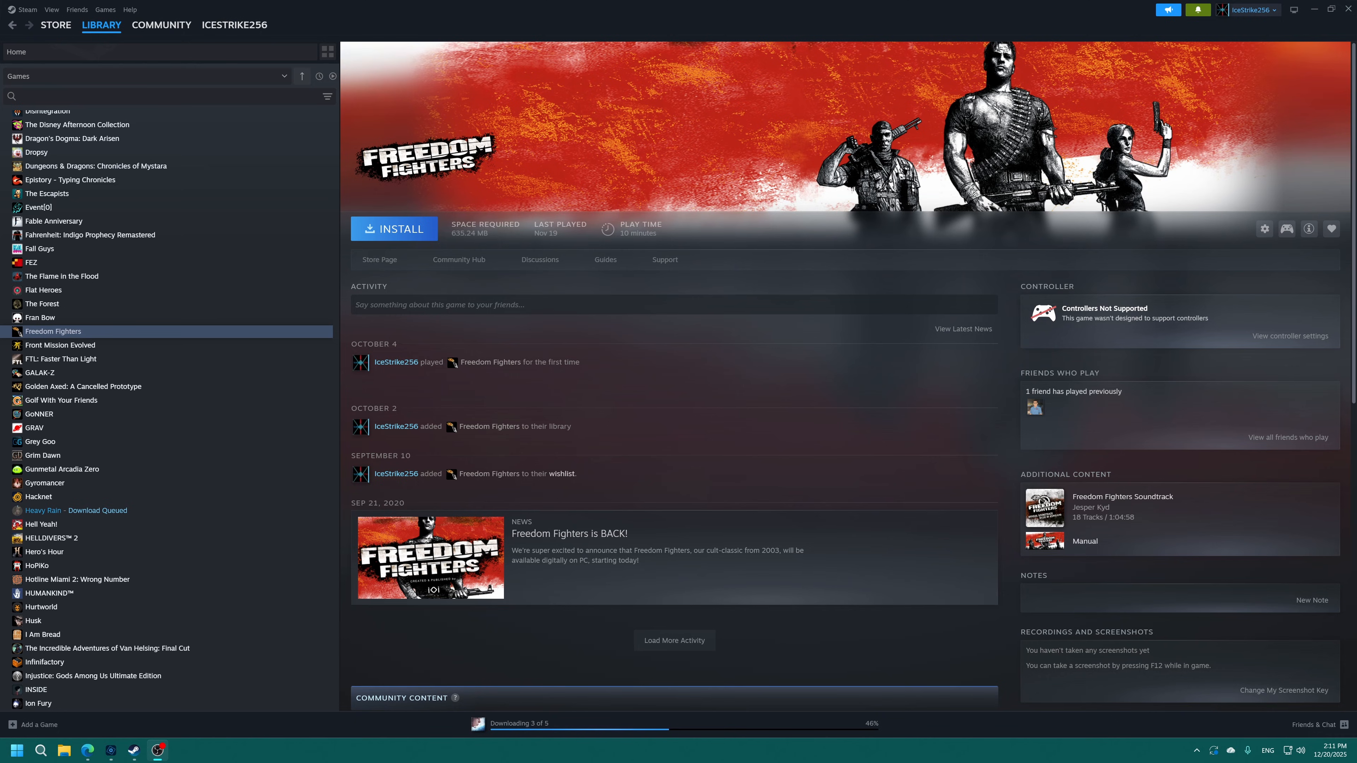
Begin installing Freedom Fighters and dismiss the starting-game notice
click(393, 228)
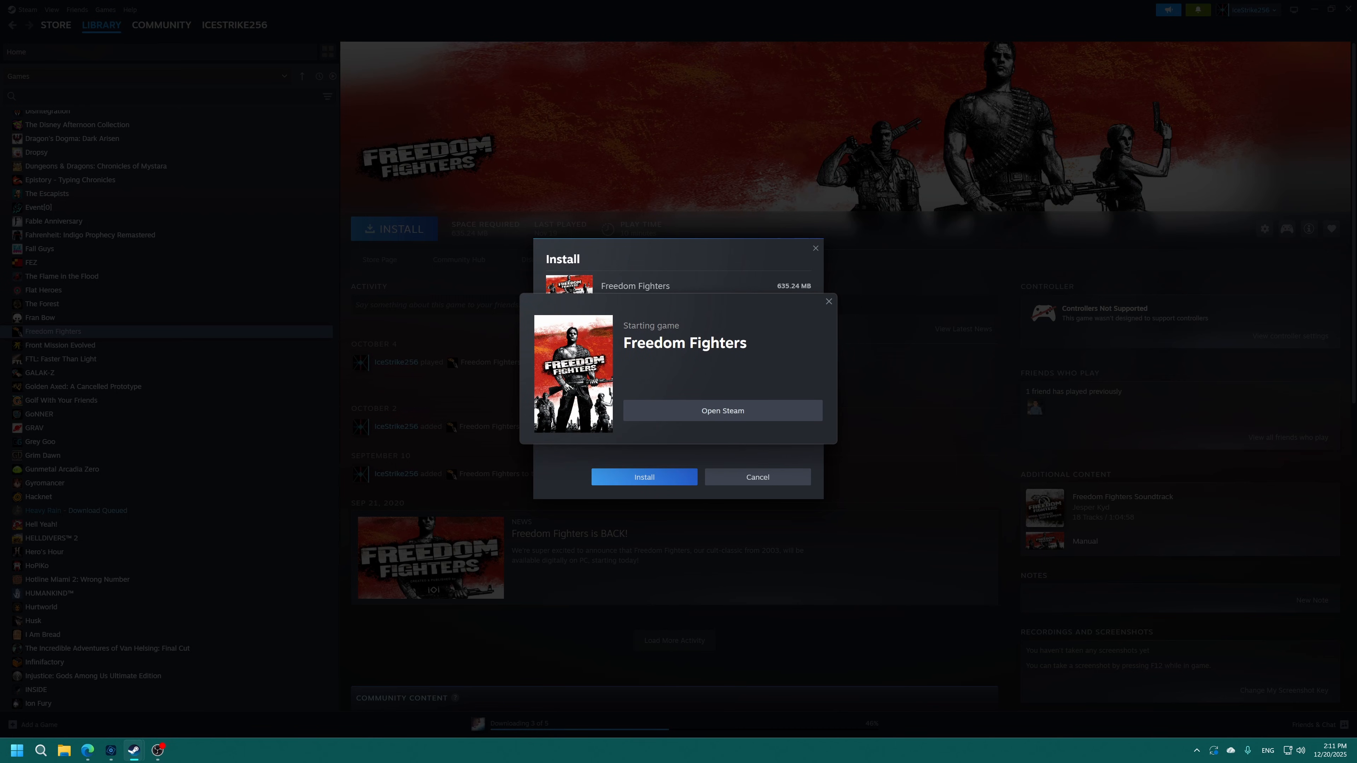
click(828, 300)
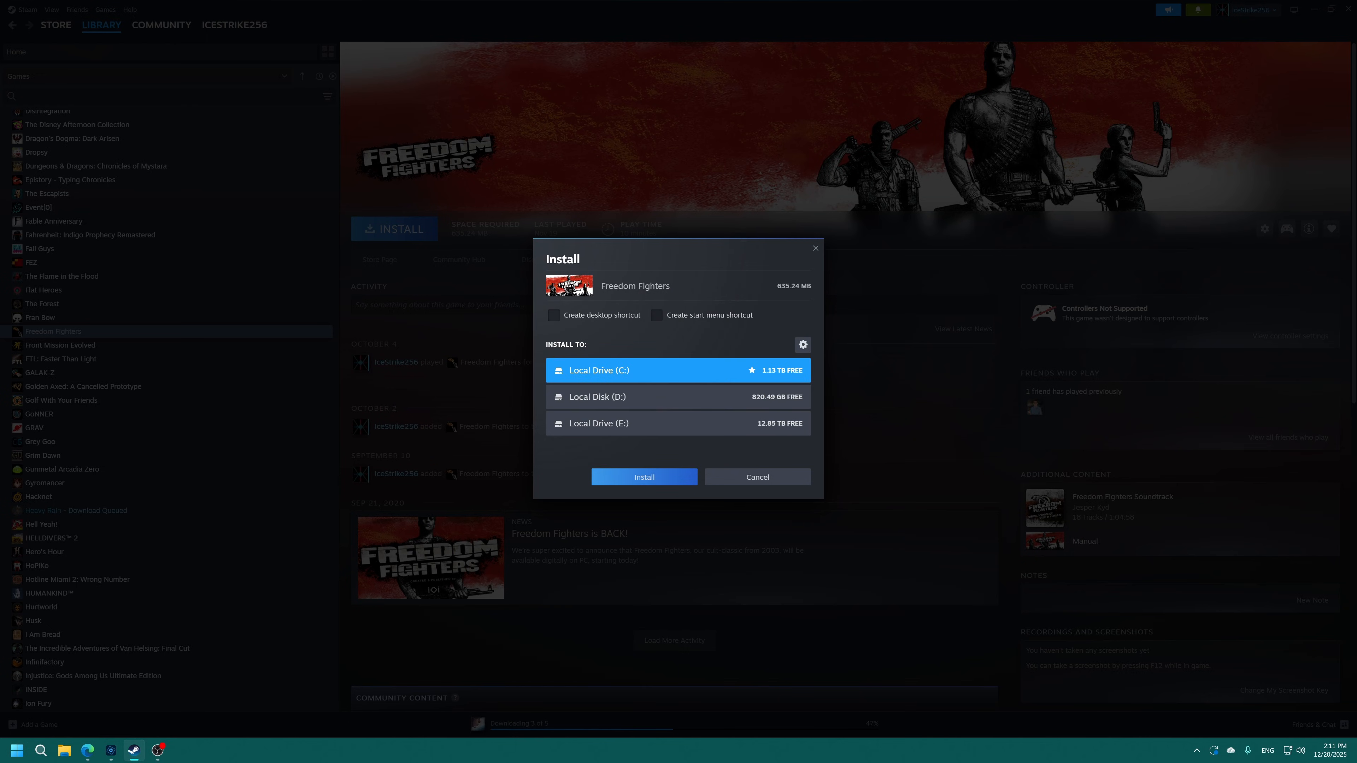
mouse_move(681, 332)
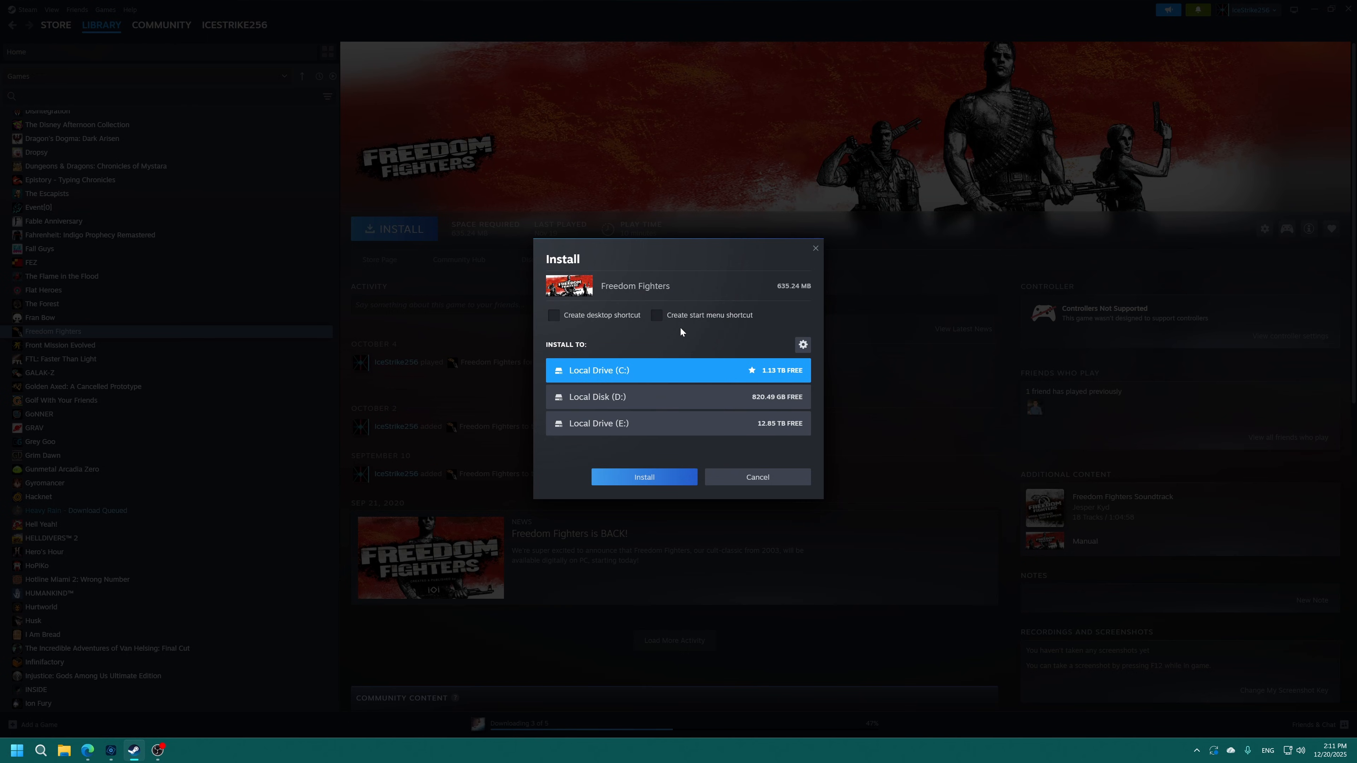
mouse_move(759, 397)
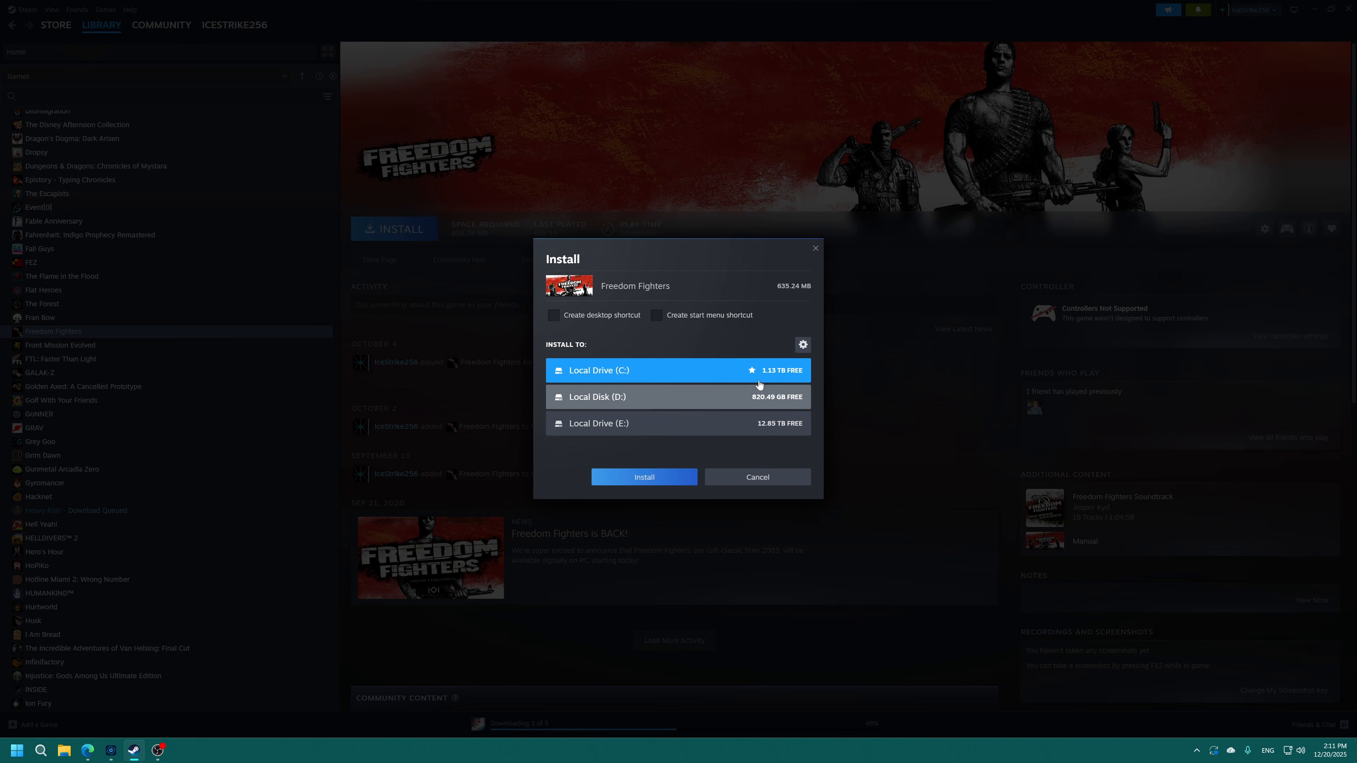
mouse_move(747, 368)
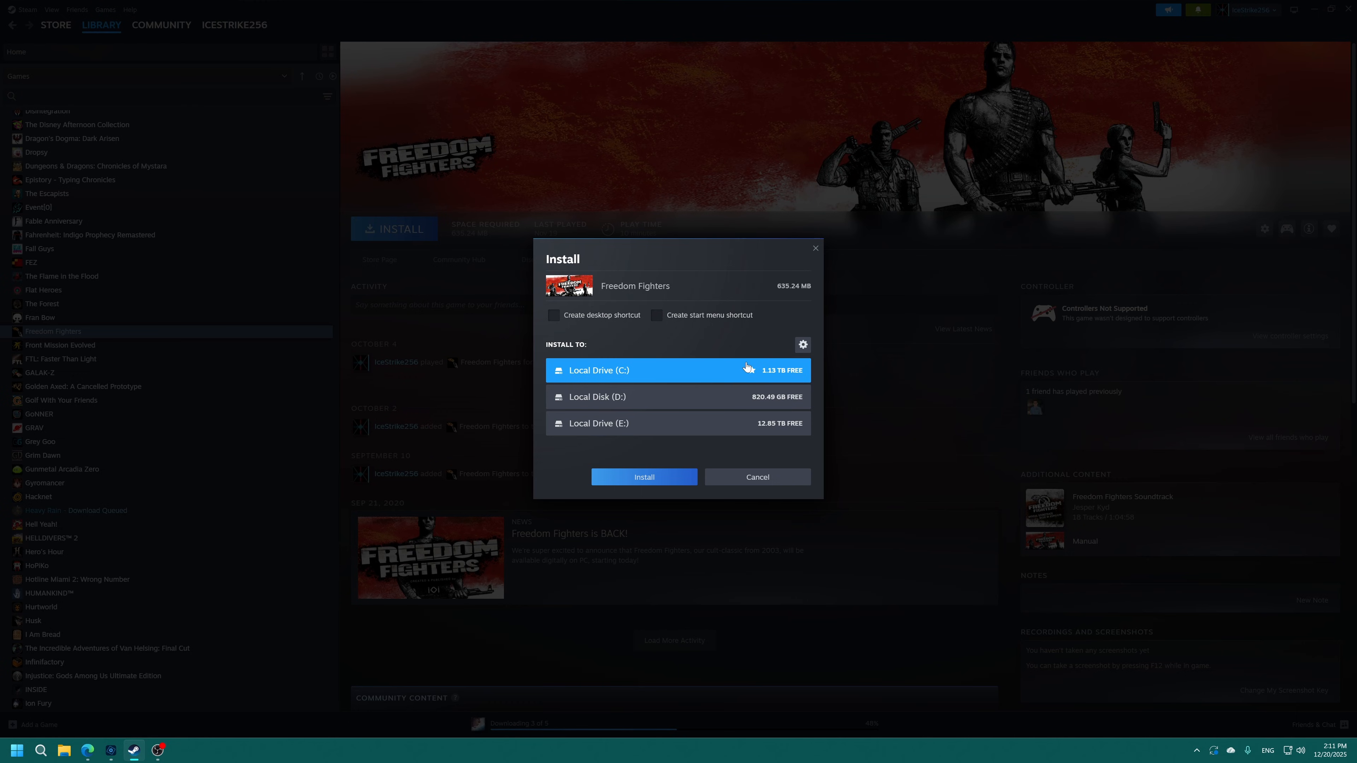
mouse_move(677, 424)
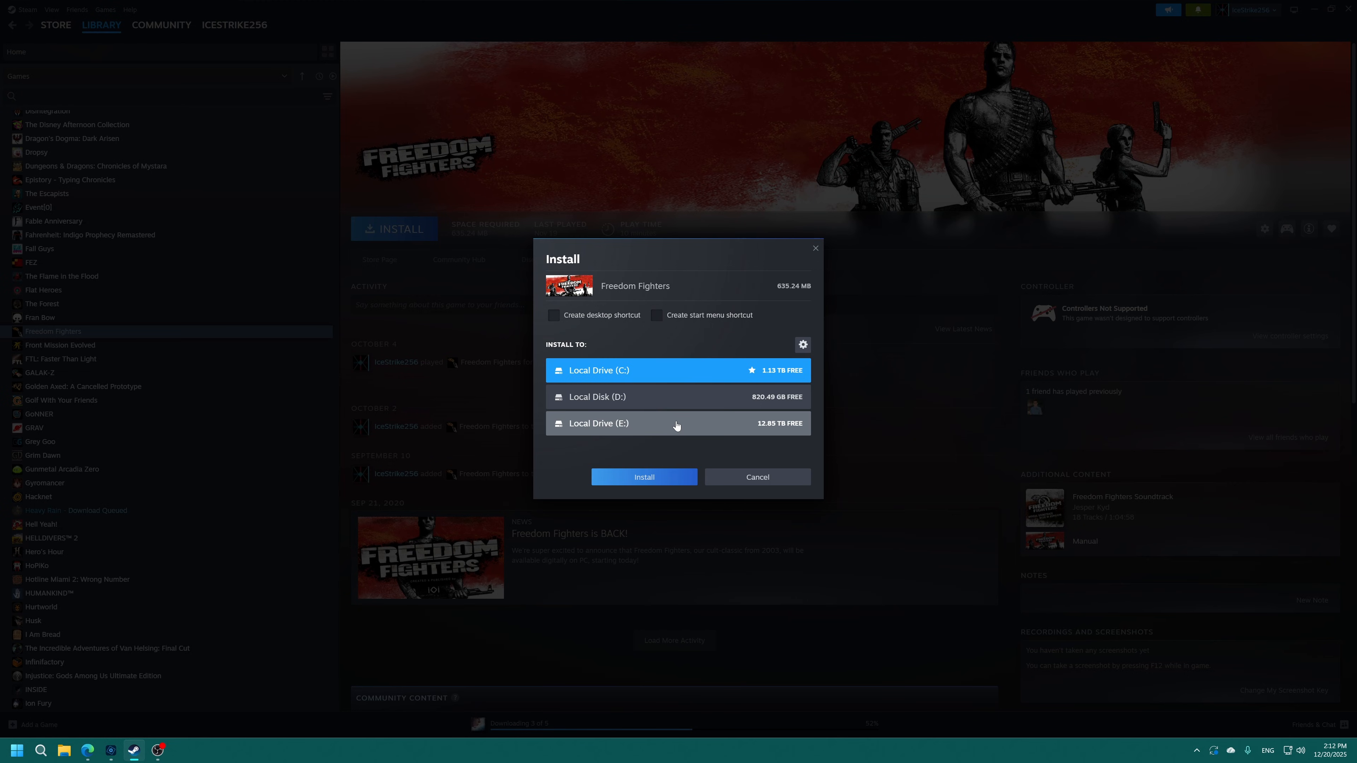
mouse_move(686, 449)
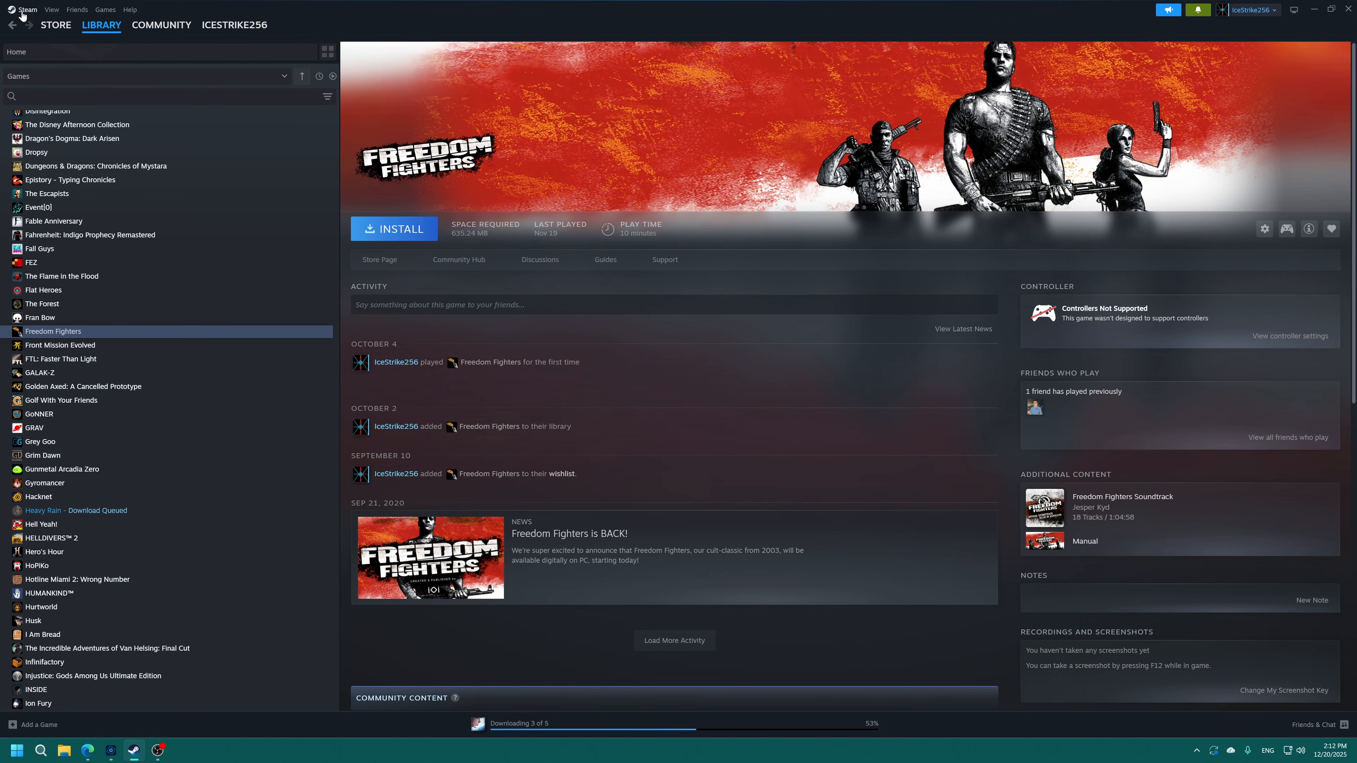
Start Restore Game Backup using the BD-RE Freedom Fighters disc as the source folder
click(25, 9)
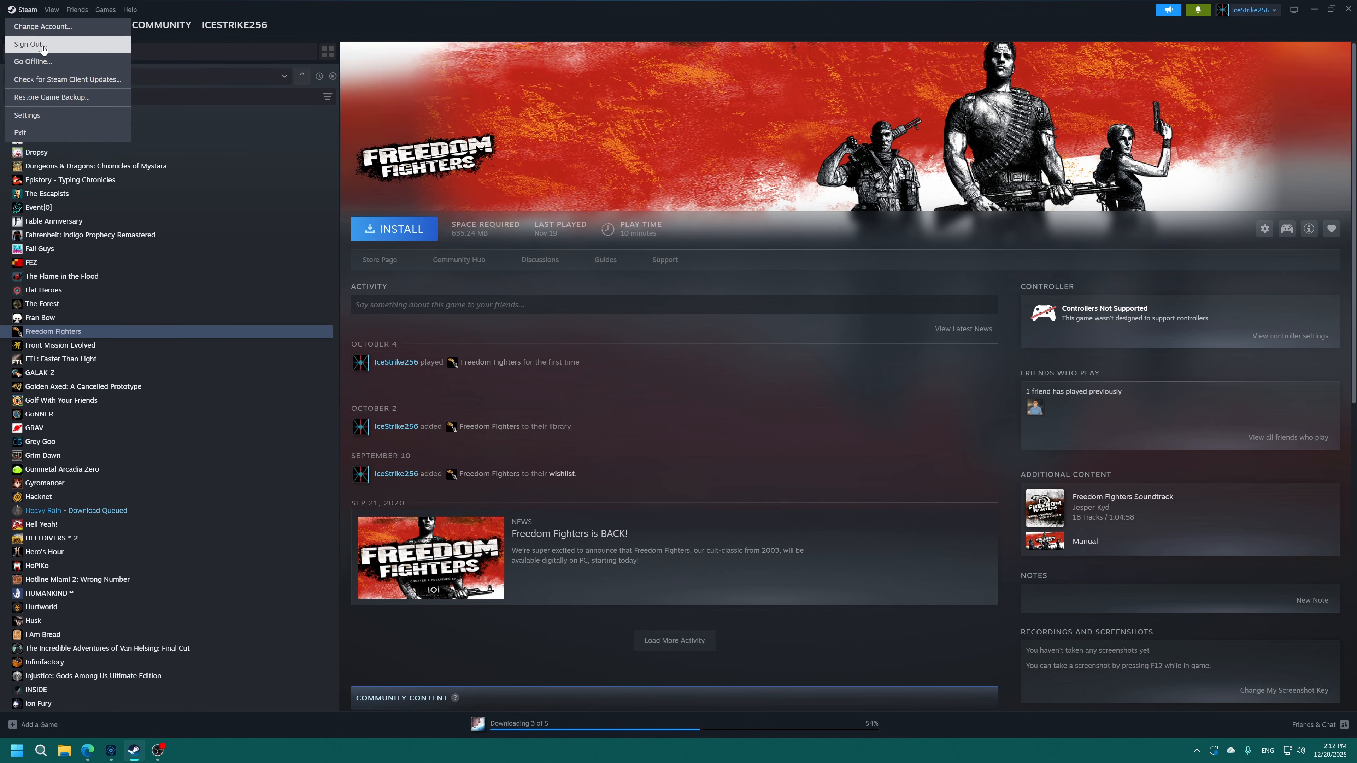
click(51, 96)
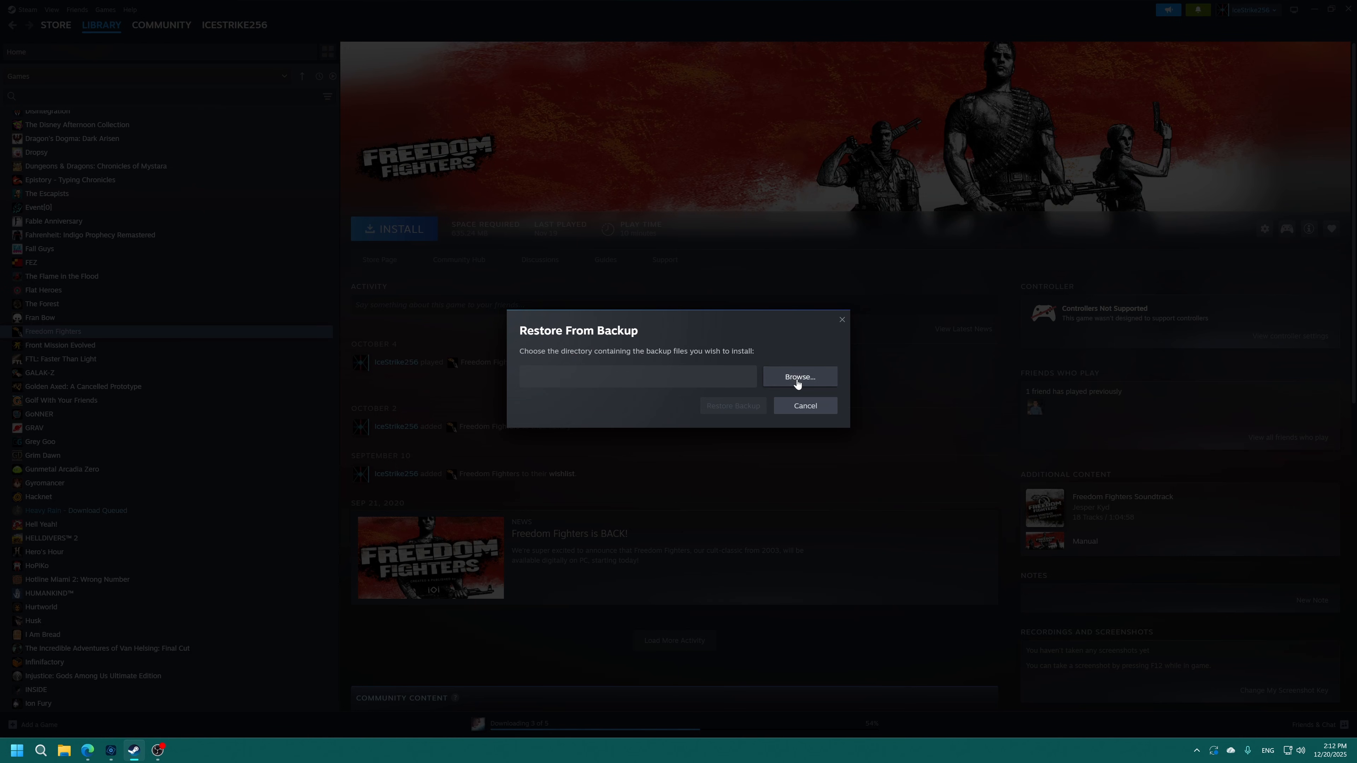
click(798, 377)
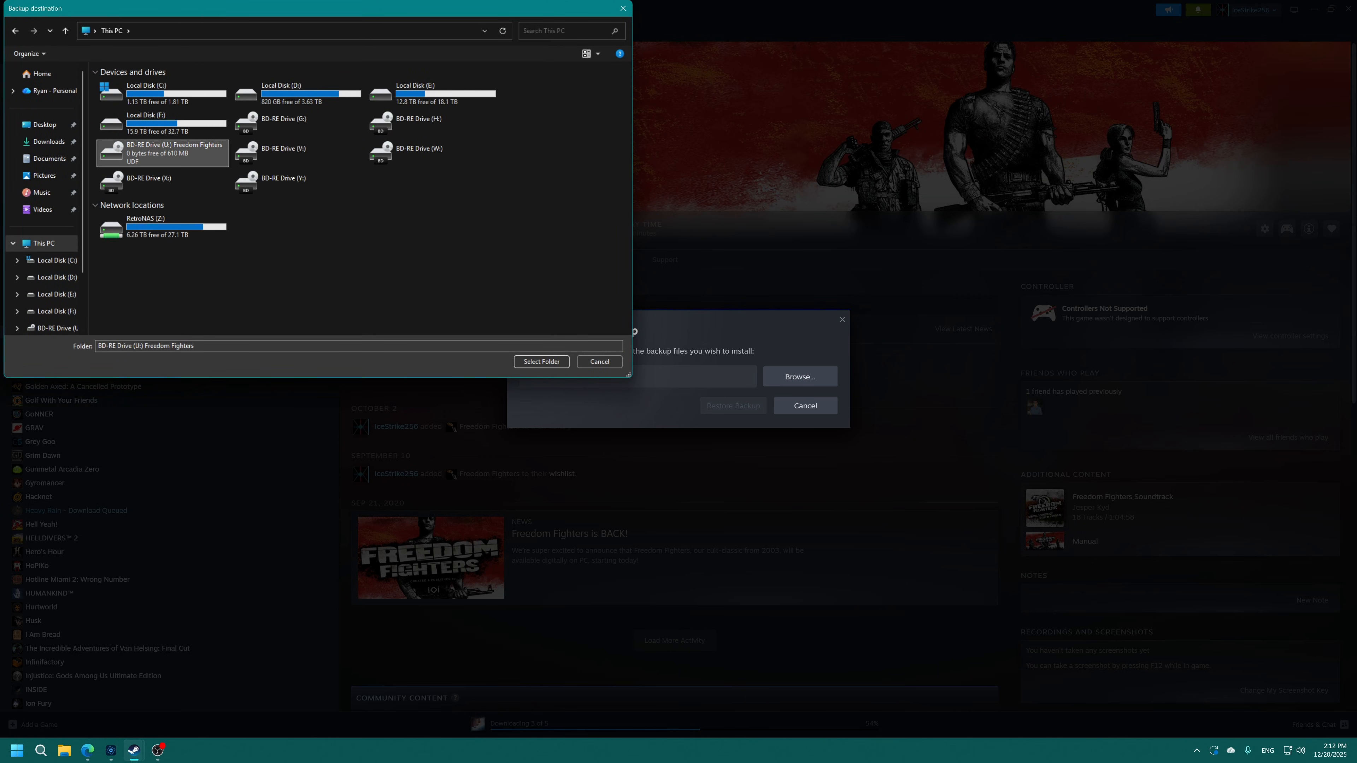
click(540, 361)
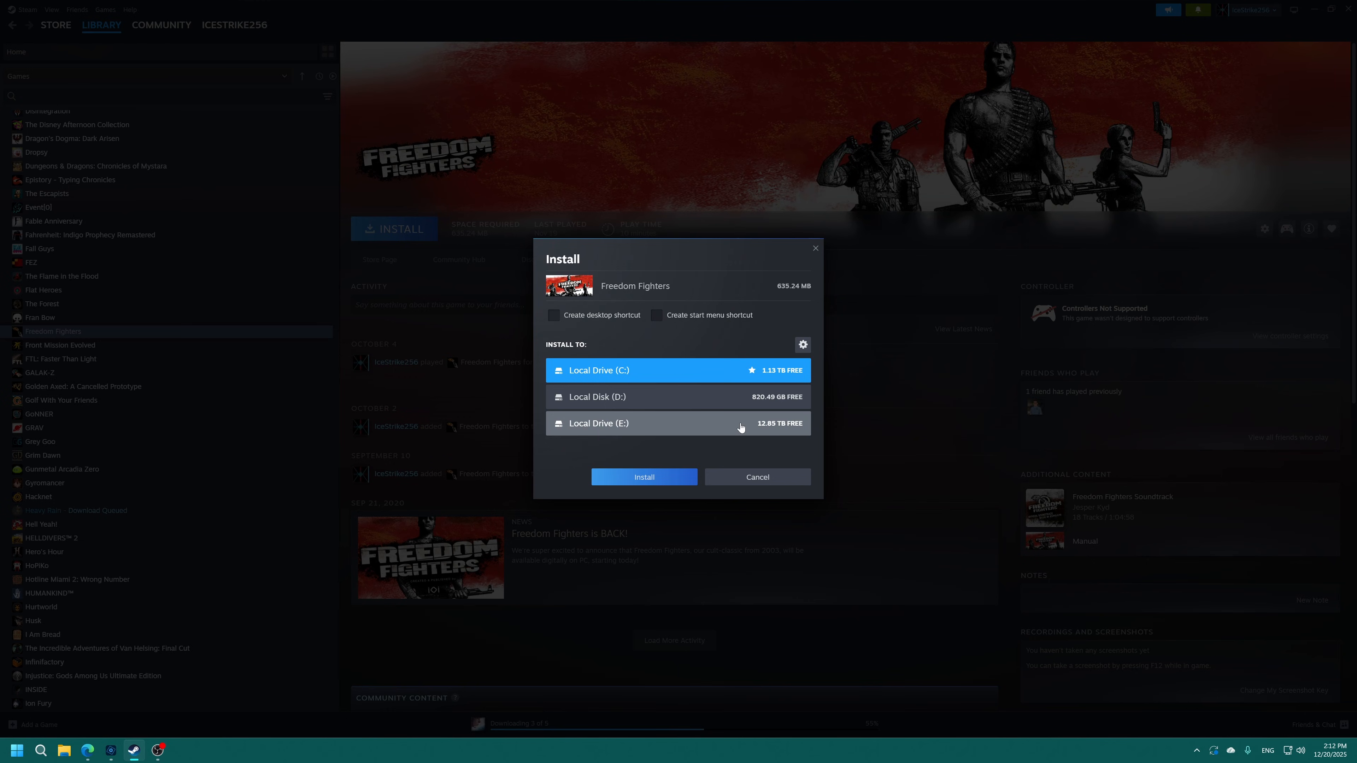
Restore Freedom Fighters onto Local Drive (E:) and finish the completed restore
click(678, 424)
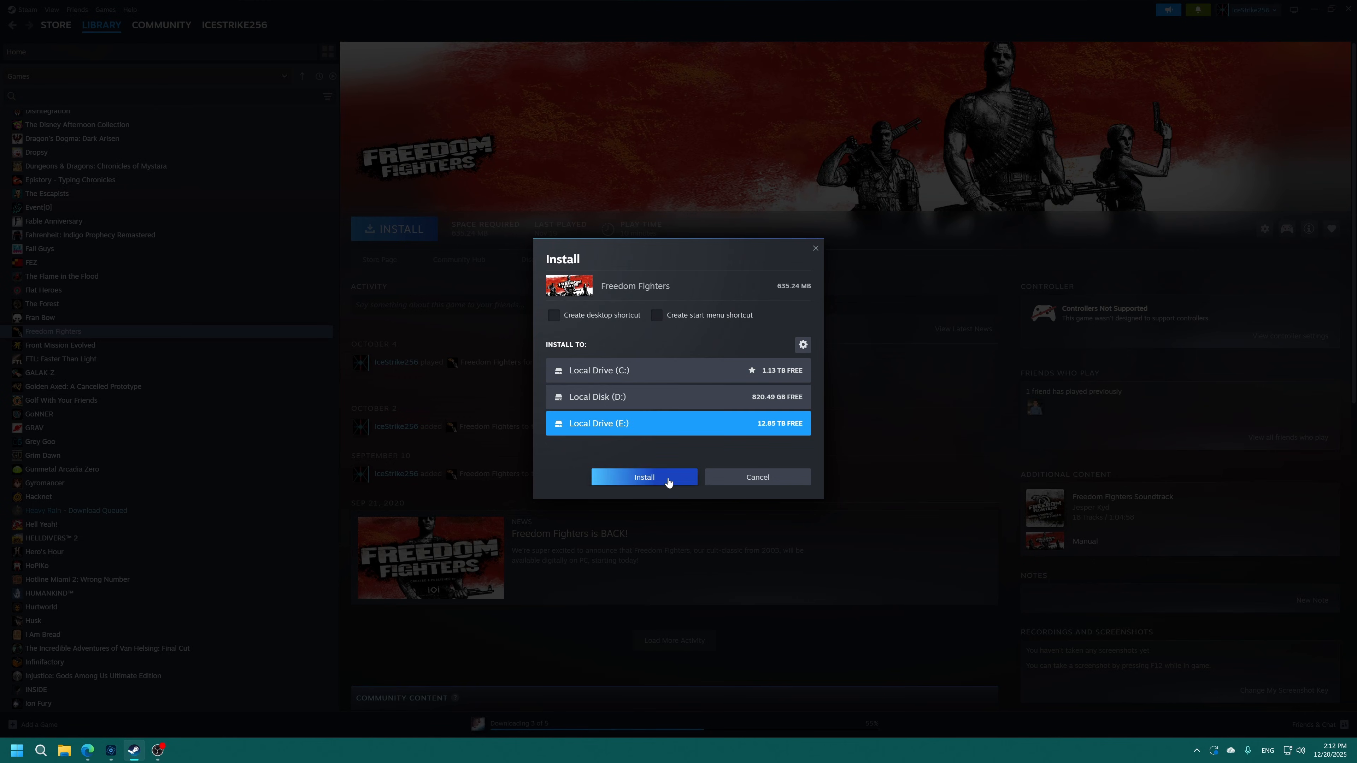
click(643, 477)
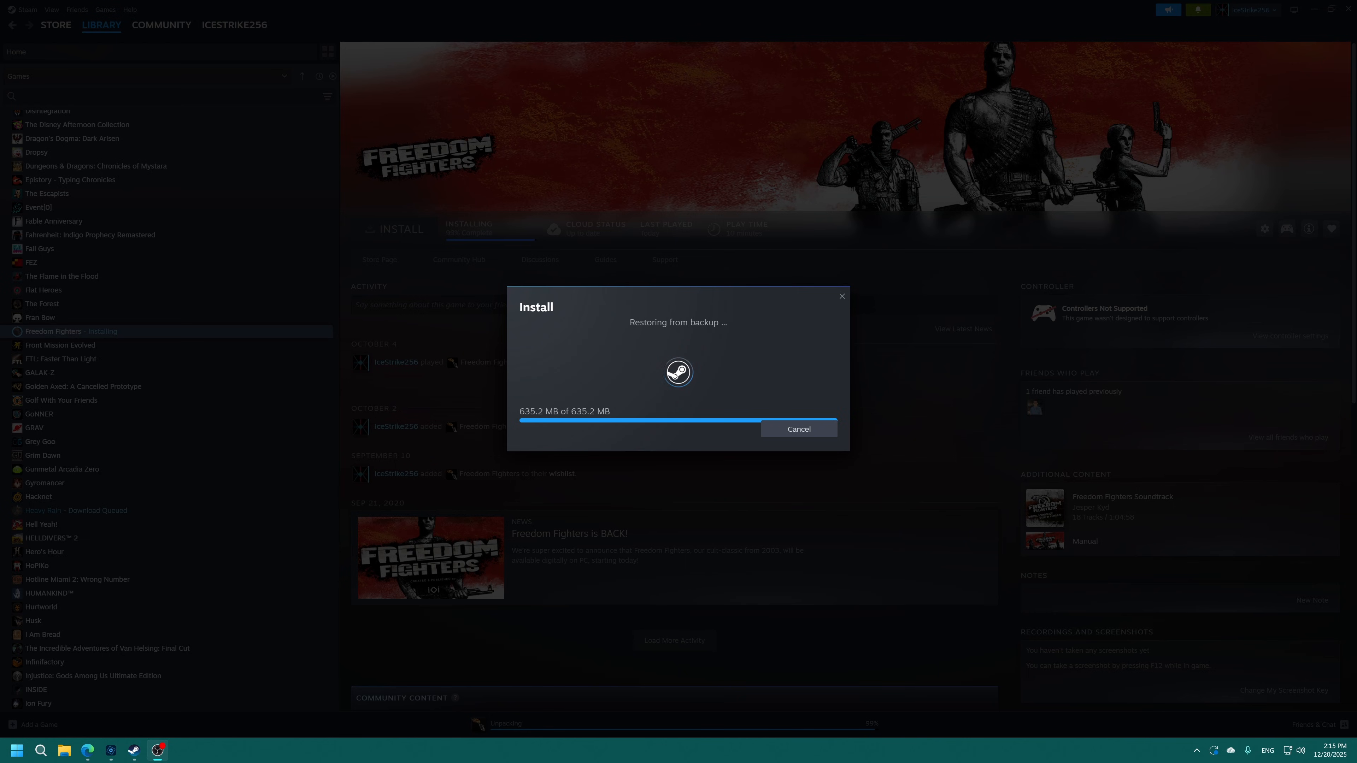
click(797, 428)
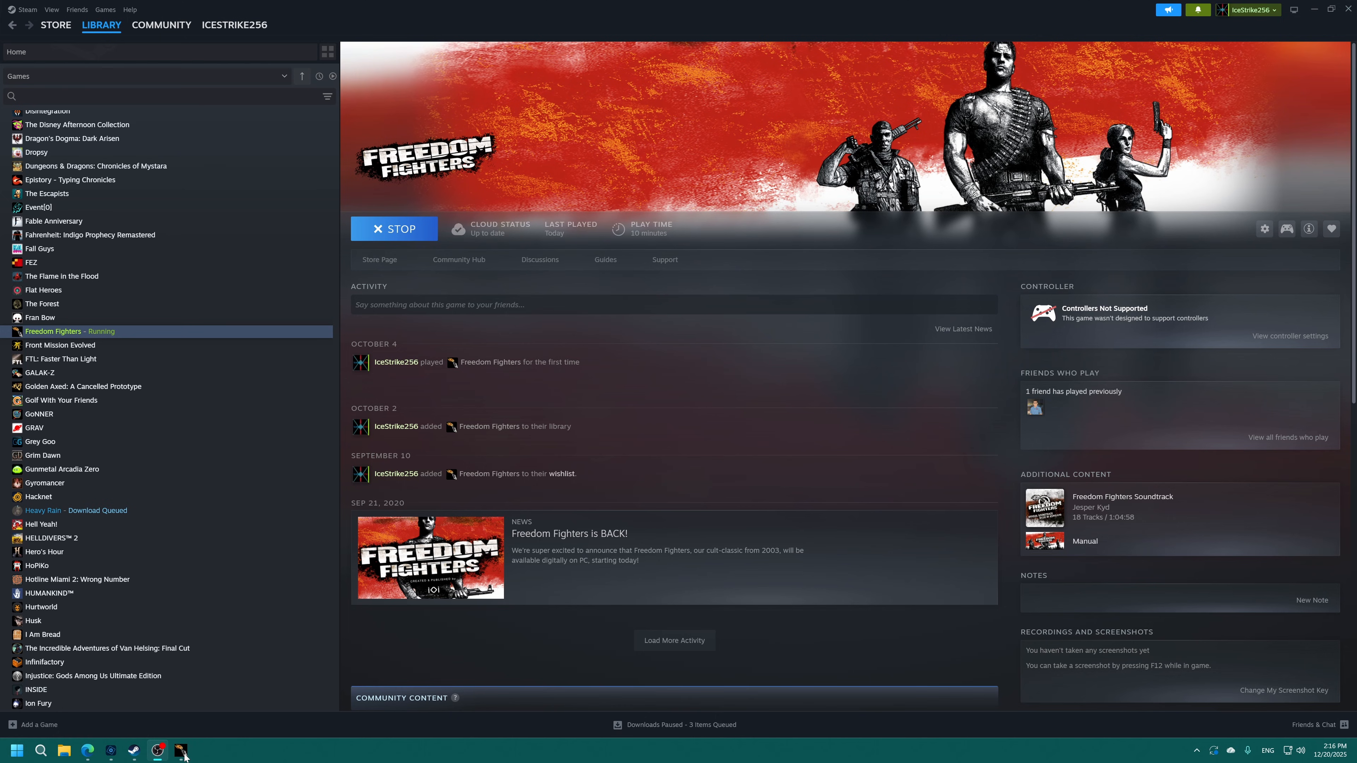
mouse_move(181, 750)
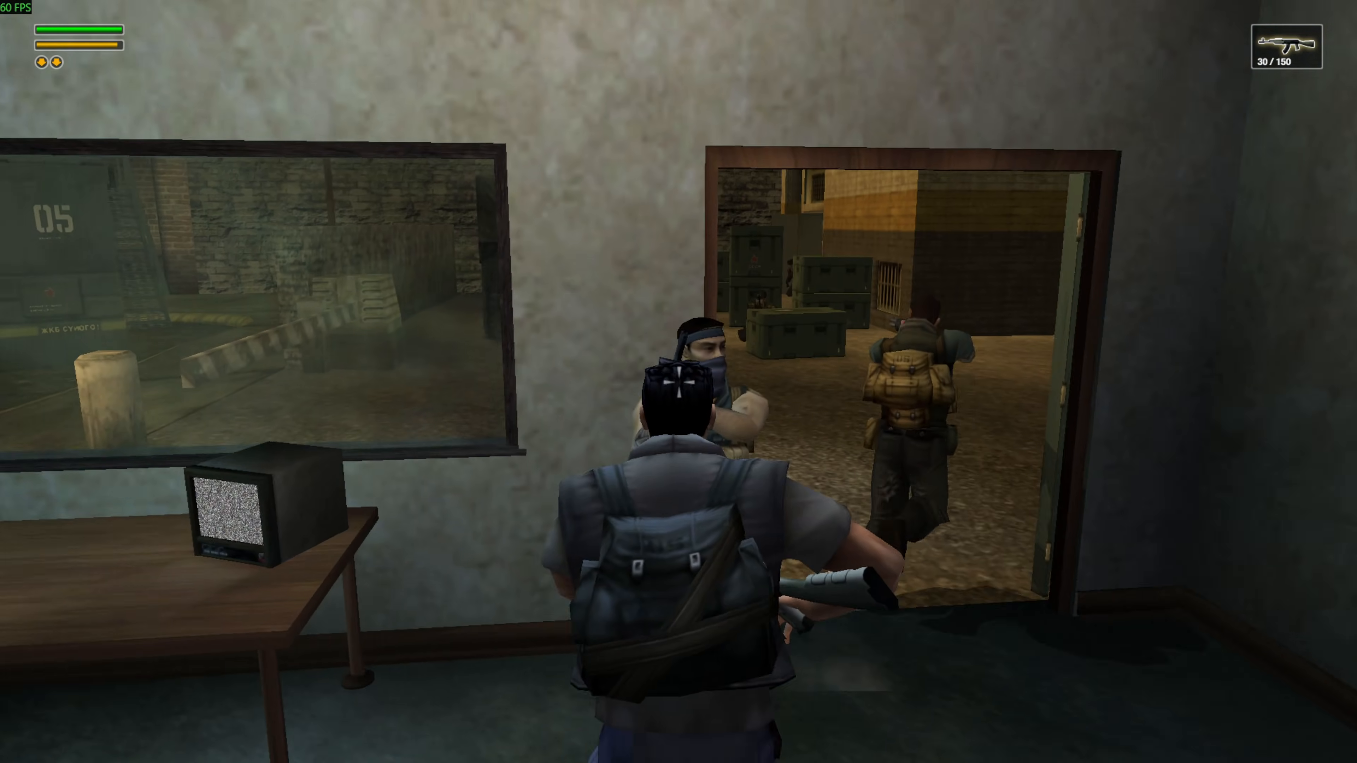
Interact with the running Freedom Fighters game to confirm it works
click(679, 381)
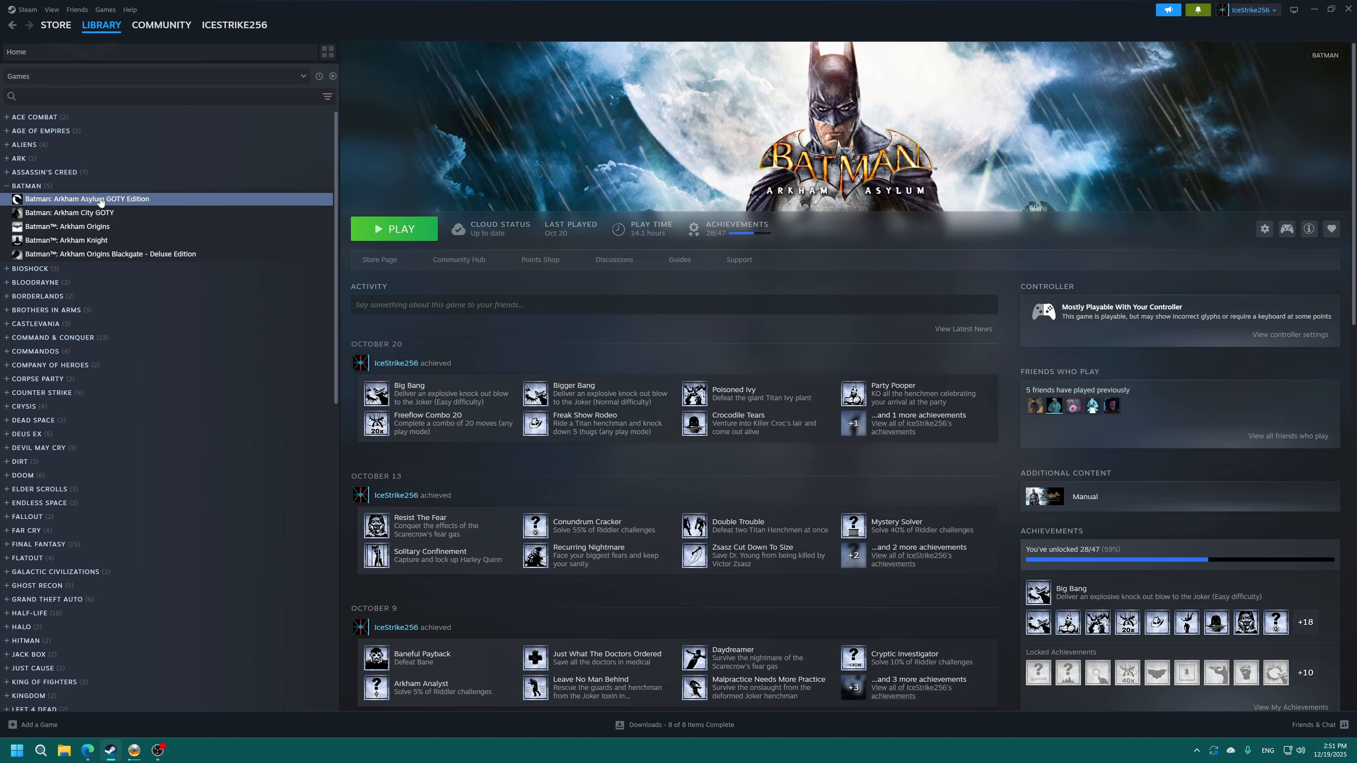
Reach the Installed Files properties of Batman: Arkham Asylum GOTY Edition
right_click(86, 198)
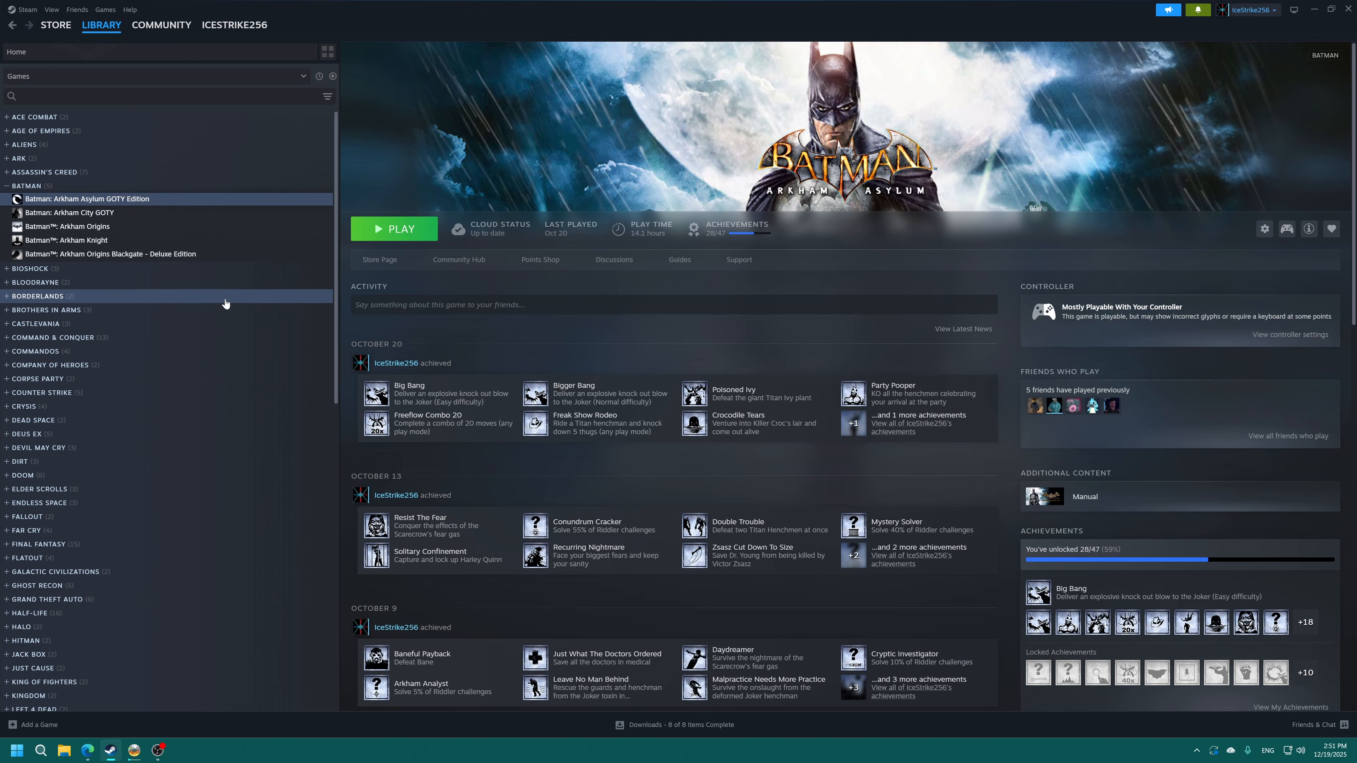
mouse_move(226, 270)
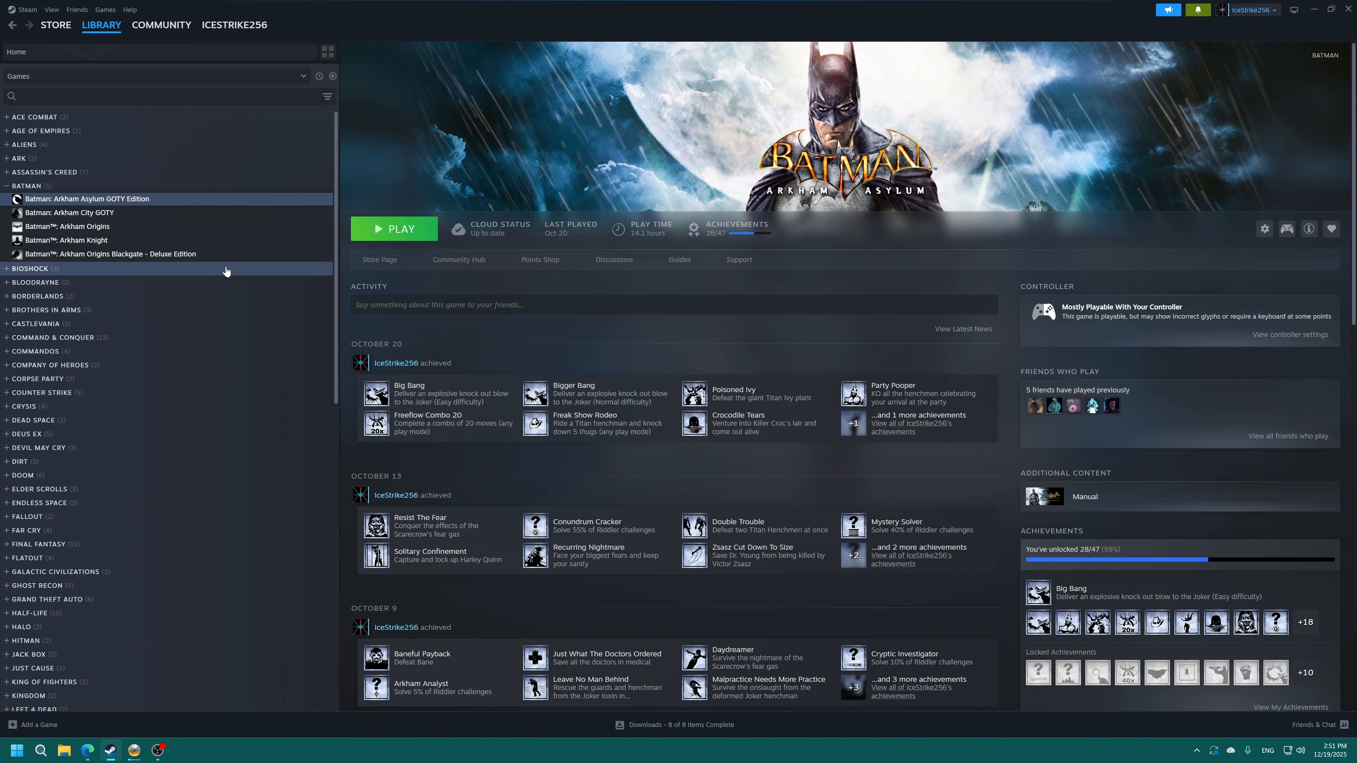
mouse_move(167, 192)
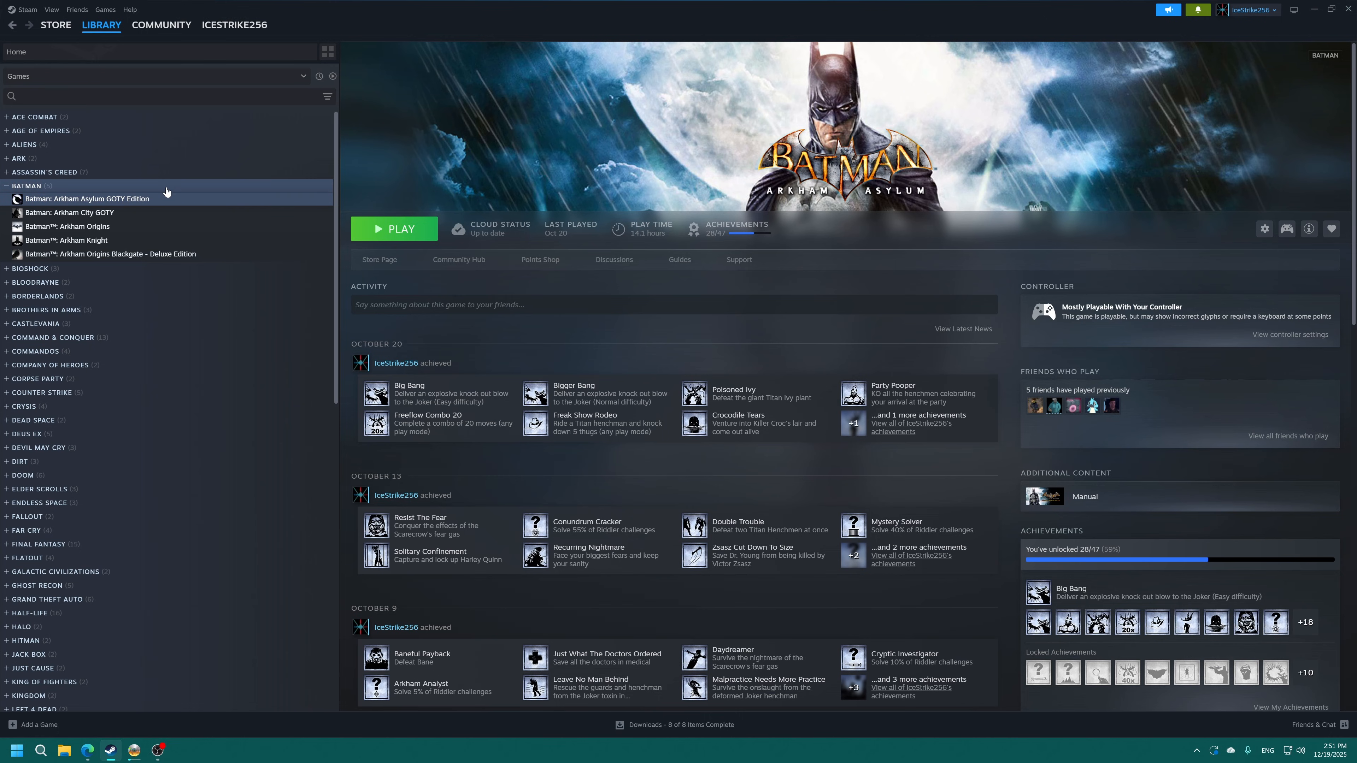
right_click(86, 198)
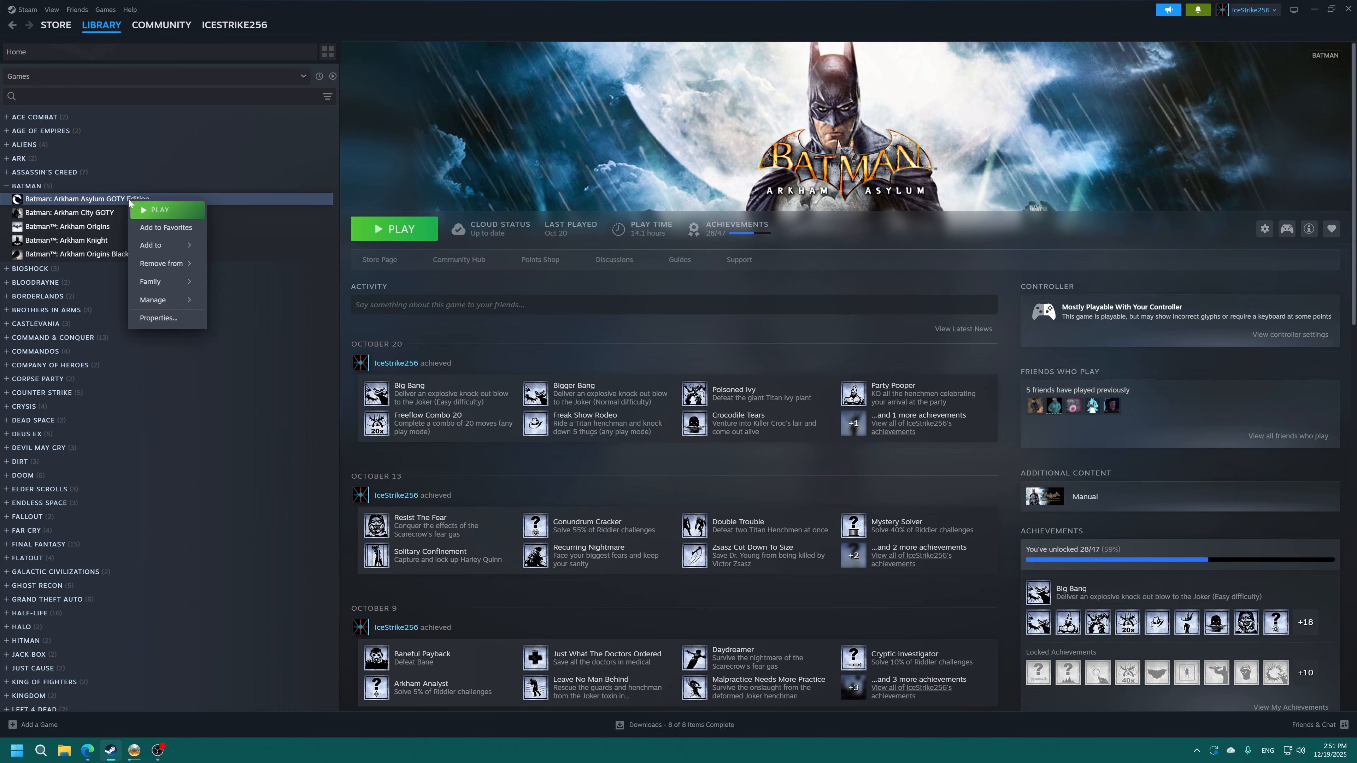
click(158, 317)
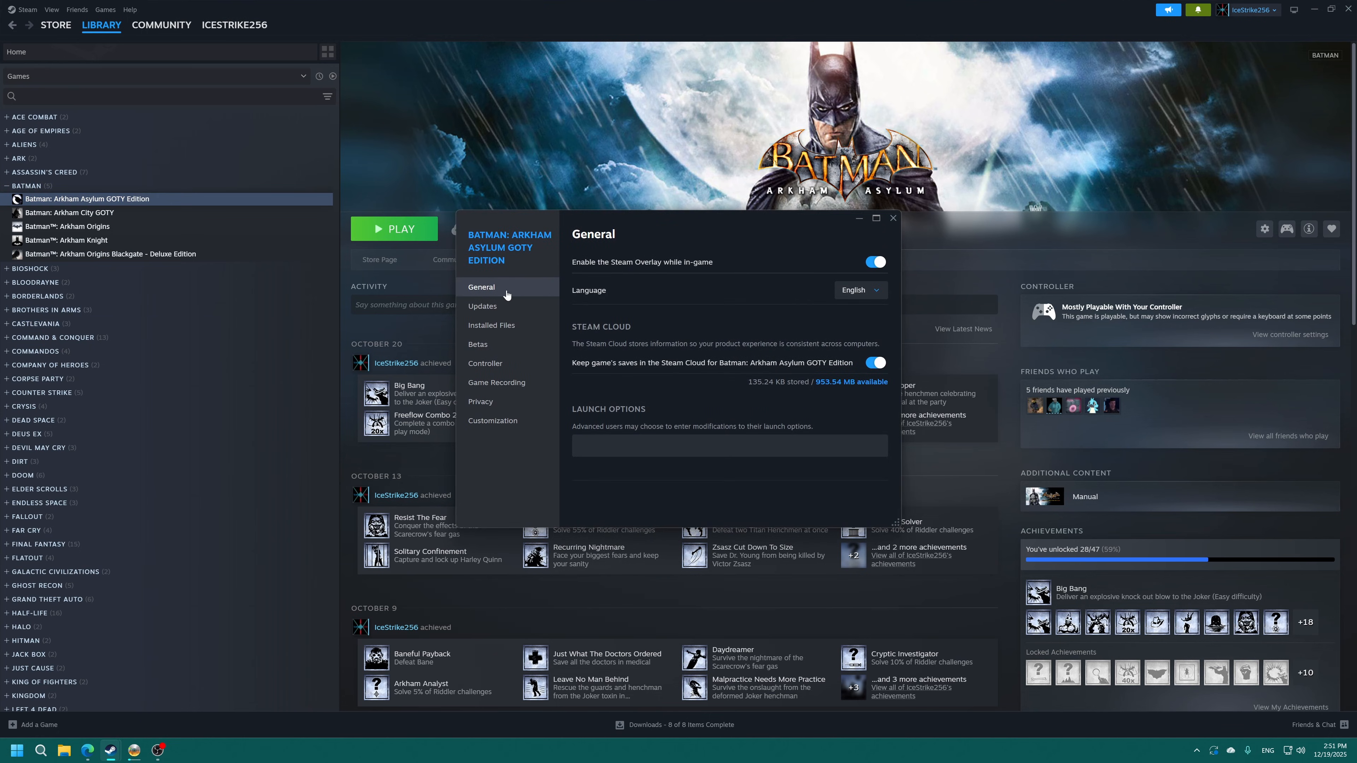
click(491, 324)
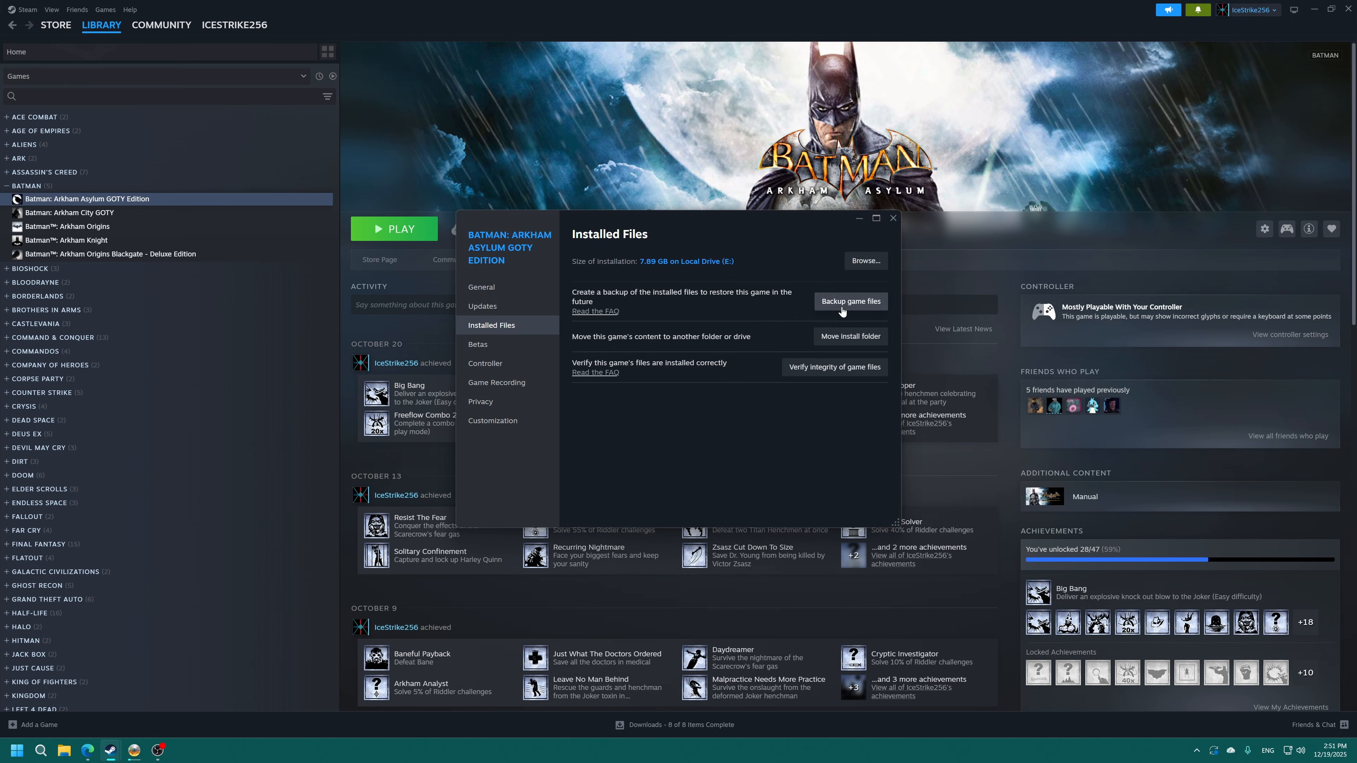
Start Backup game files and choose the Desktop as the backup destination
click(850, 301)
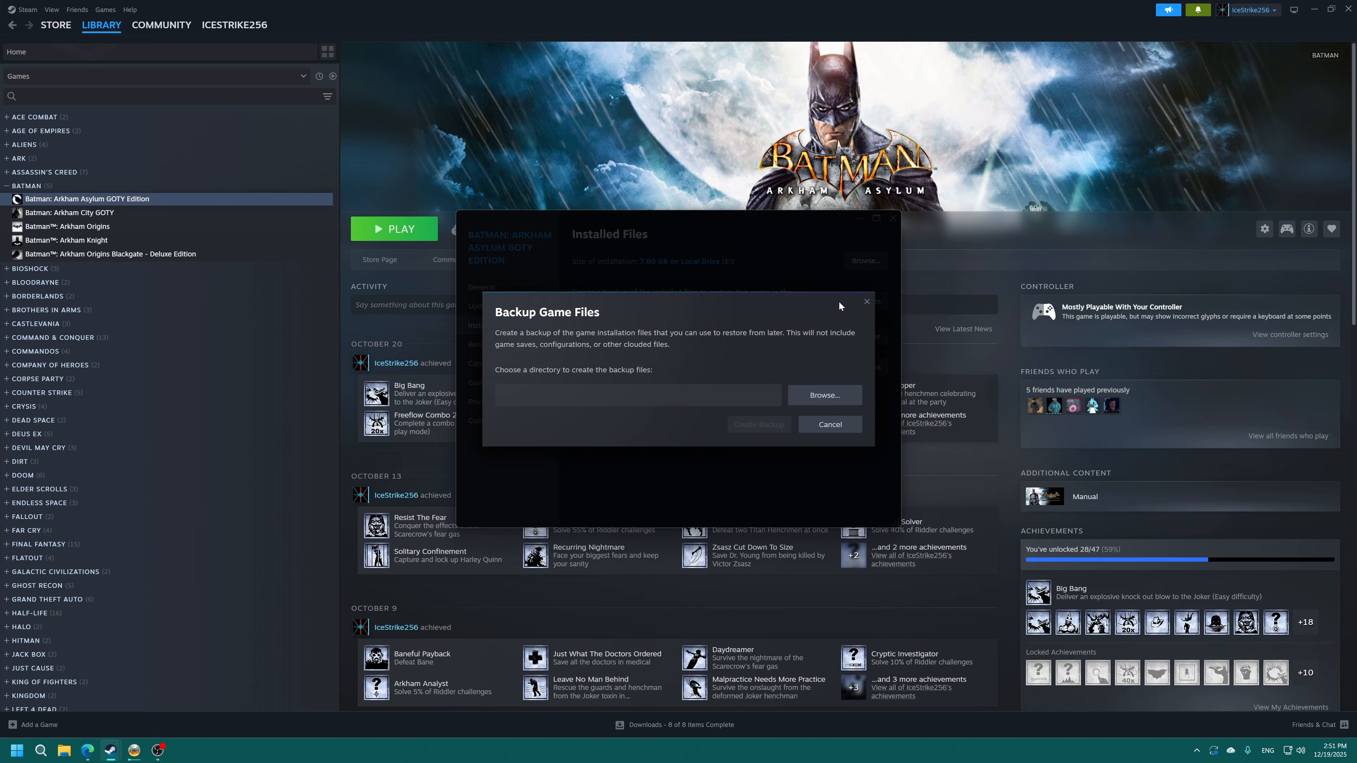
click(825, 396)
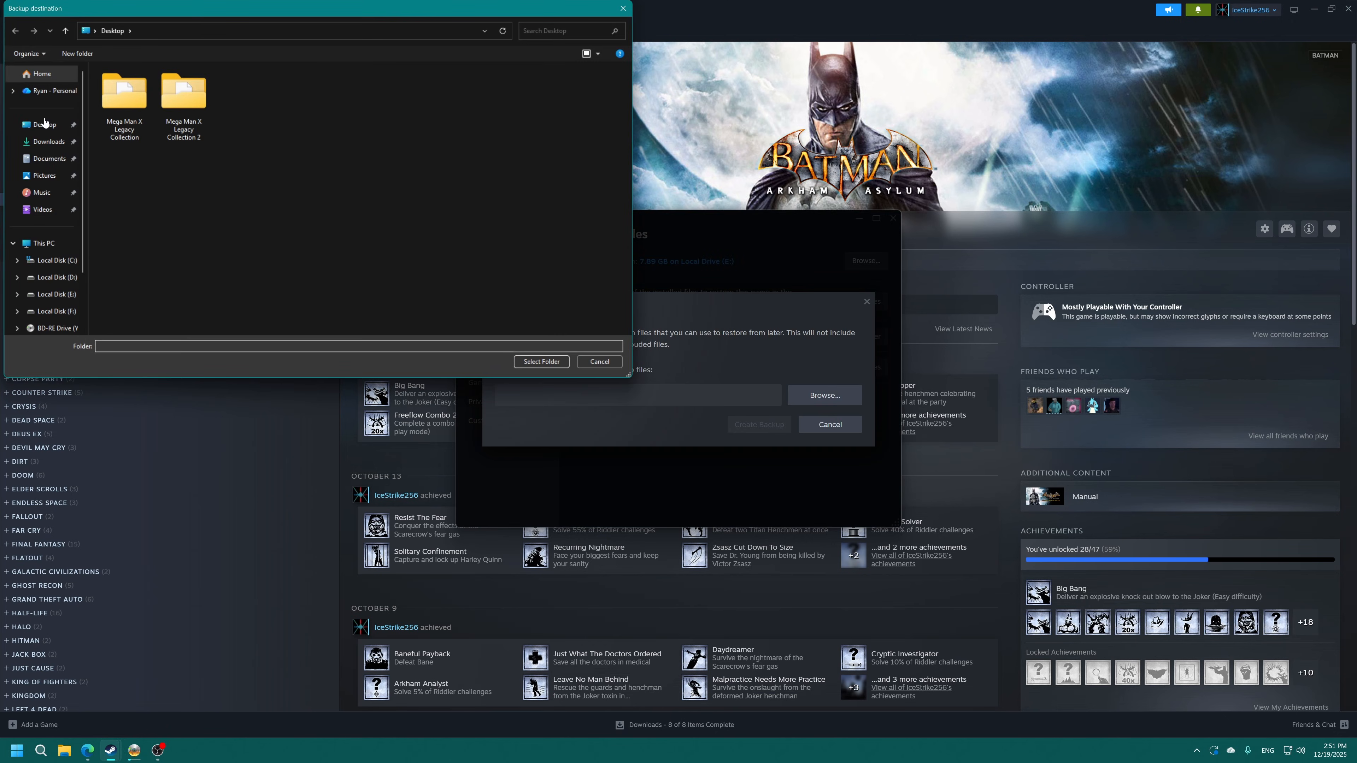
click(541, 361)
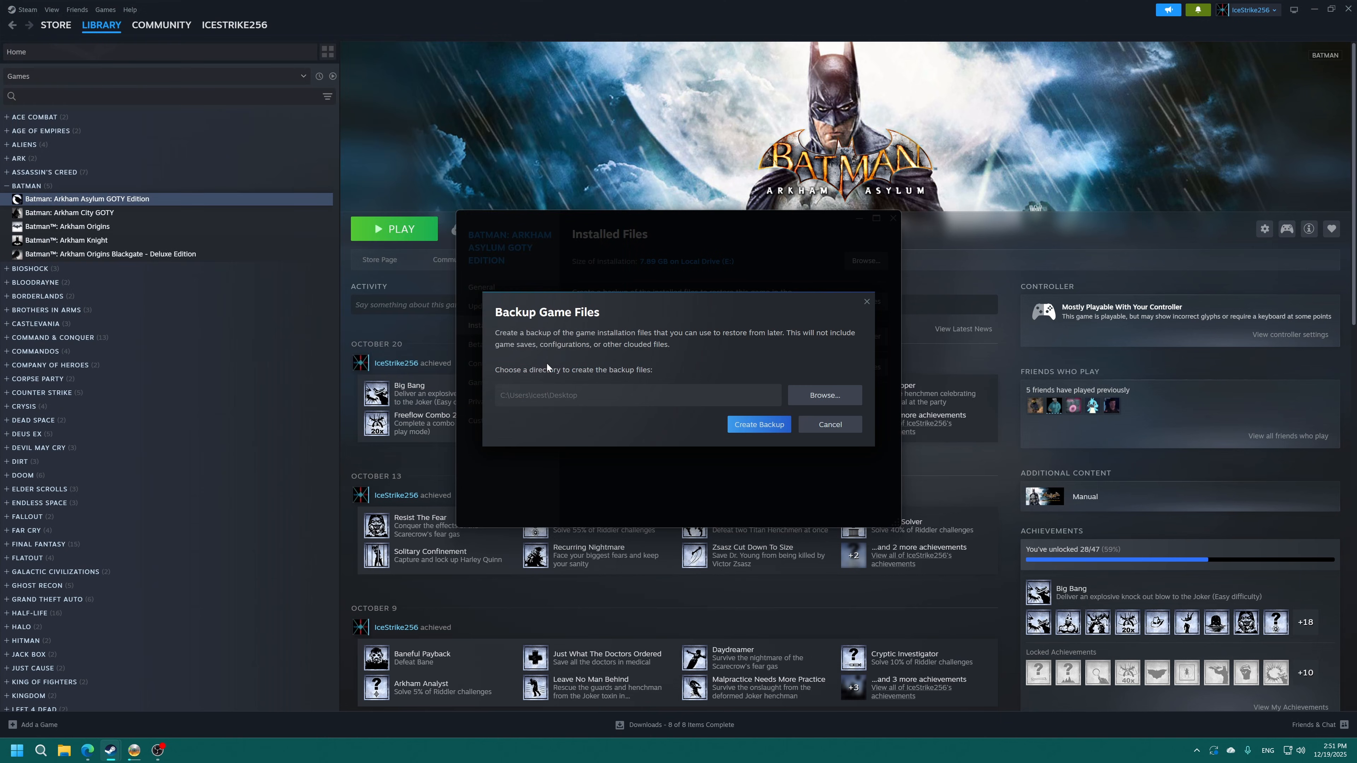
Run the backup of Batman: Arkham Asylum GOTY Edition to the Desktop
click(758, 425)
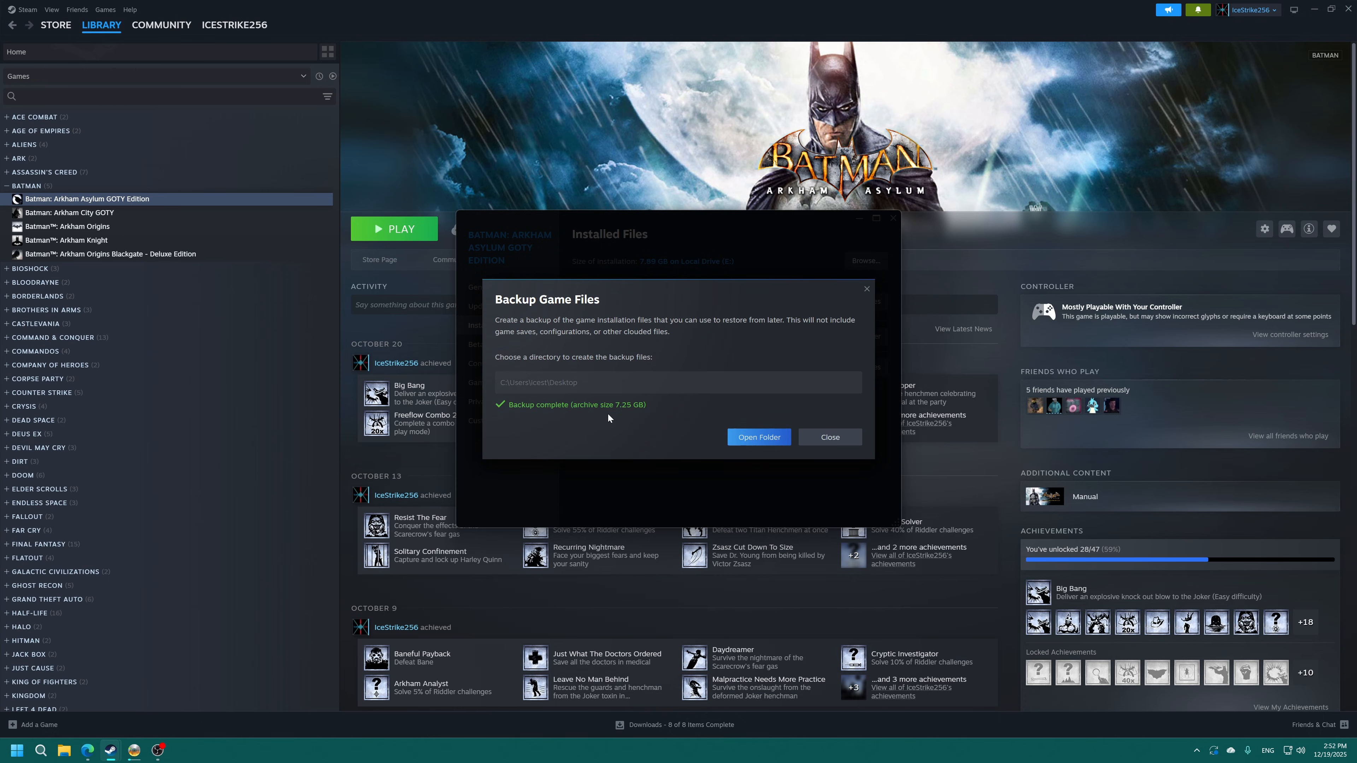
mouse_move(683, 412)
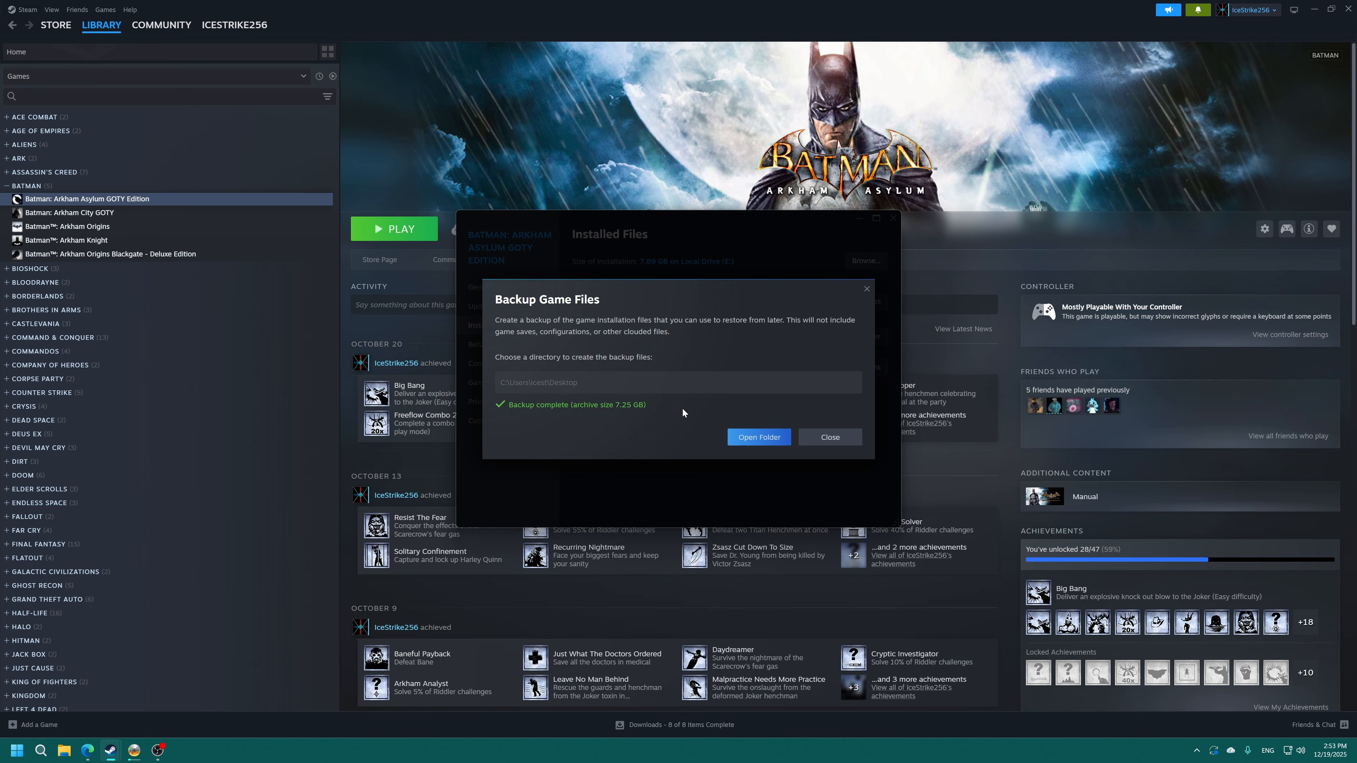
mouse_move(739, 421)
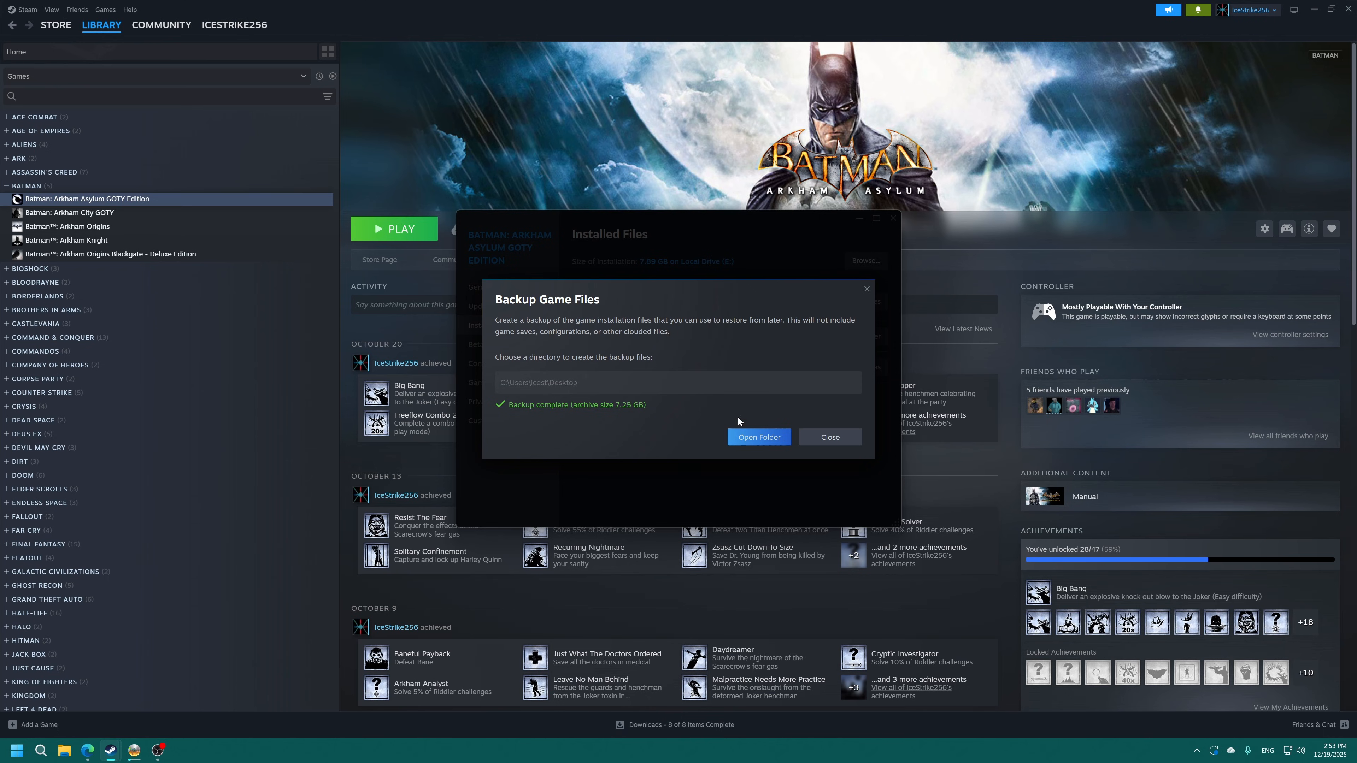
Close the backup dialog and paste the game shortcut into the desktop backup folder
click(828, 437)
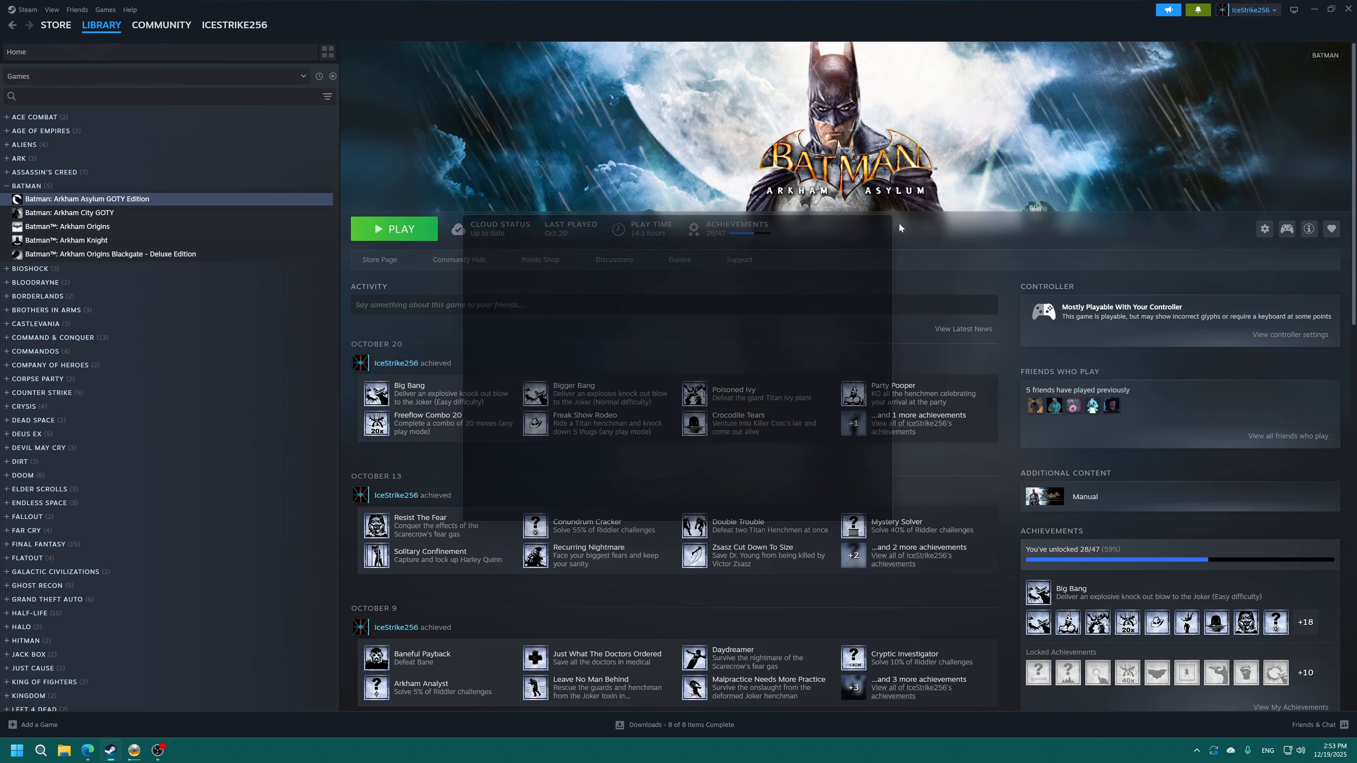
mouse_move(955, 232)
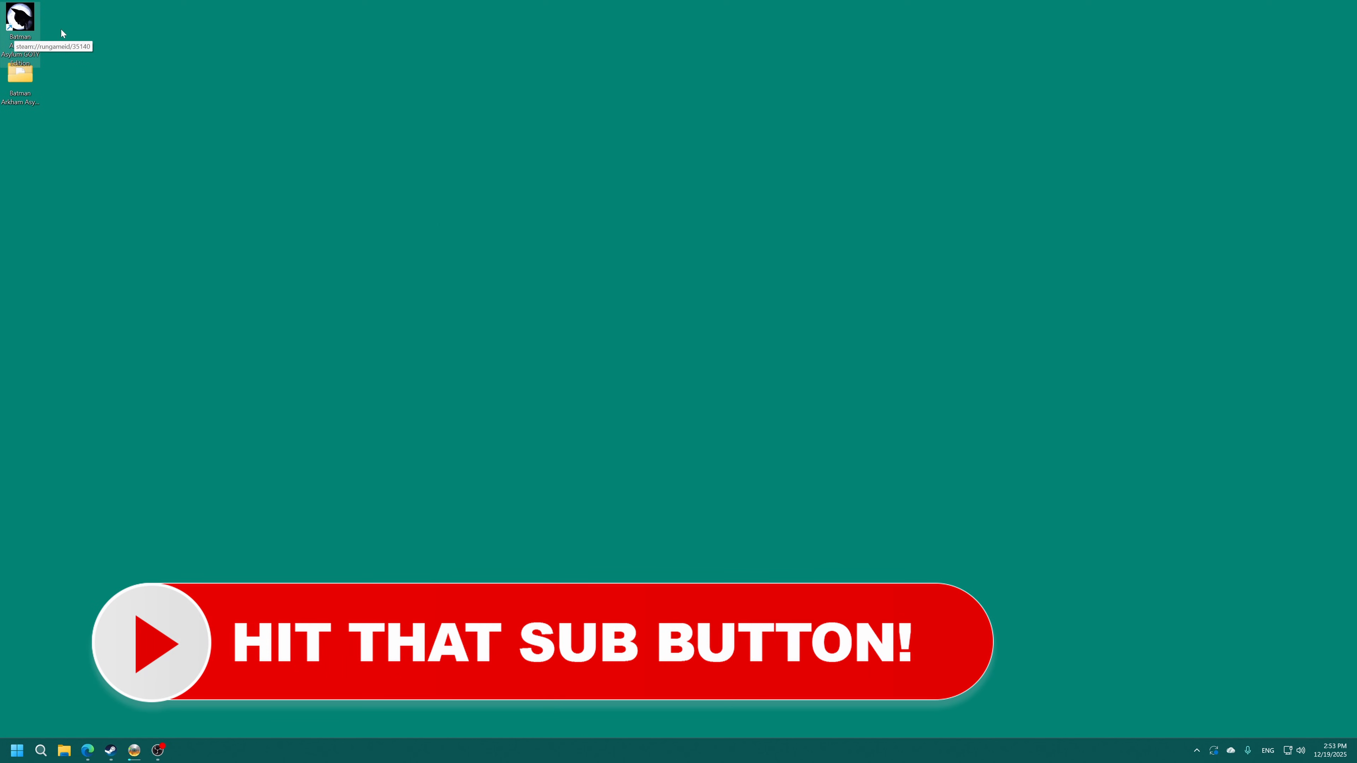
mouse_move(112, 88)
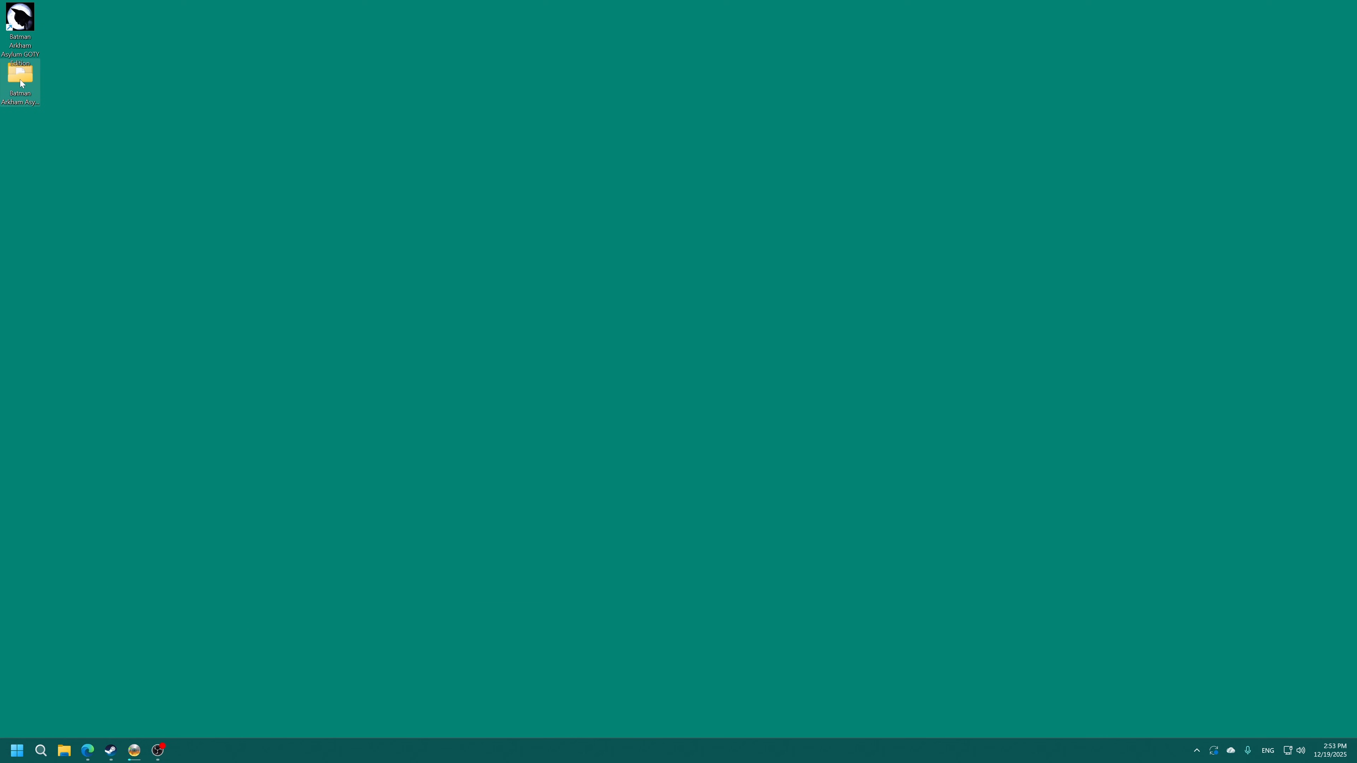
double_click(19, 72)
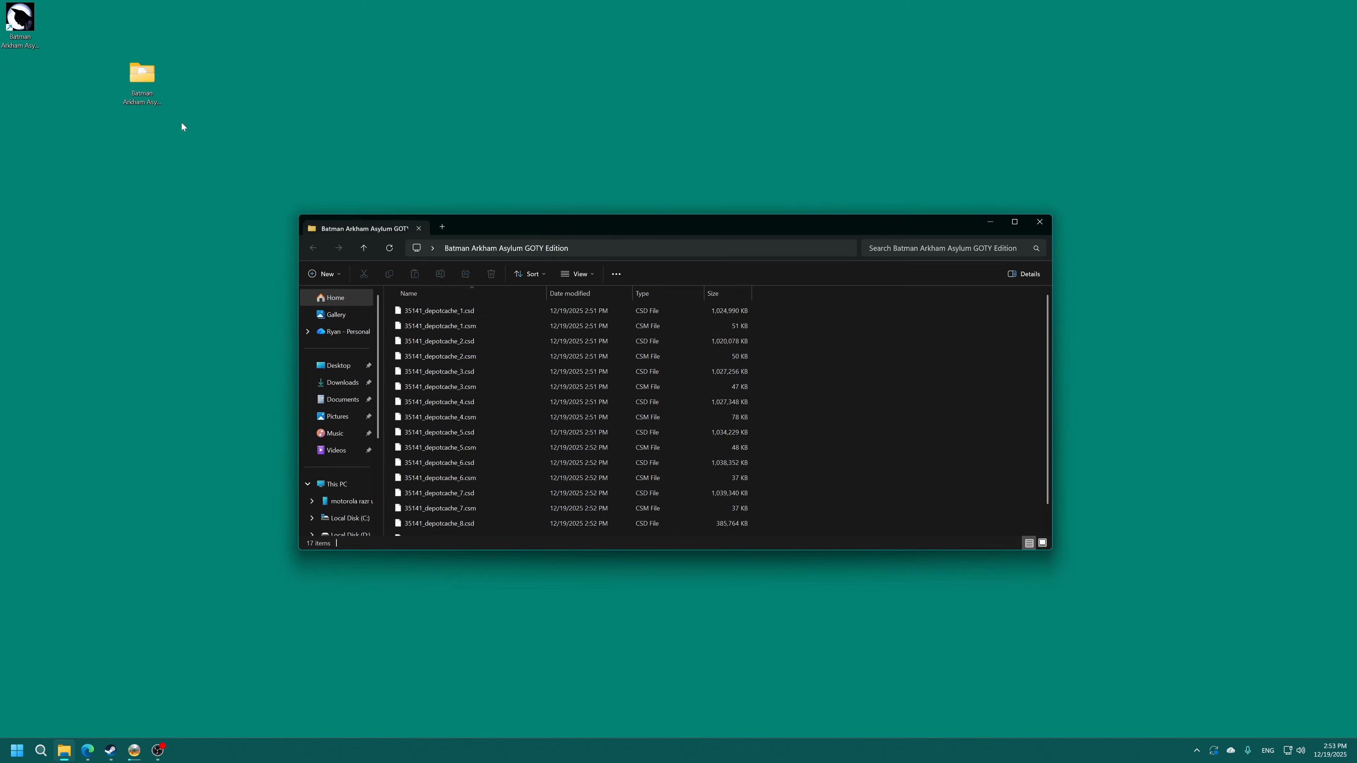
click(1014, 221)
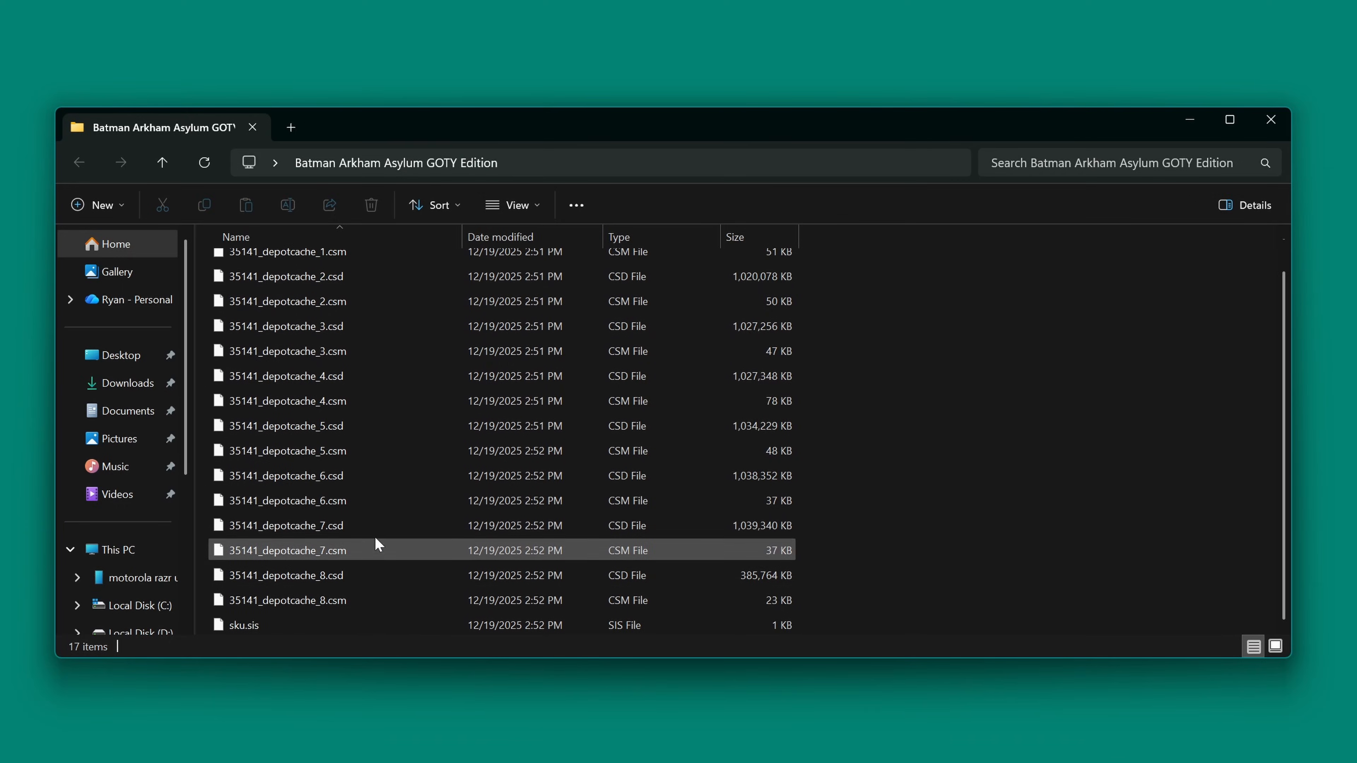
key(ctrl+a)
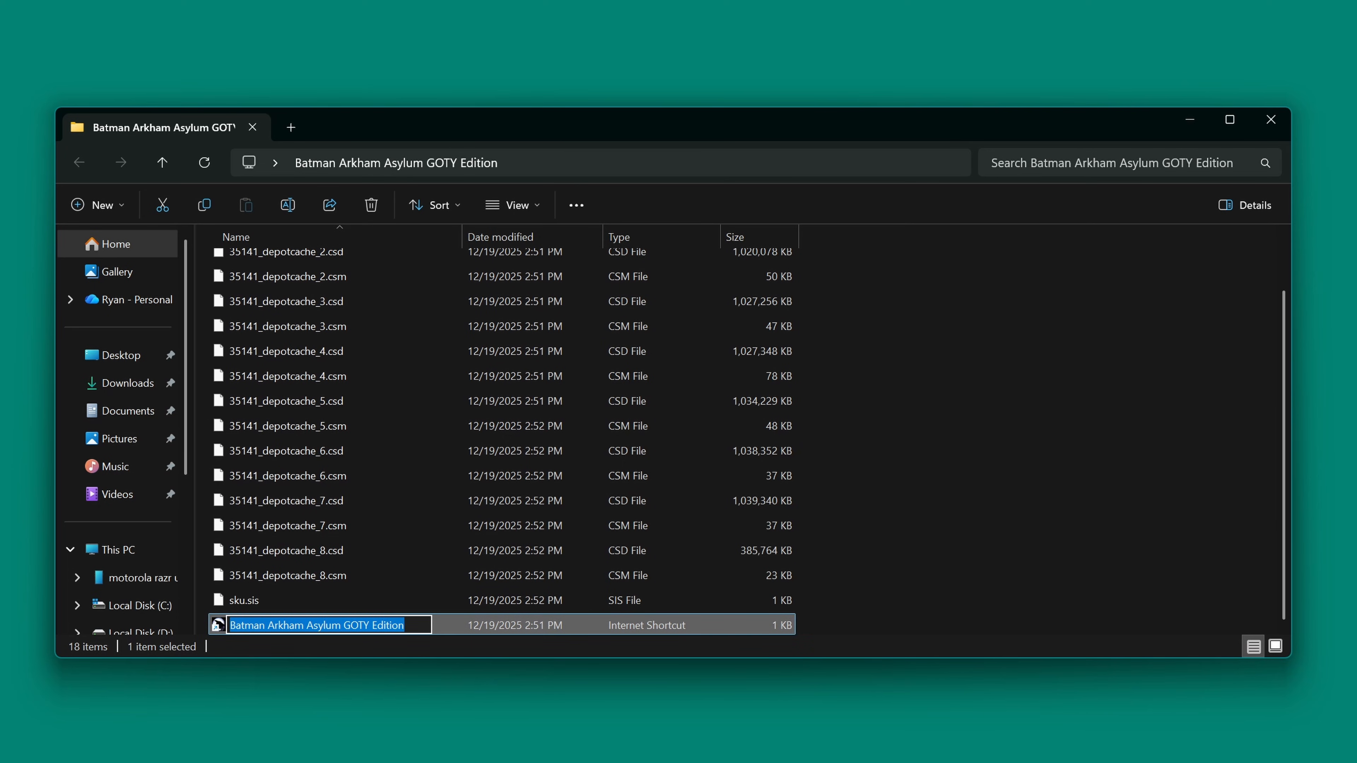
Rename the pasted internet shortcut to BAA
text(BA)
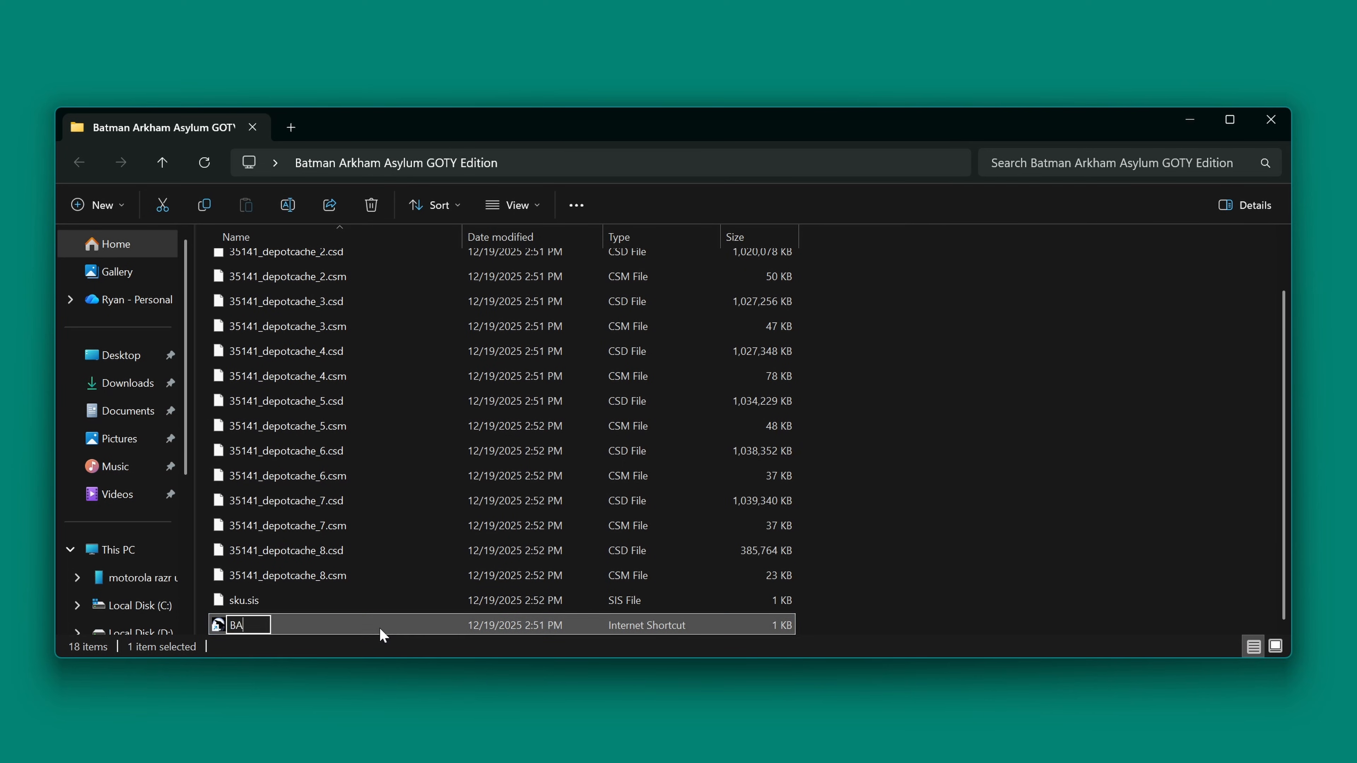
text(A)
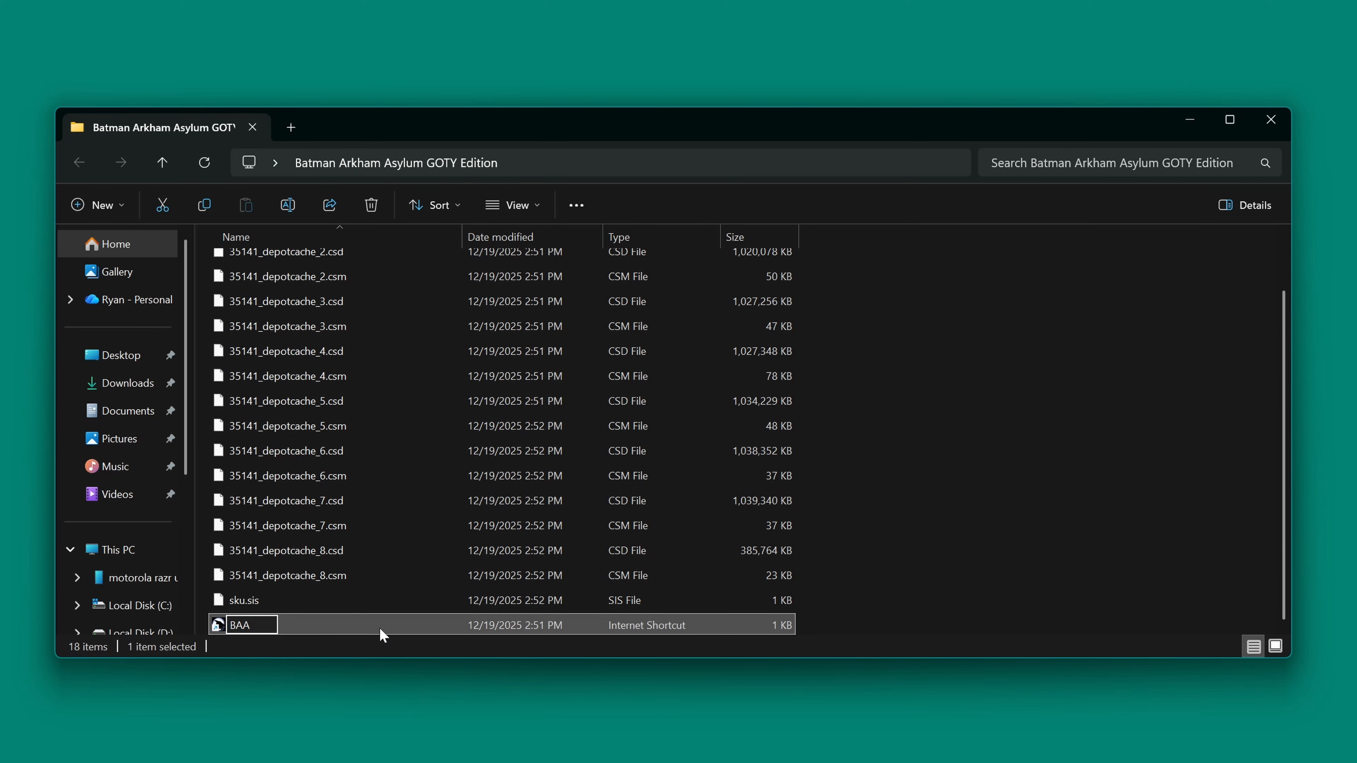
click(902, 559)
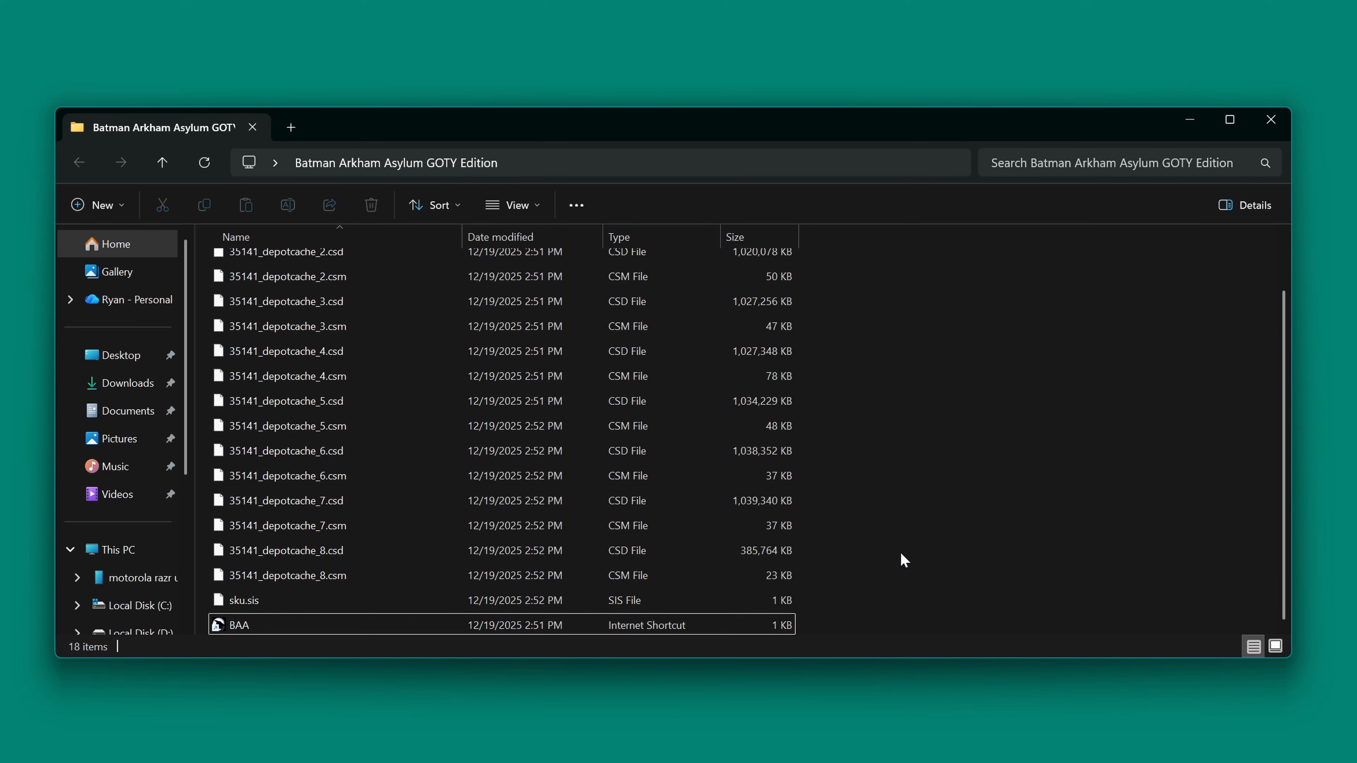
mouse_move(959, 520)
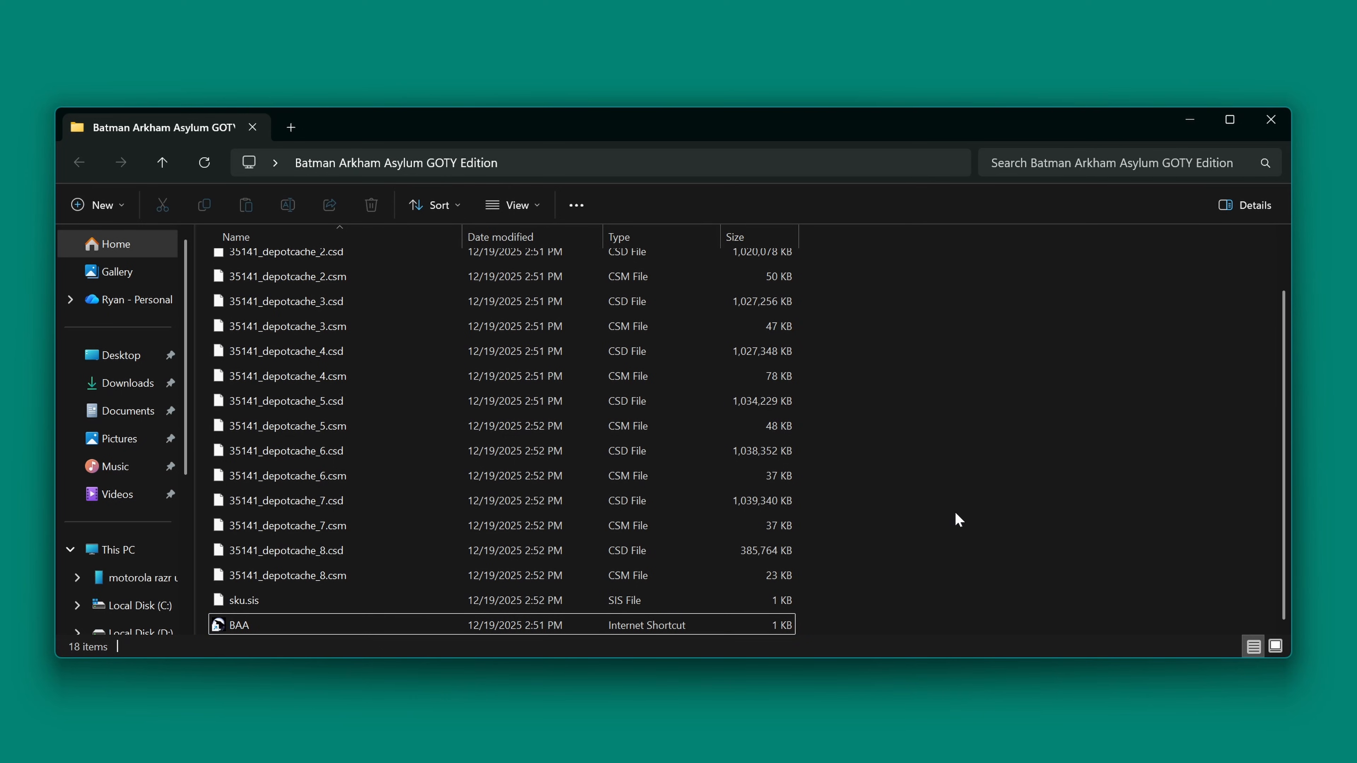
right_click(959, 520)
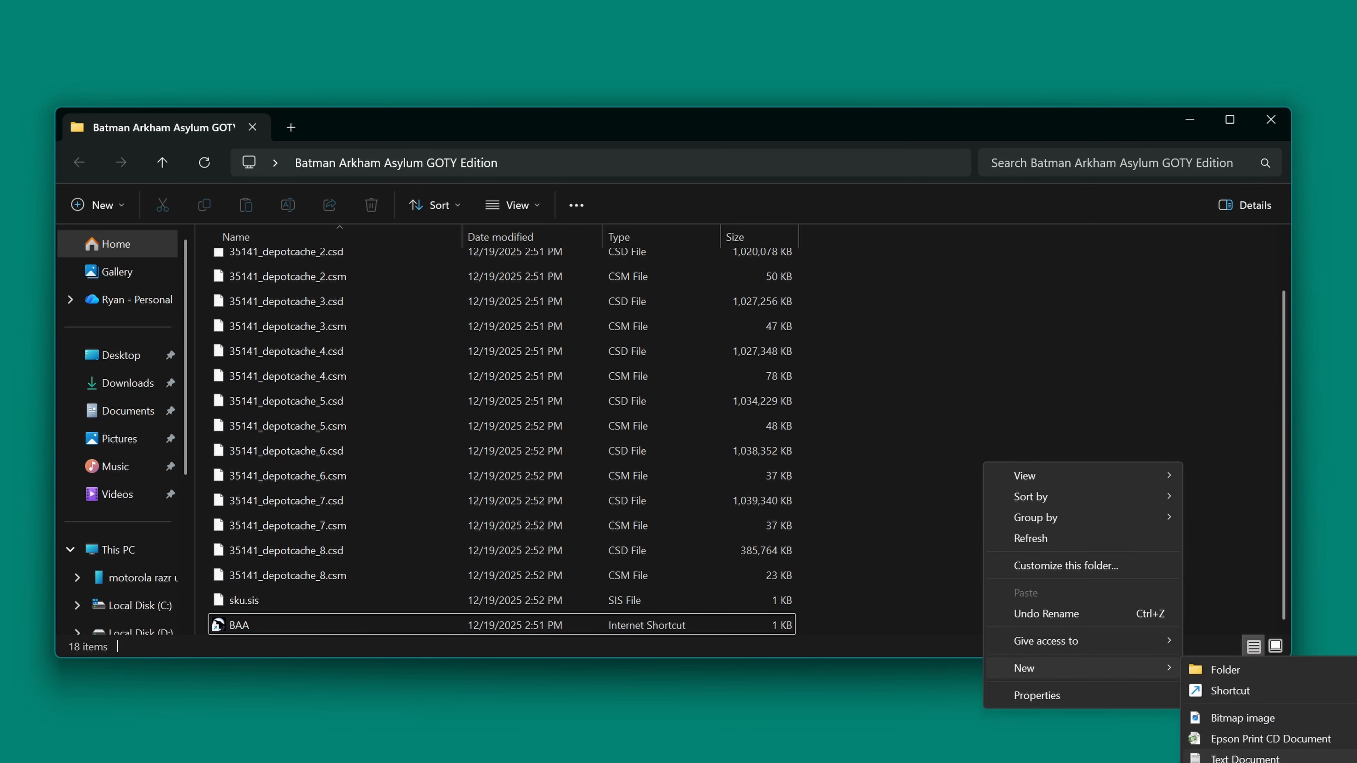
Create a new text document and rename it run.bat, accepting the extension change
click(1238, 759)
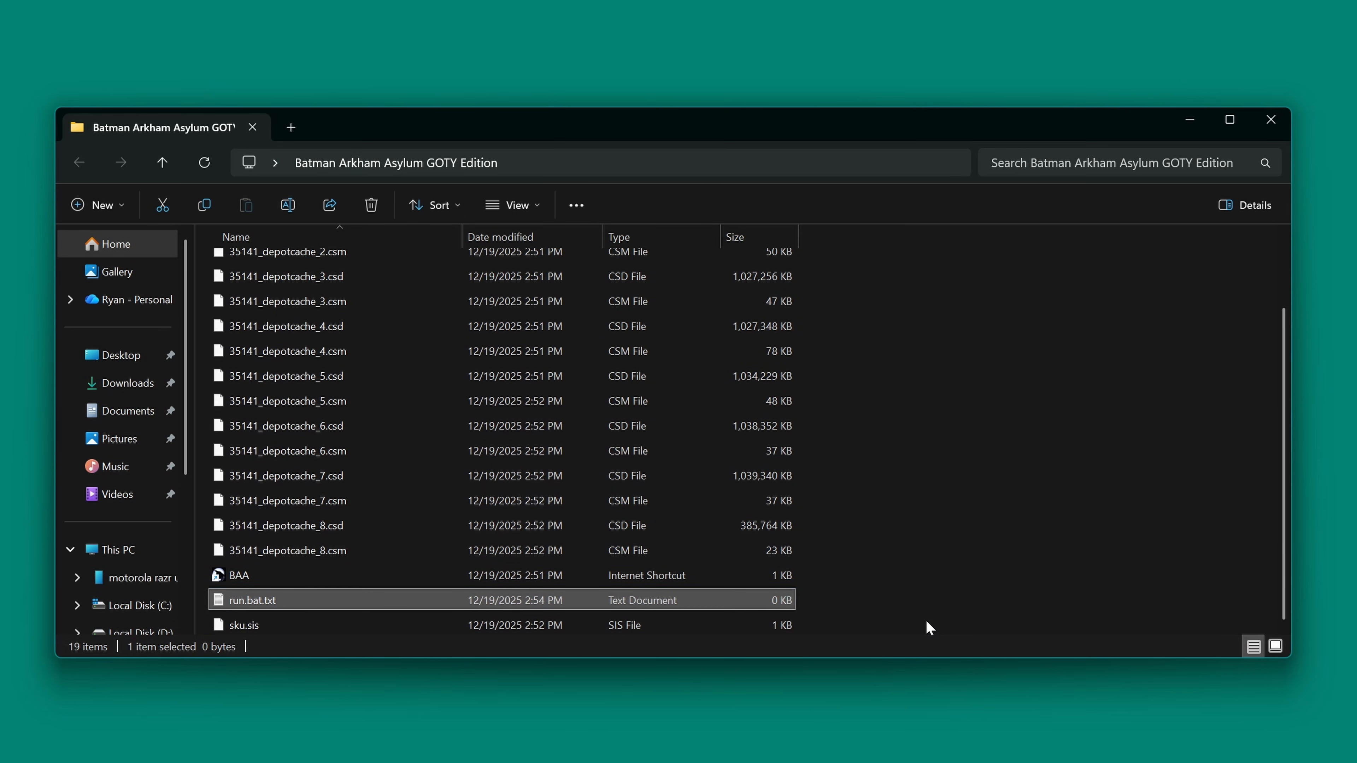
click(253, 600)
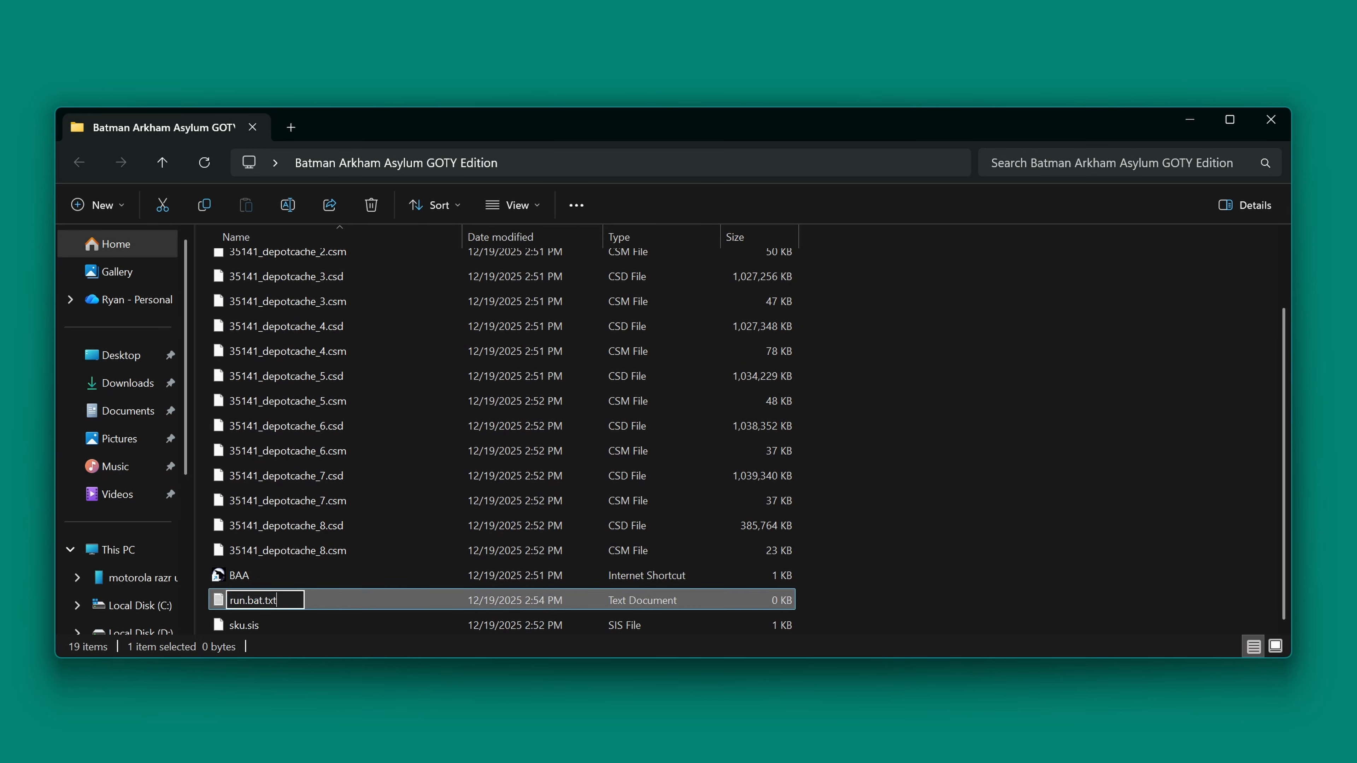
key(Backspace)
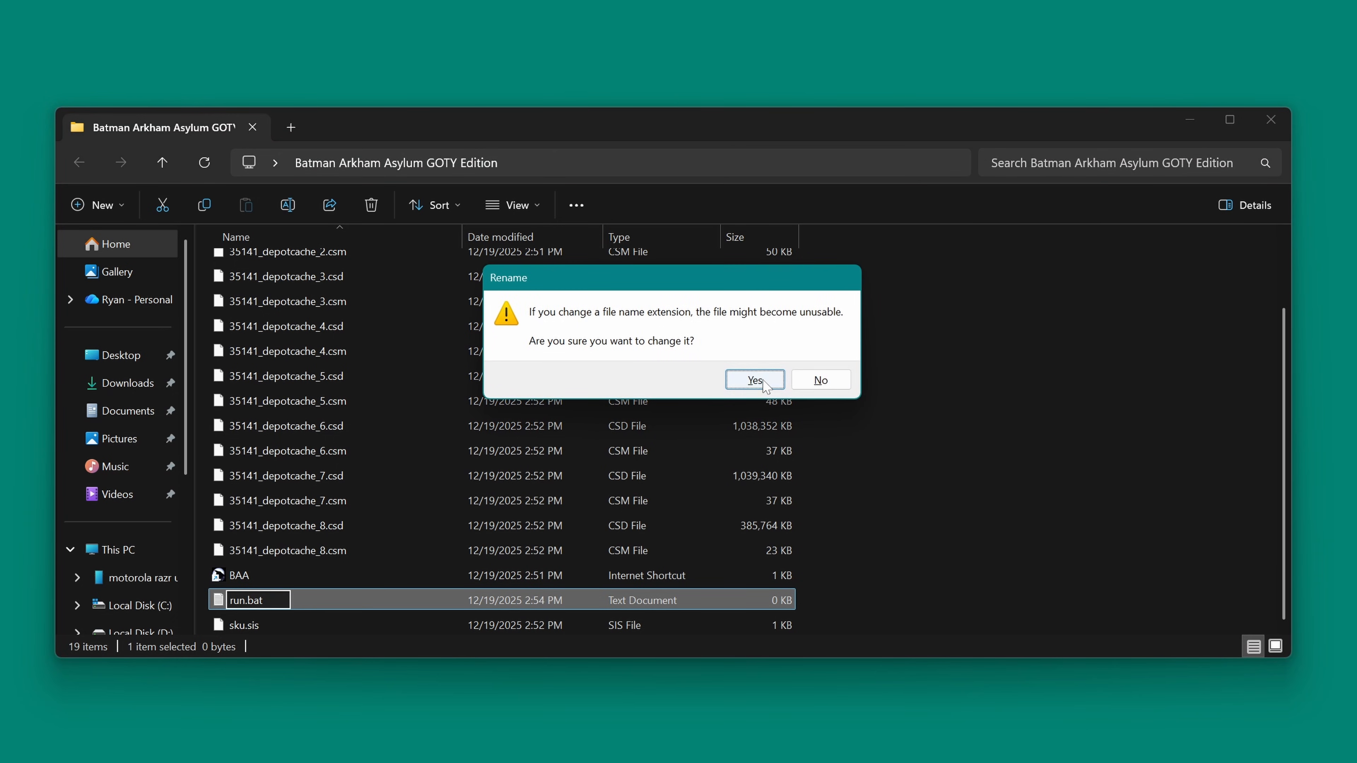
click(754, 381)
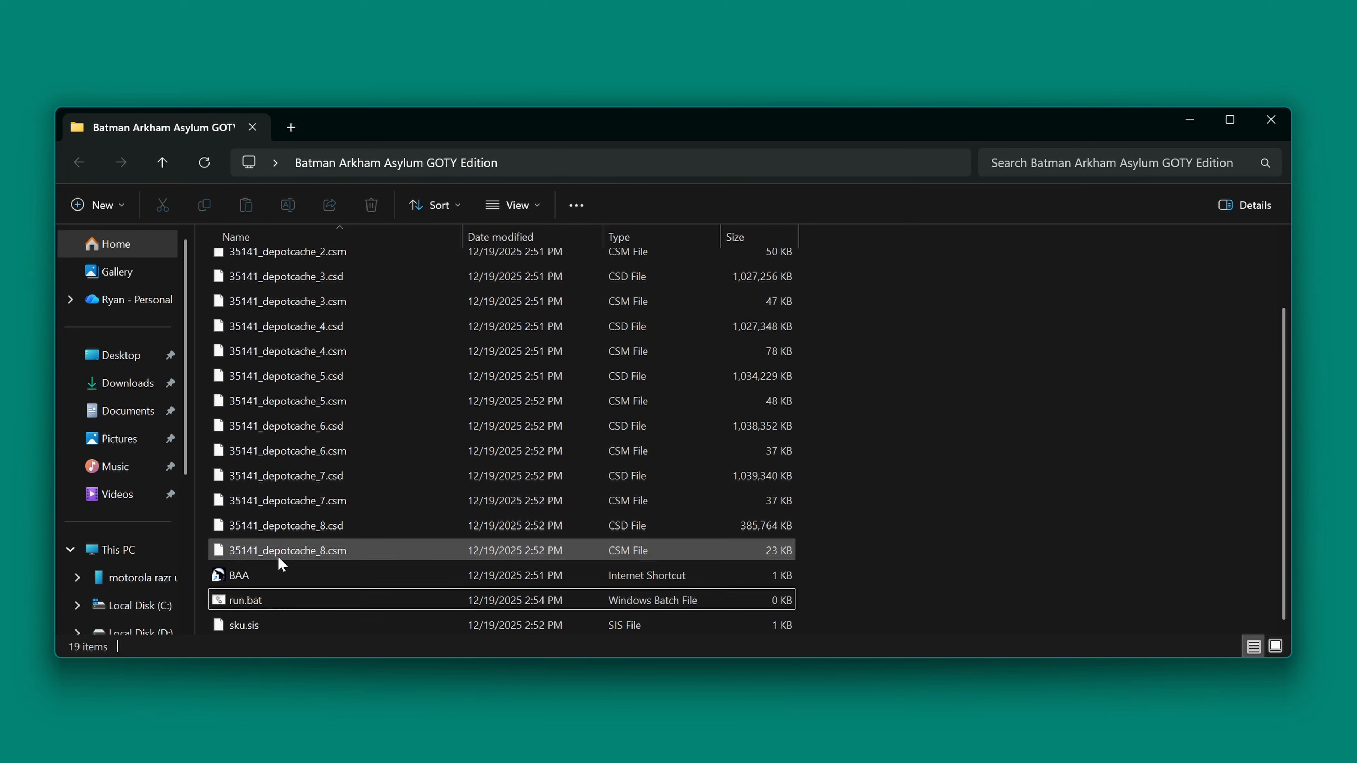
mouse_move(286, 600)
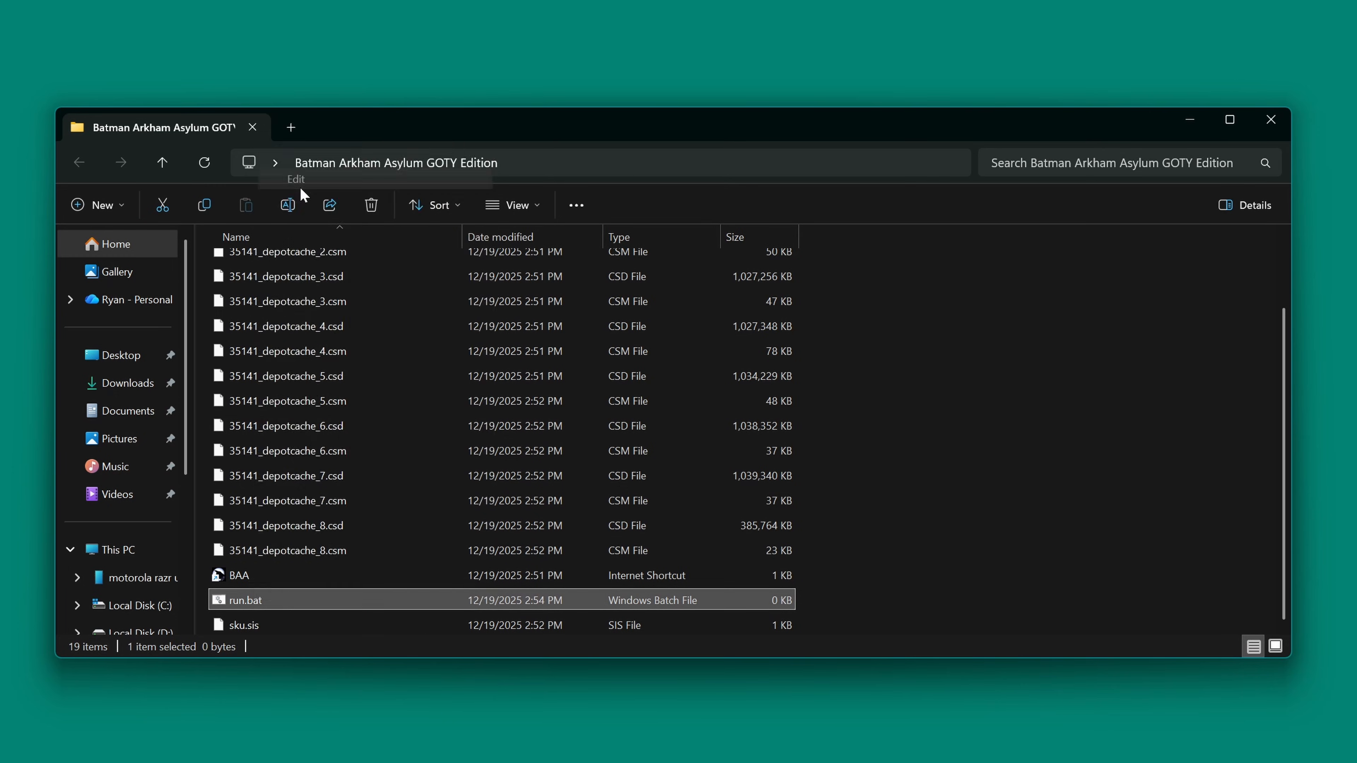
double_click(245, 601)
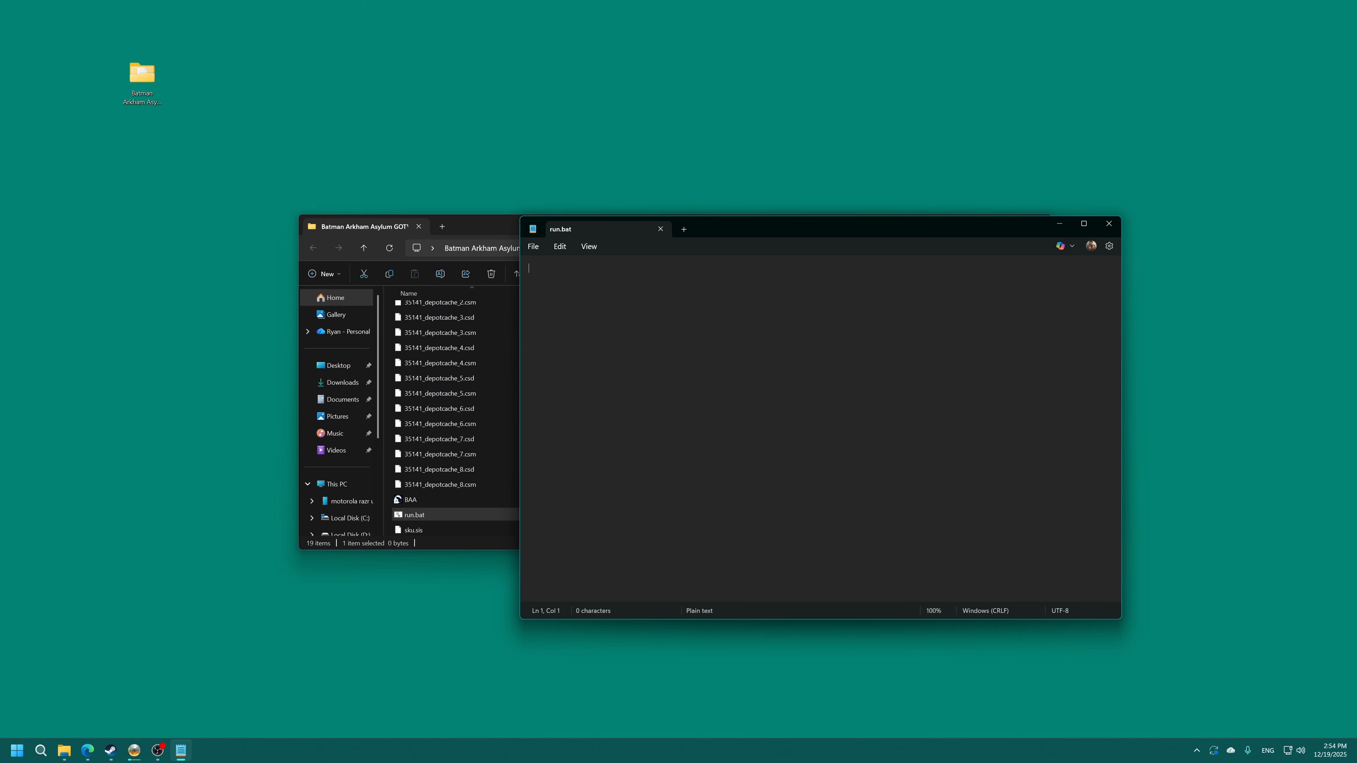
text(@ech)
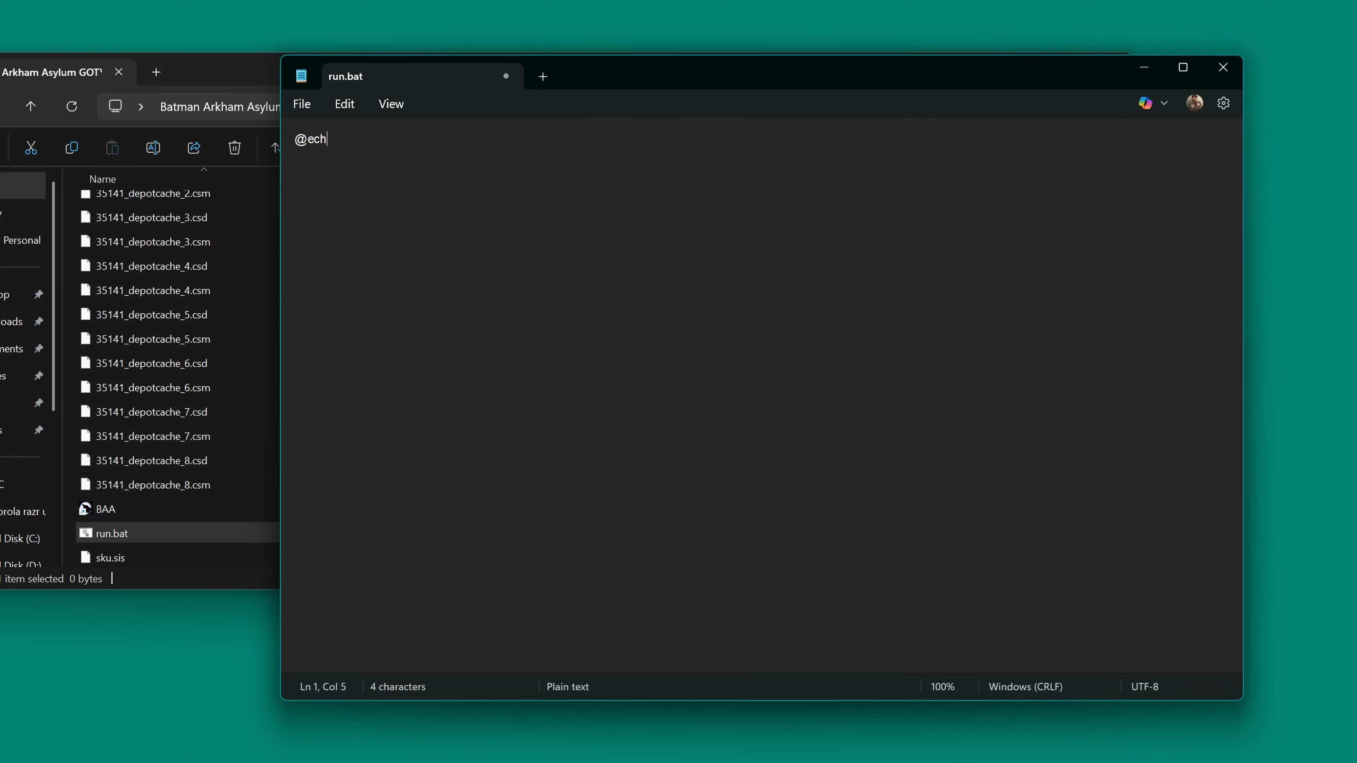
text(o off)
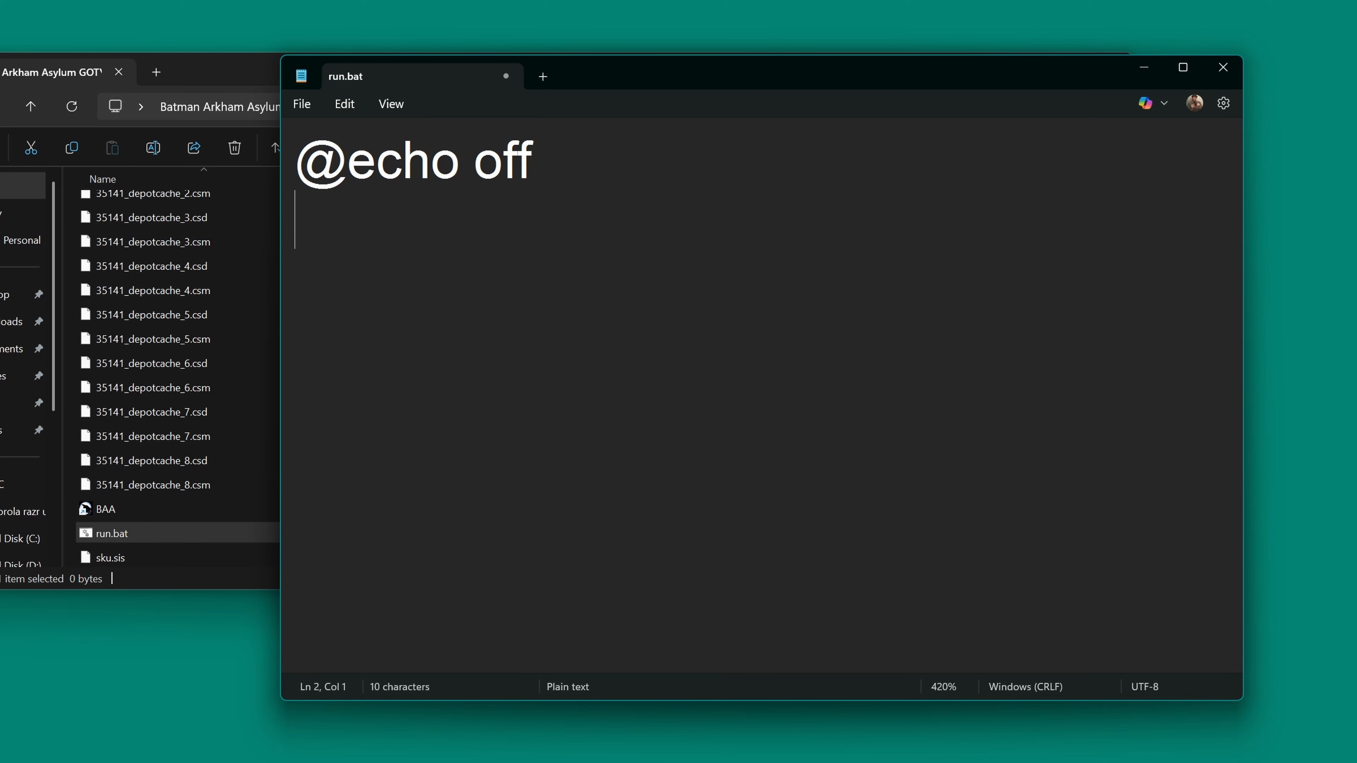
scroll(up, 3)
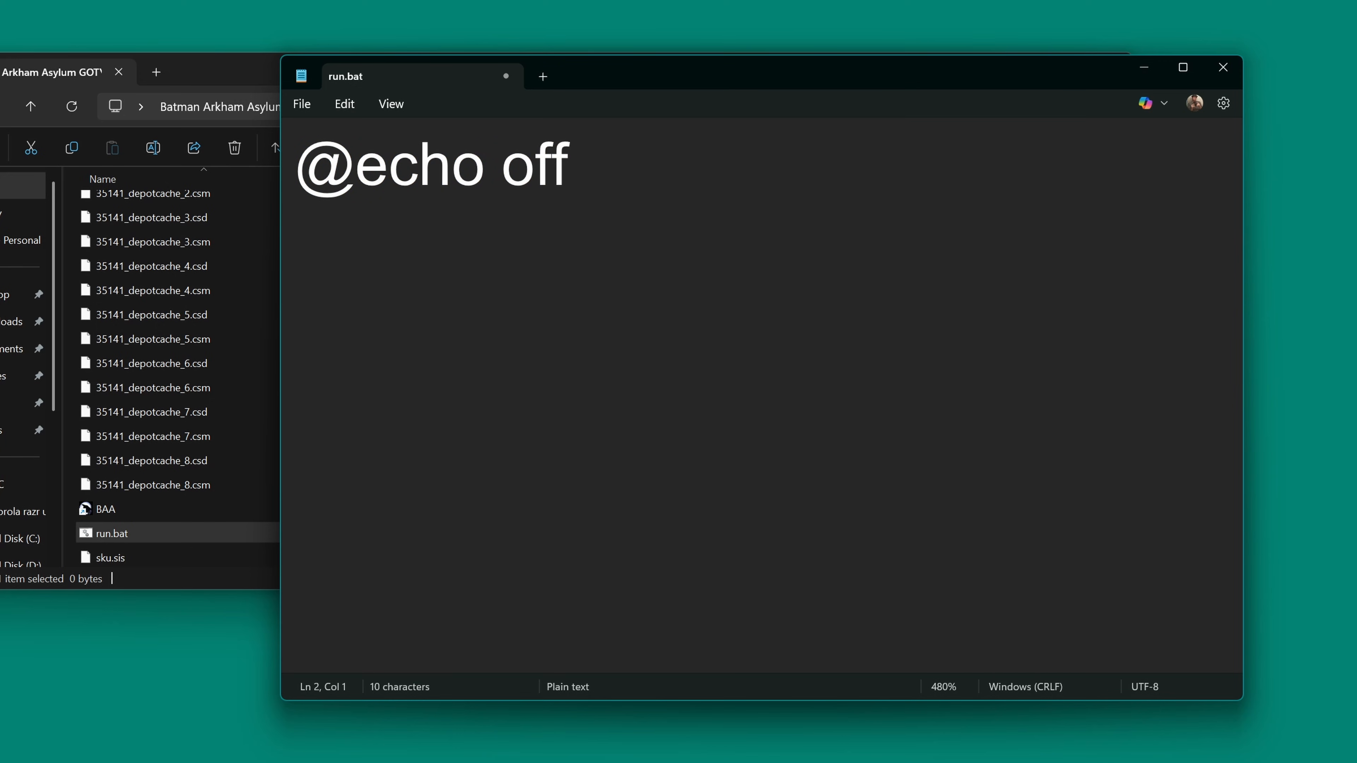
click(298, 234)
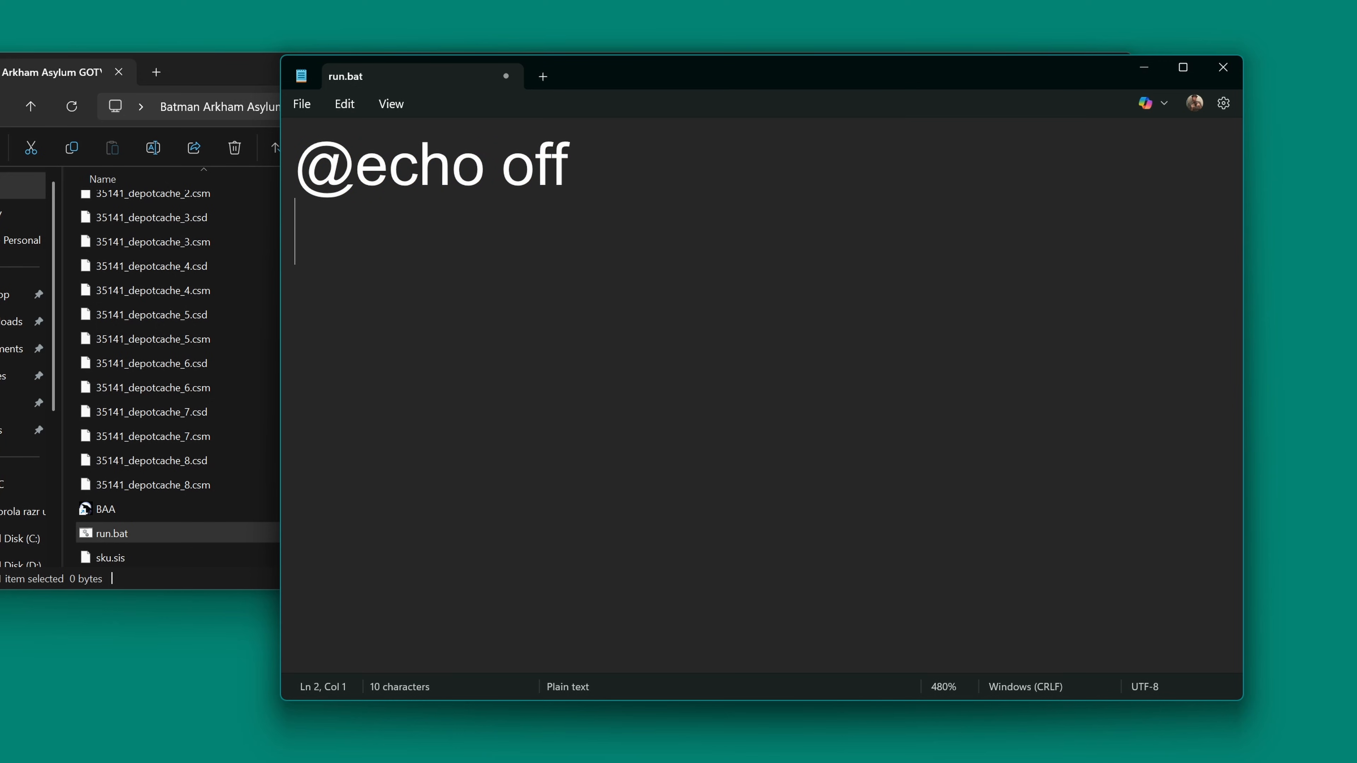
Add 'start BAA.url' as the second line and save run.bat
text(start)
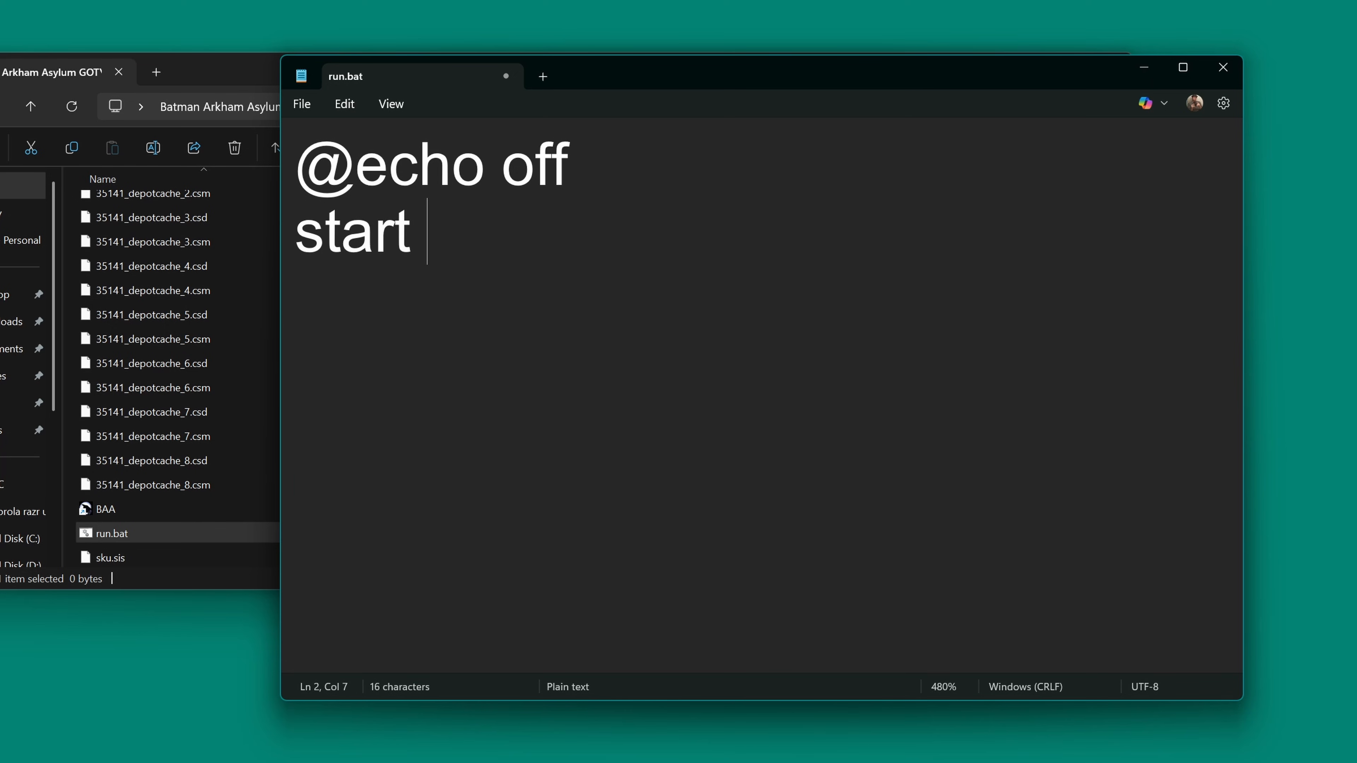
text(BAA.)
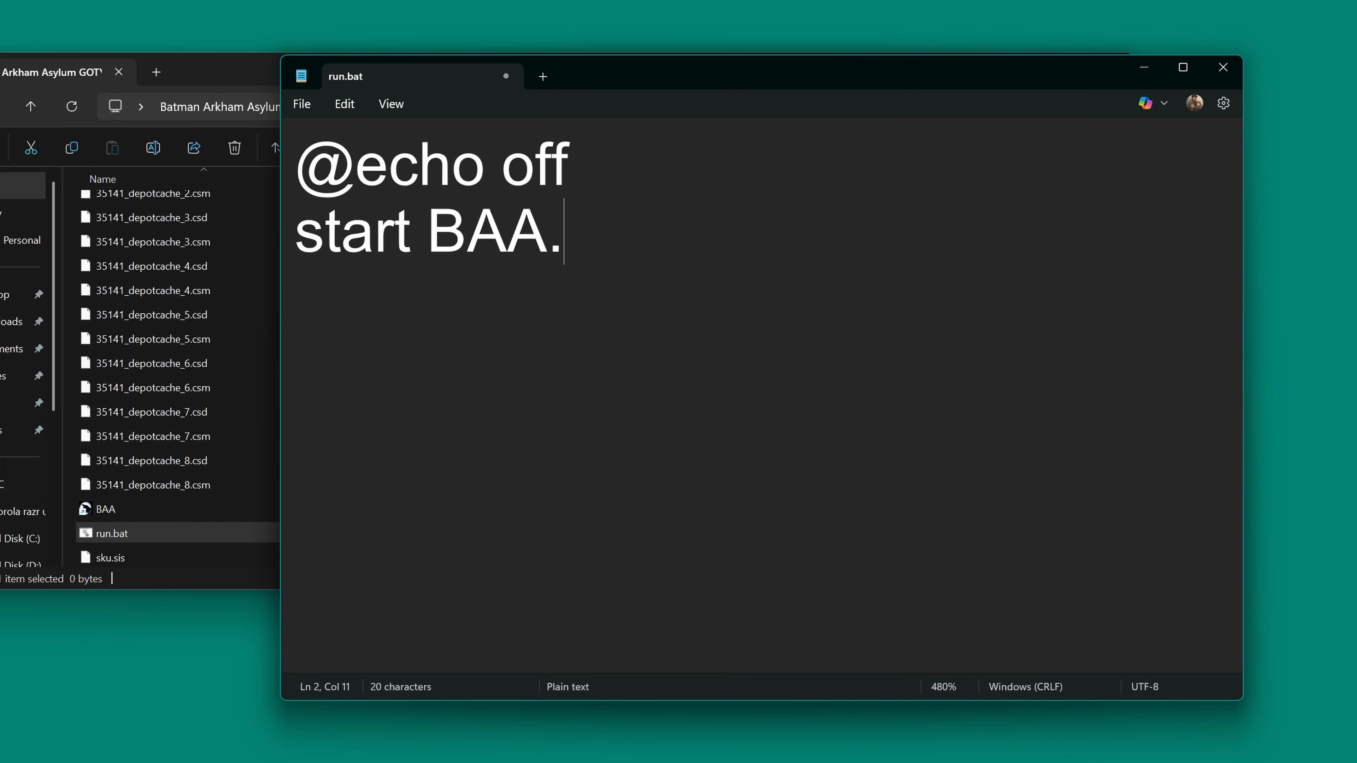
text(url)
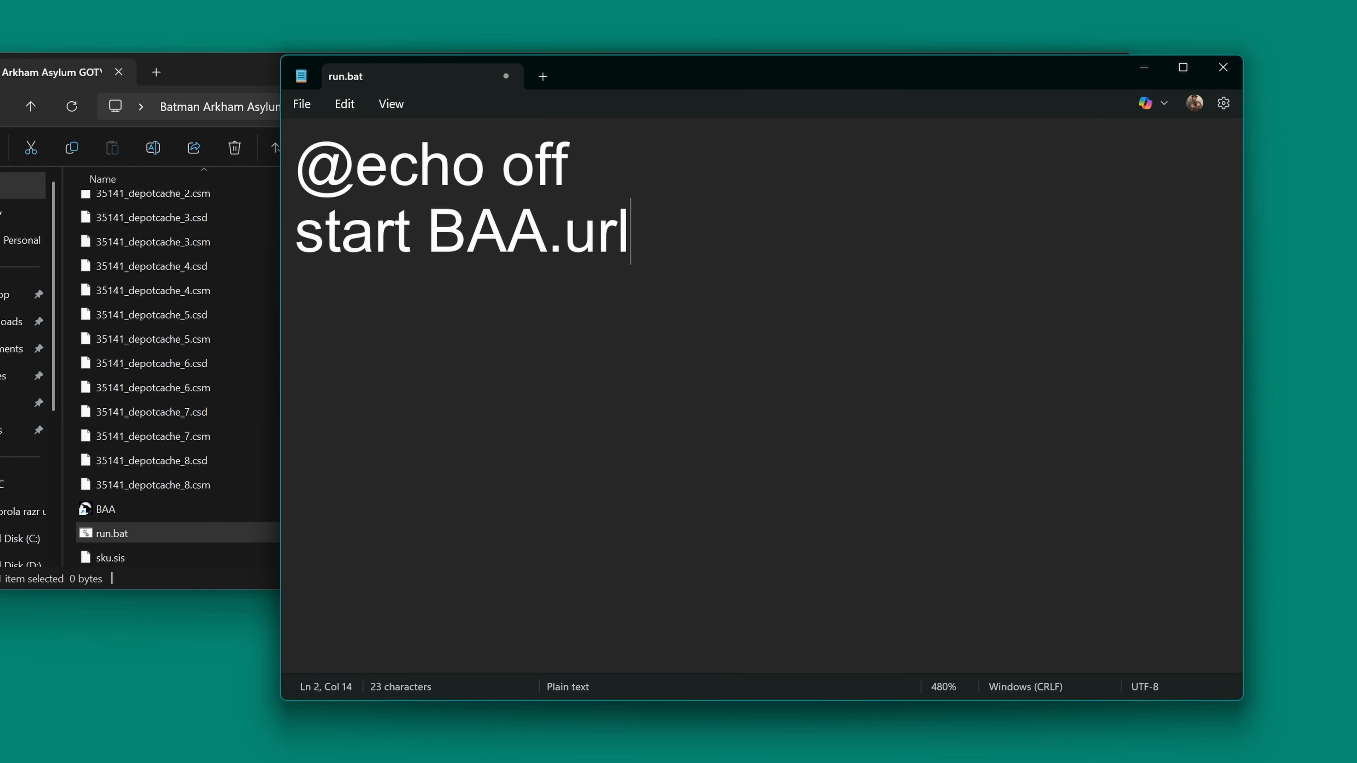
click(301, 104)
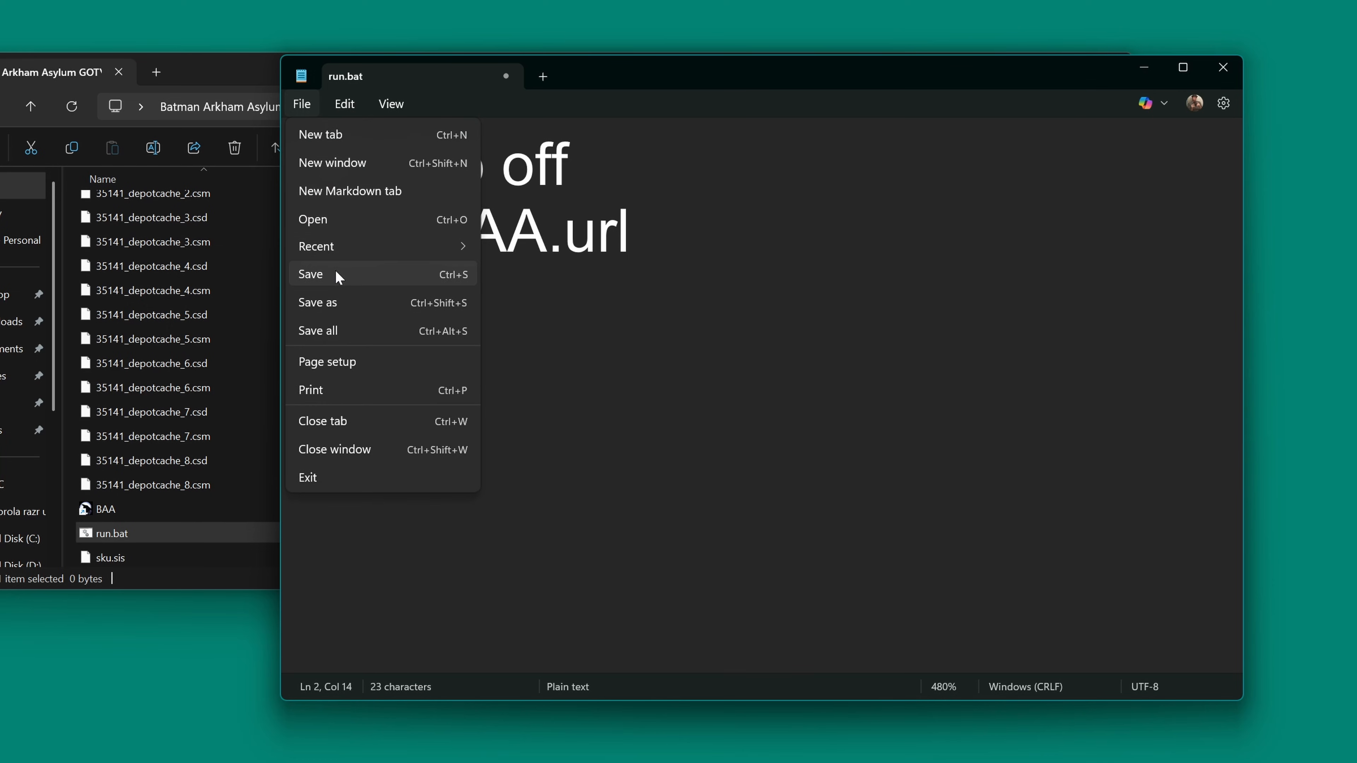
click(309, 274)
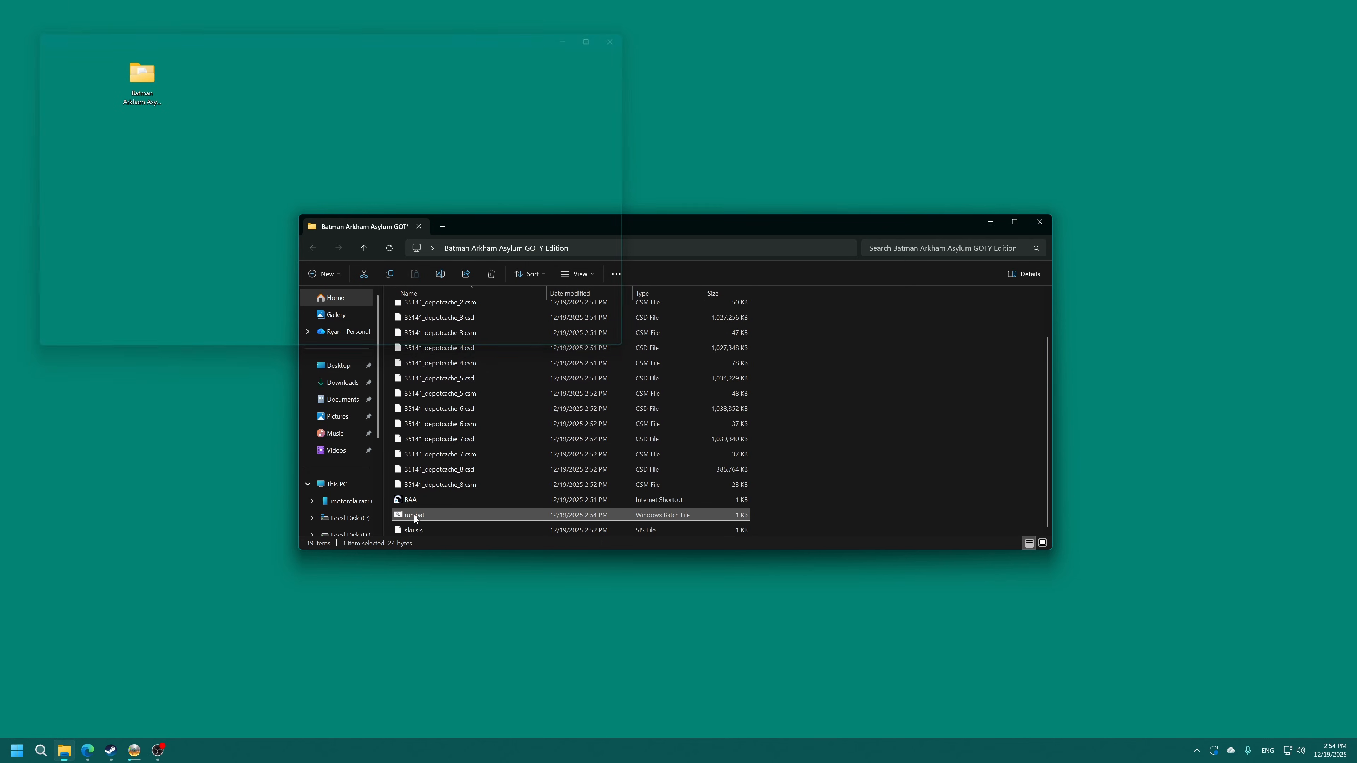
double_click(413, 516)
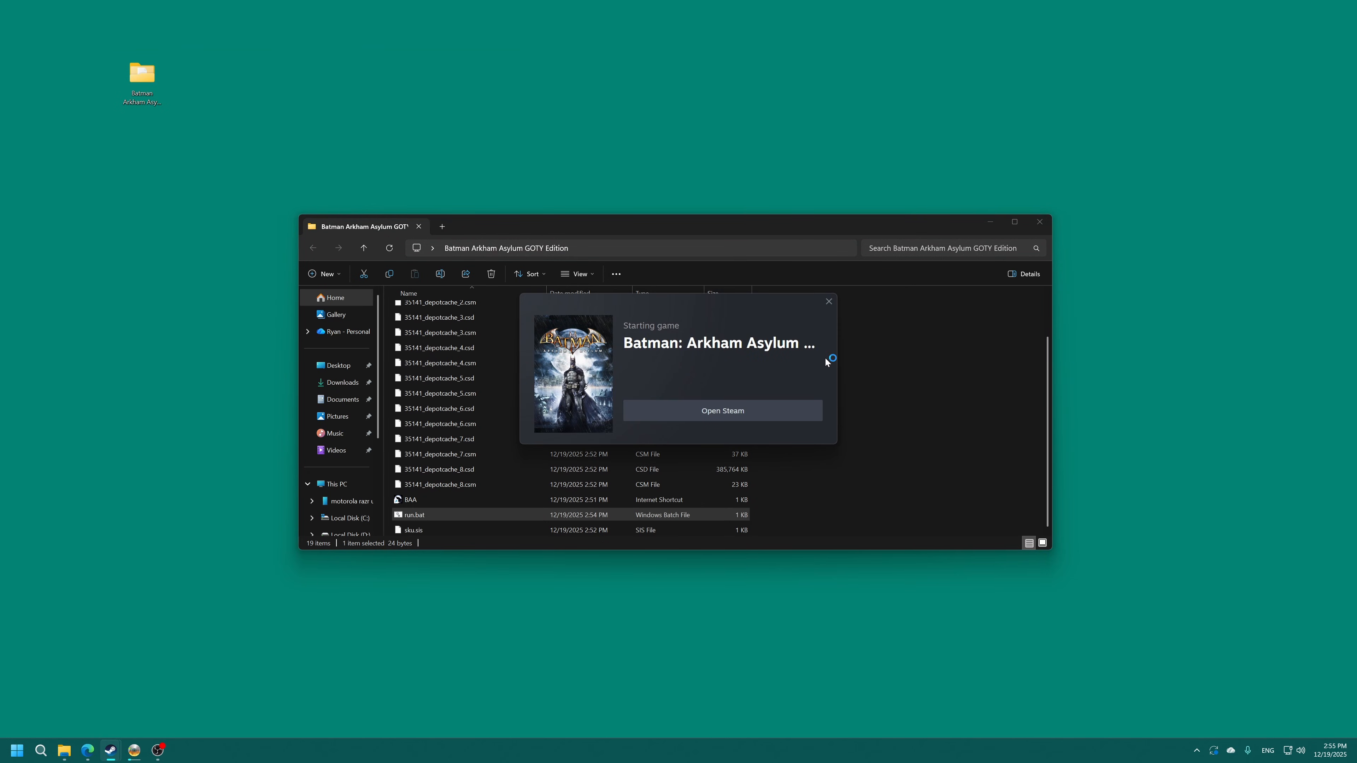
click(828, 301)
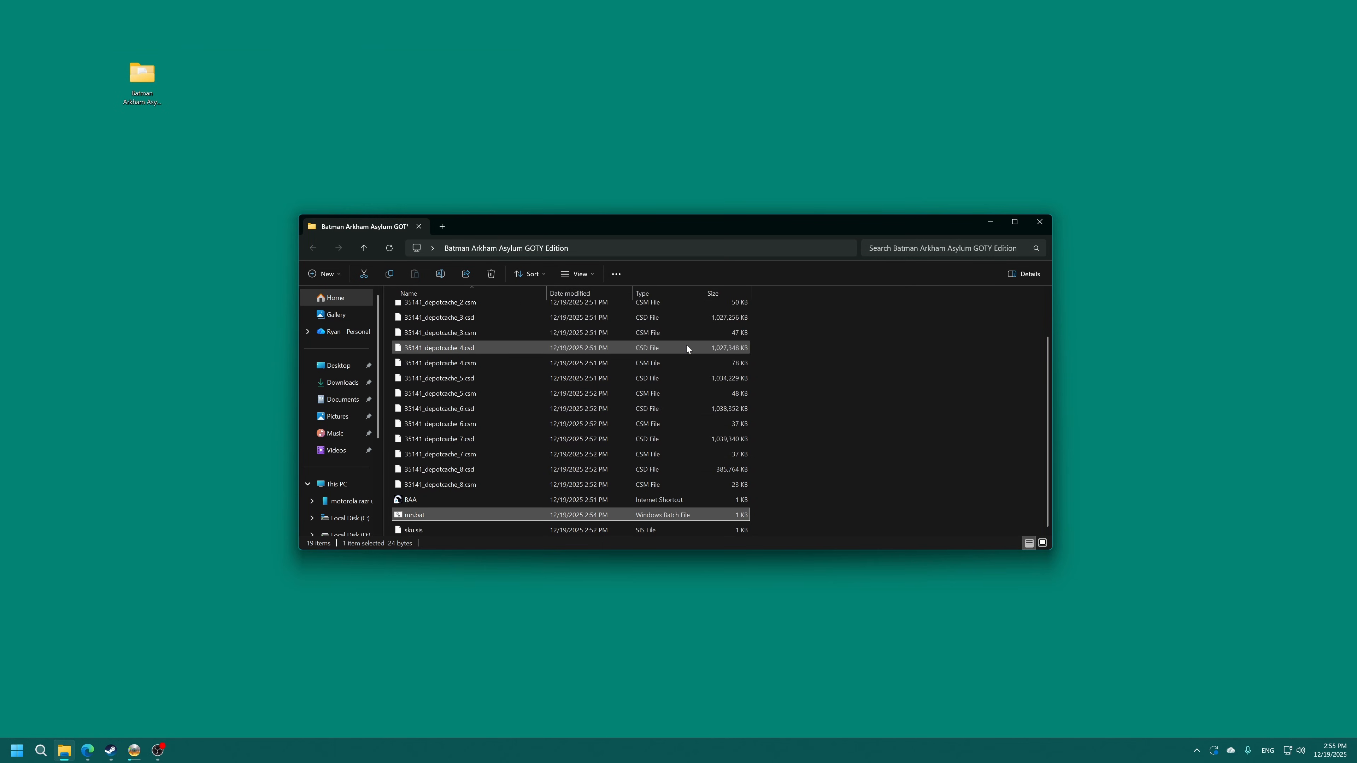
double_click(414, 515)
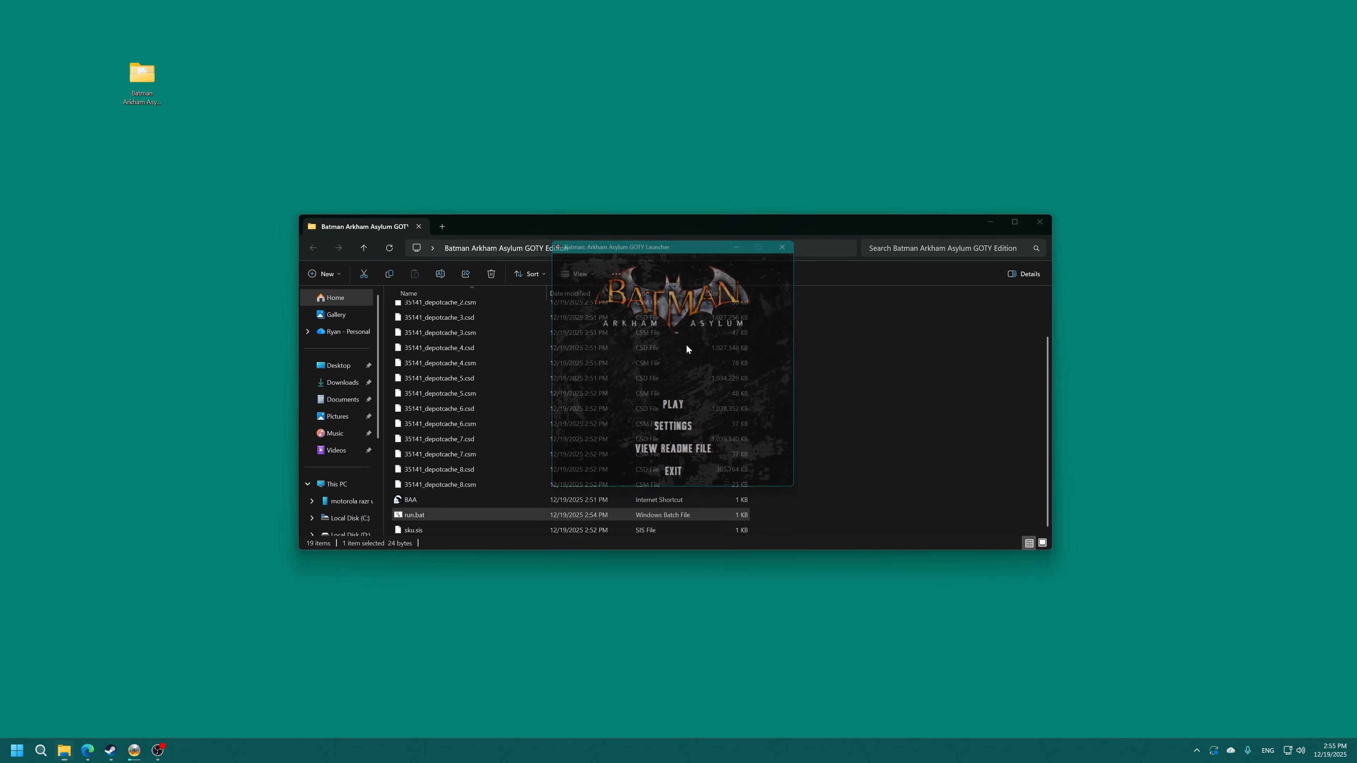
click(1015, 222)
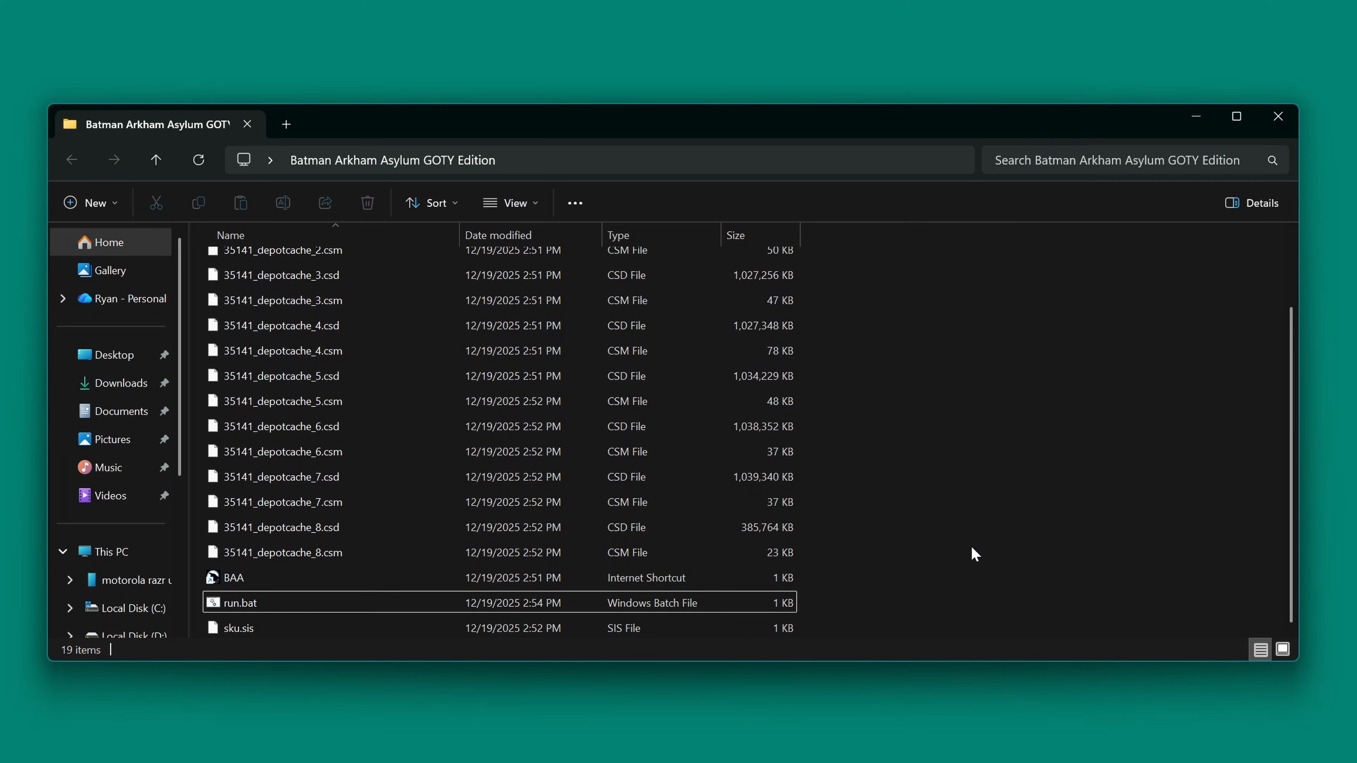
Create autorun.inf in the backup folder and edit it in Notepad
right_click(973, 555)
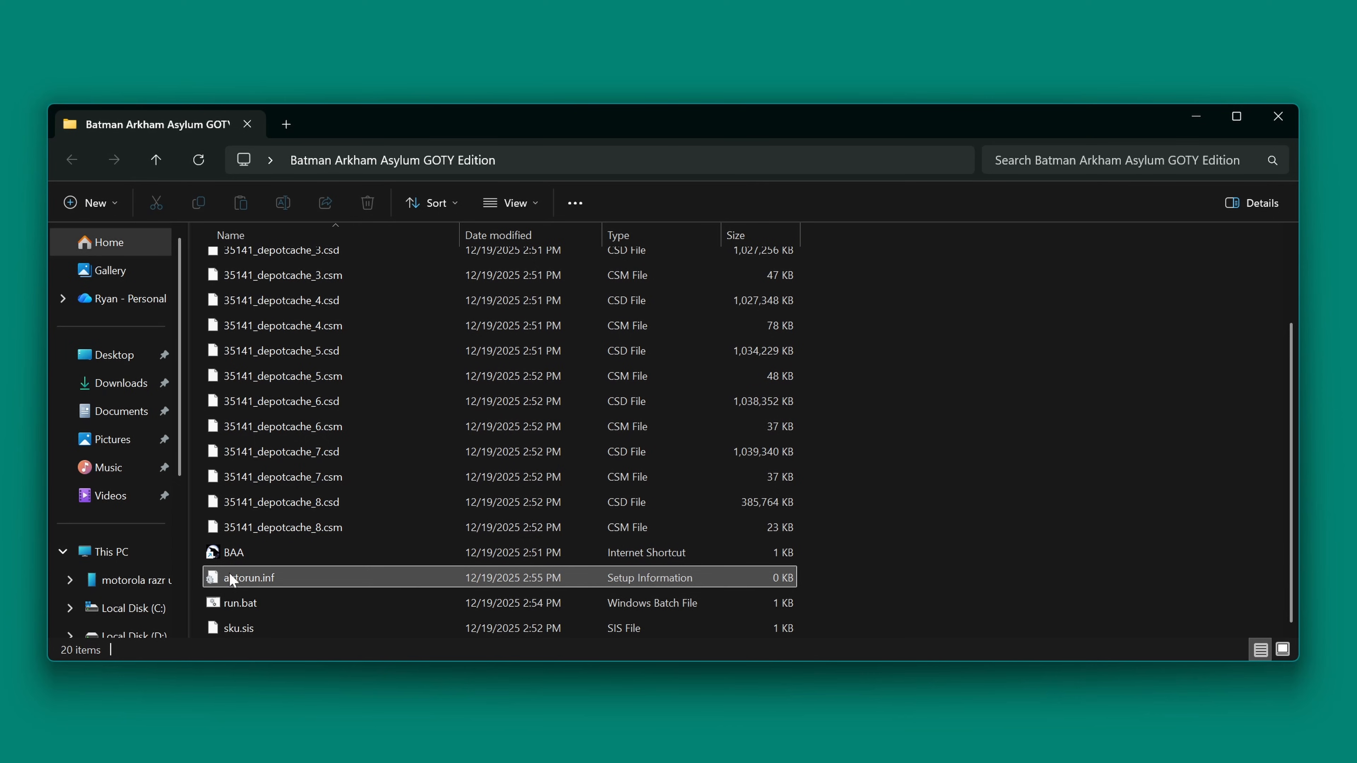
right_click(251, 578)
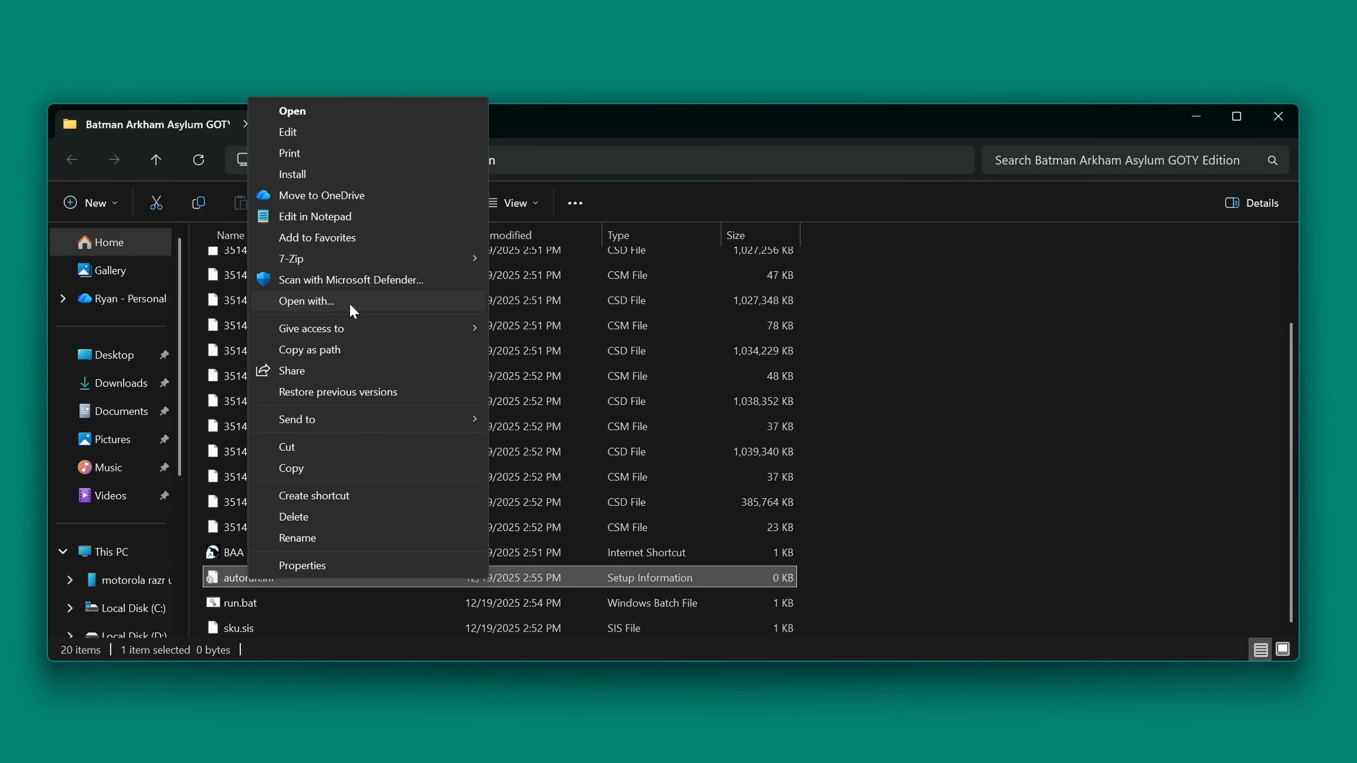
click(315, 217)
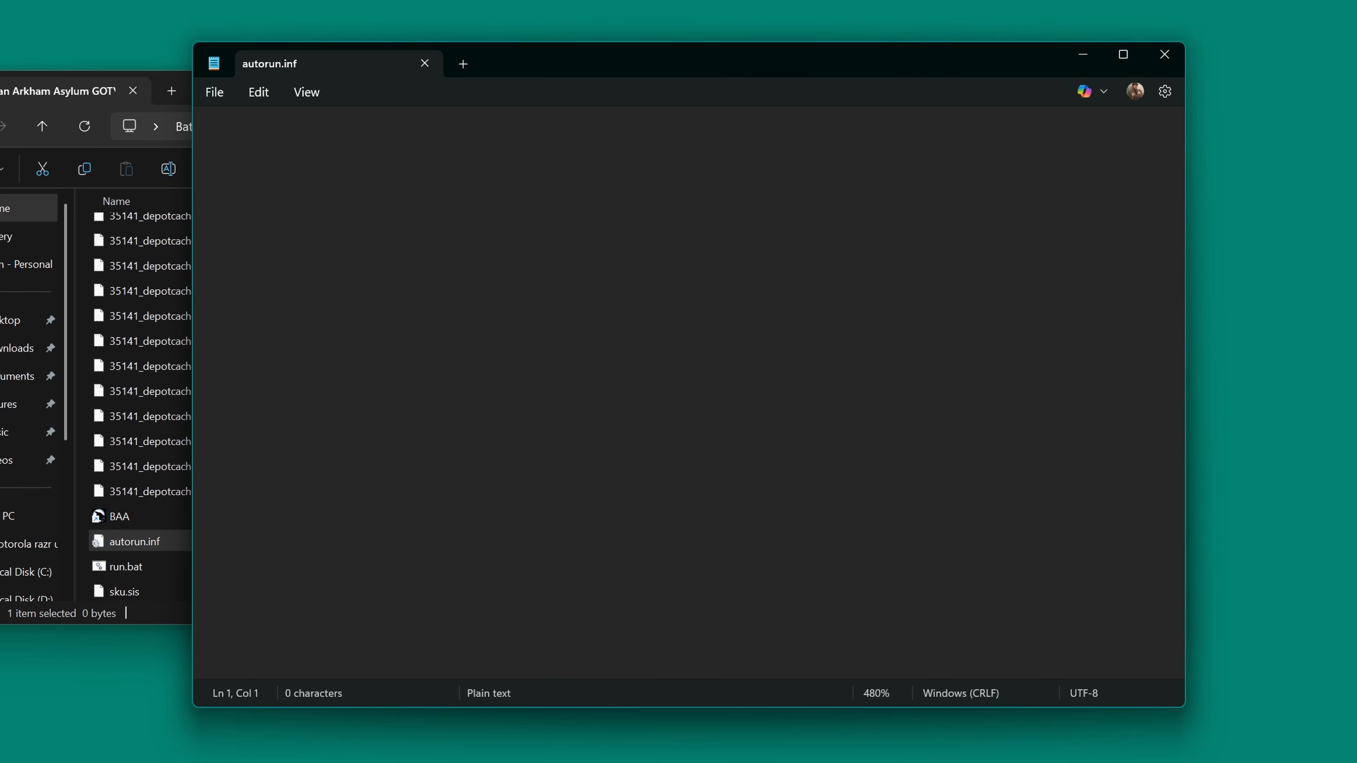
Write the [autorun] section with label=Batman Arkham Asylum GOTY
text([aut)
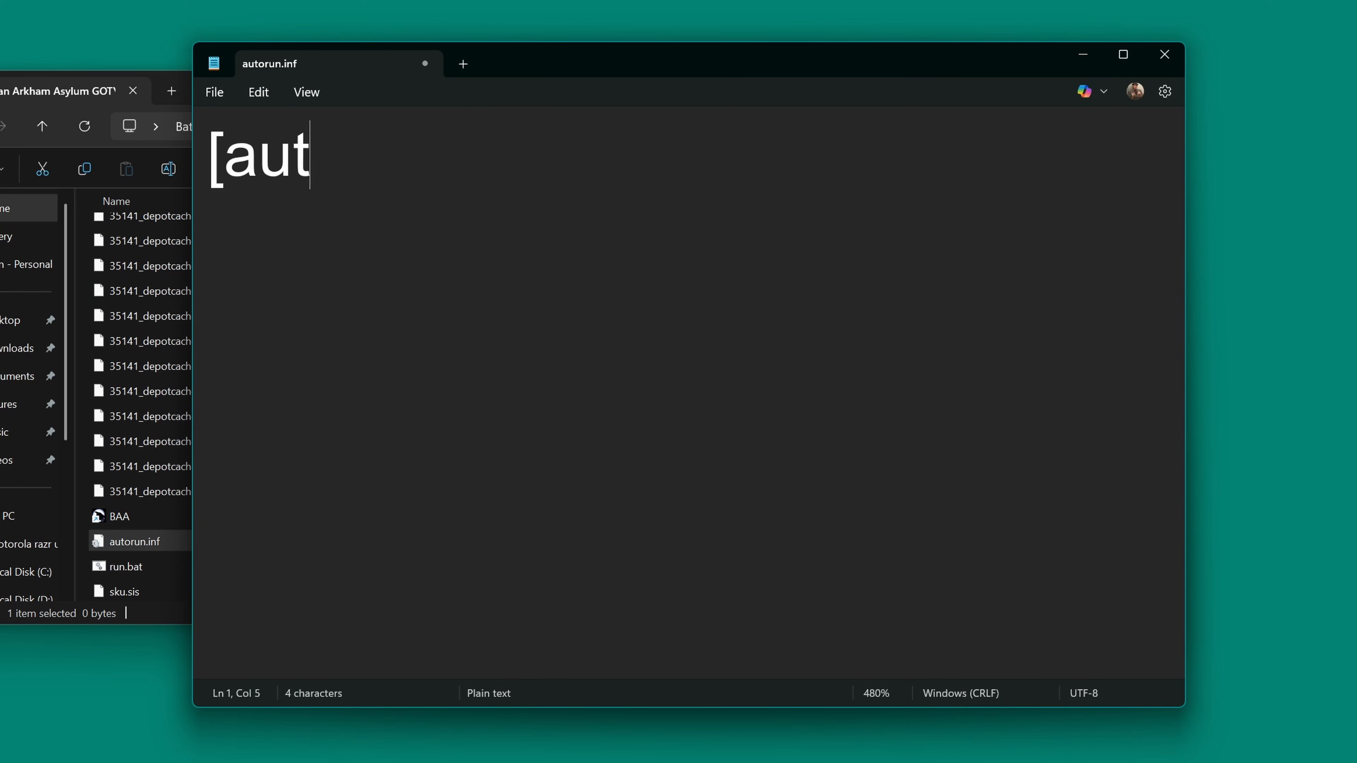
text(orun])
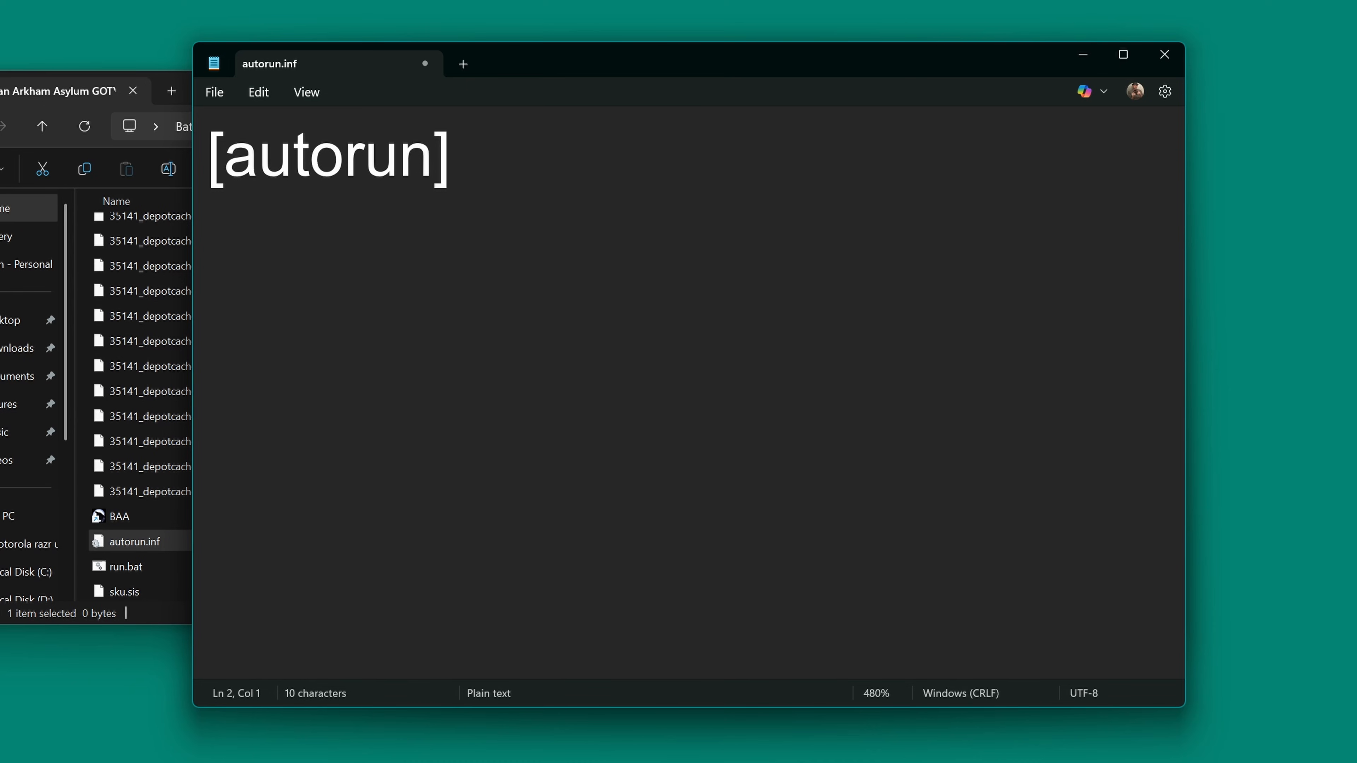
text(label)
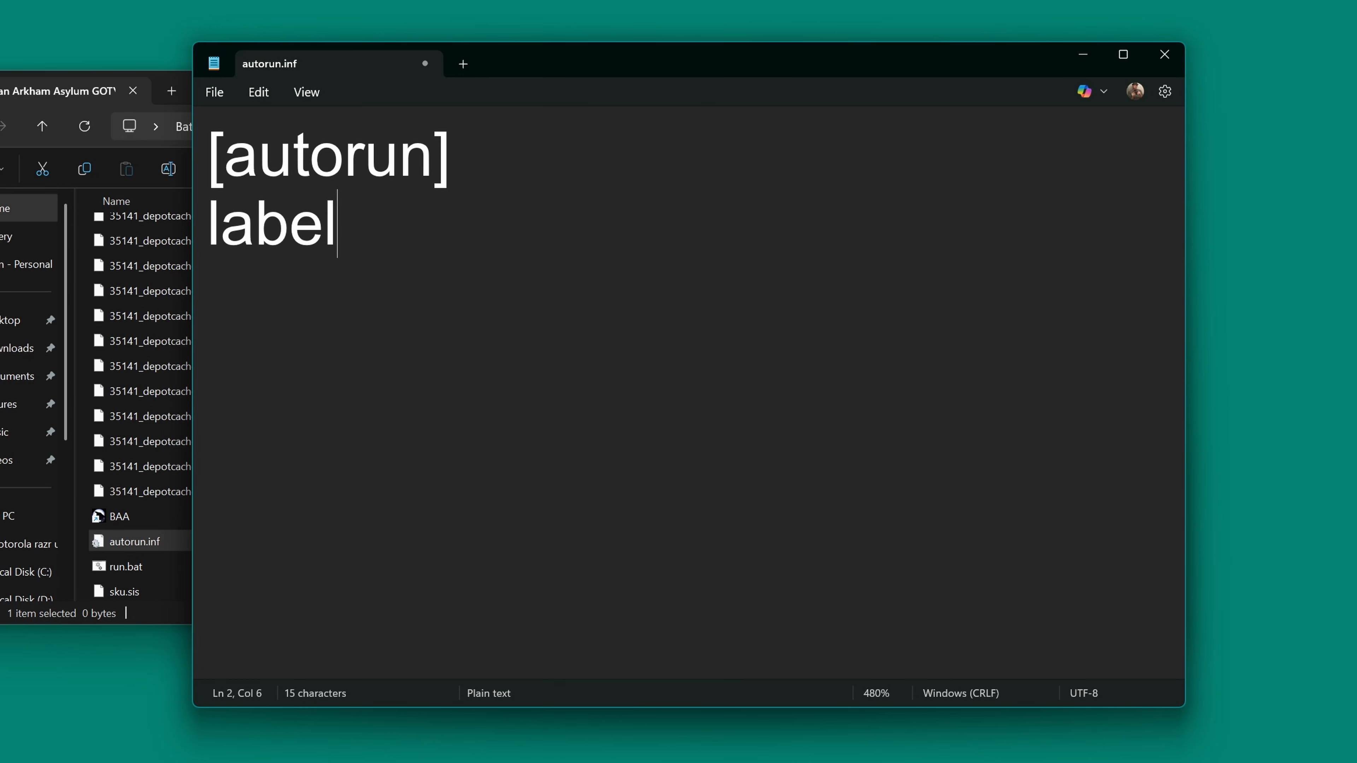
text(=Bat)
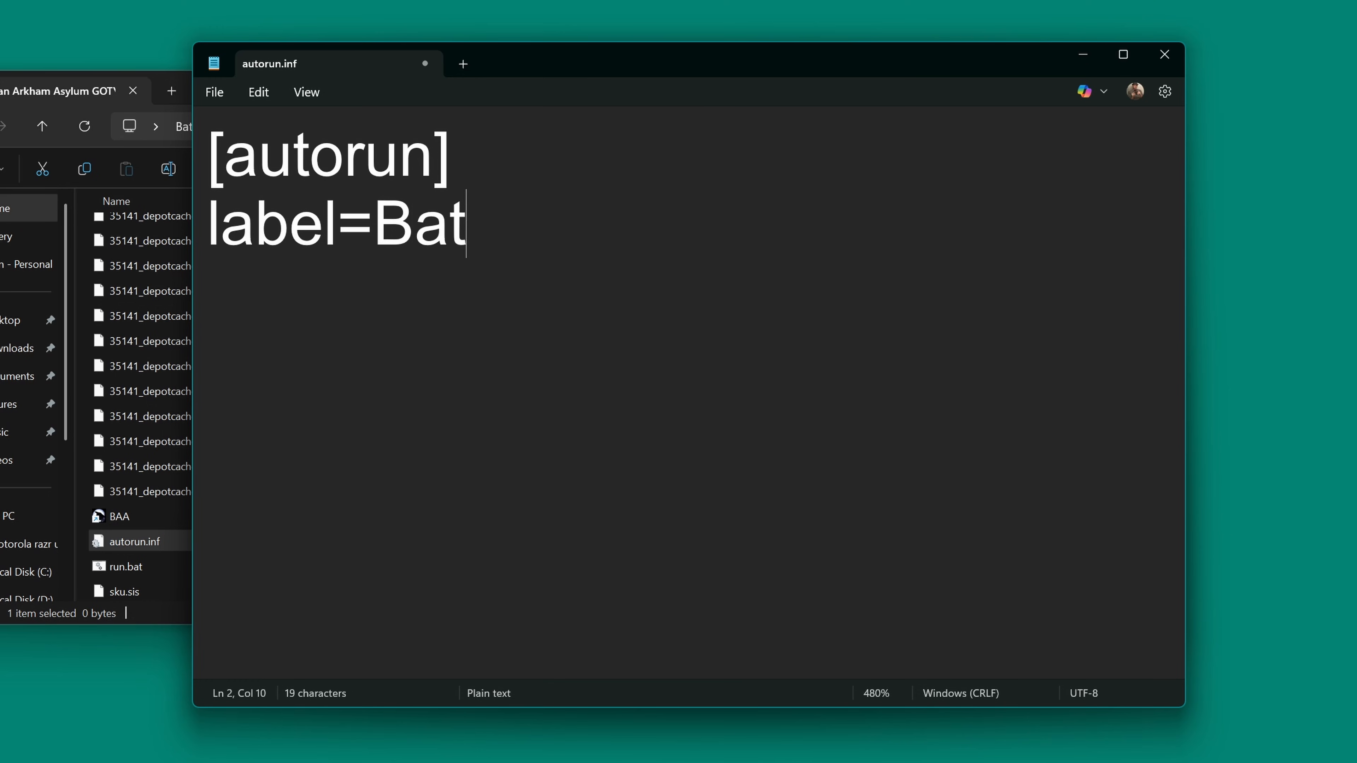
text(man Ar)
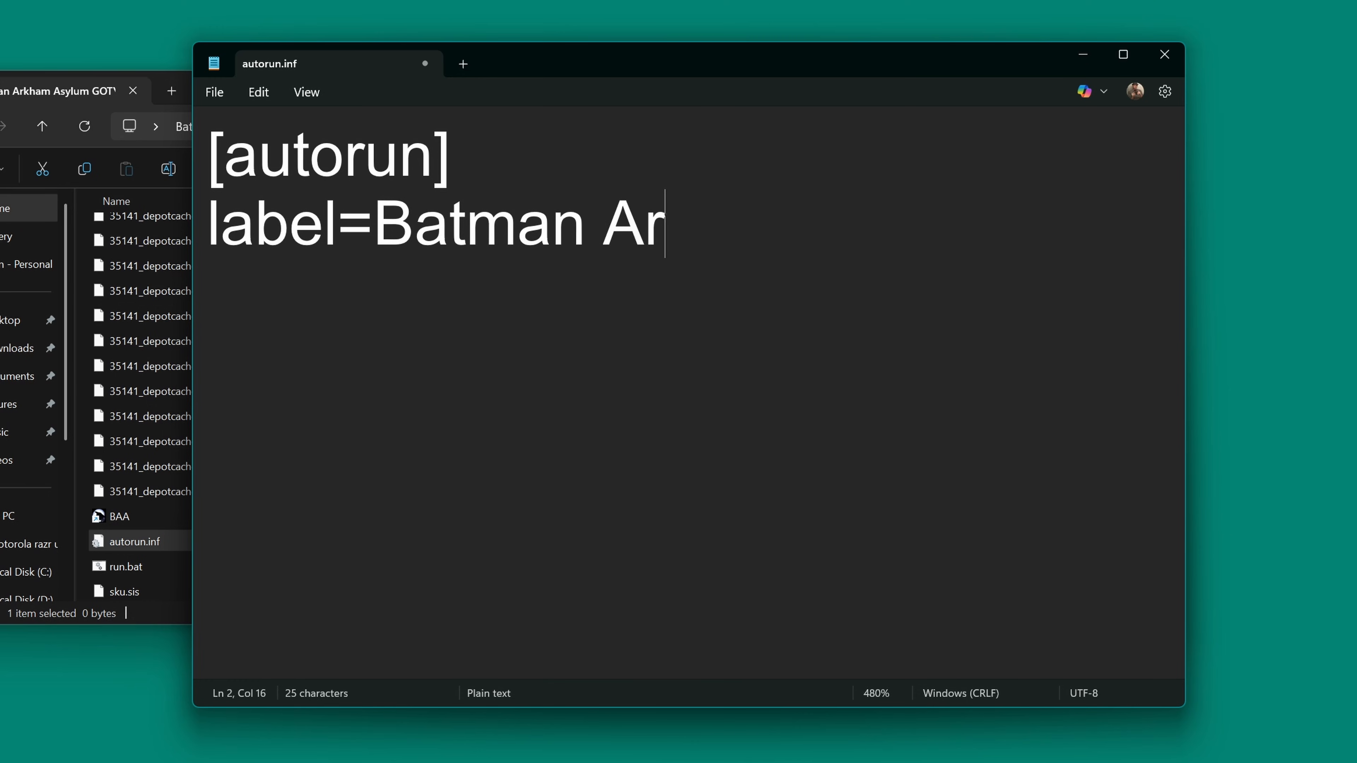
text(kham Asy)
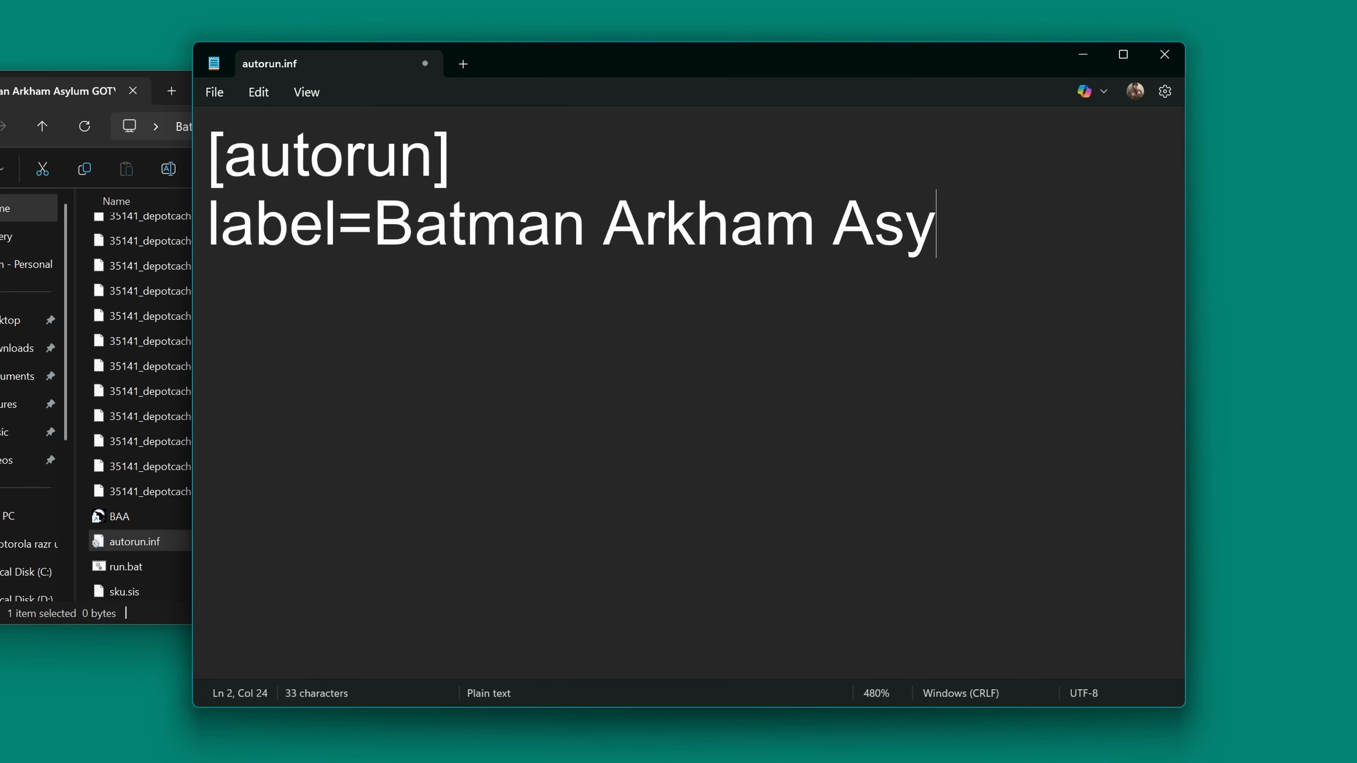
text(lum)
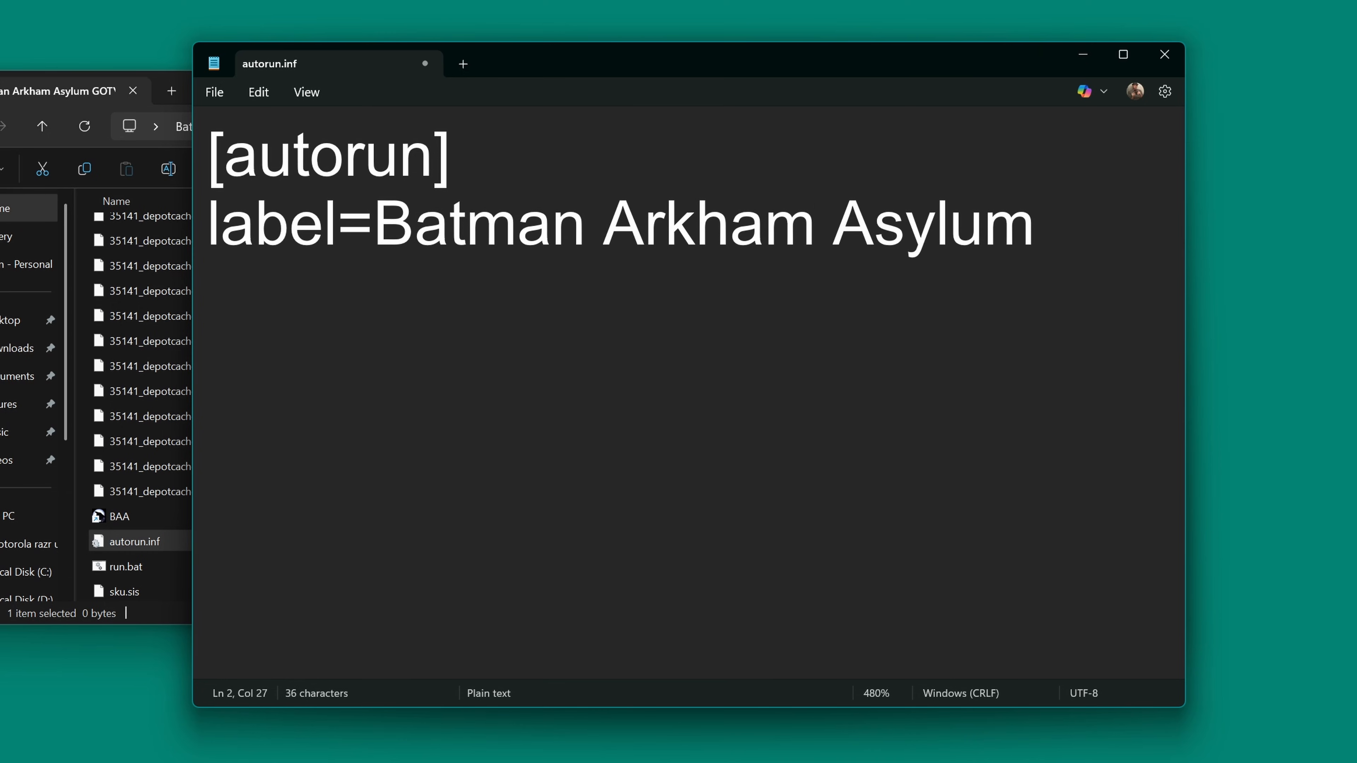
text(GOT)
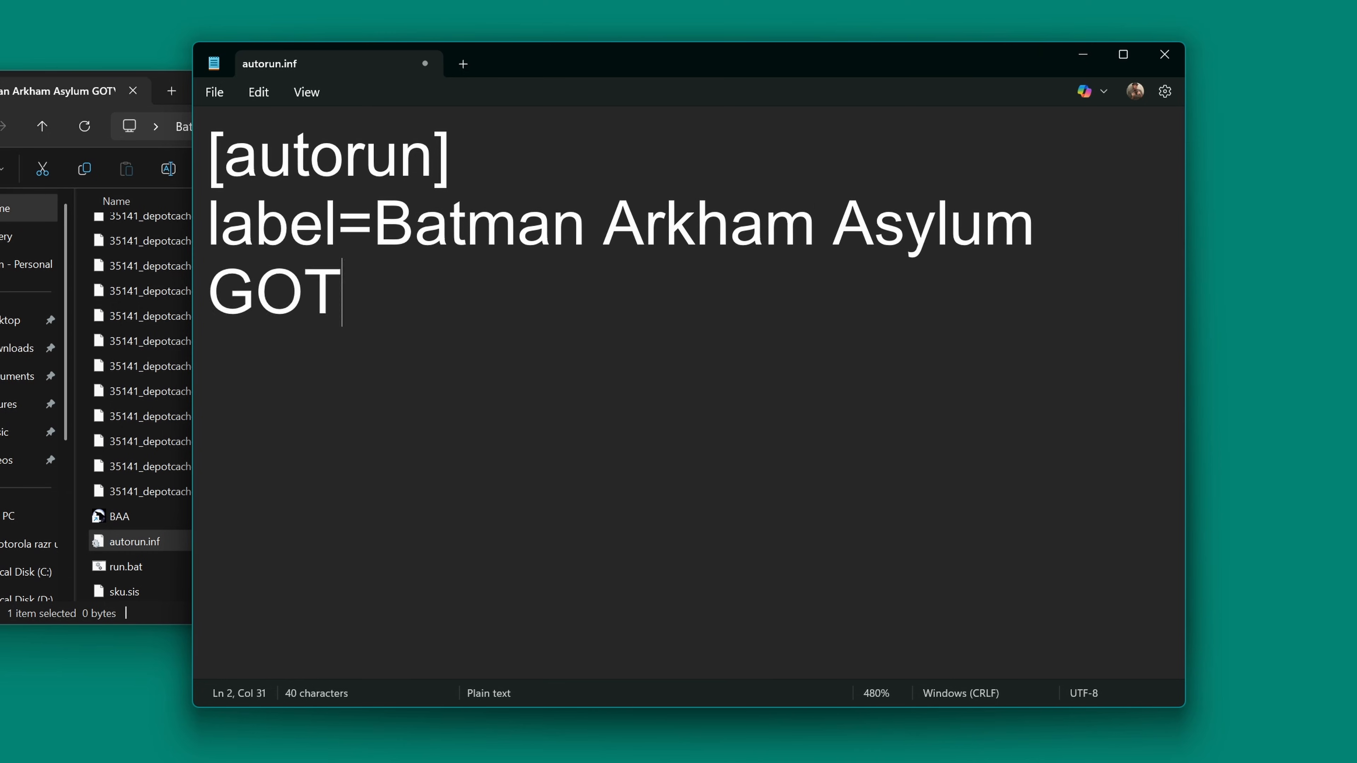
text(Y)
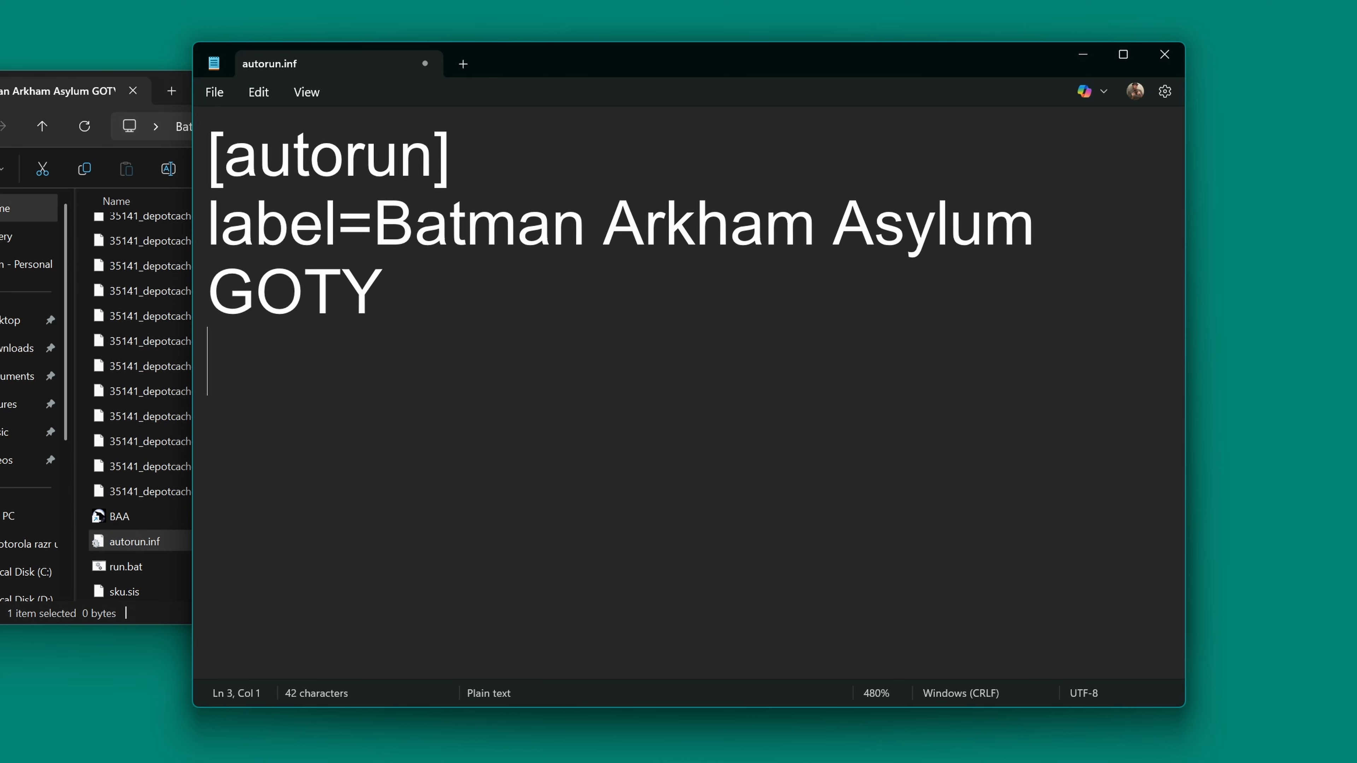
Add open=run.bat and save autorun.inf, closing Notepad
text(op)
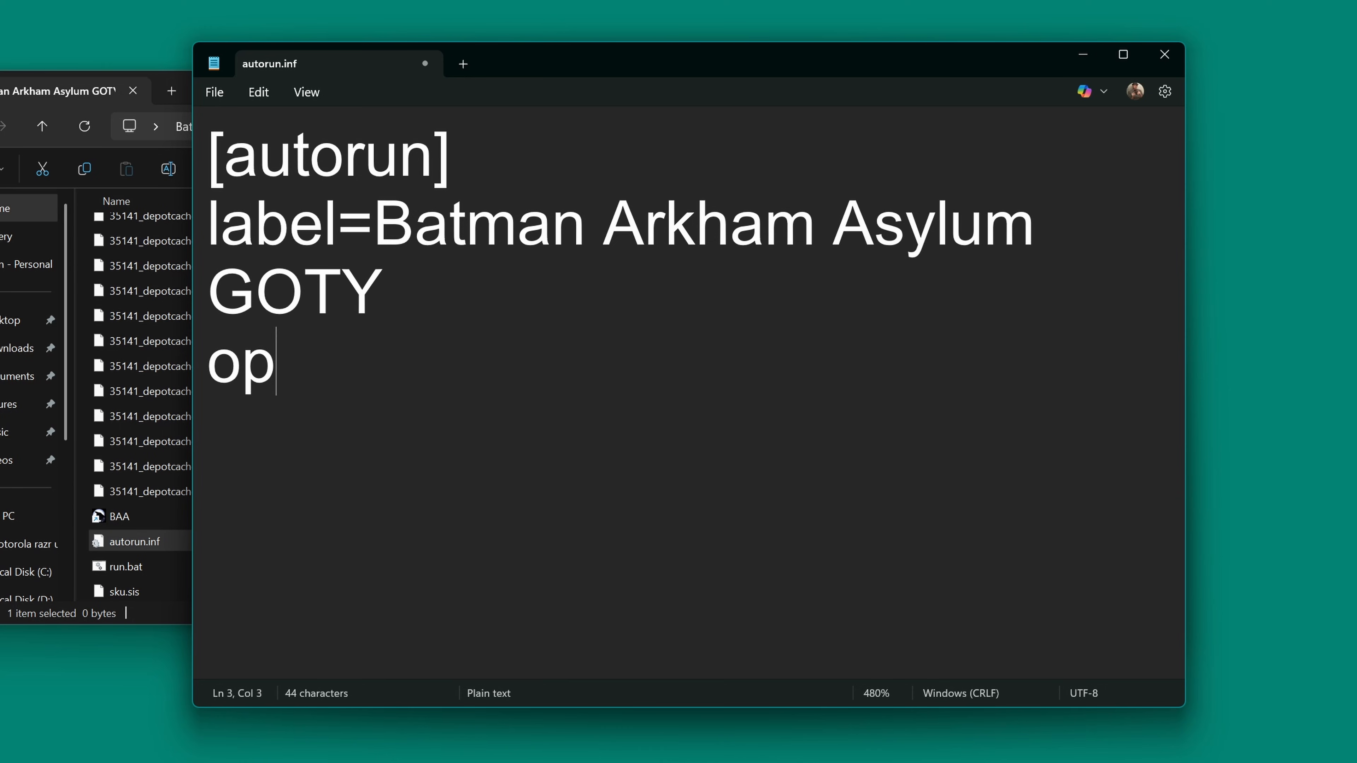
text(en)
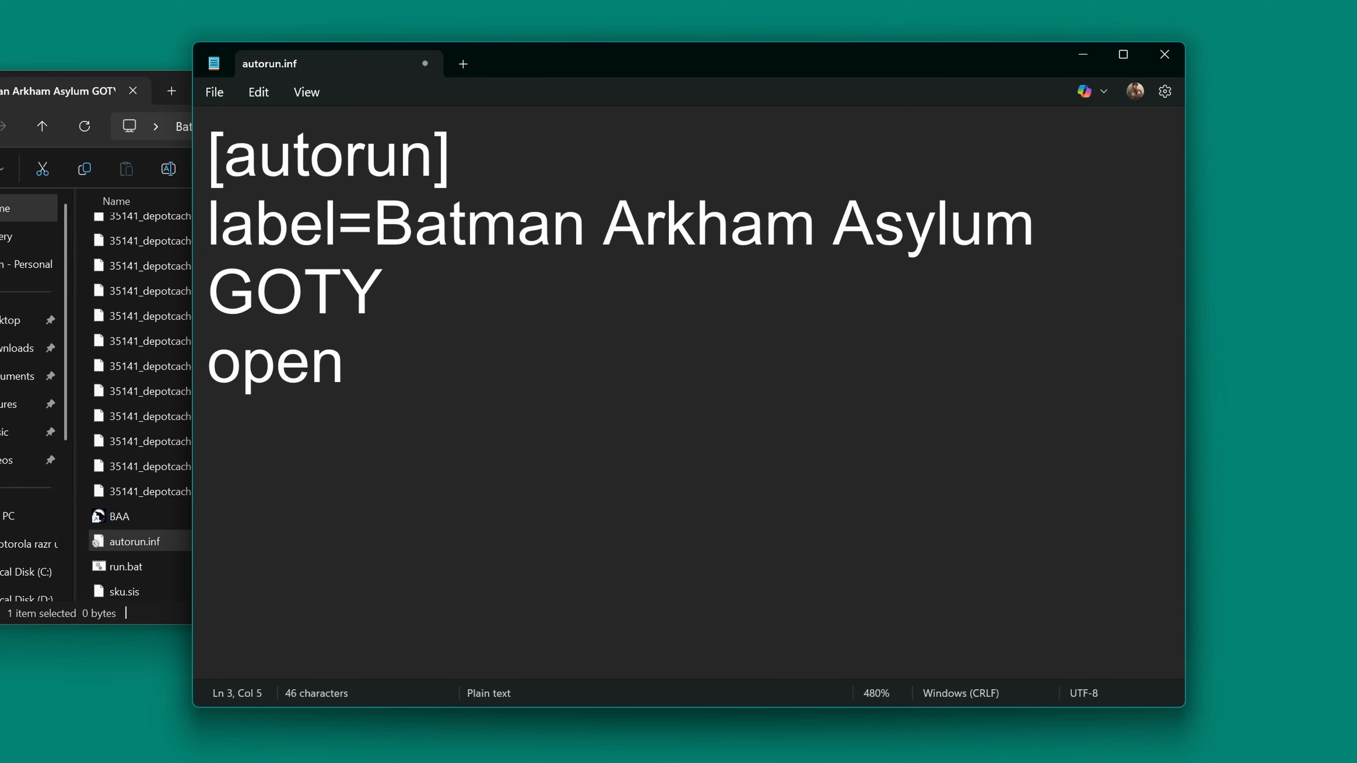
text(=)
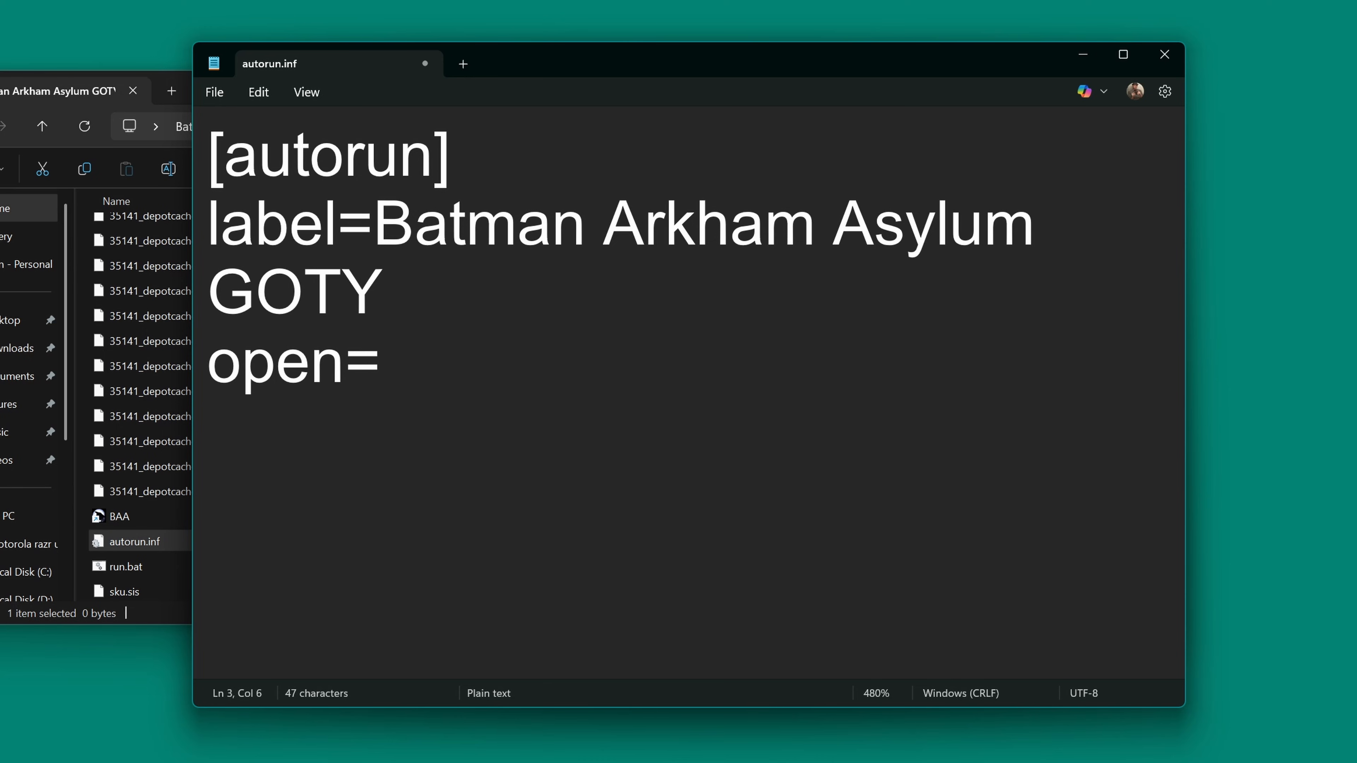
text(run.bat)
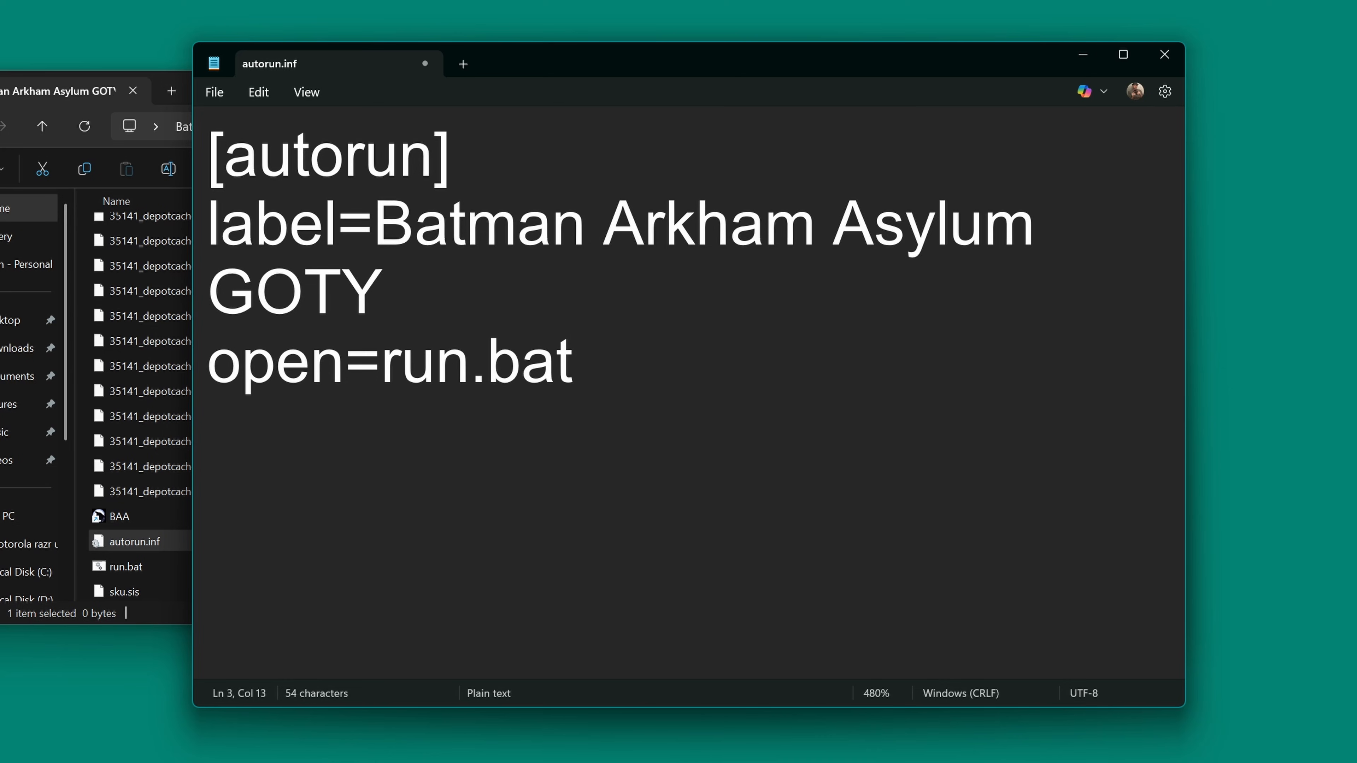
click(572, 361)
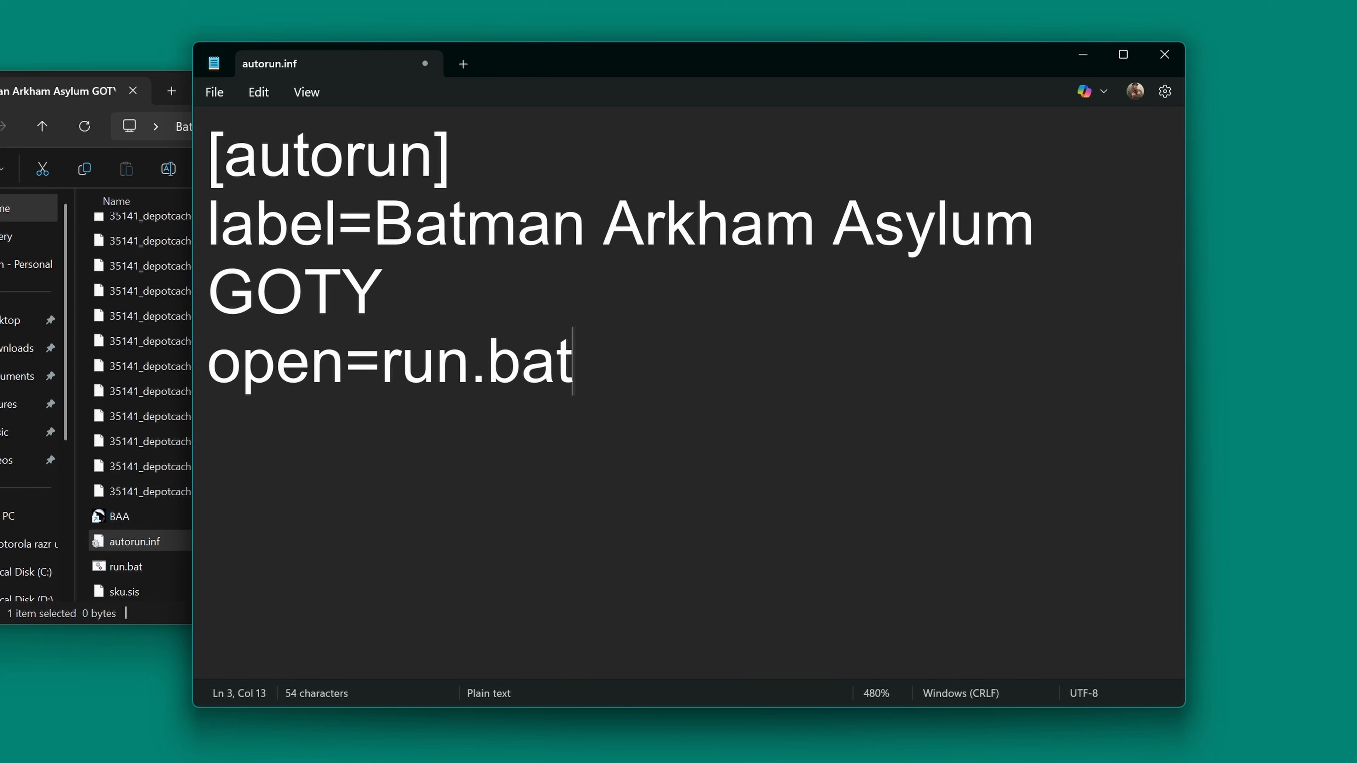
mouse_move(213, 92)
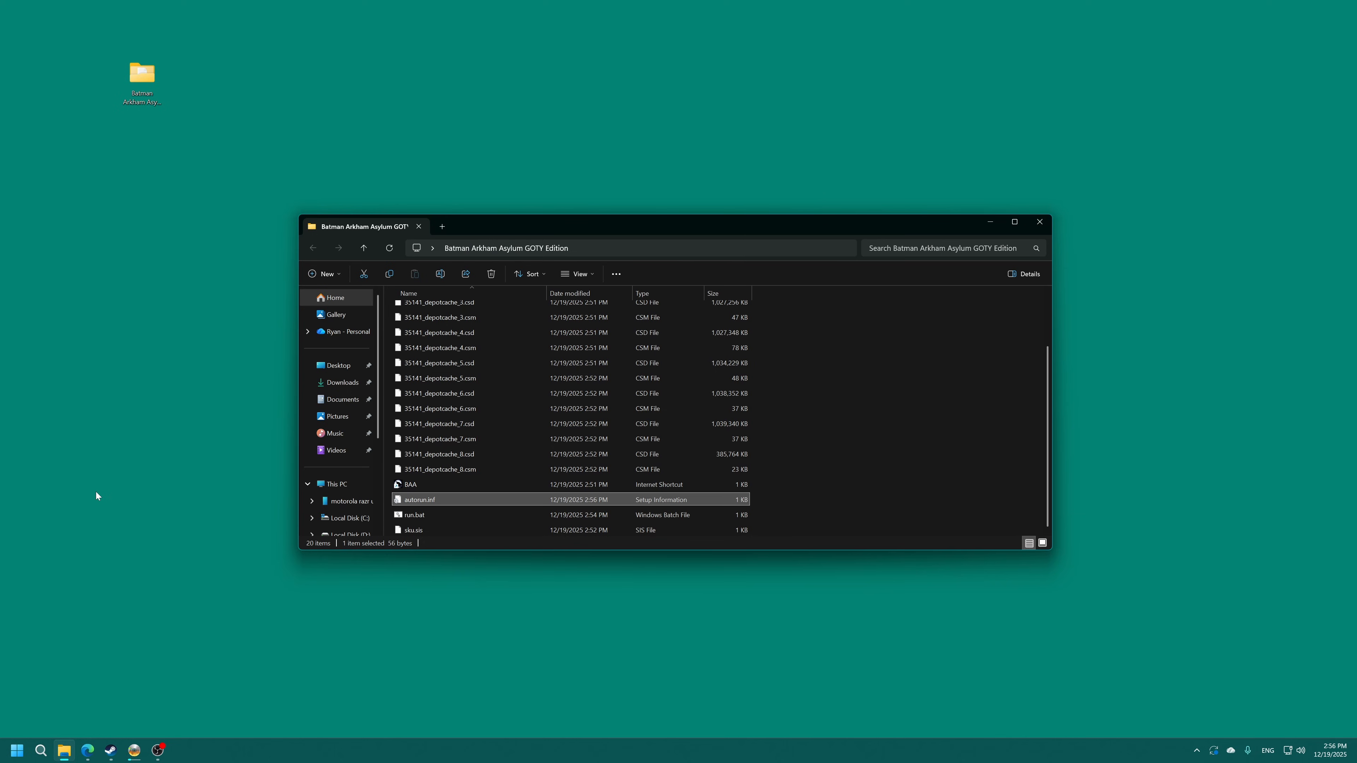
Launch ImgBurn from the Start apps list
click(15, 750)
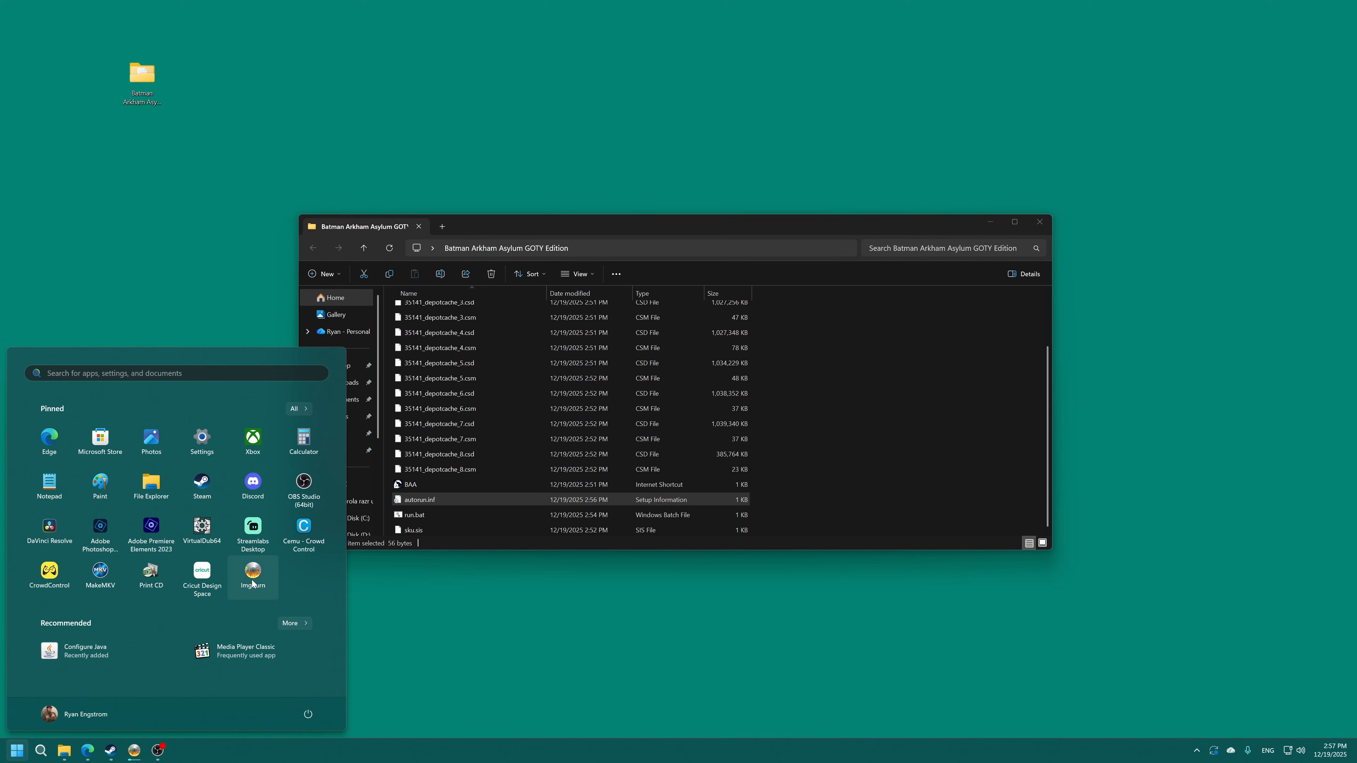
click(251, 575)
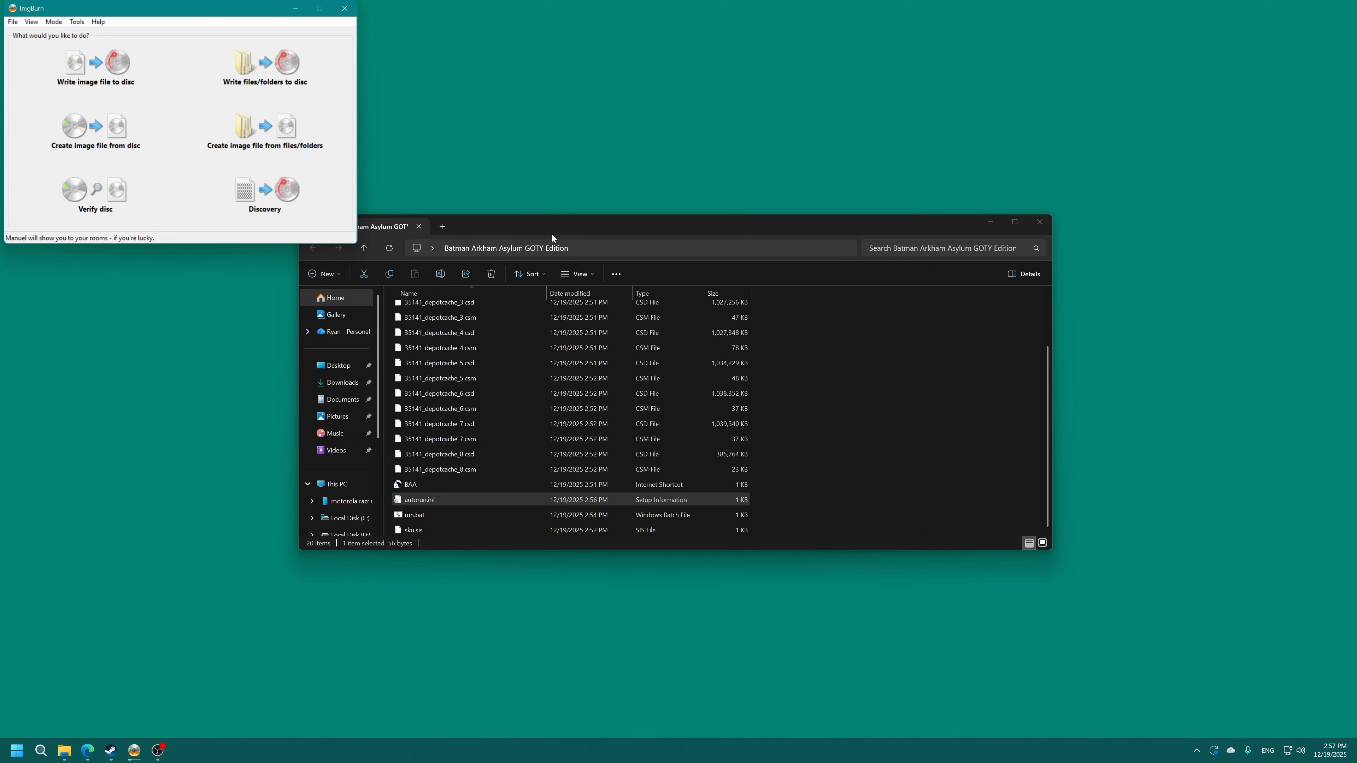
mouse_move(256, 158)
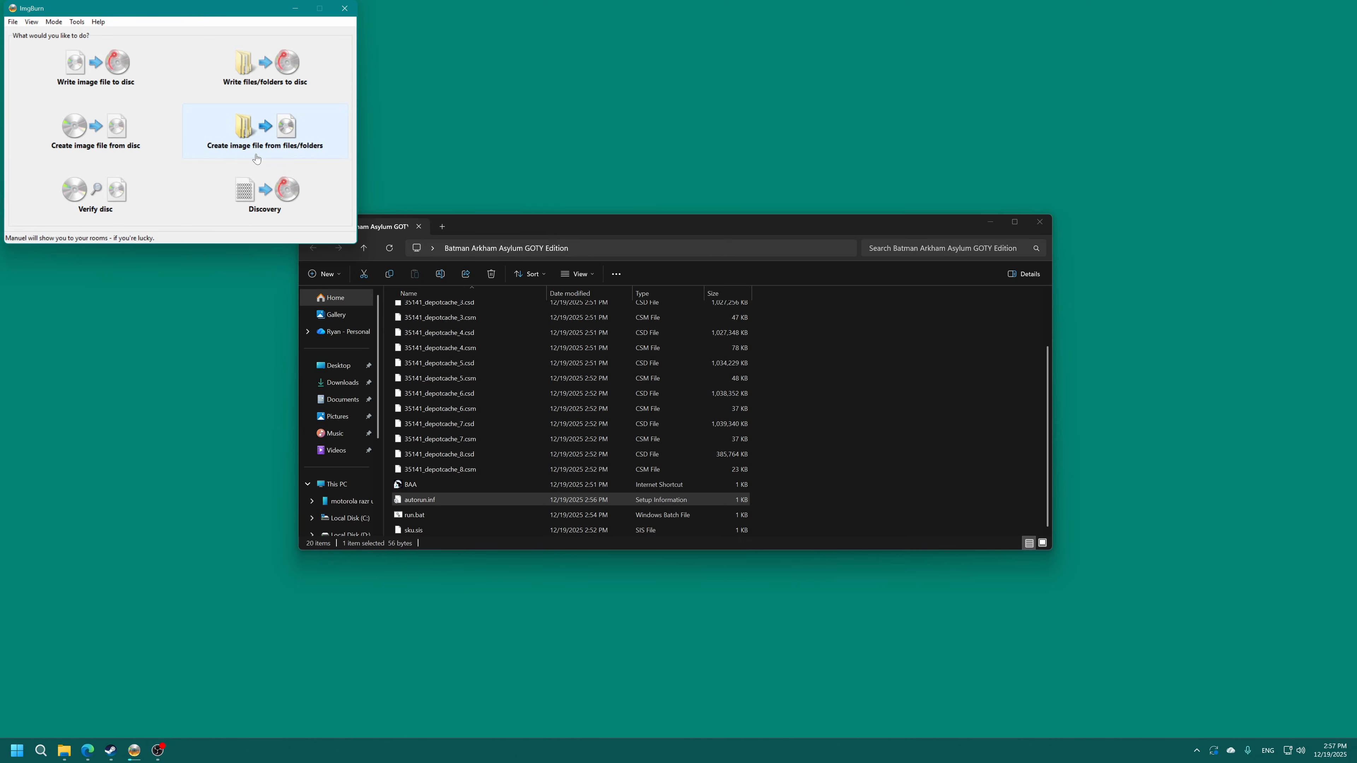
Choose 'Create image file from files/folders' in ImgBurn
click(265, 130)
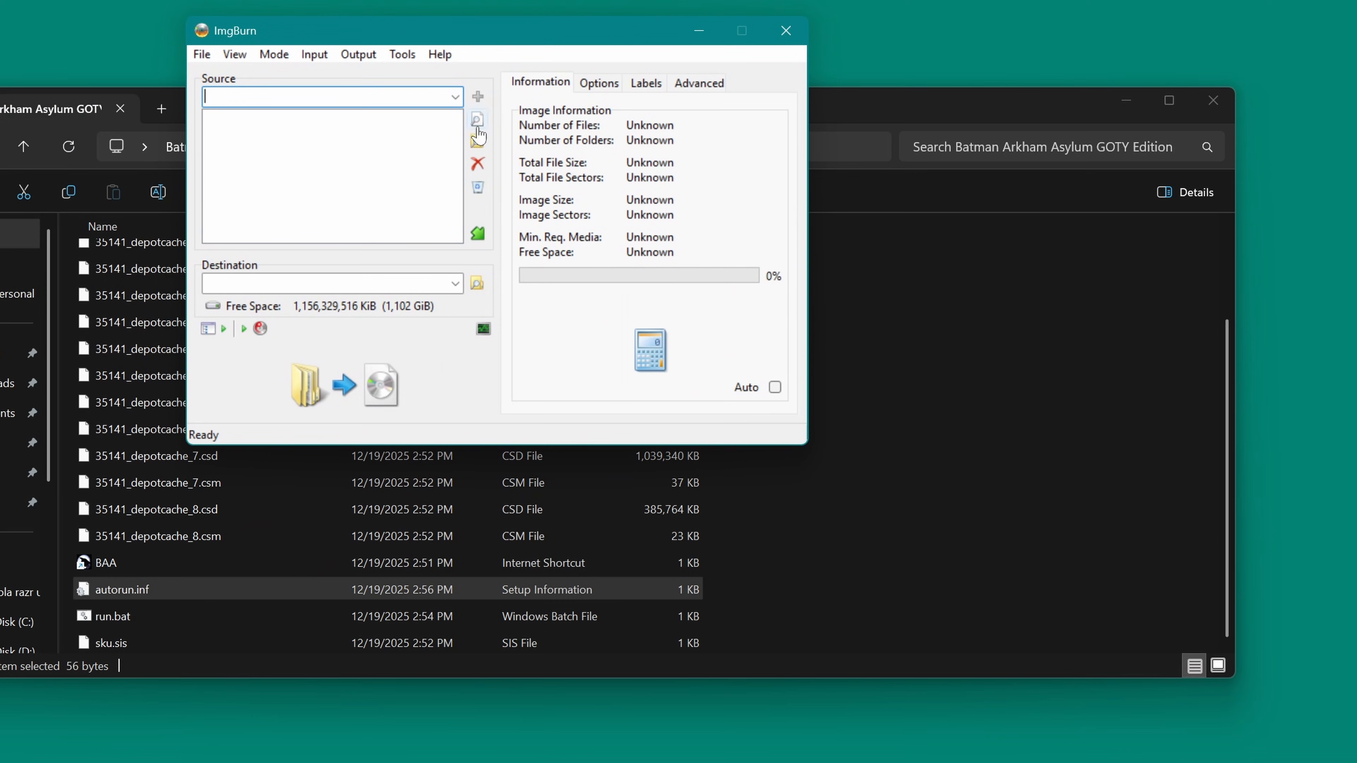
mouse_move(477, 120)
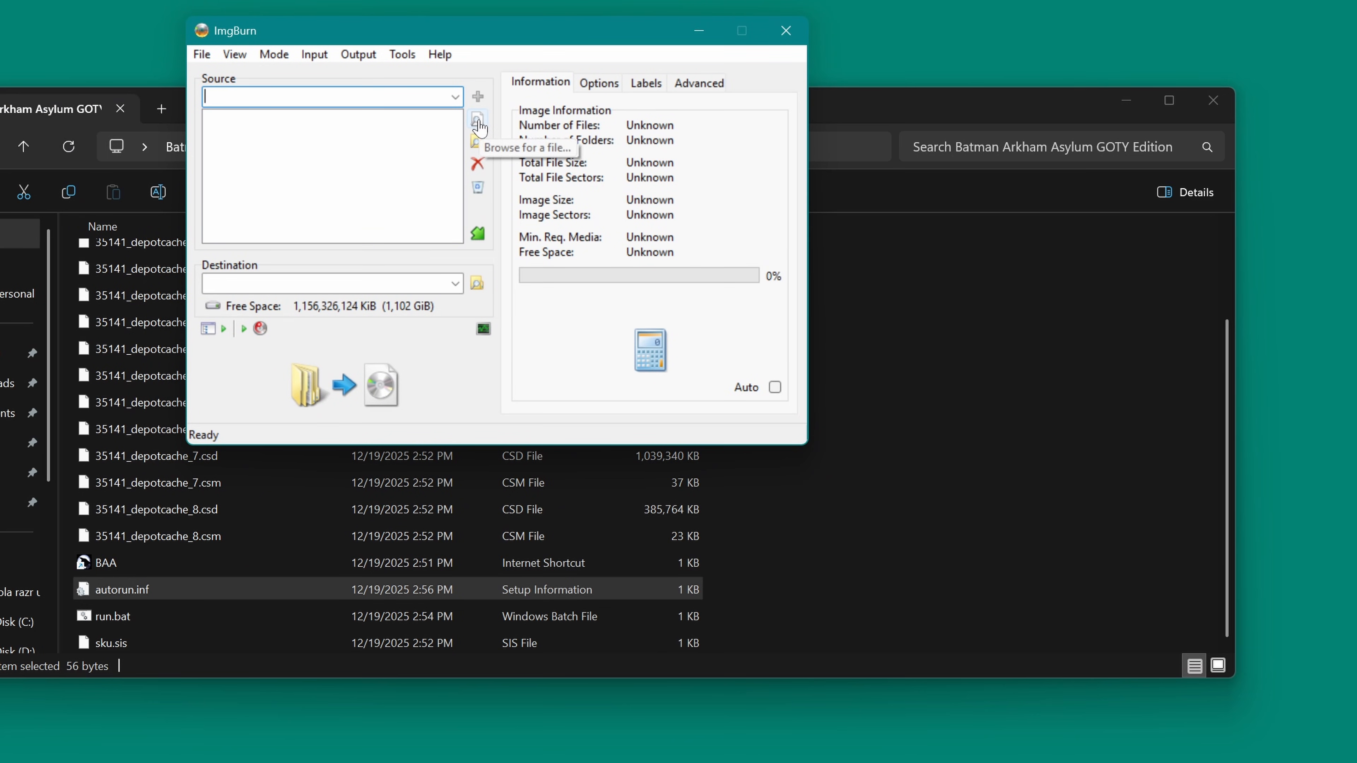
Select all files in the Batman Arkham Asylum GOTY Edition folder as the image source
click(477, 118)
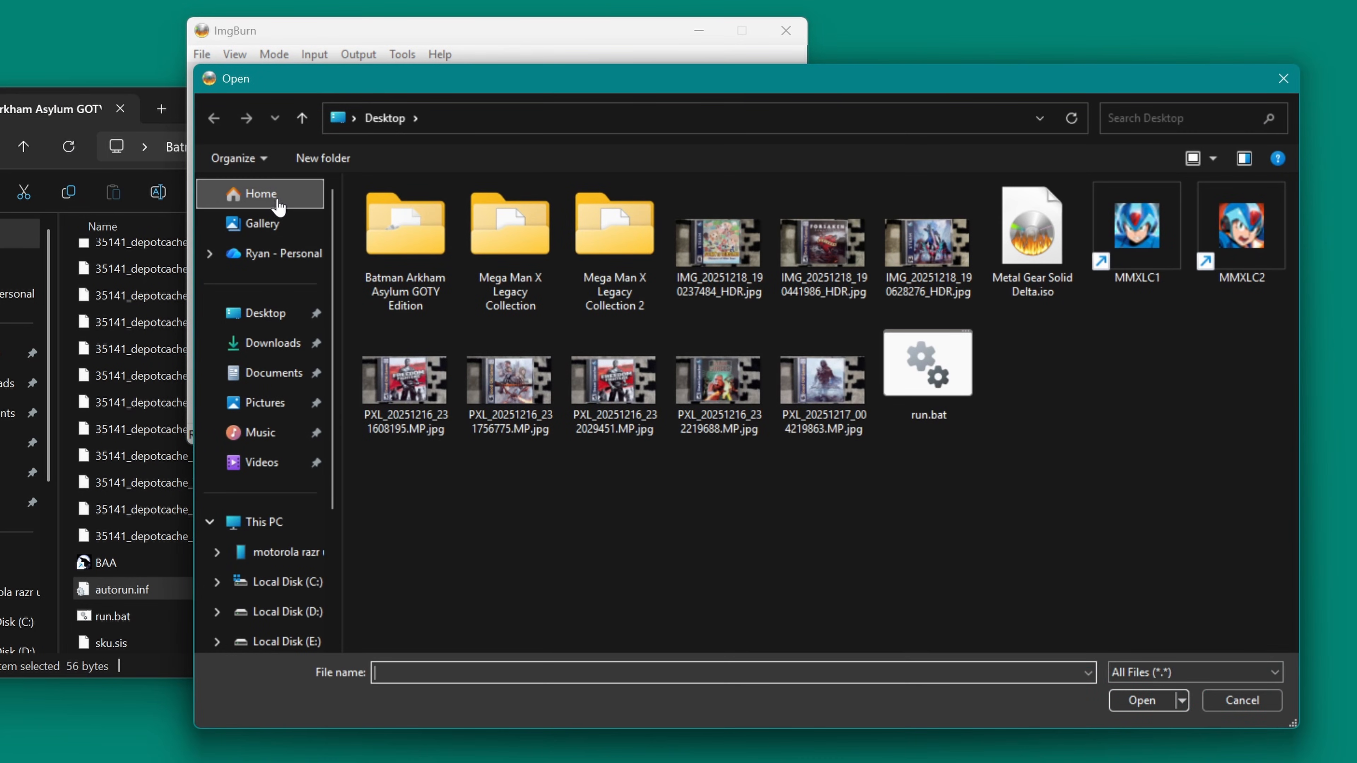
double_click(405, 224)
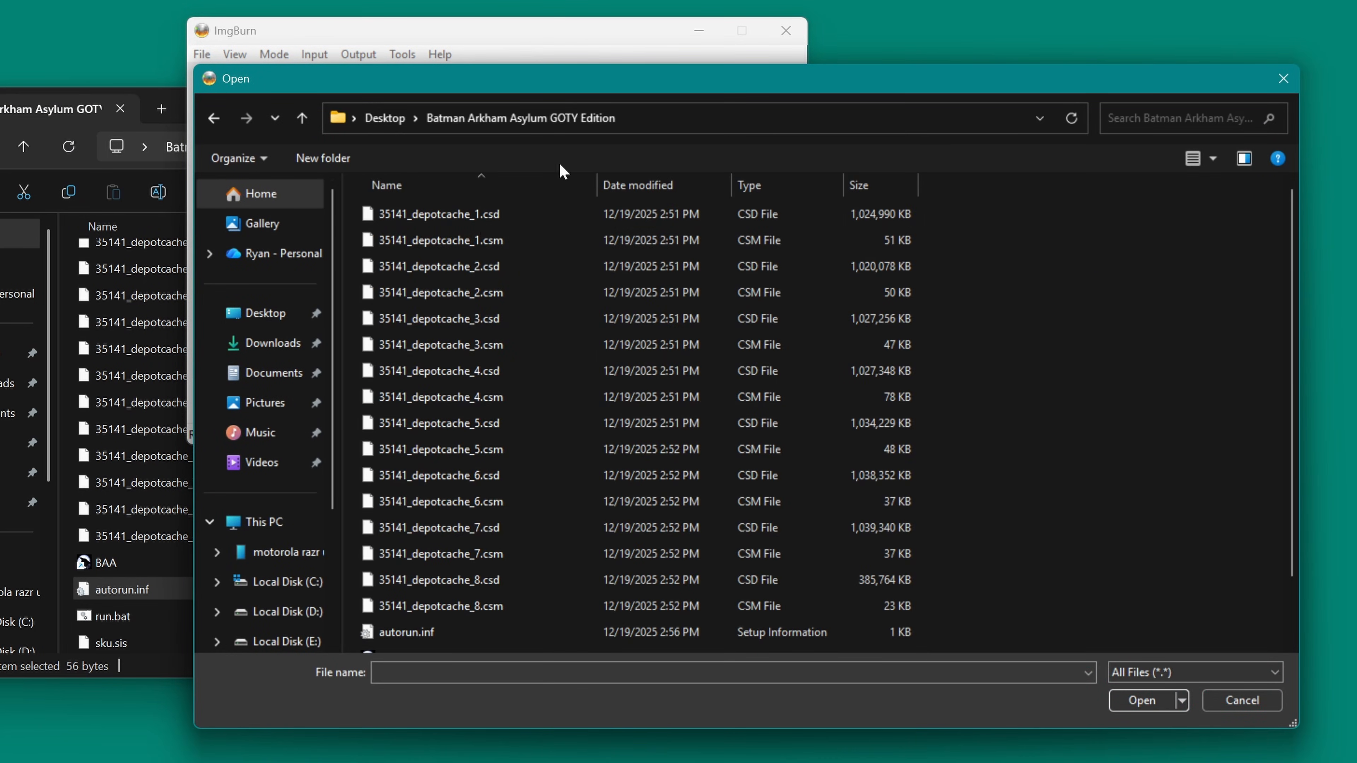
mouse_move(1007, 220)
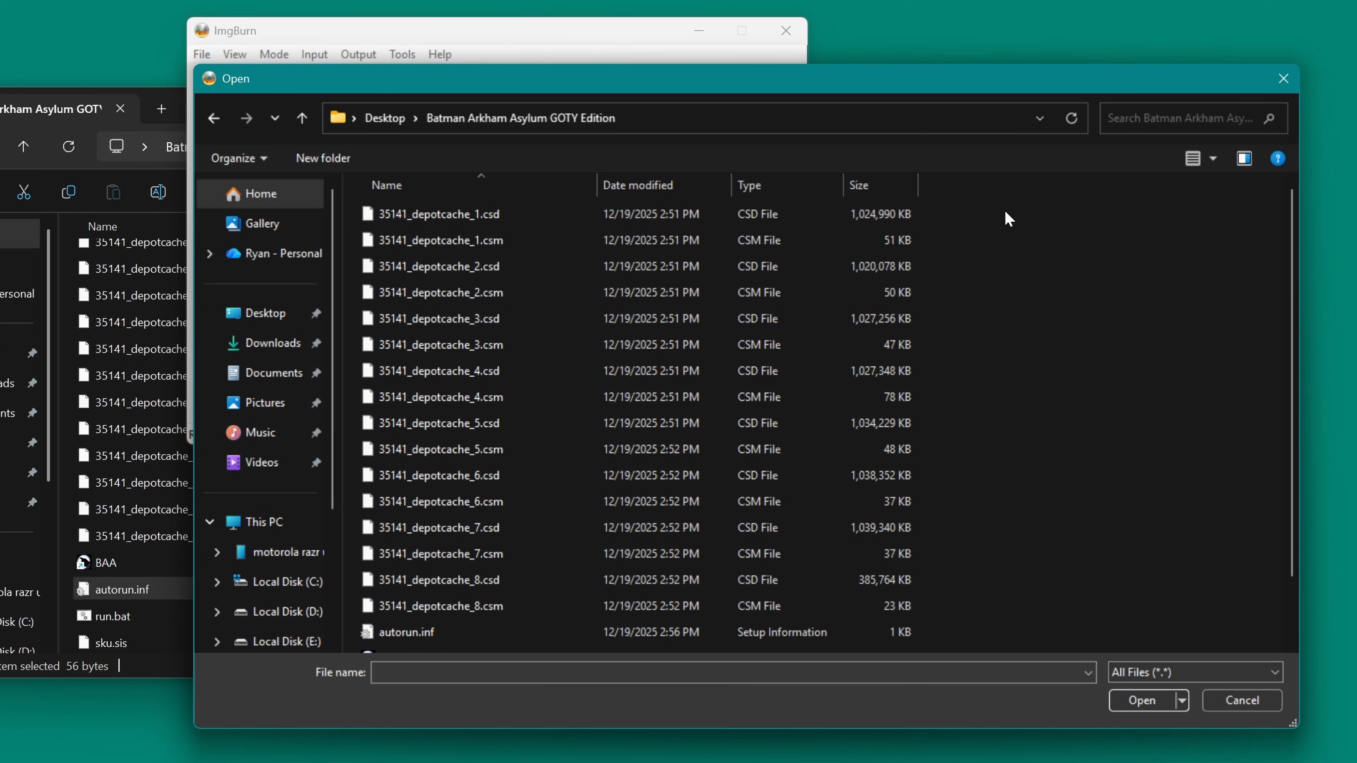
key(ctrl+a)
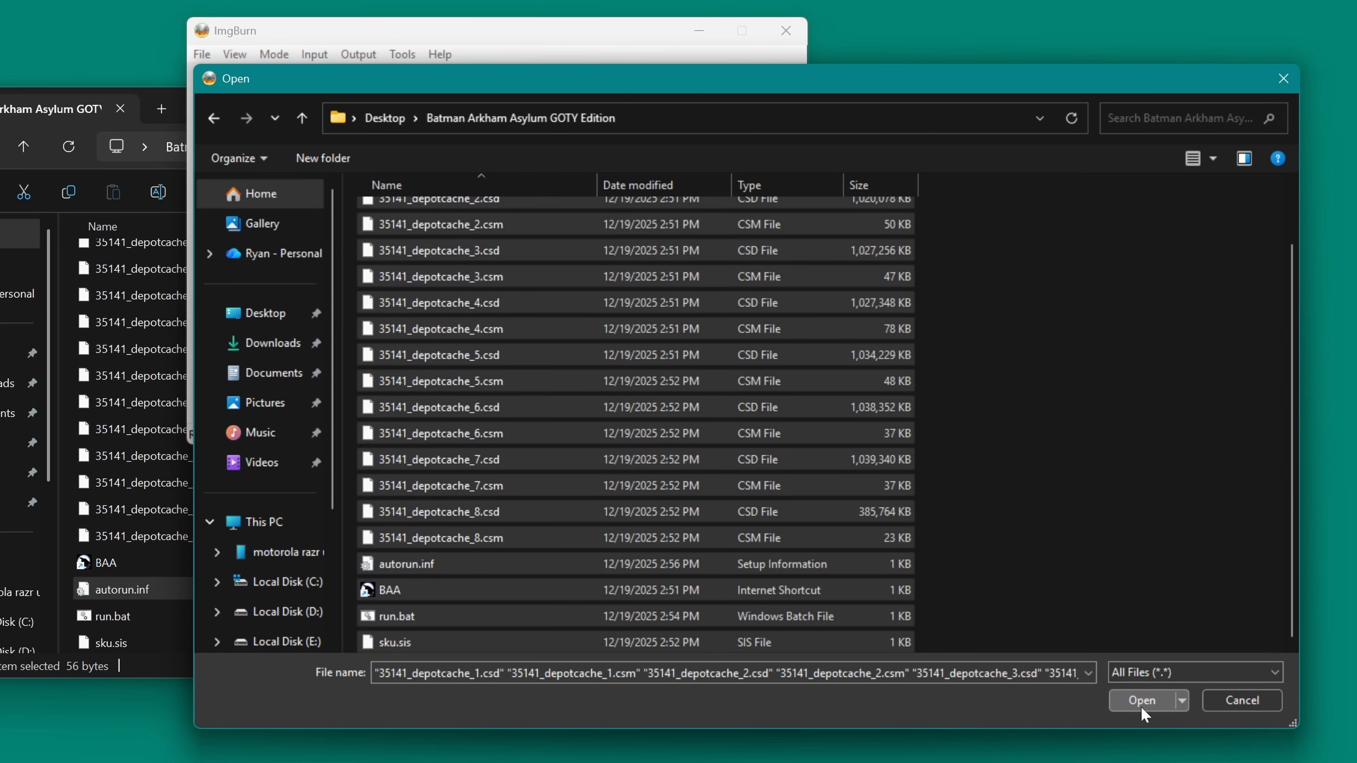
click(1142, 701)
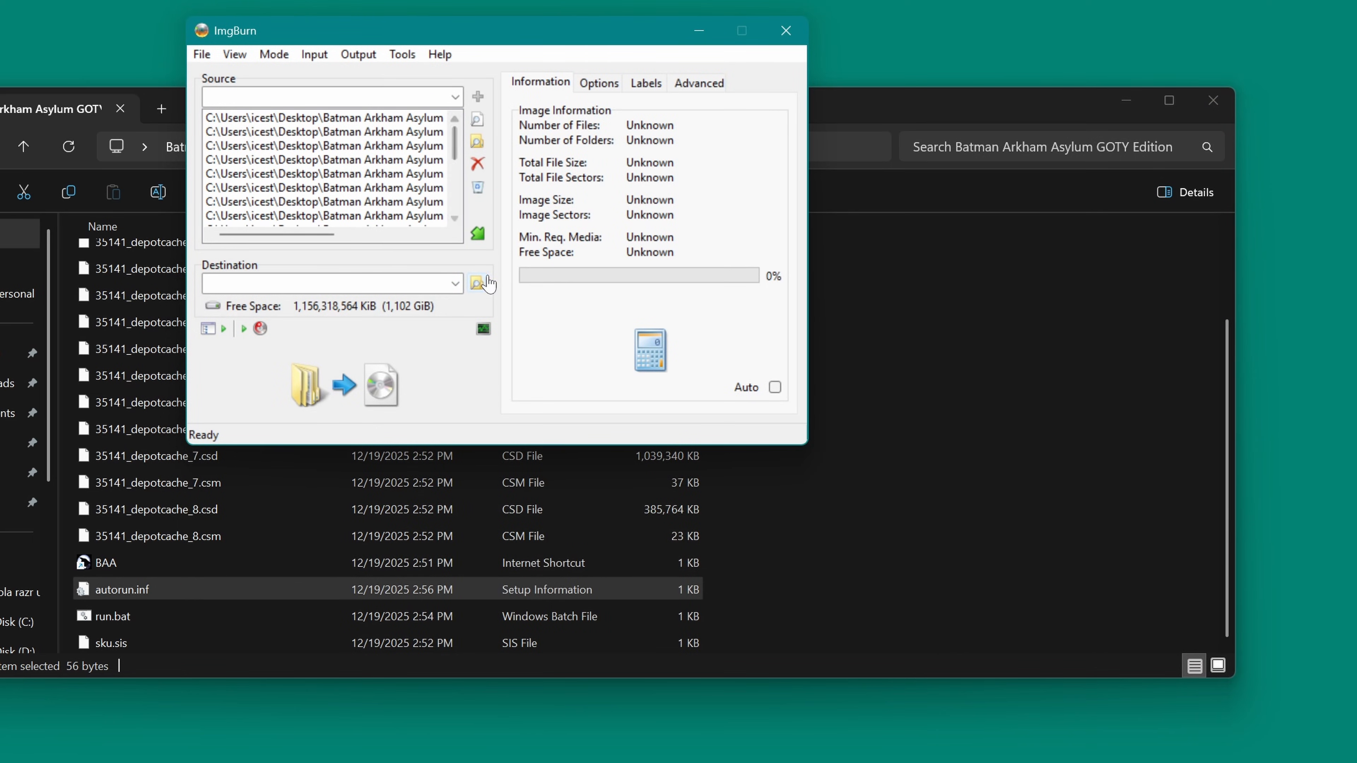
Save the output as Batman Arkham Asylum GOTY Edition.iso on the Desktop
click(475, 283)
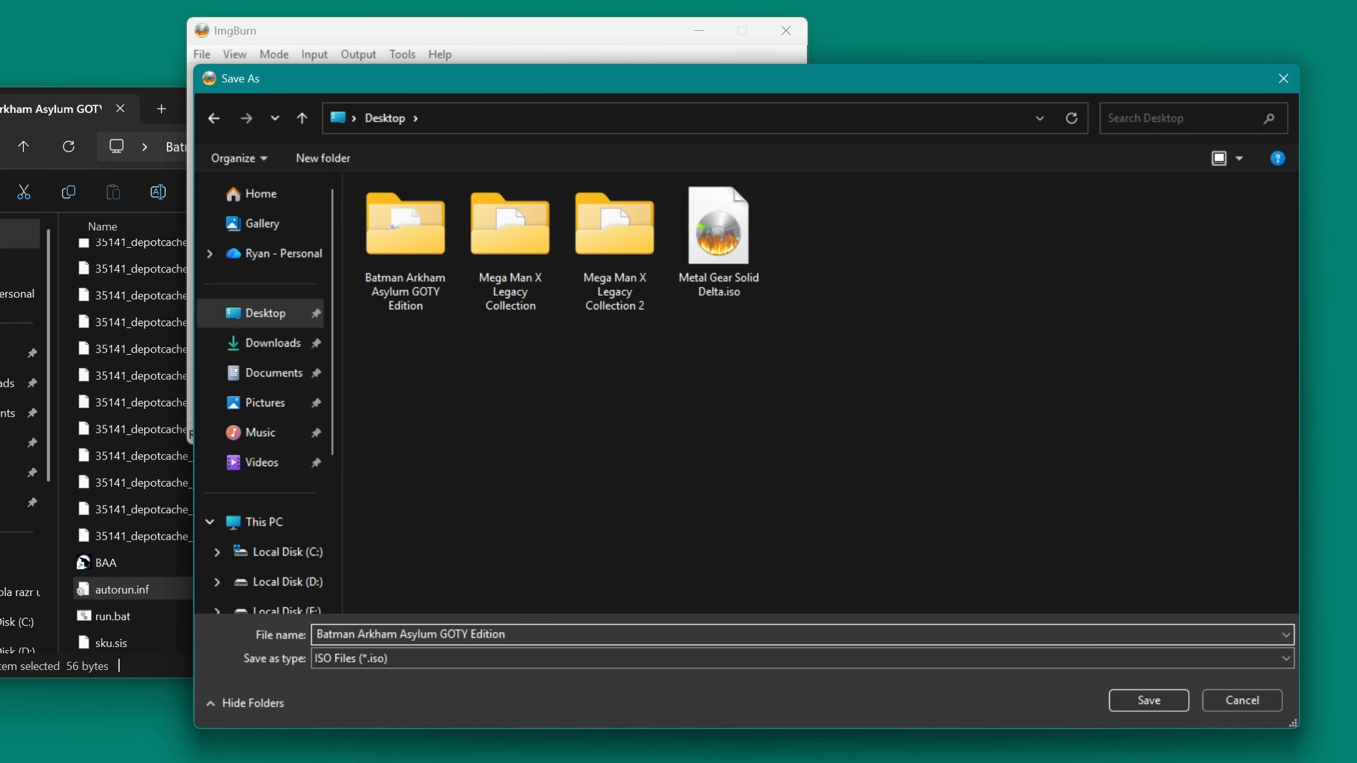
text(.iso)
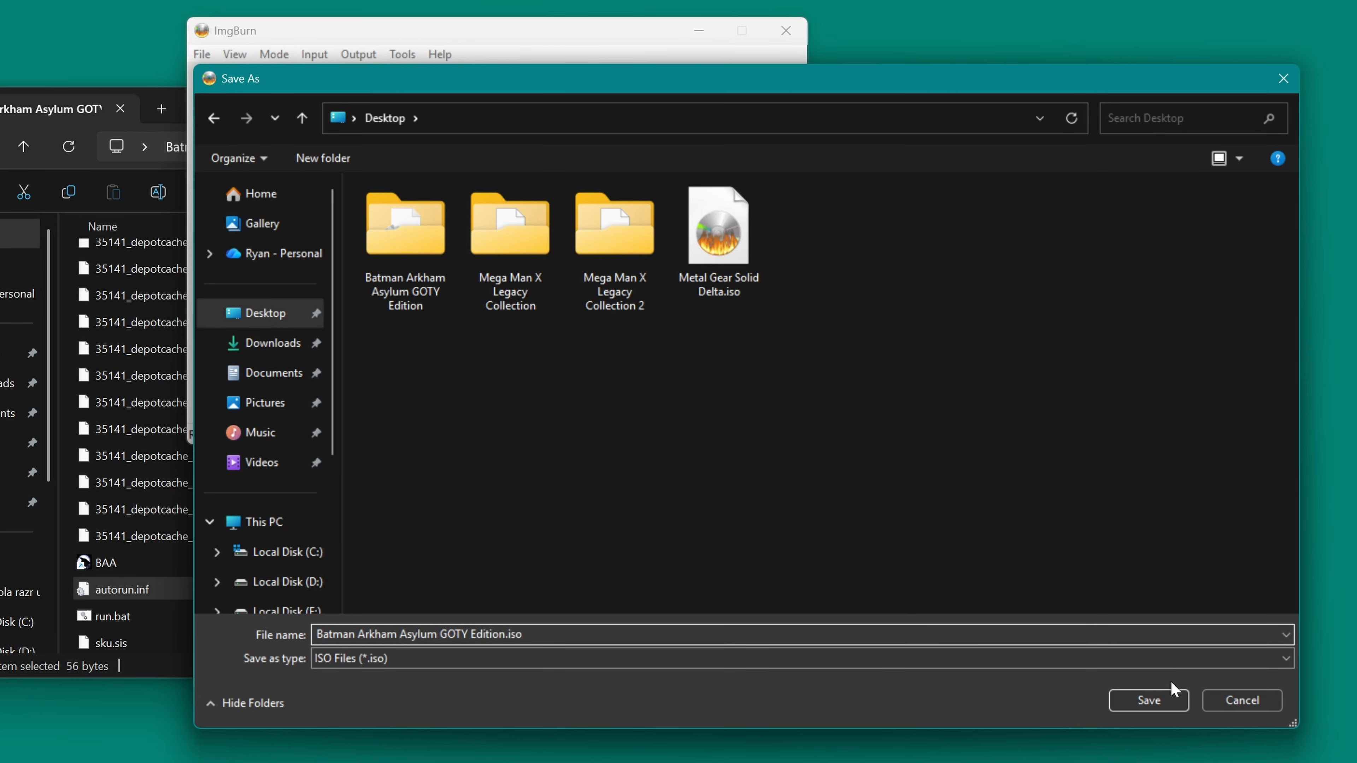
click(1148, 701)
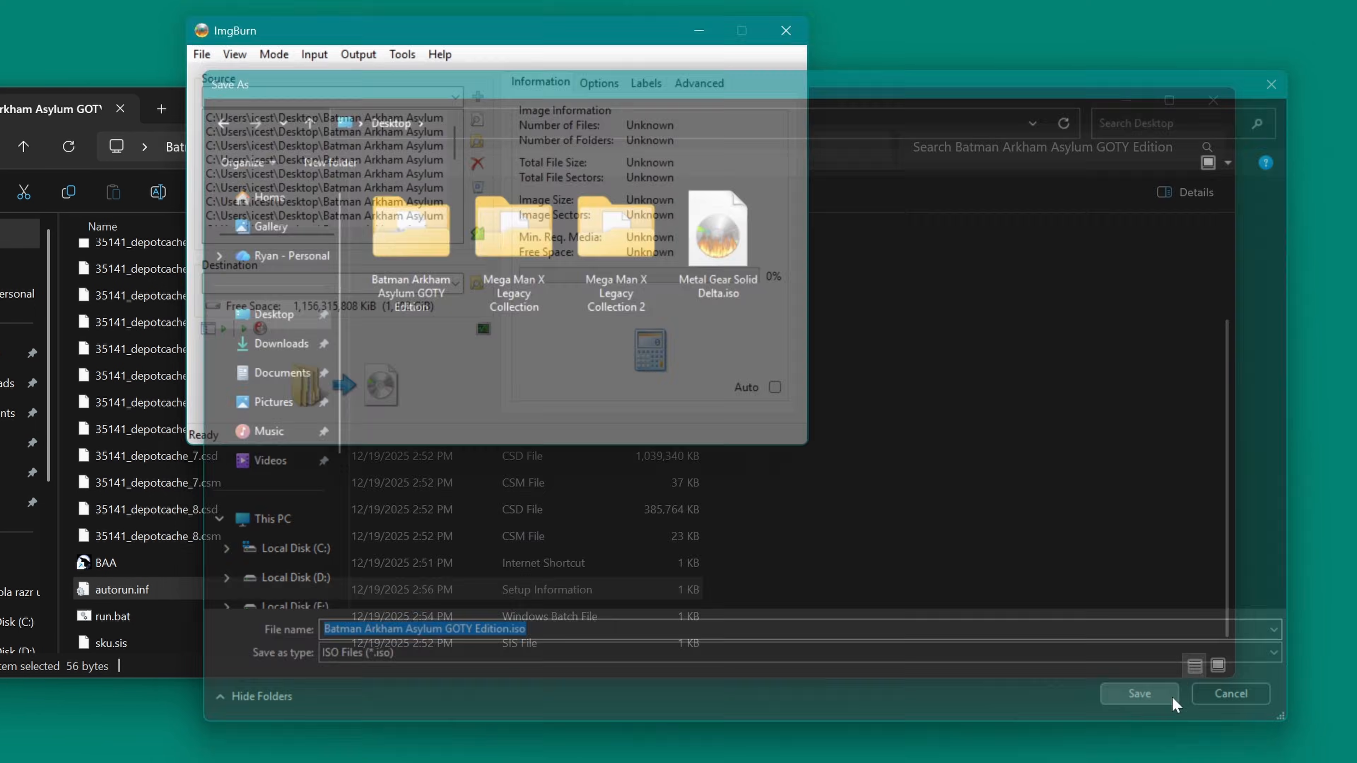
click(1139, 693)
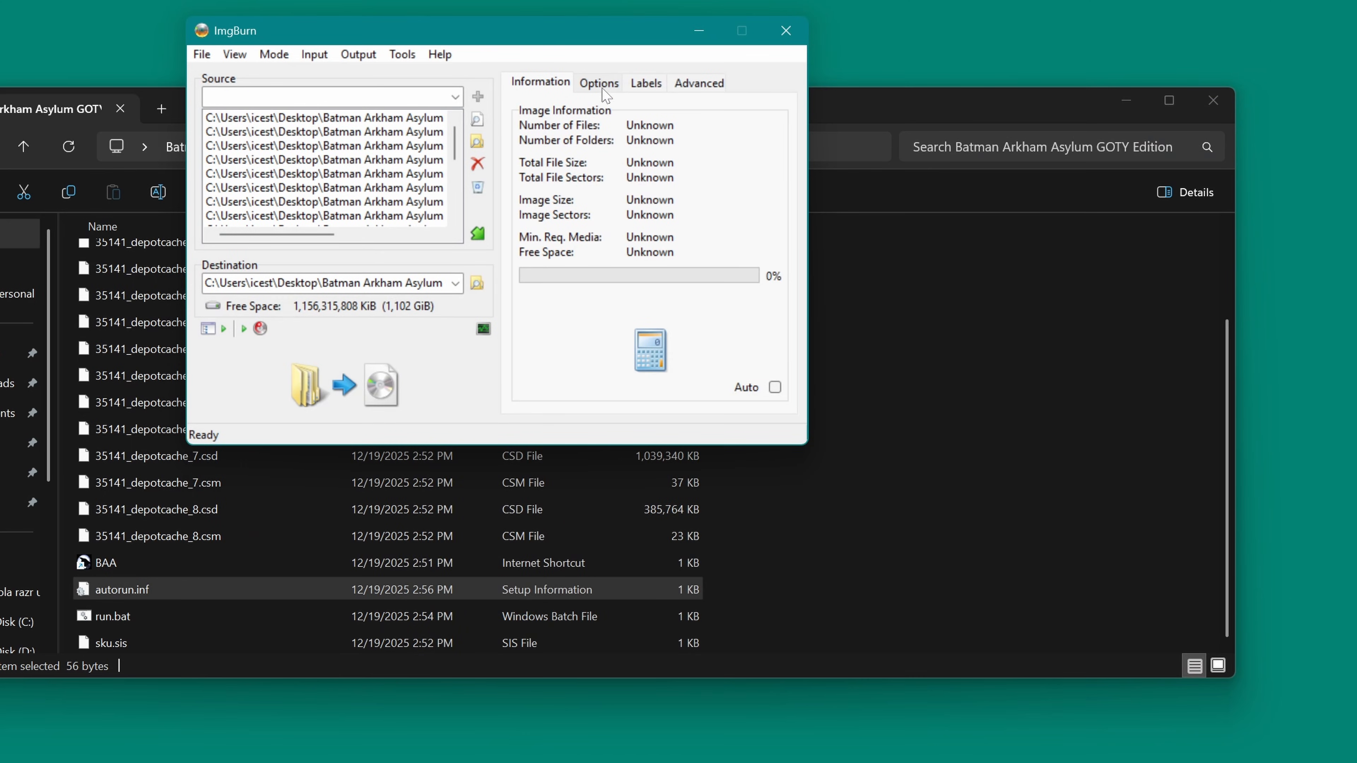
Enter the UDF volume label Batman Arkham Asylum GOTY and review the image options
click(645, 82)
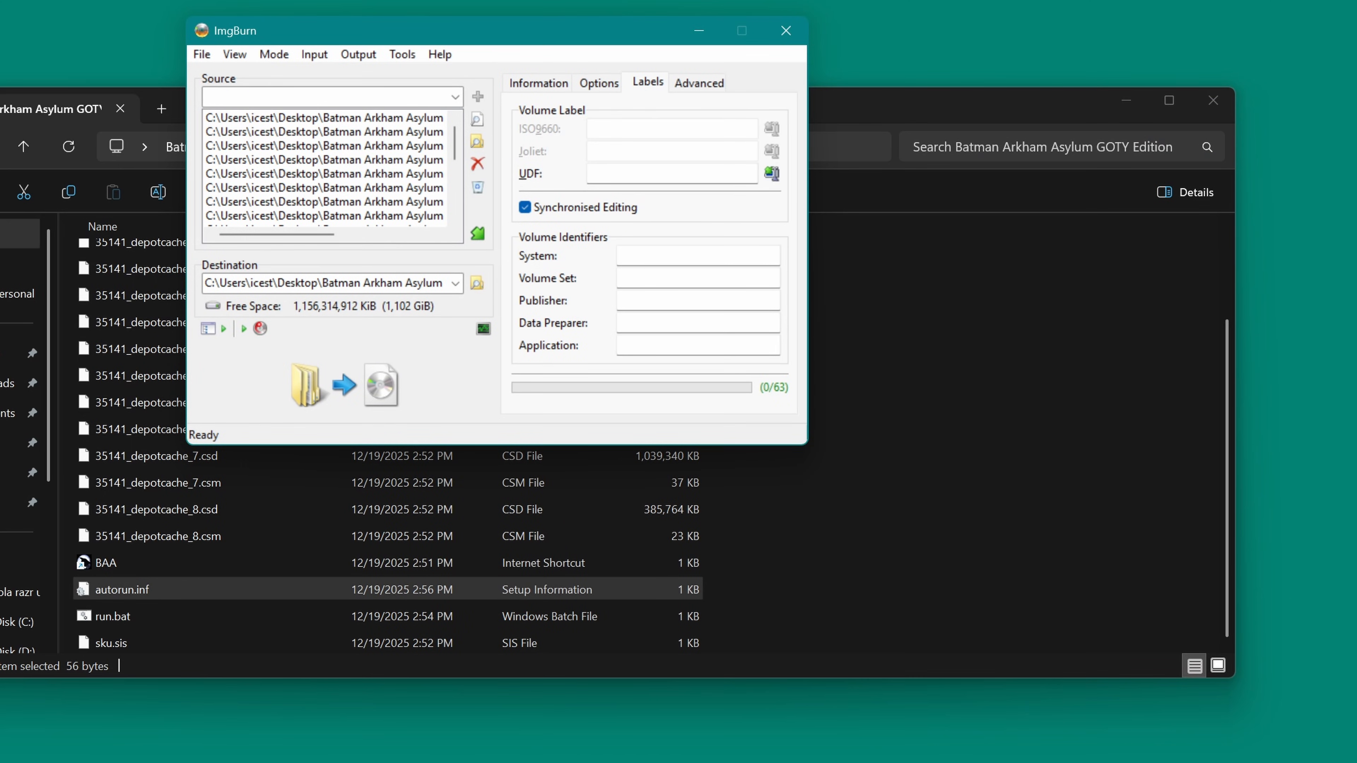
text(BAt)
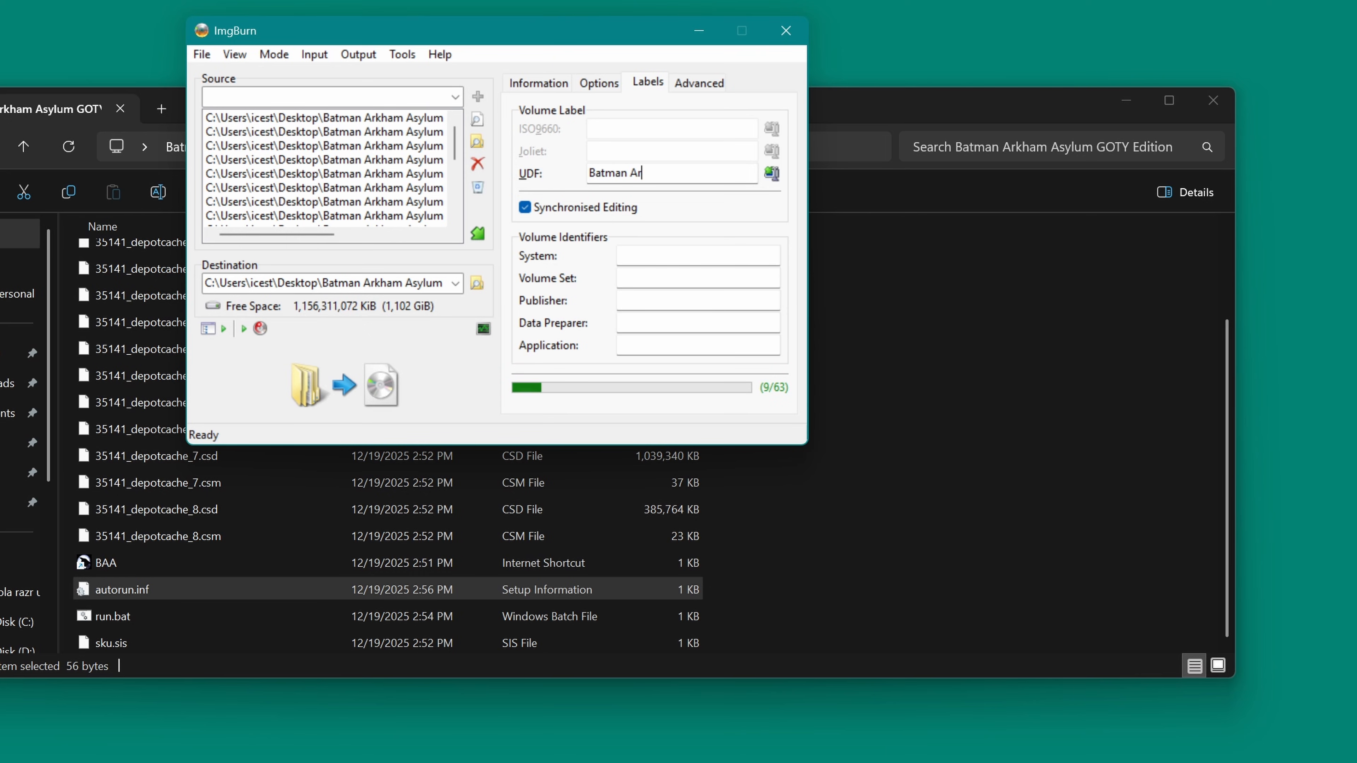
text(kham Asylum GOTY)
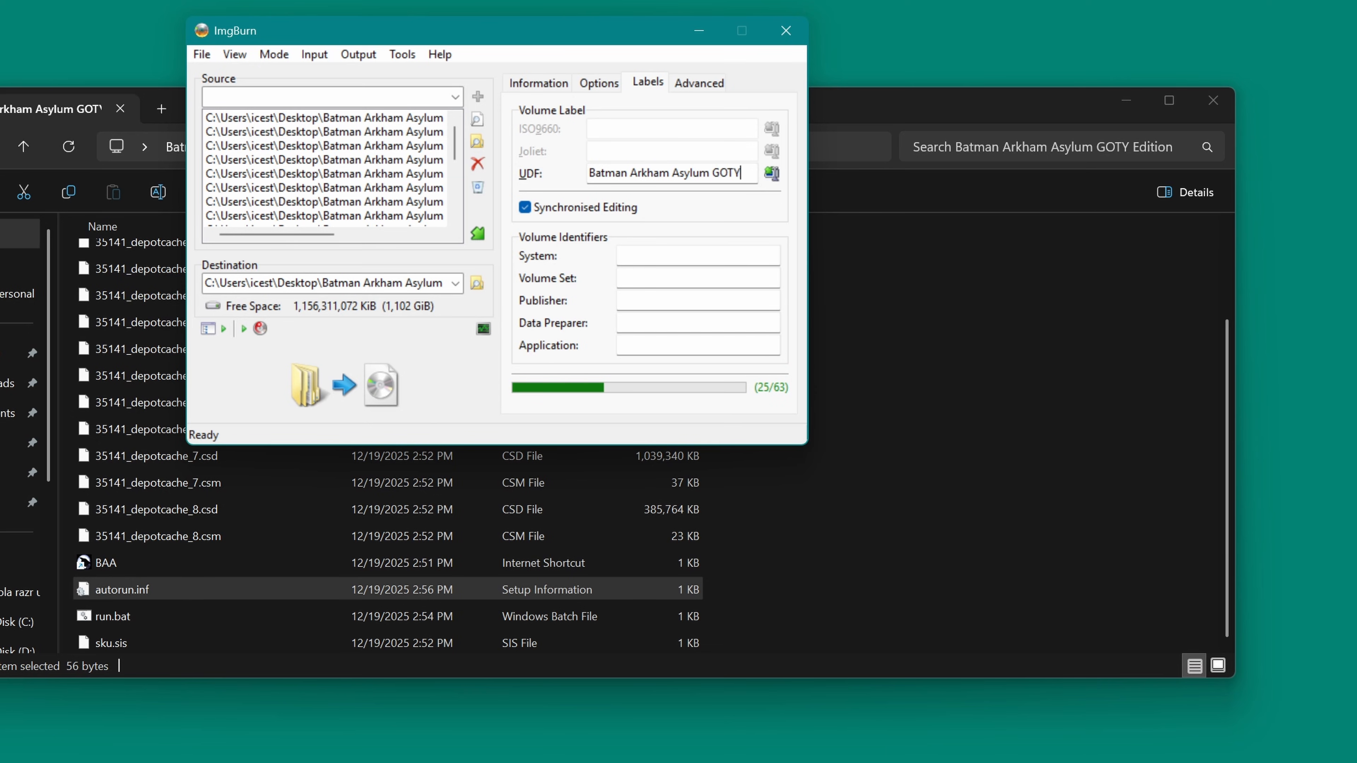
click(598, 82)
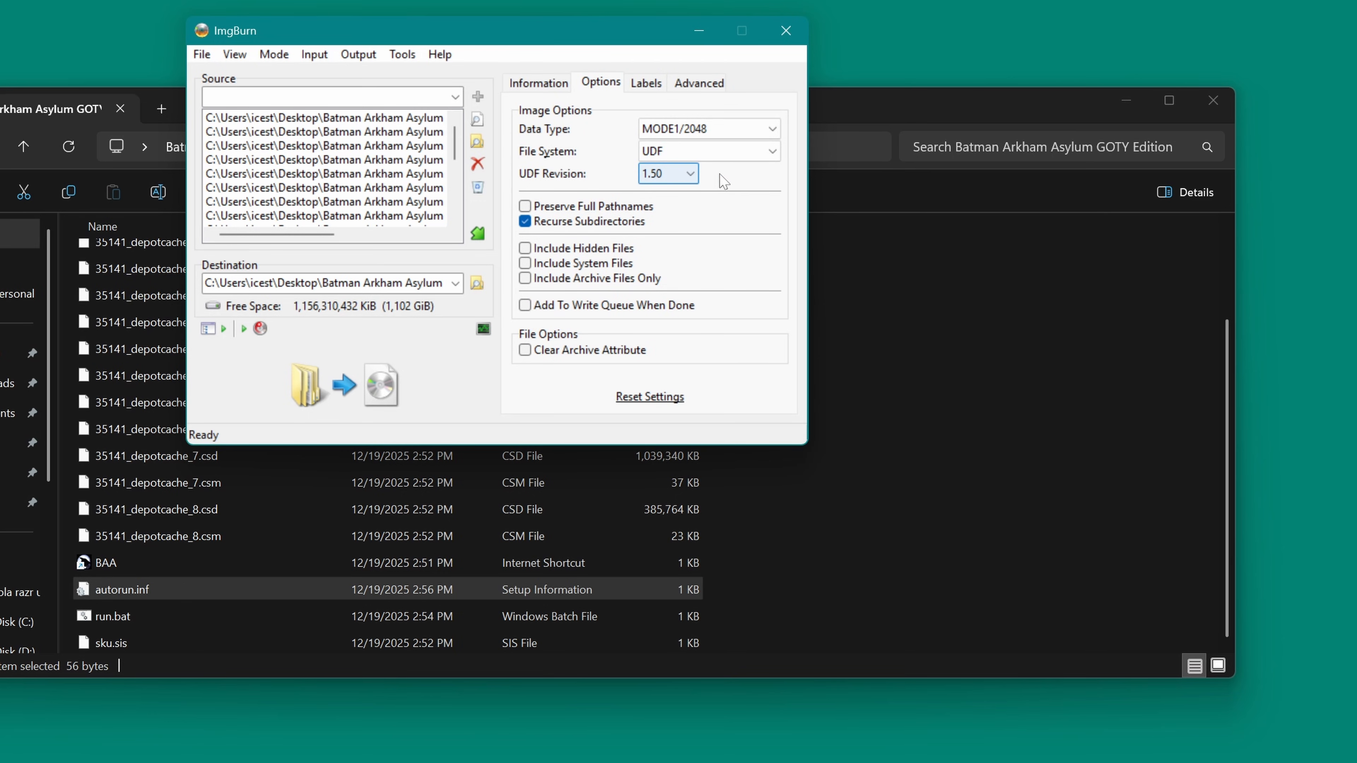
mouse_move(558, 95)
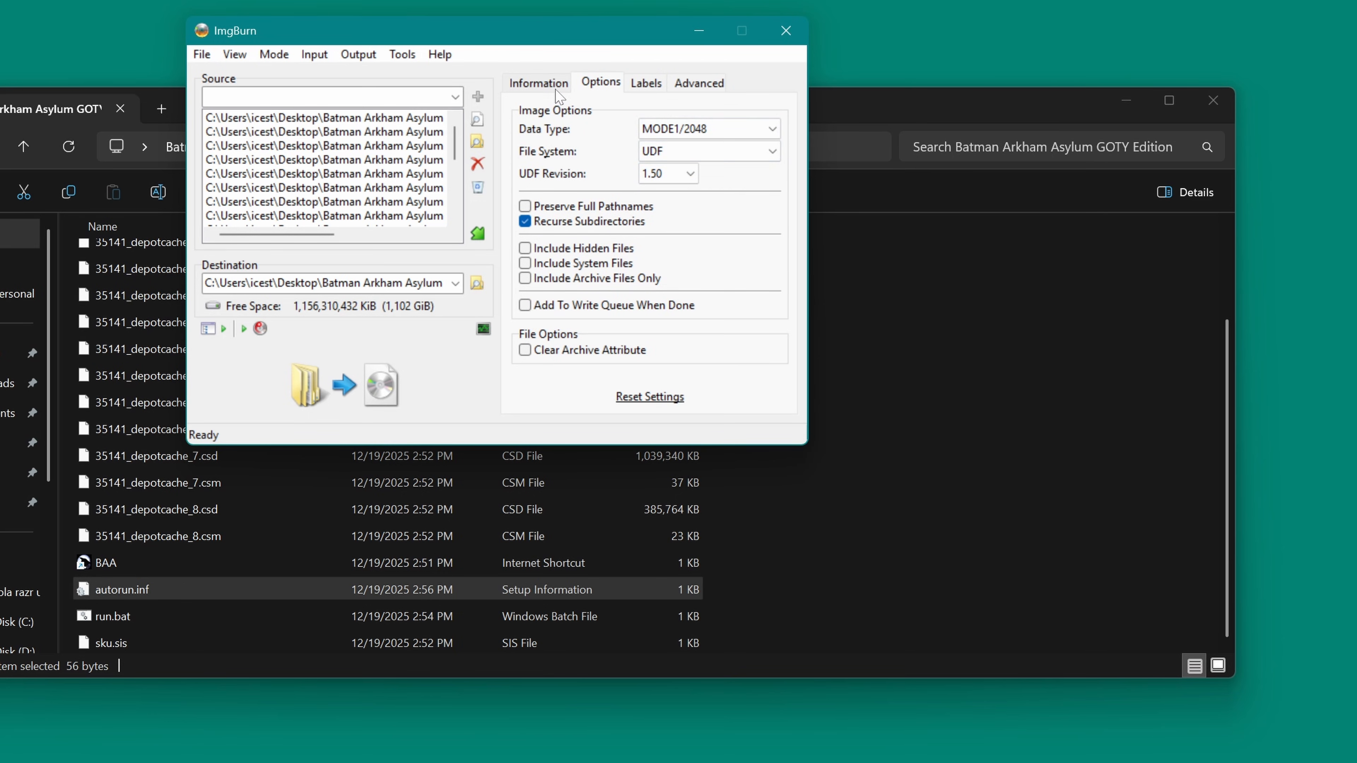
mouse_move(551, 84)
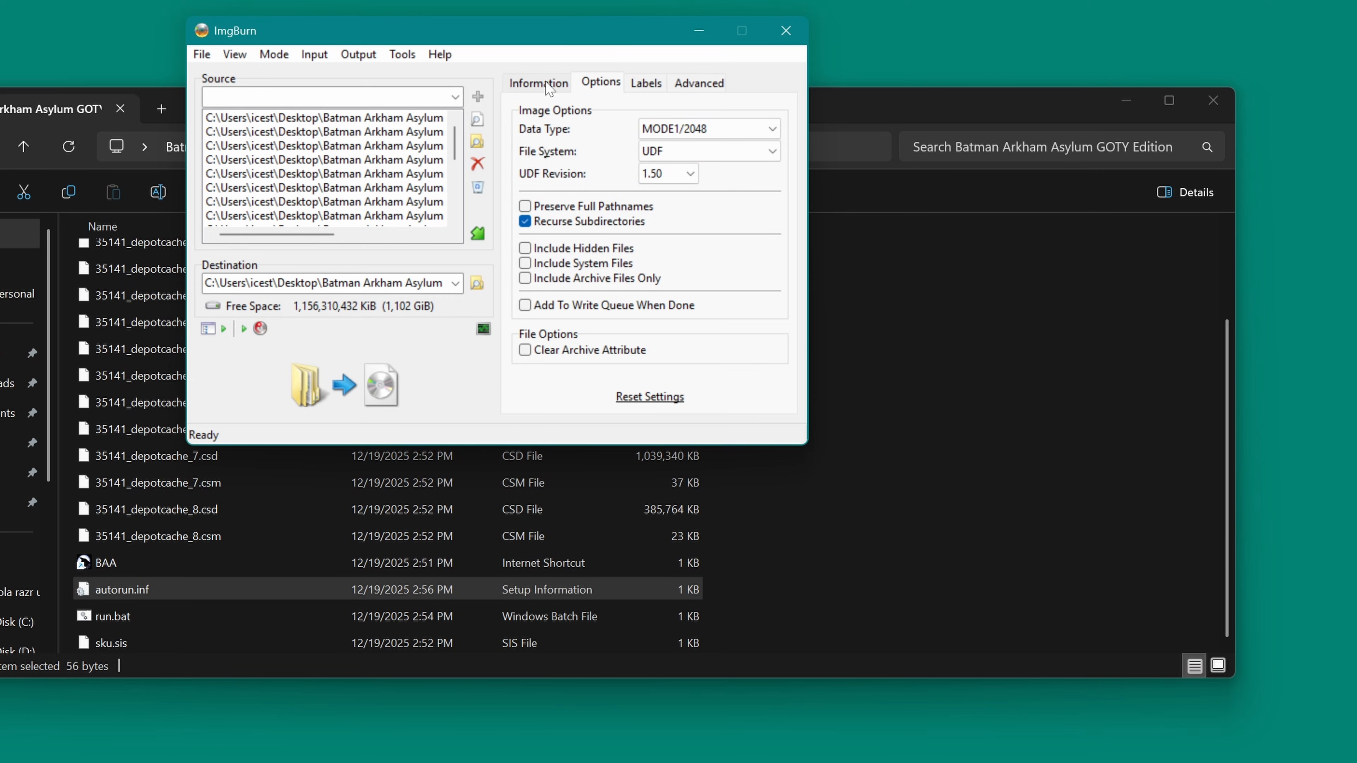
Calculate the image size, build the ISO, confirm its contents and dismiss the success message
click(537, 82)
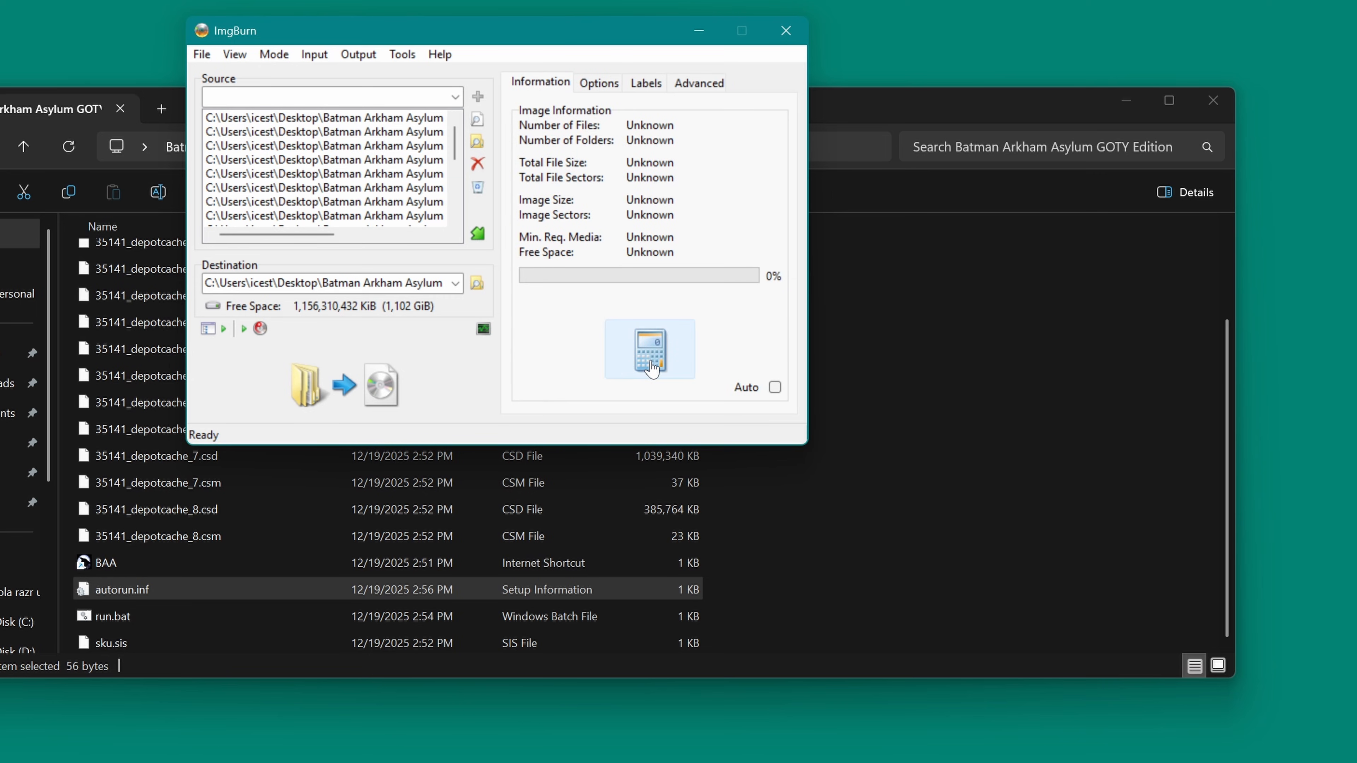
click(649, 350)
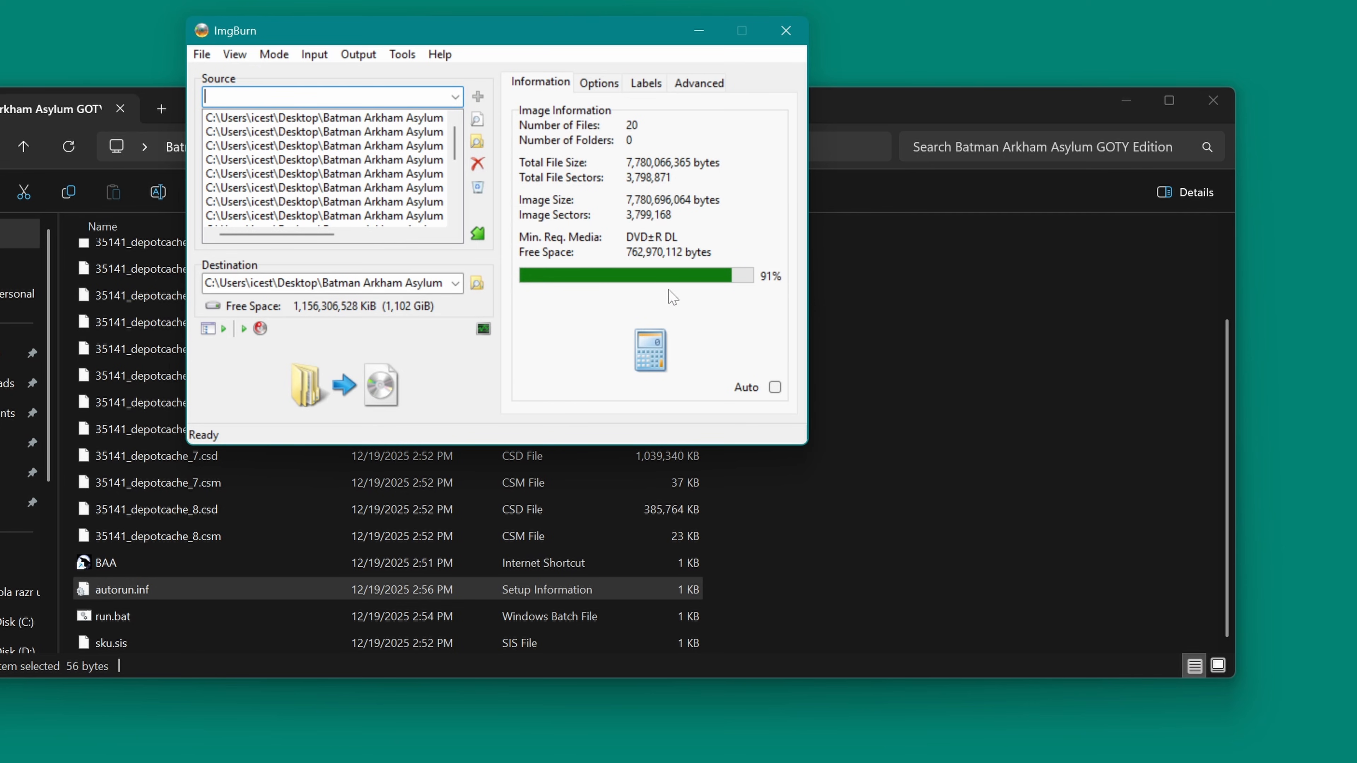
mouse_move(547, 282)
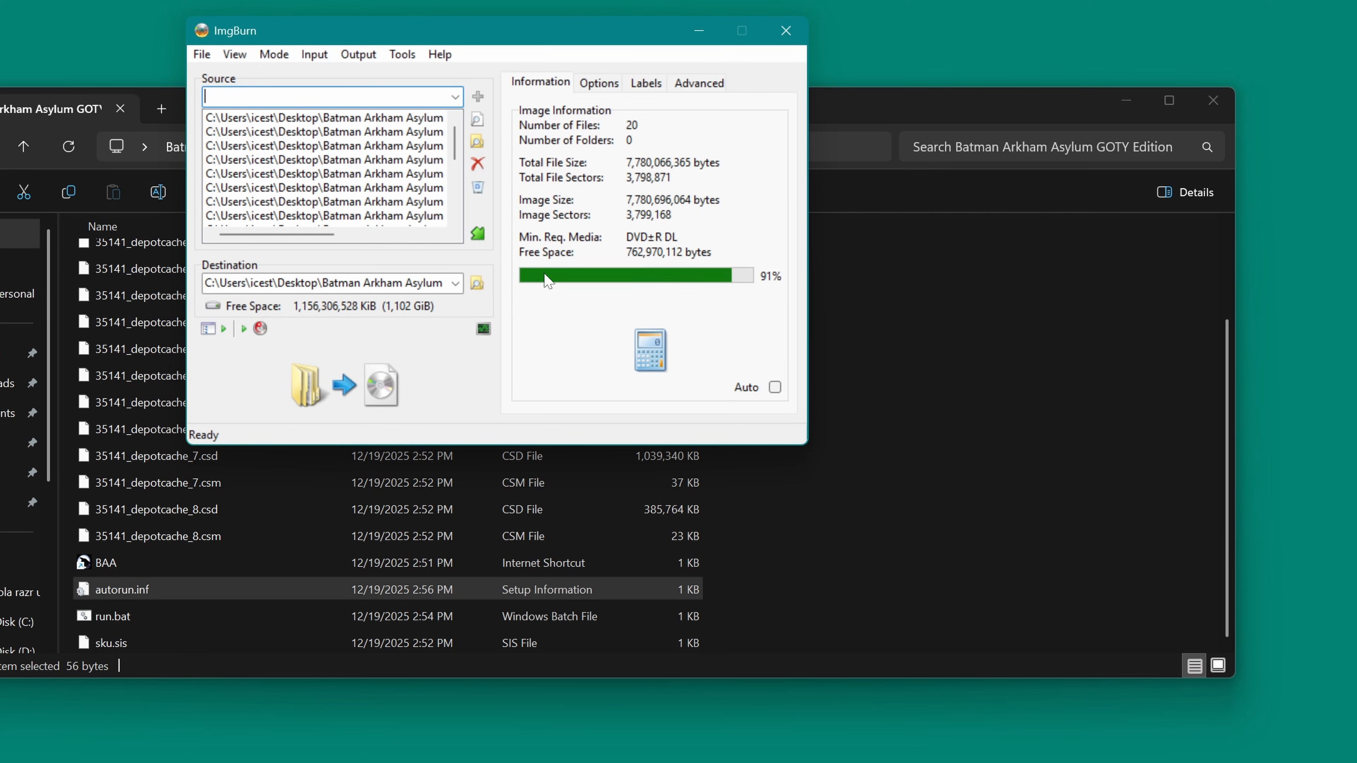
mouse_move(381, 385)
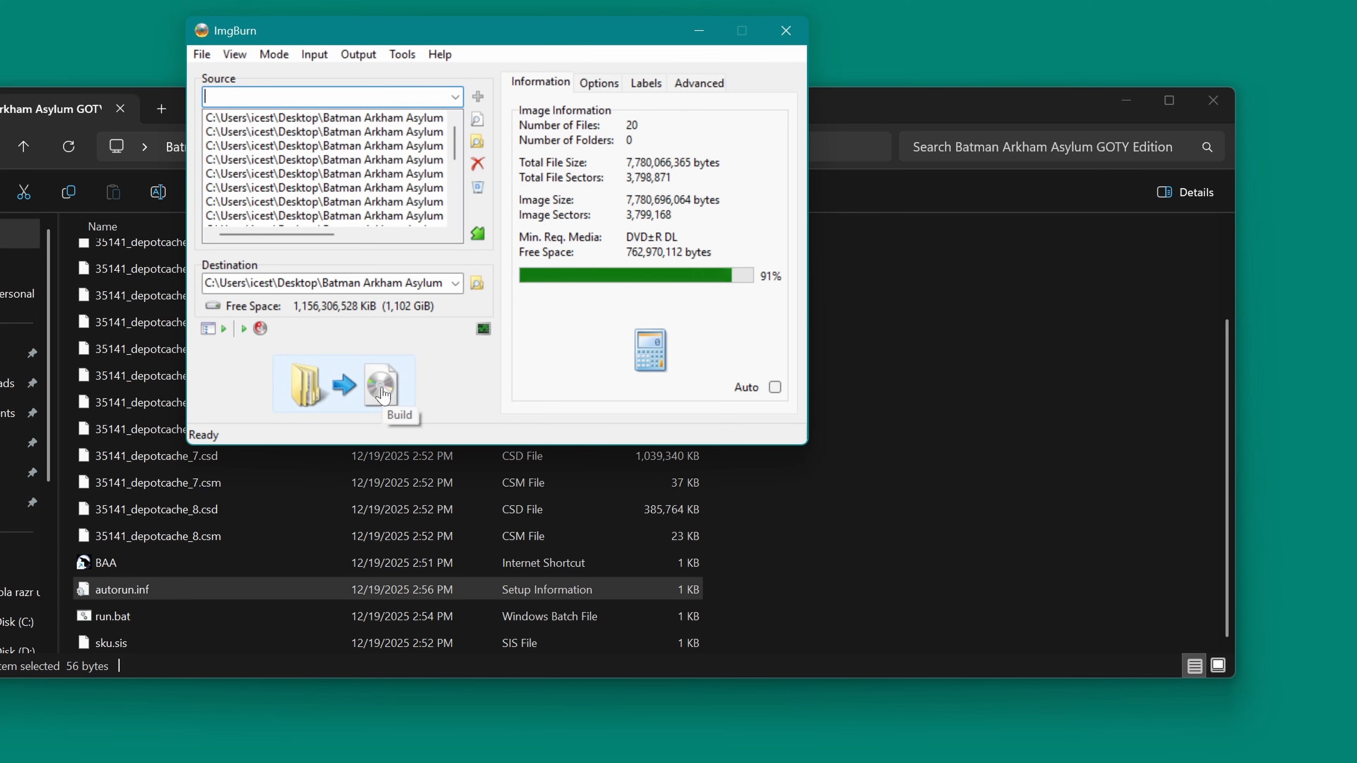
click(382, 384)
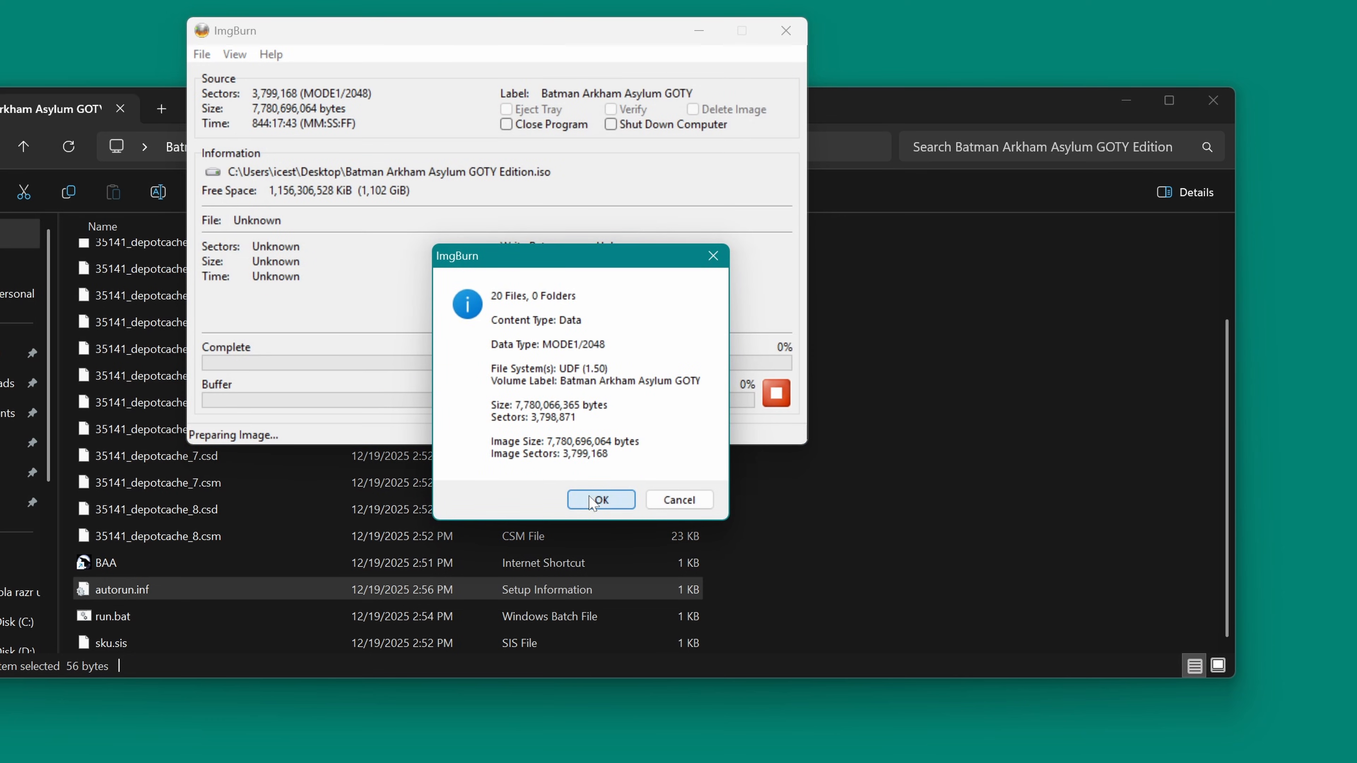
click(600, 501)
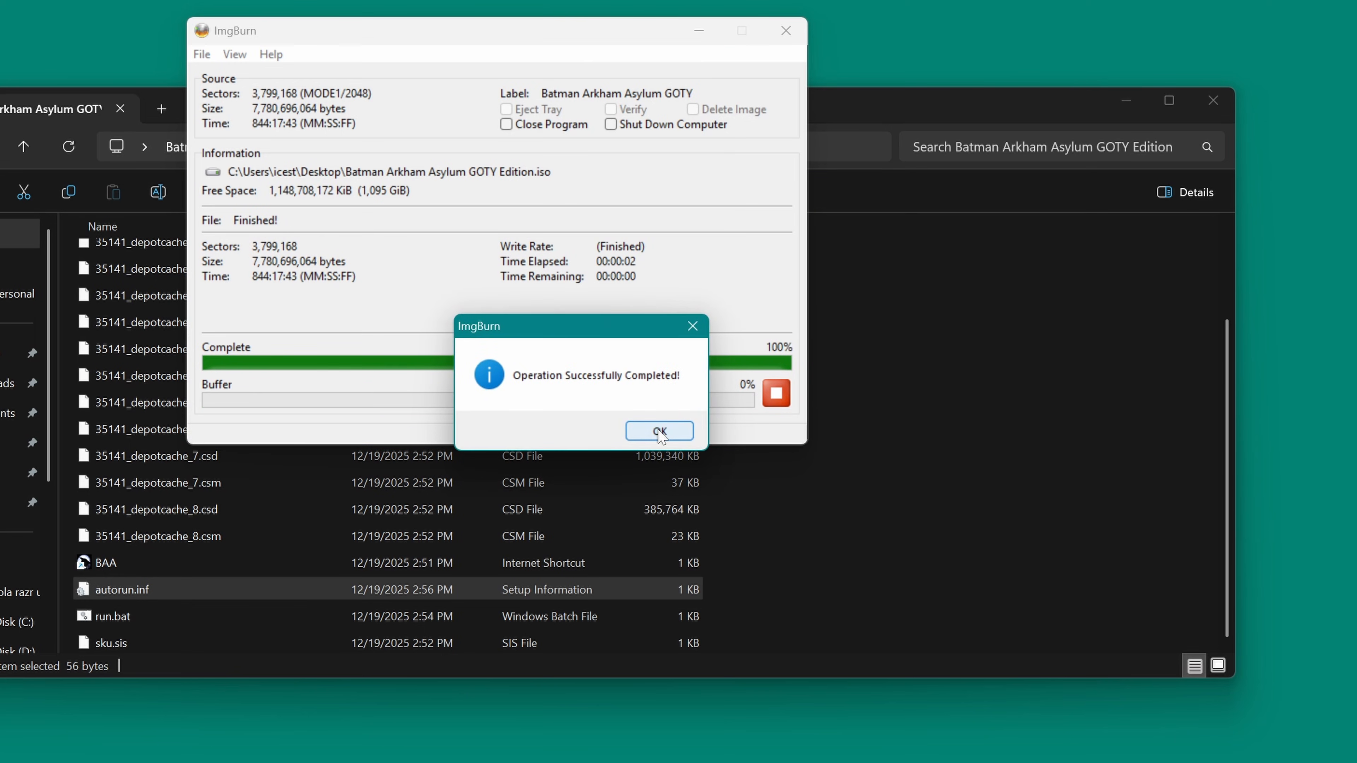
click(659, 432)
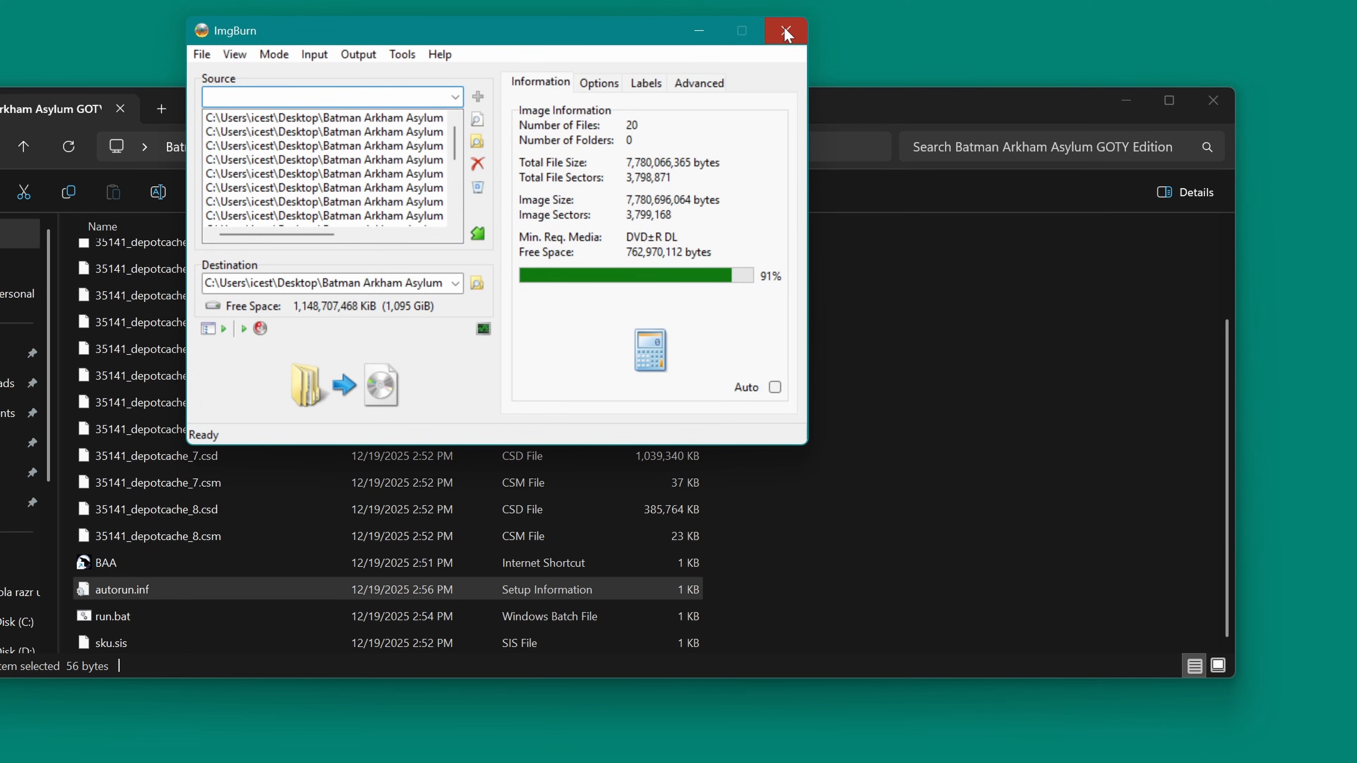
Close ImgBurn and bring up the context menu of the new ISO on the desktop
click(783, 31)
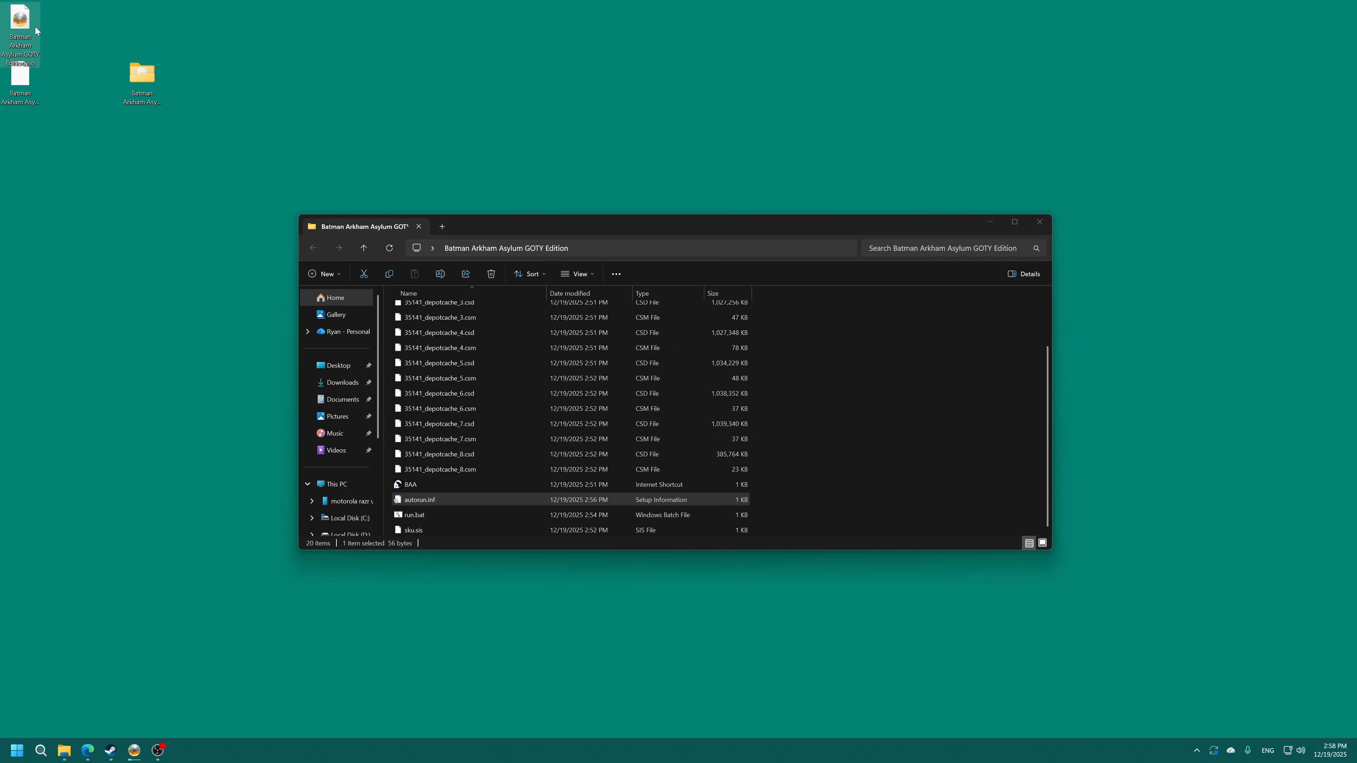
mouse_move(20, 21)
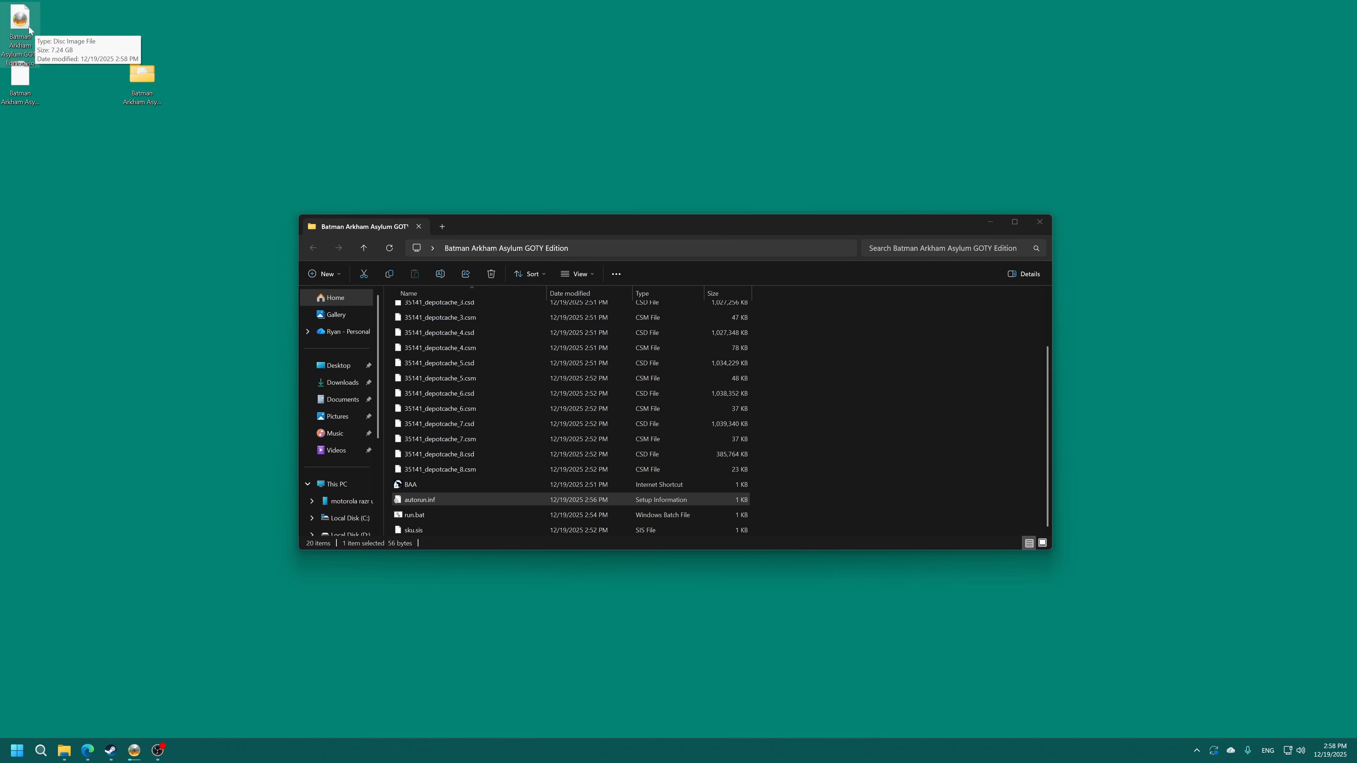
mouse_move(80, 158)
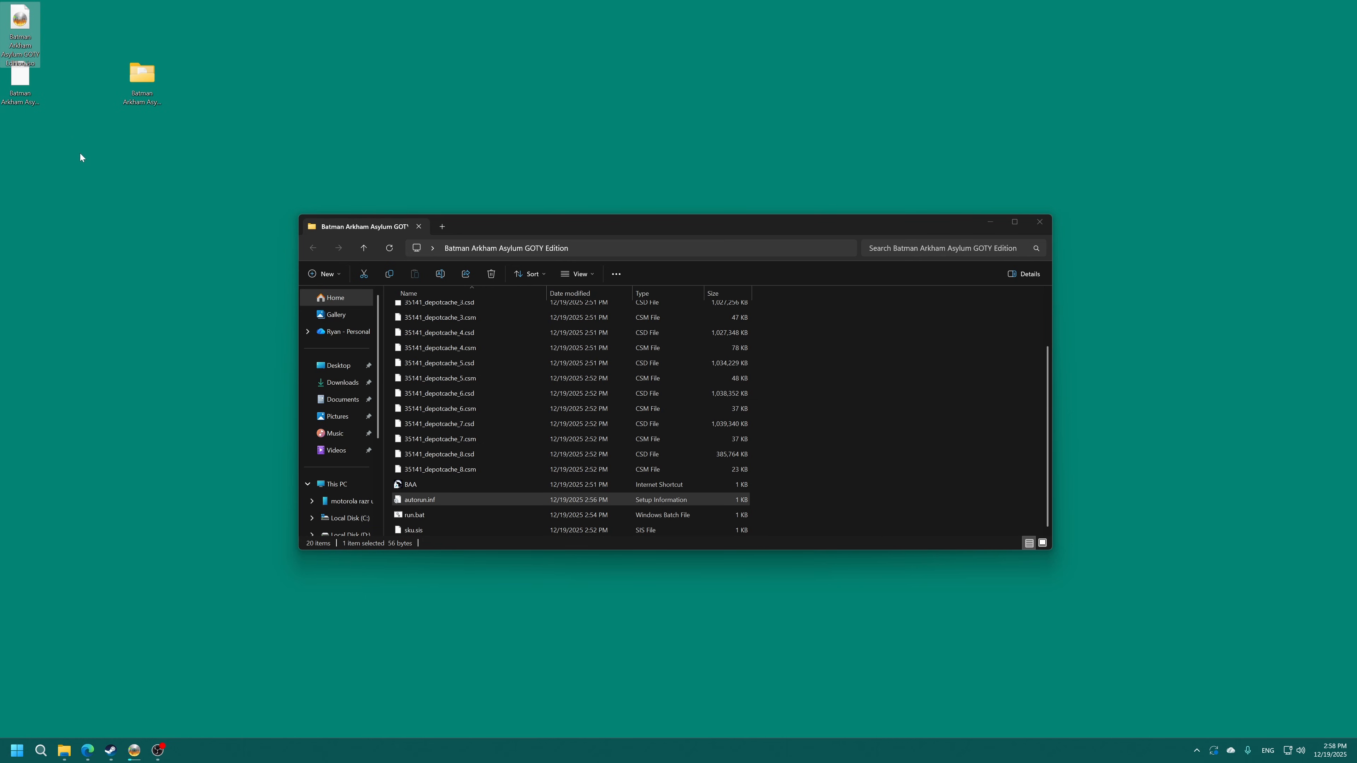
mouse_move(47, 5)
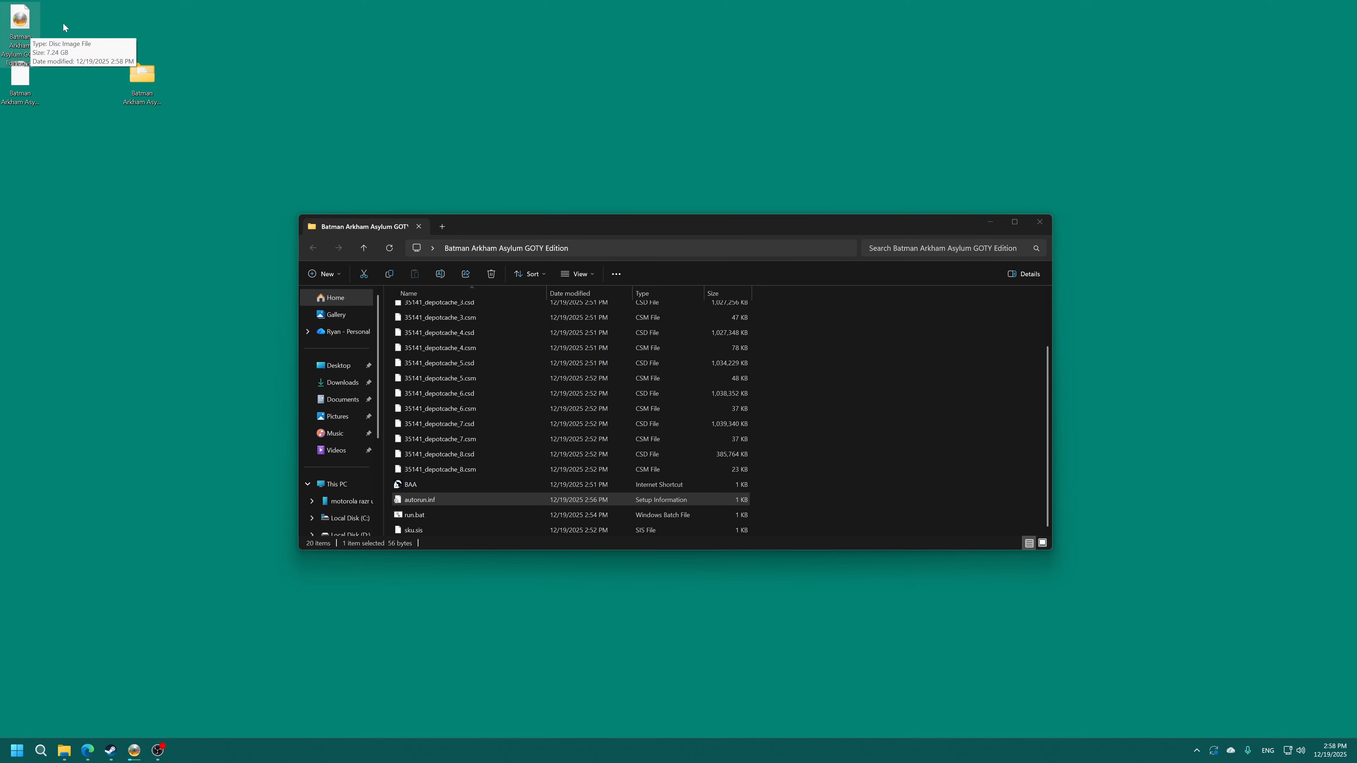
mouse_move(54, 19)
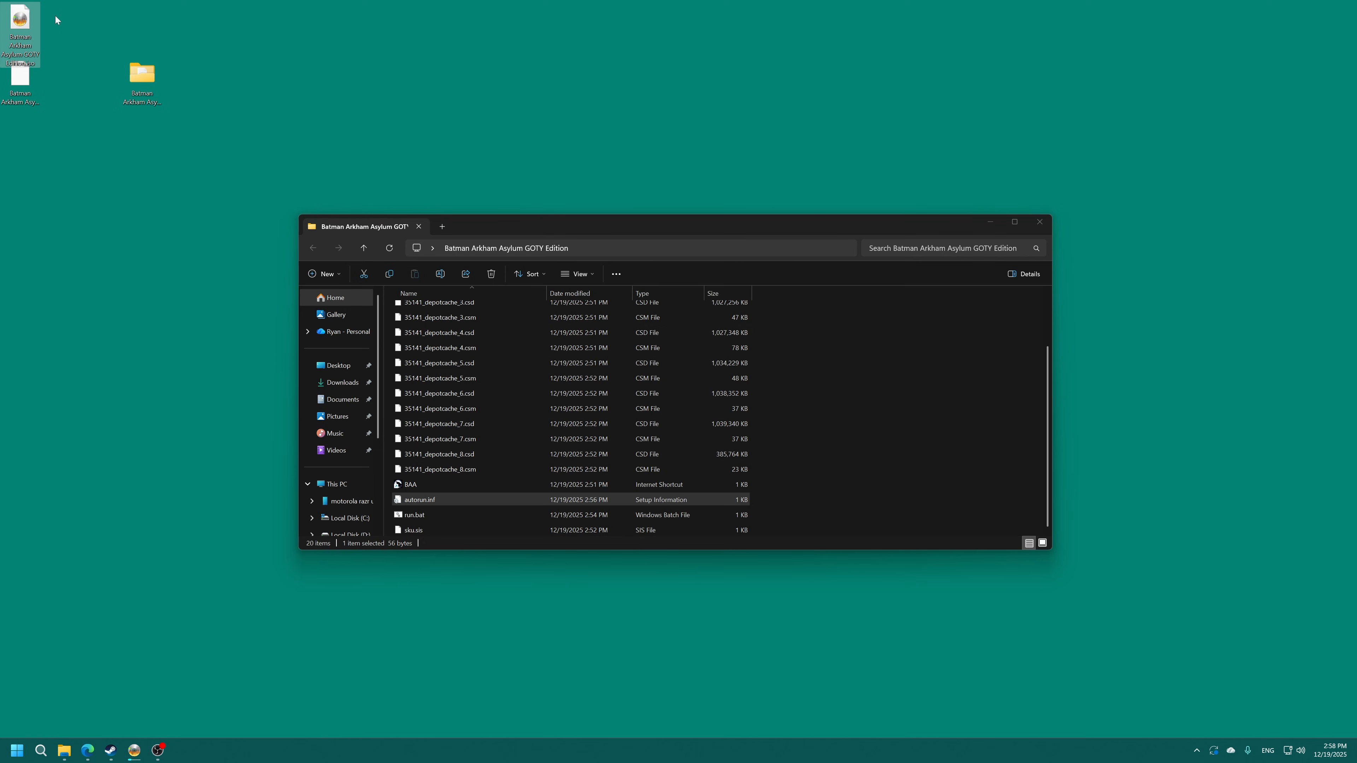
mouse_move(22, 22)
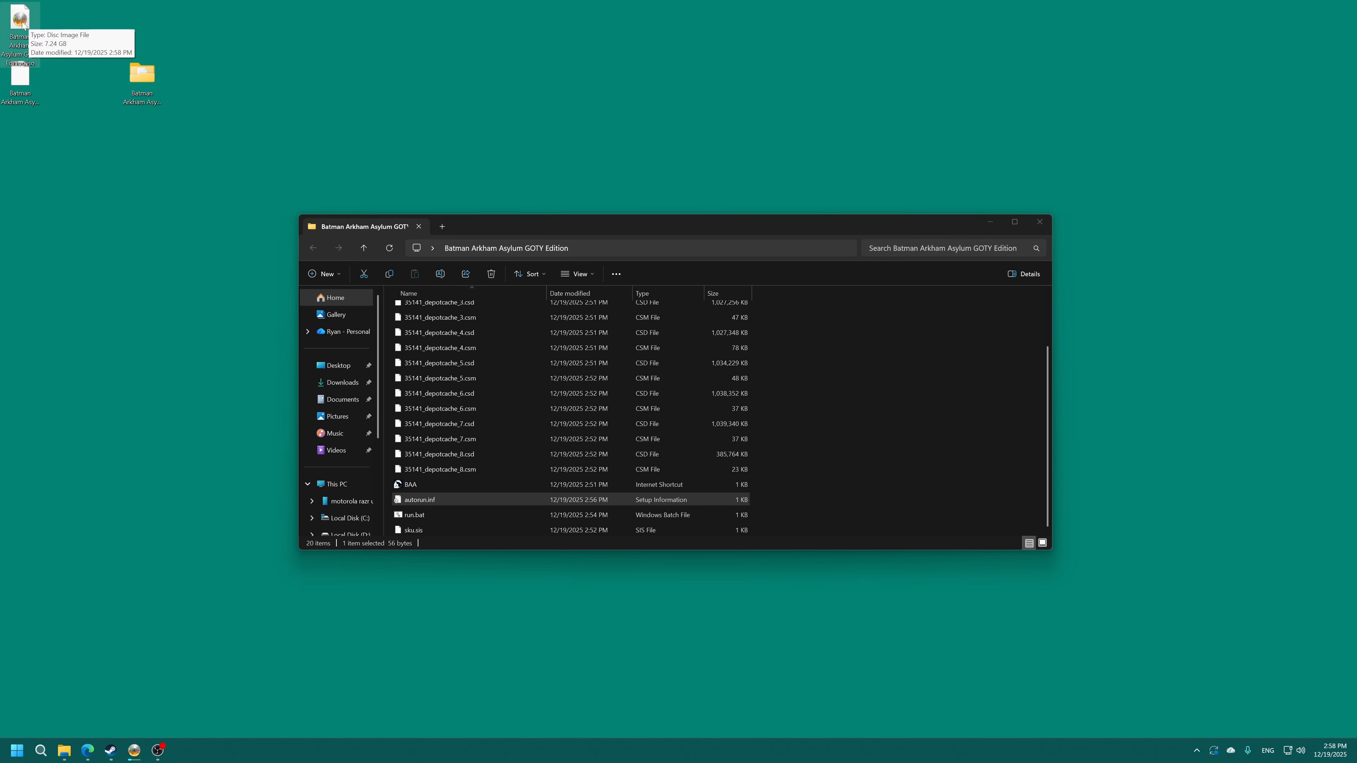
right_click(17, 17)
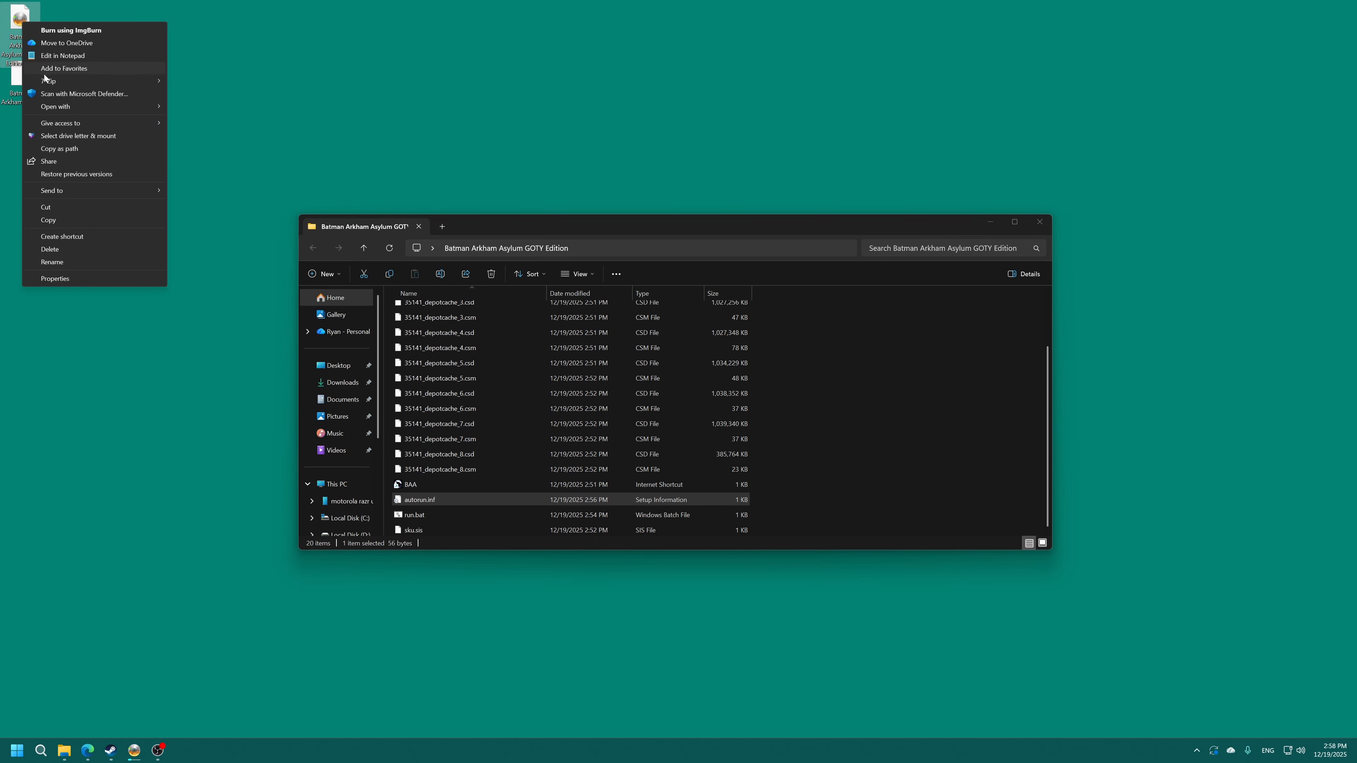
mouse_move(84, 134)
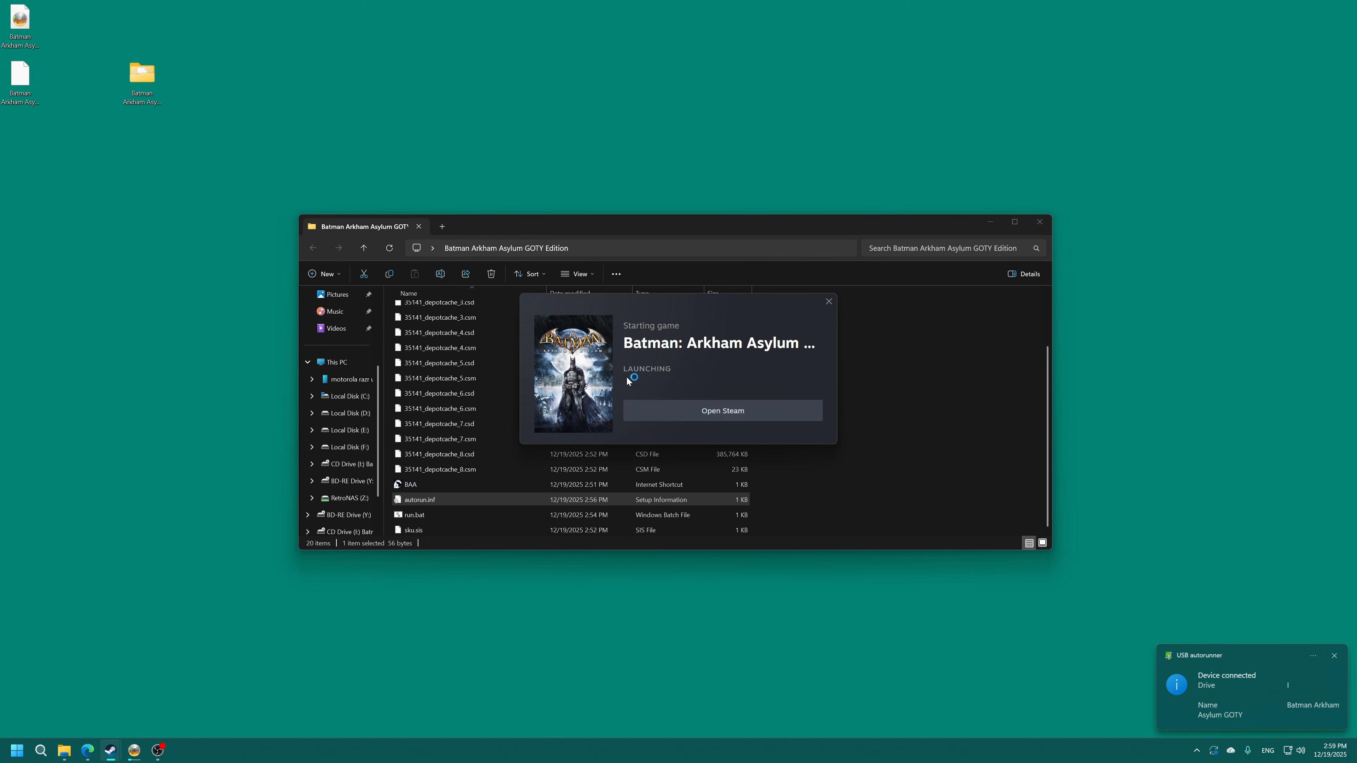
Dismiss Steam's 'Starting game' popup so the Arkham Asylum launcher shows
click(828, 301)
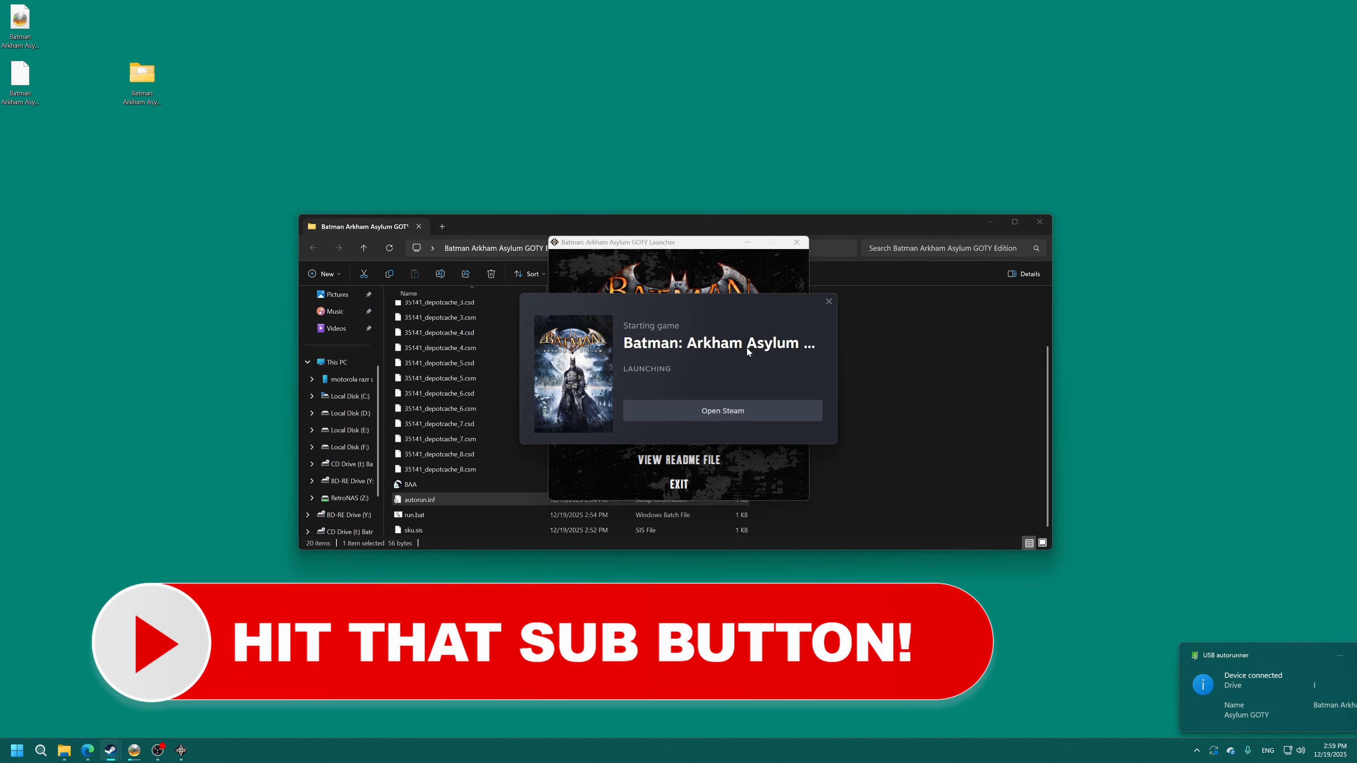
mouse_move(827, 302)
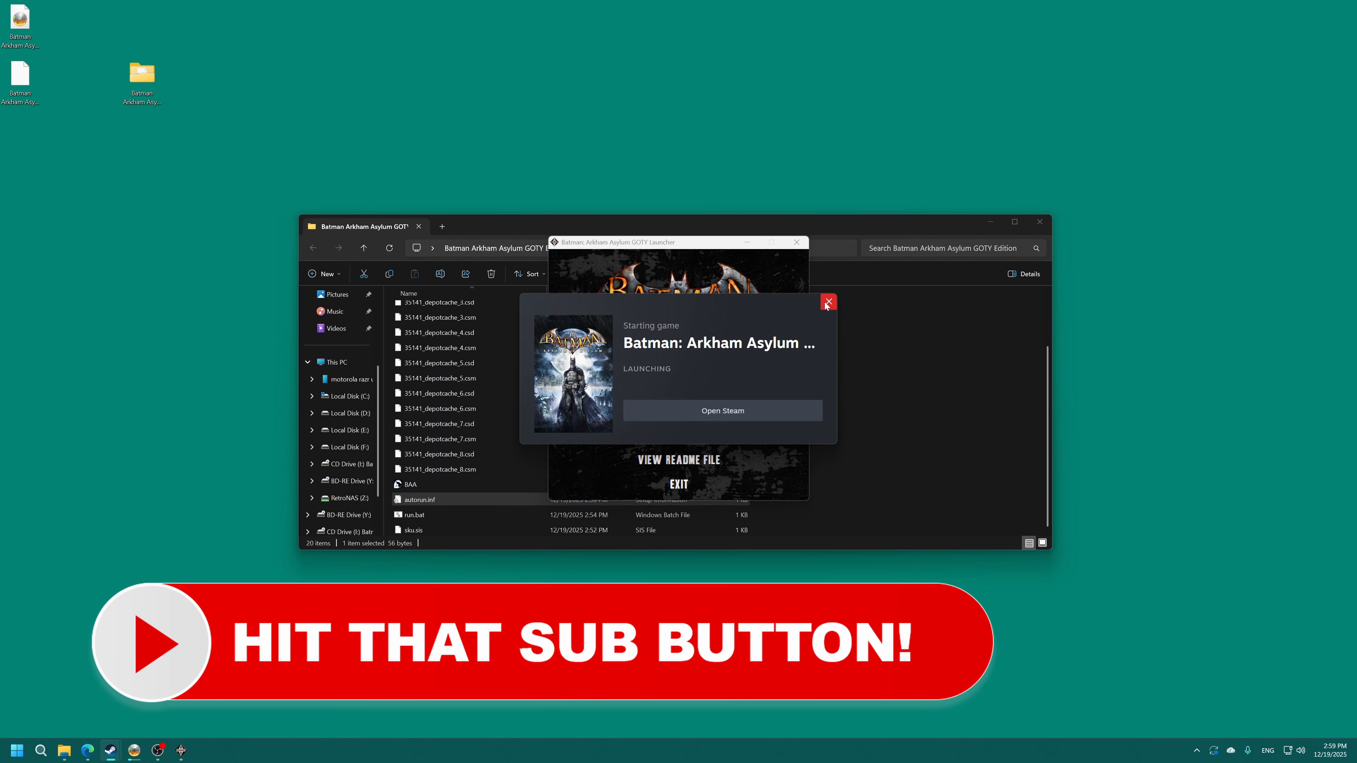
click(827, 302)
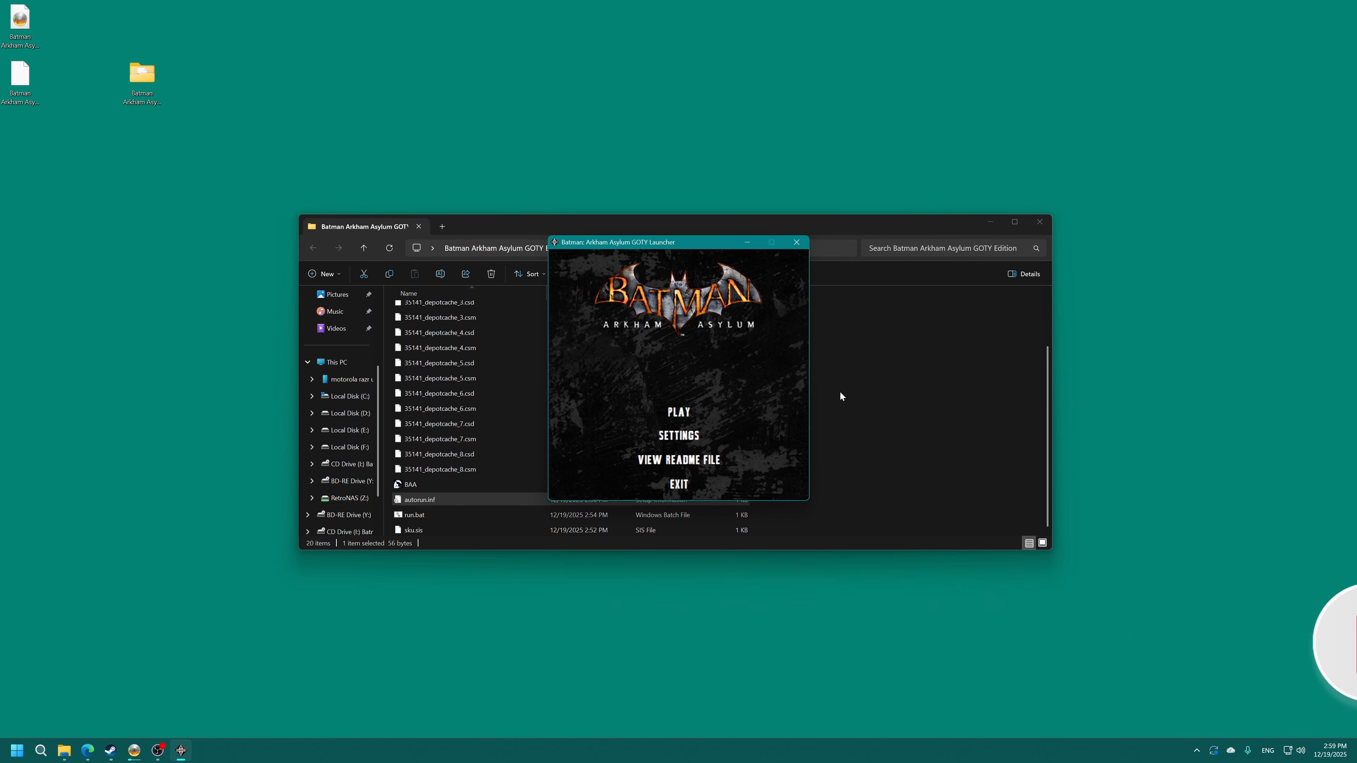
mouse_move(1173, 620)
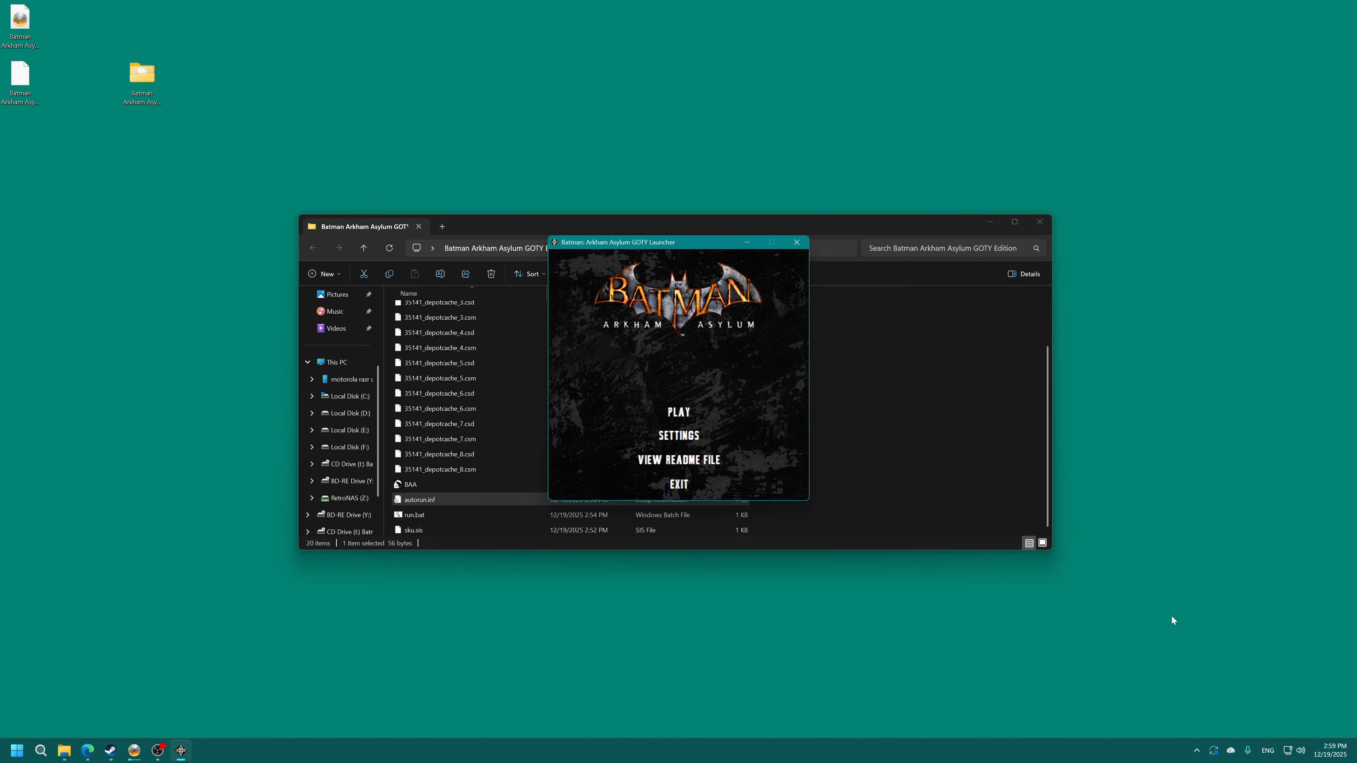
mouse_move(679, 435)
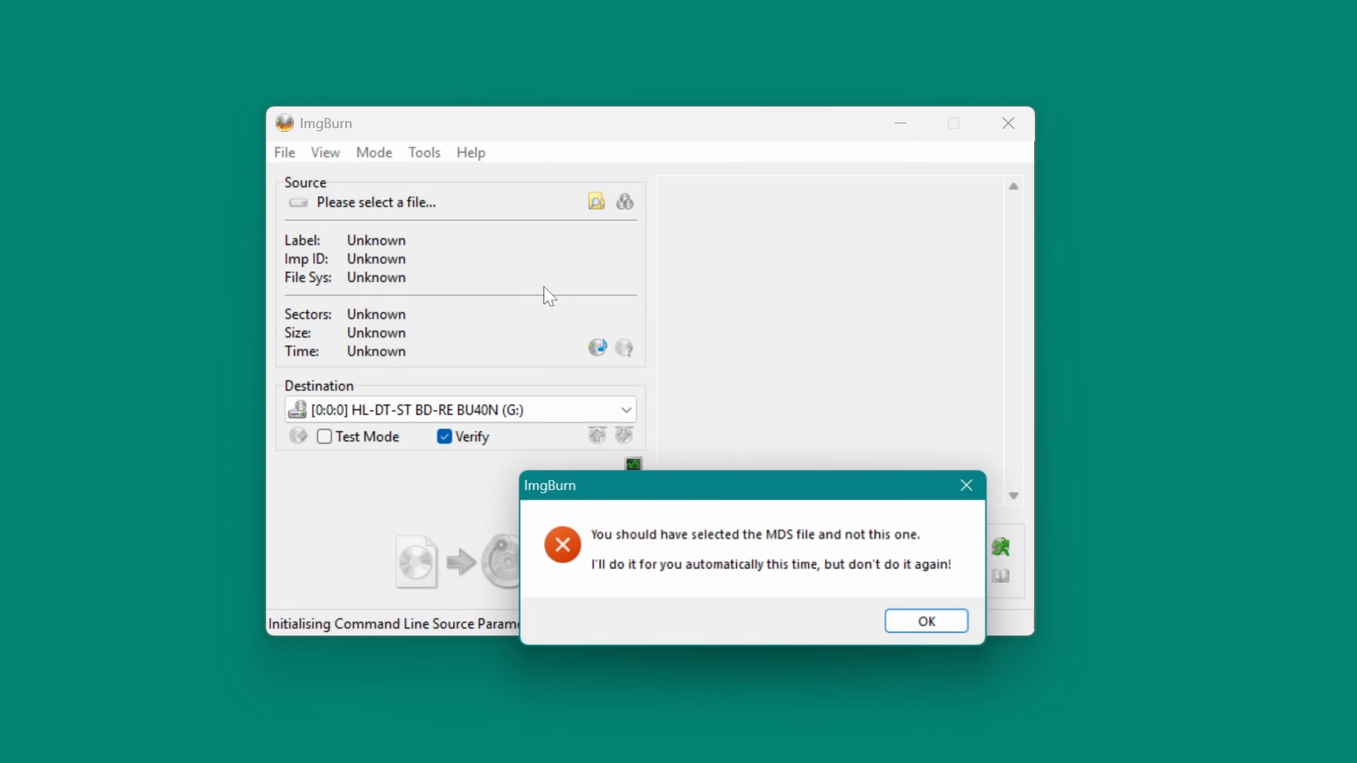
mouse_move(928, 622)
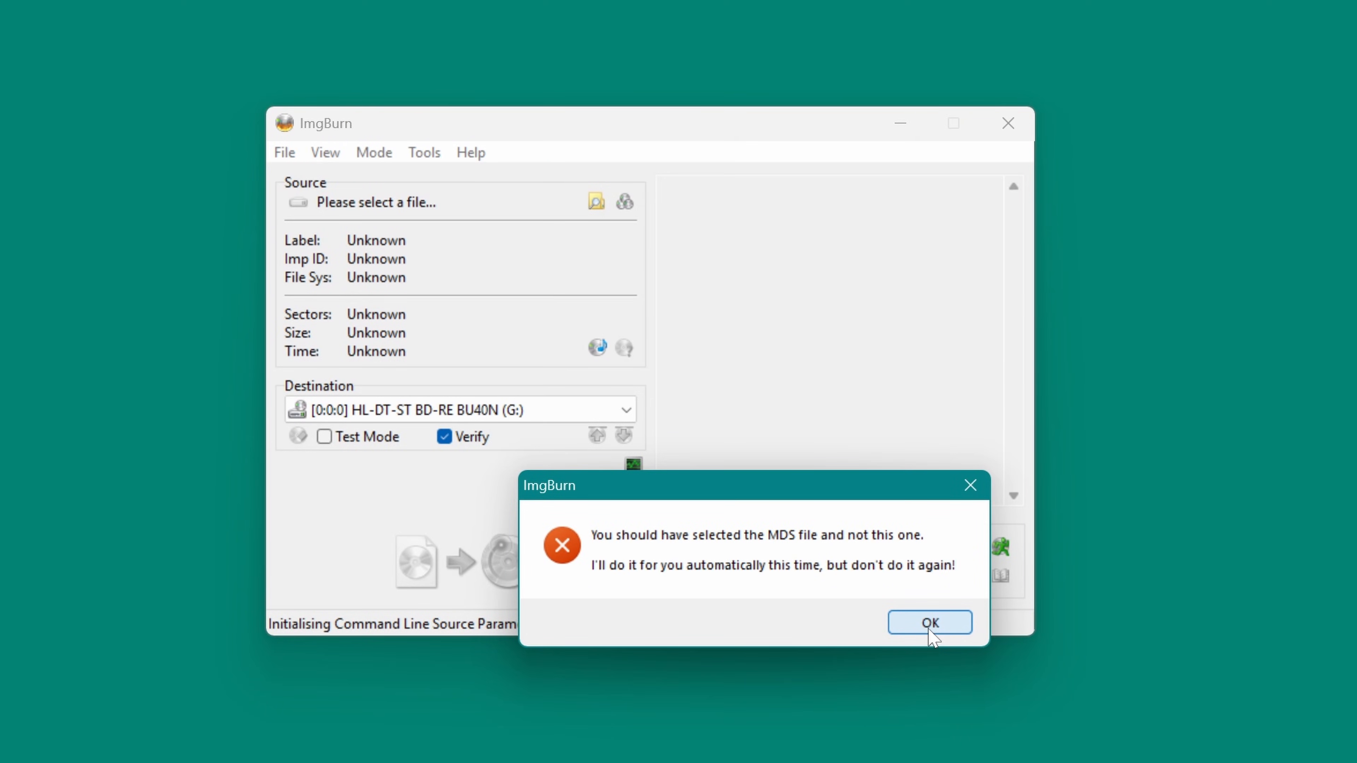
Acknowledge the MDS warning, choose the PIONEER BDR-211M (U:) drive and 4x write speed
click(929, 622)
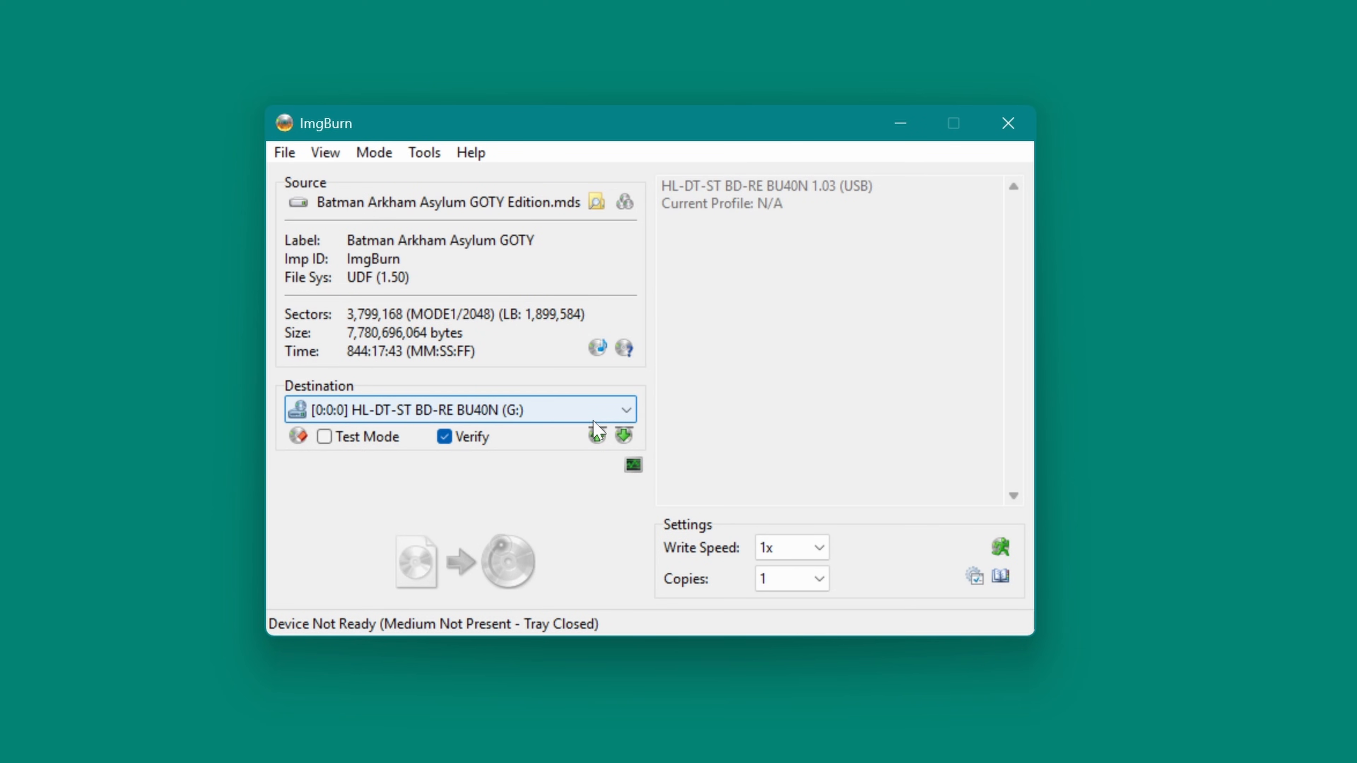
click(625, 409)
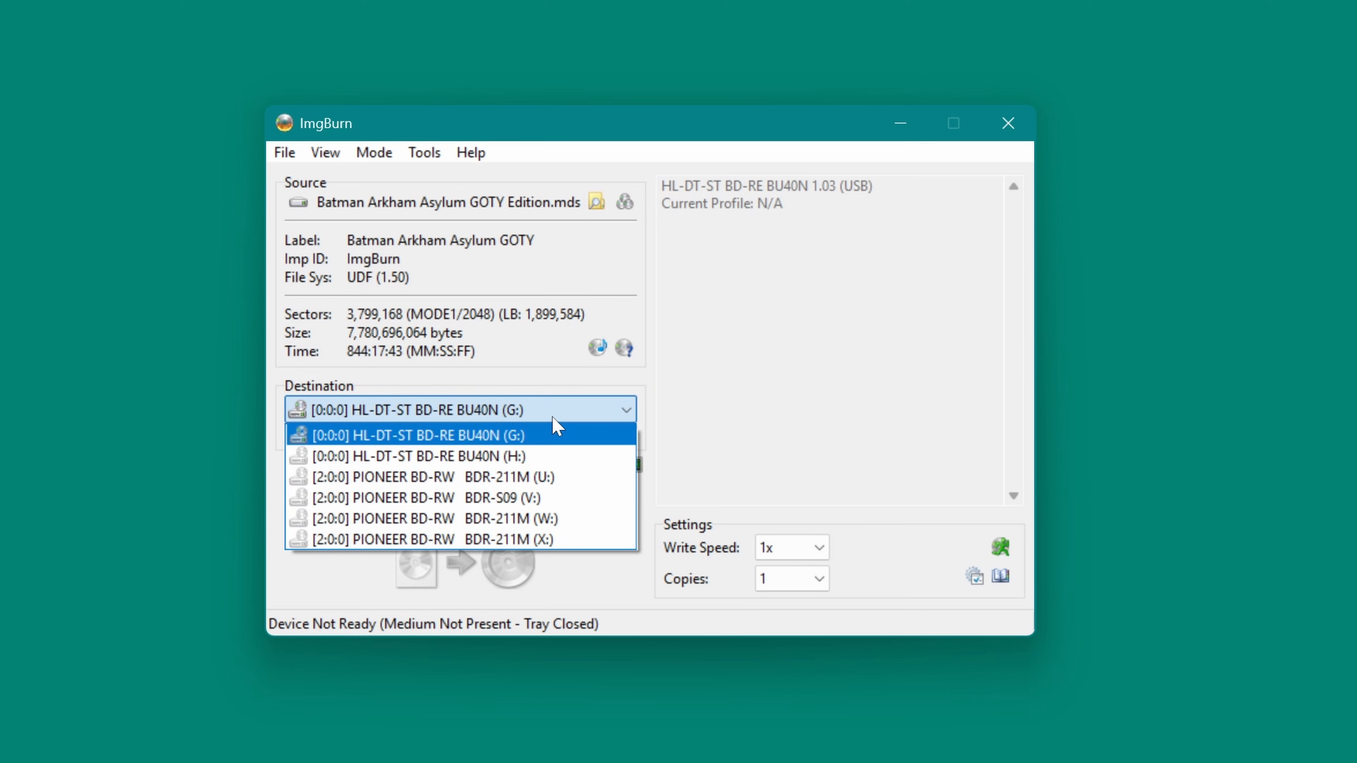
mouse_move(446, 477)
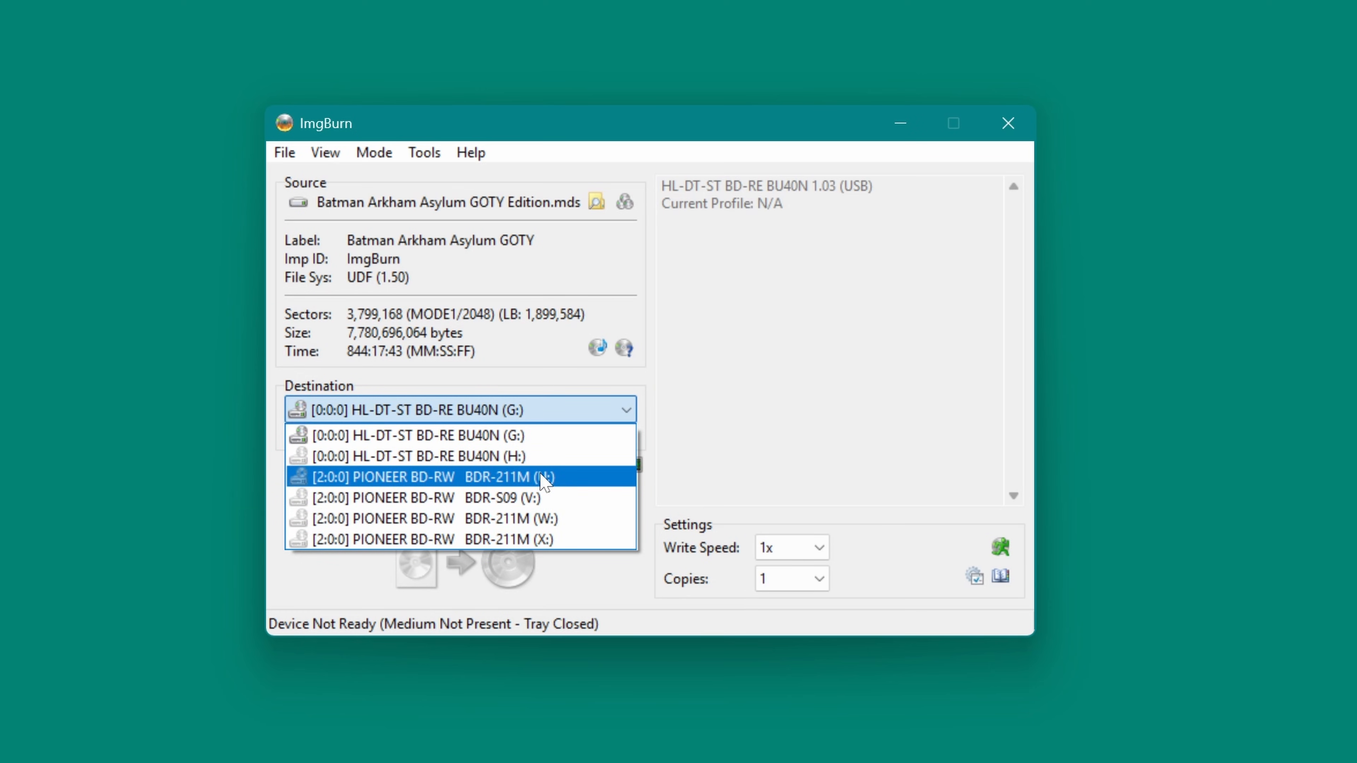
click(422, 476)
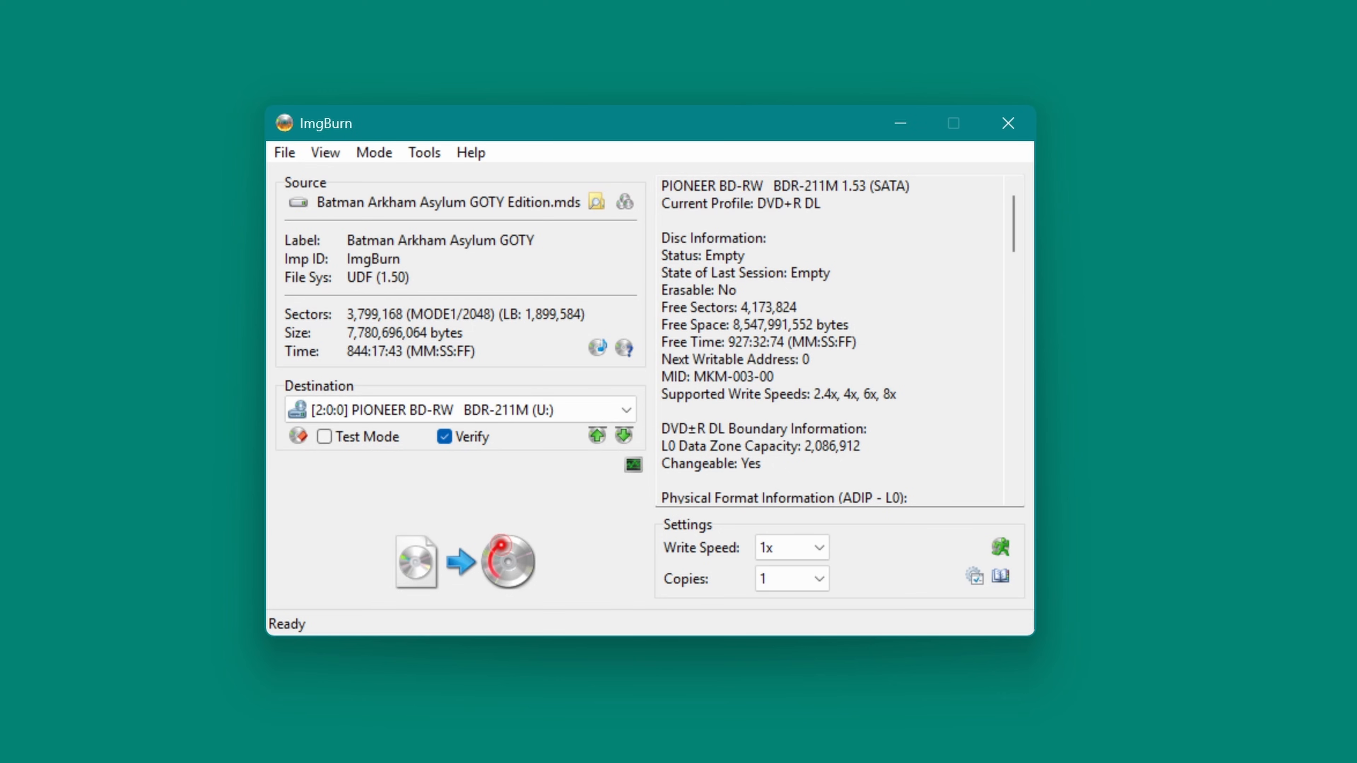
click(817, 547)
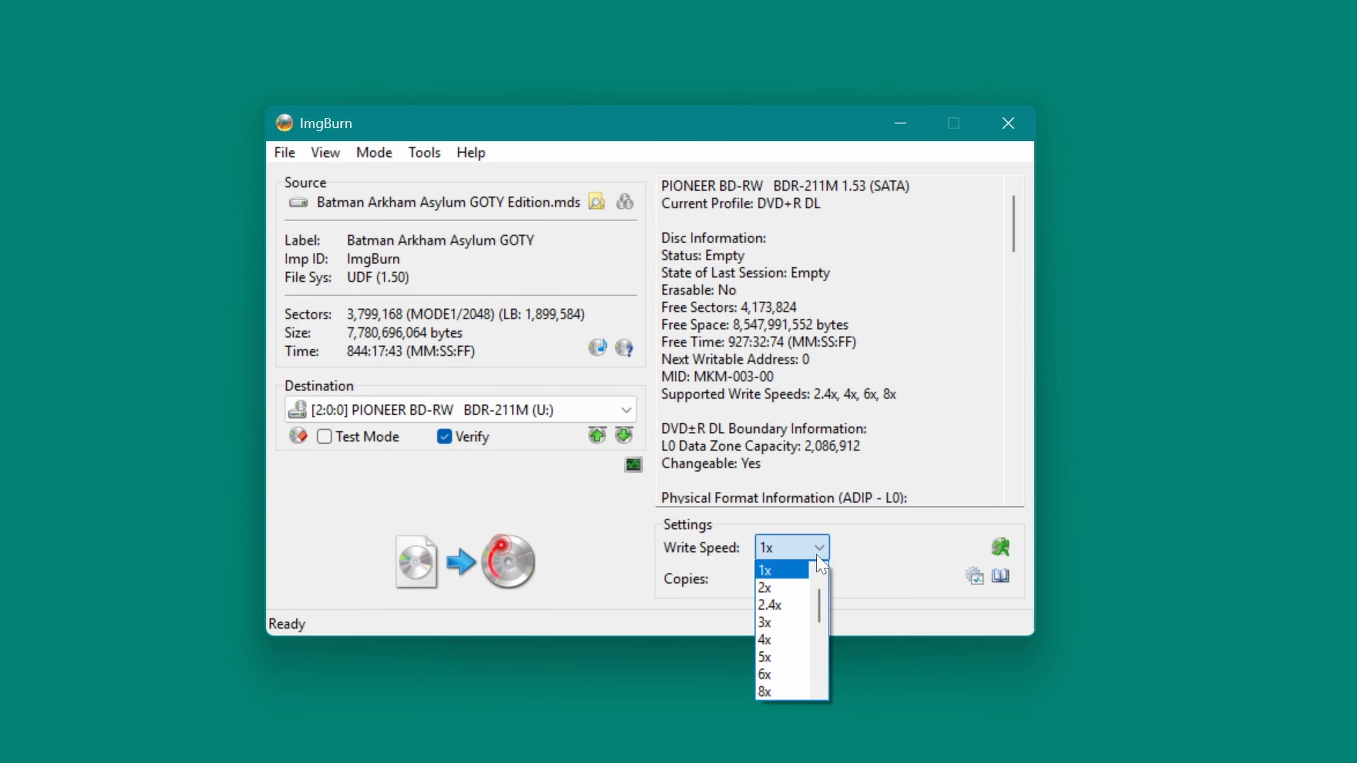
click(764, 640)
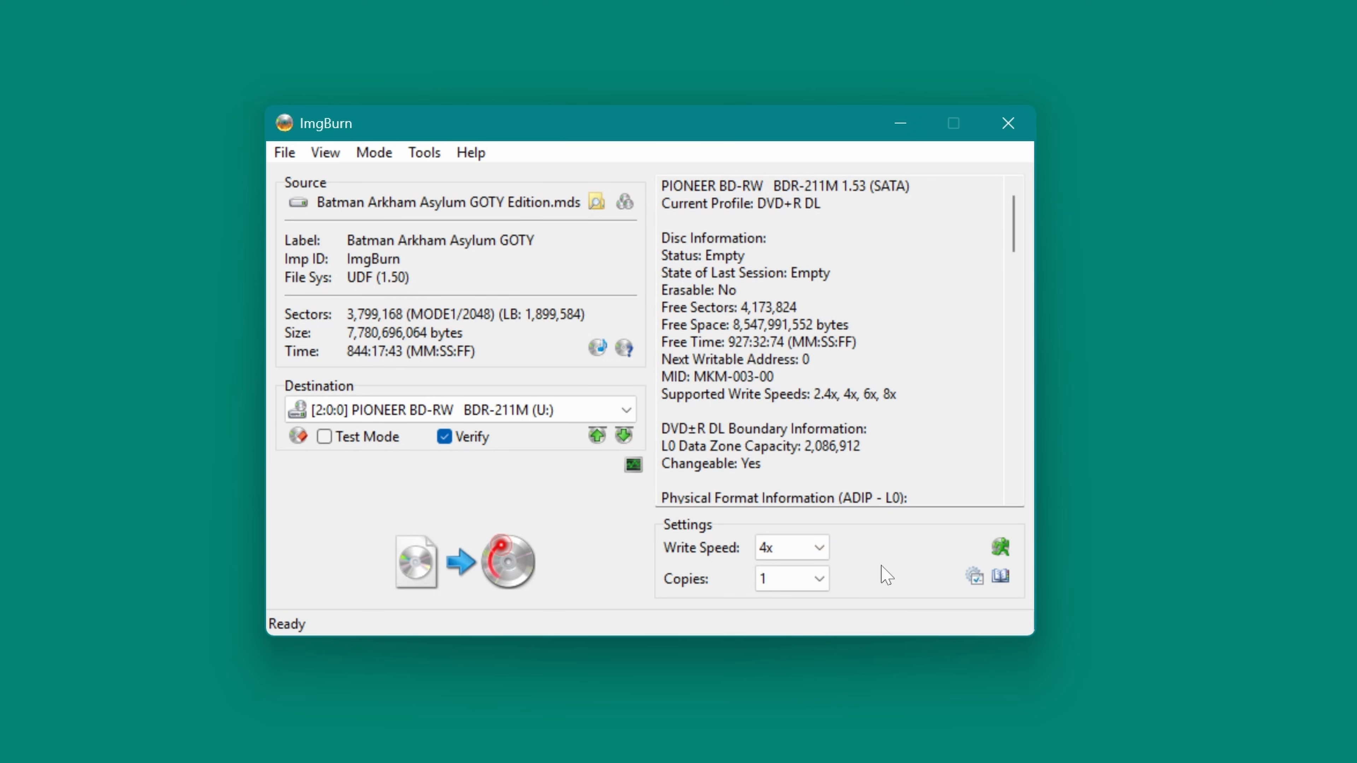
mouse_move(516, 482)
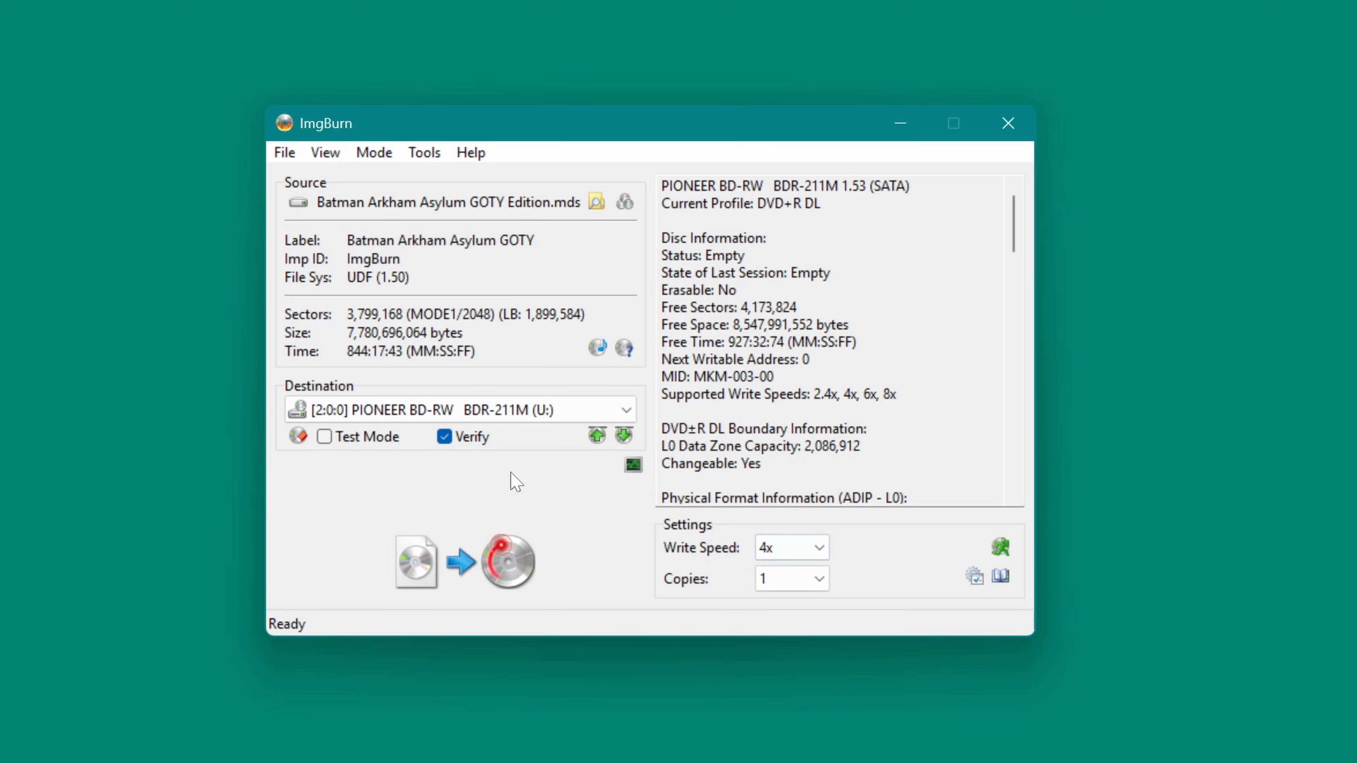
mouse_move(533, 487)
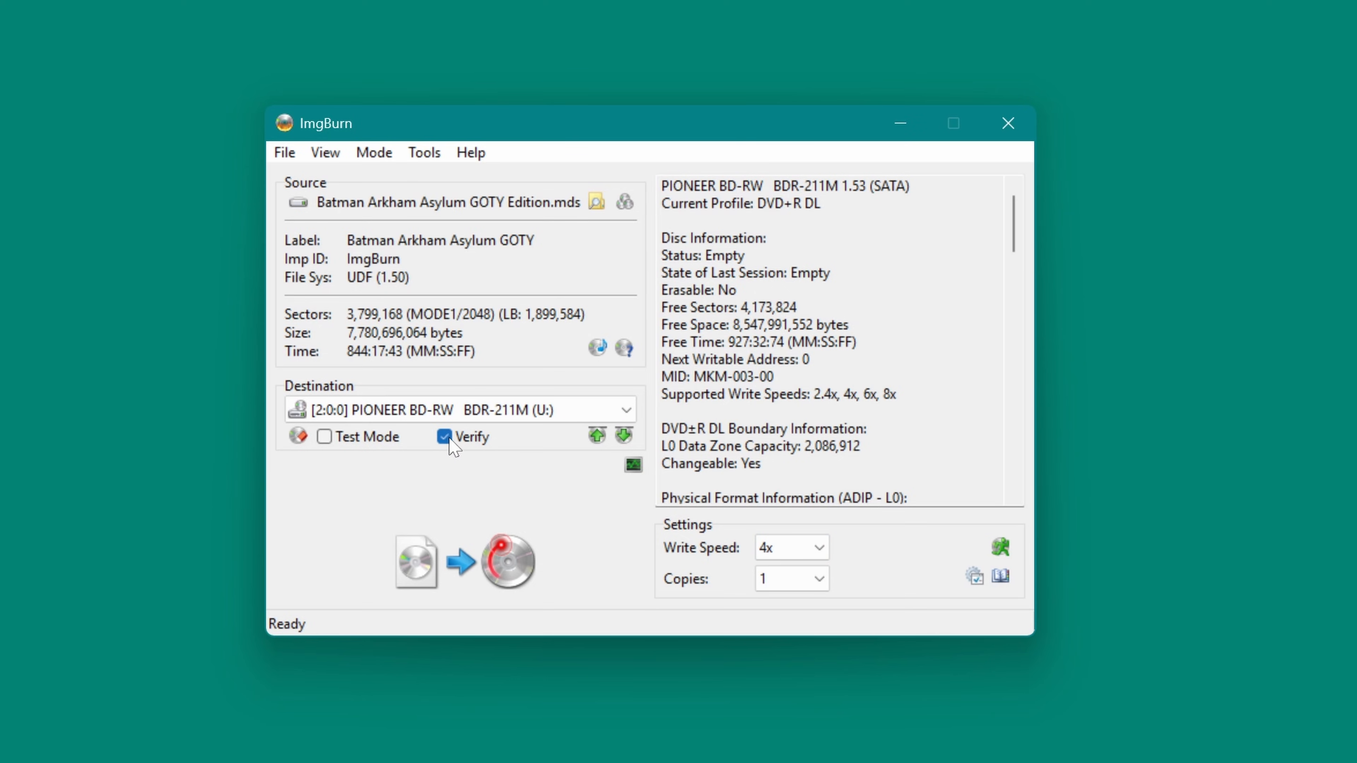
mouse_move(470, 452)
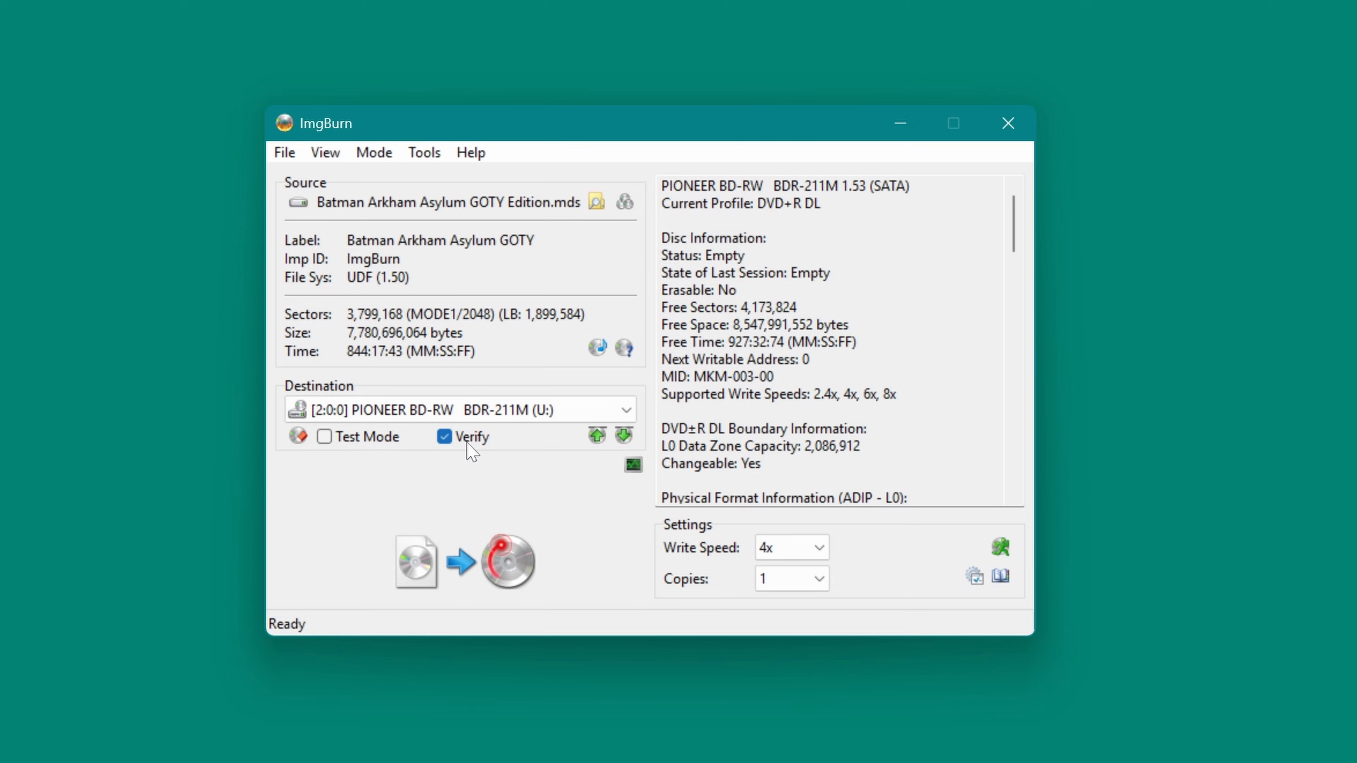
mouse_move(505, 568)
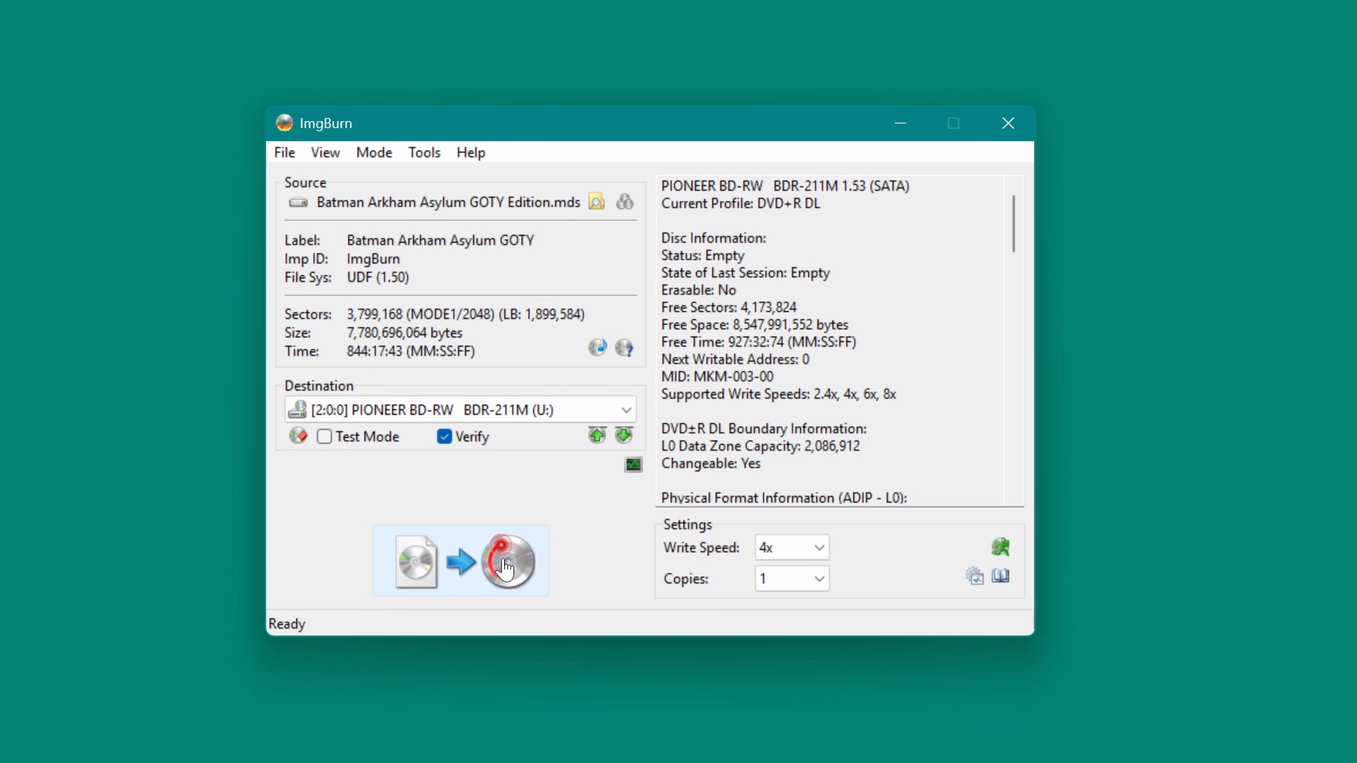
mouse_move(506, 562)
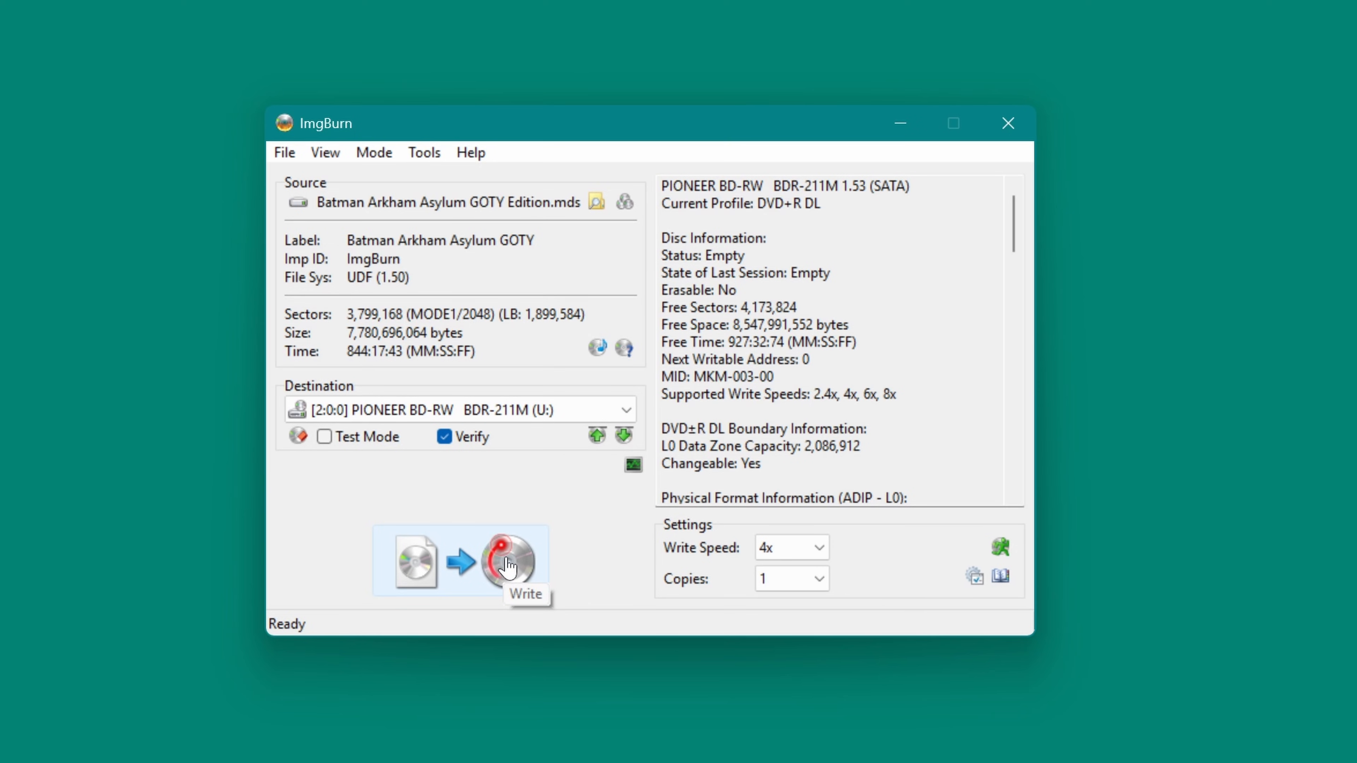
Start writing the Batman Arkham Asylum GOTY image to the disc in drive U:
click(509, 561)
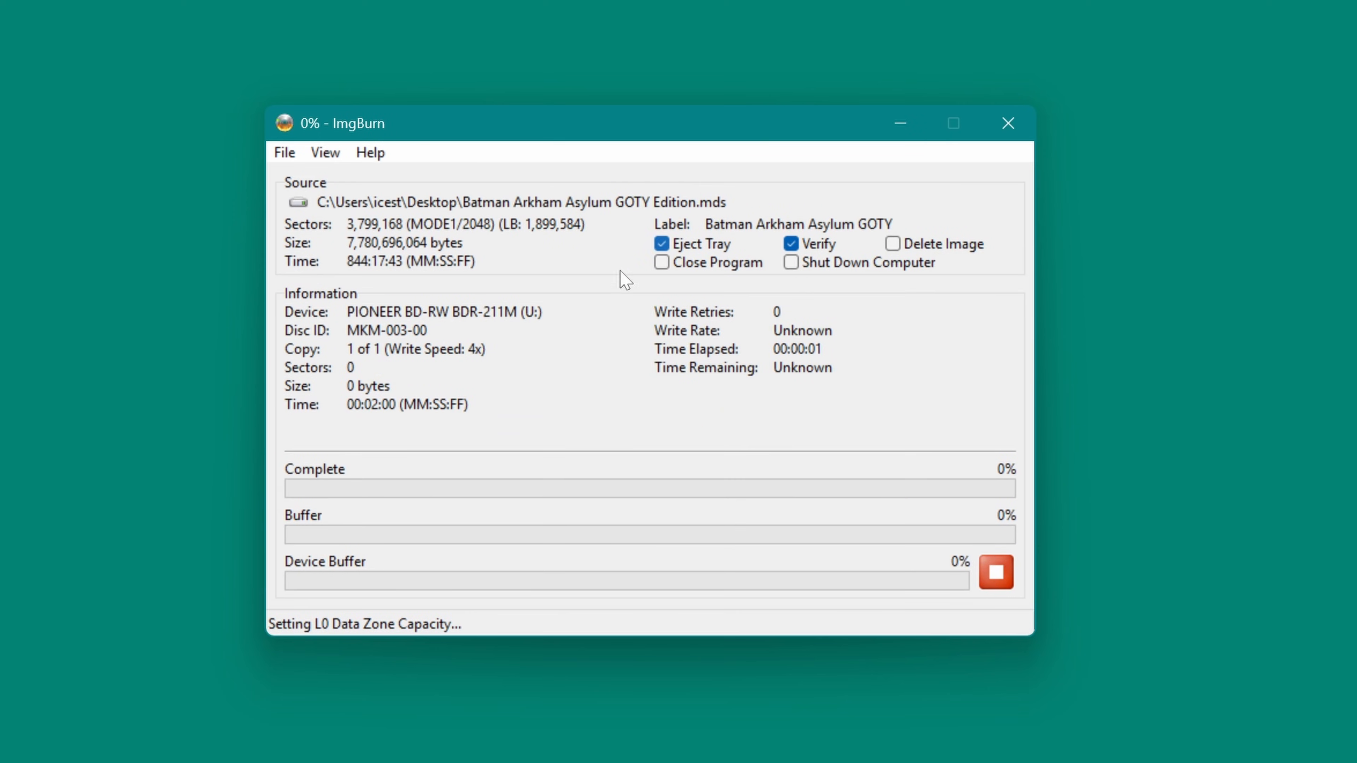
mouse_move(674, 250)
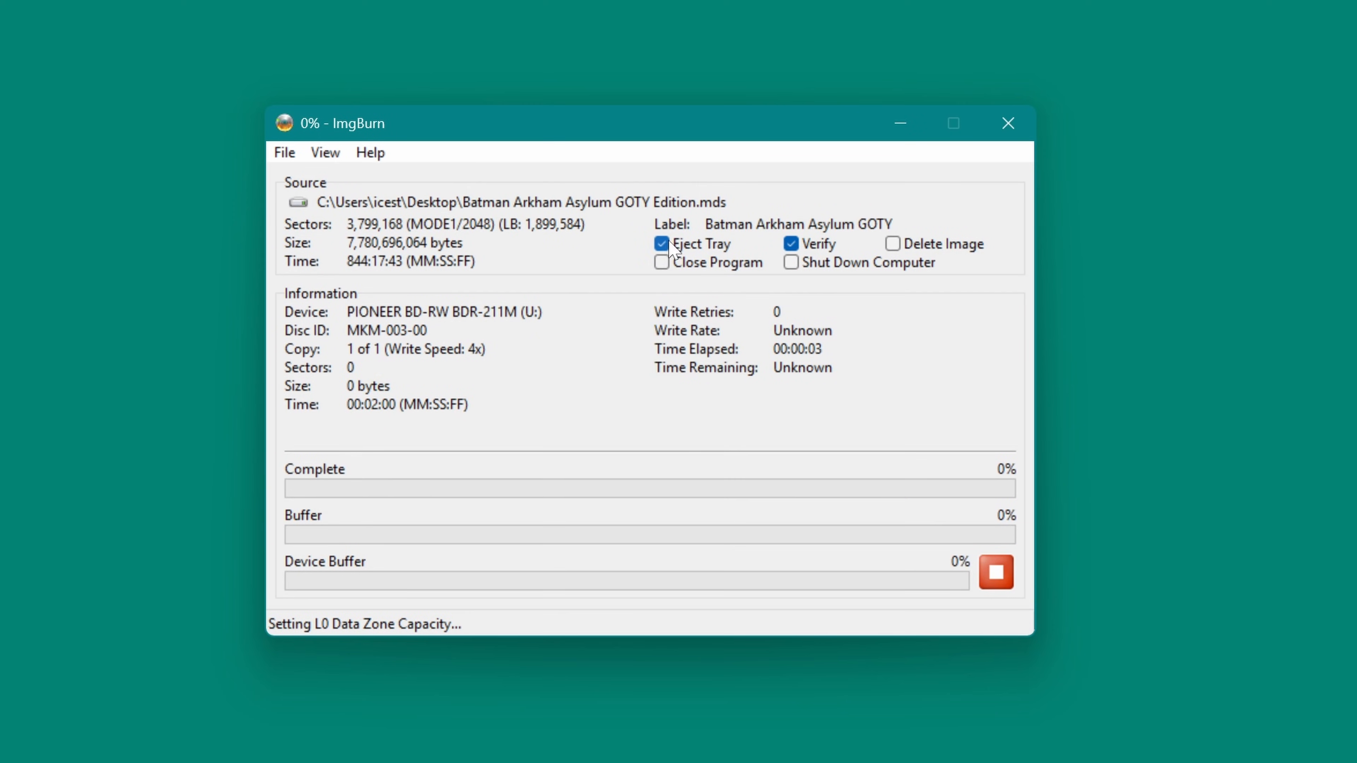
mouse_move(663, 244)
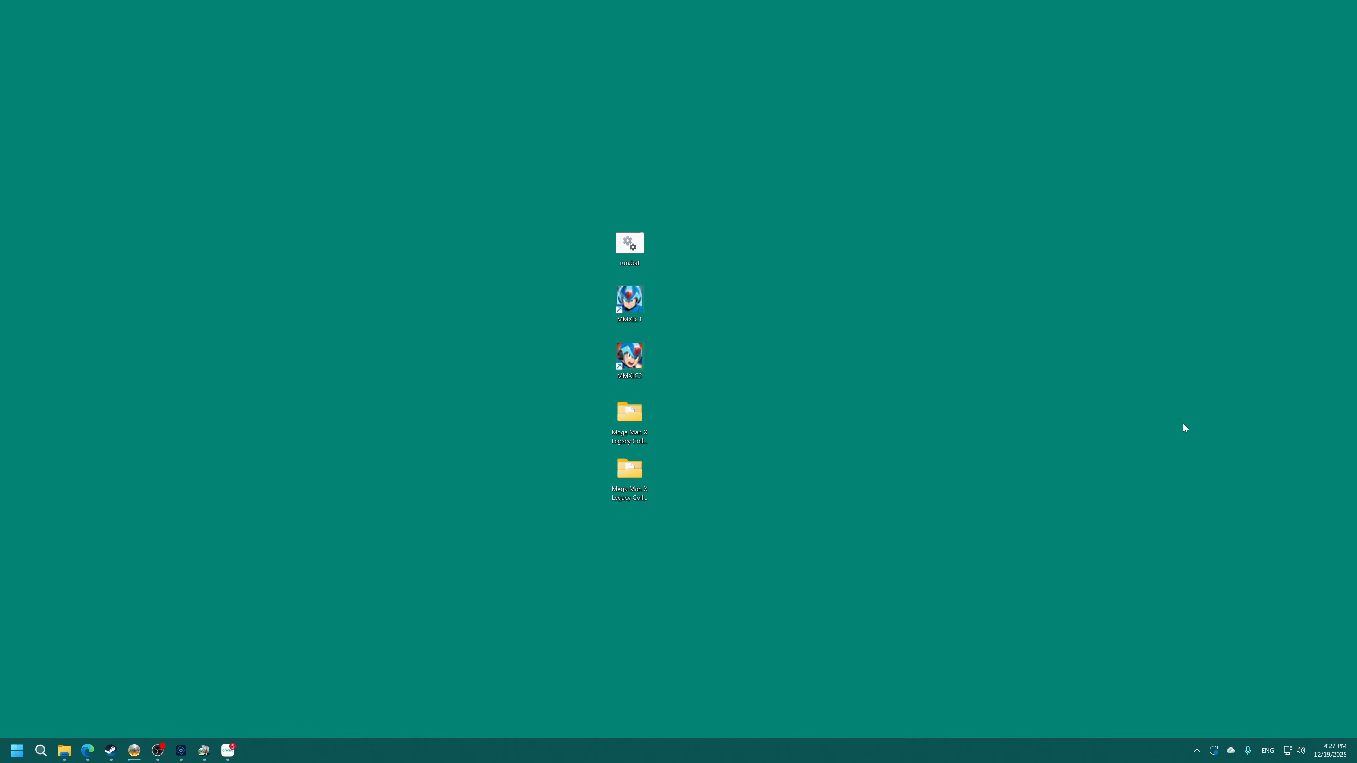
mouse_move(847, 290)
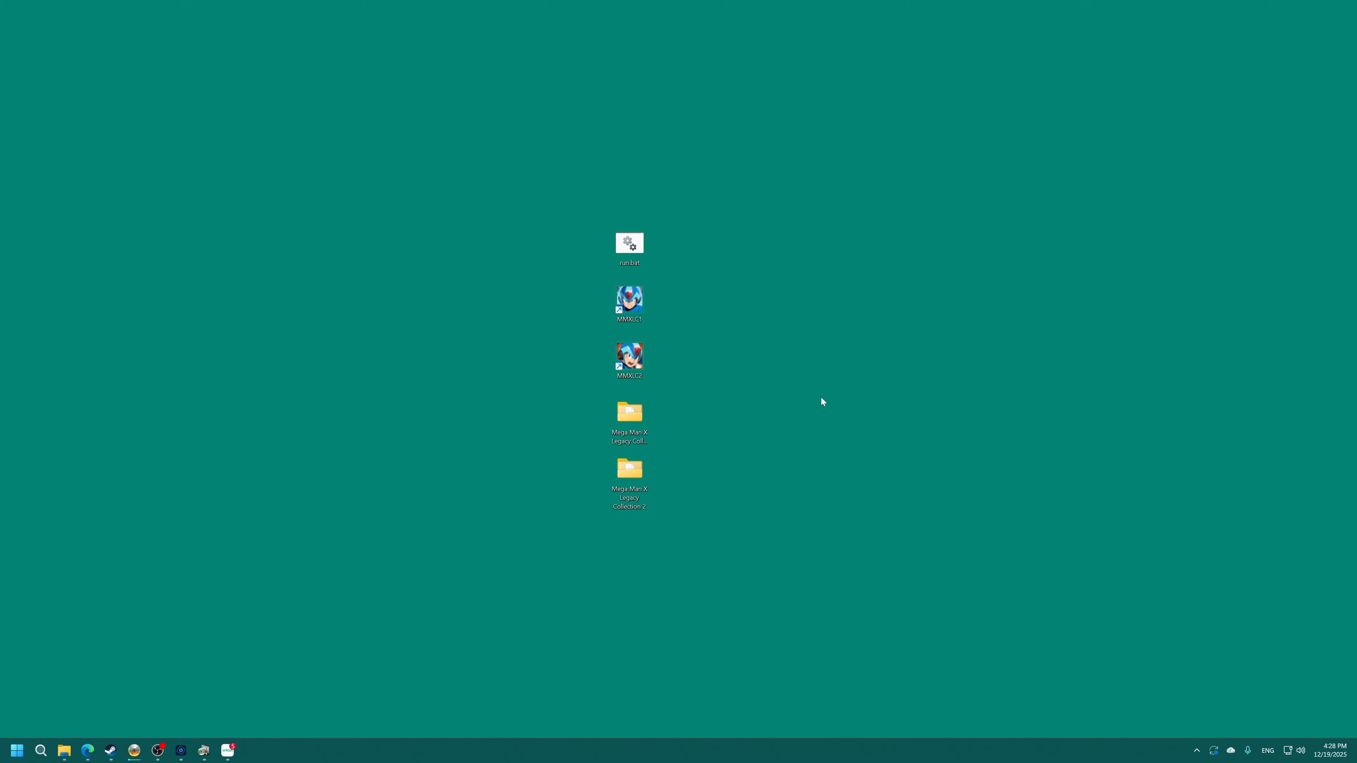
mouse_move(663, 410)
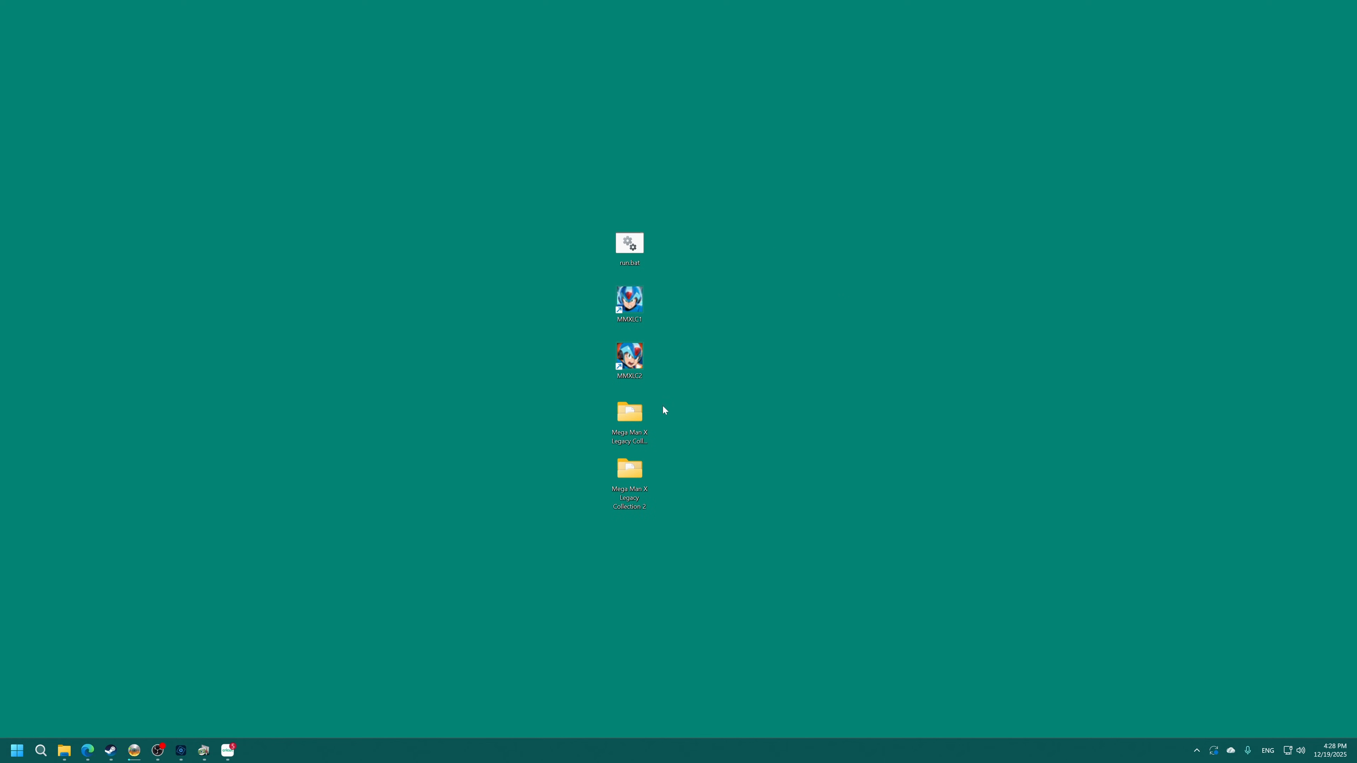
Browse the Mega Man X Legacy Collection folders, then bring up run.bat's options
click(630, 467)
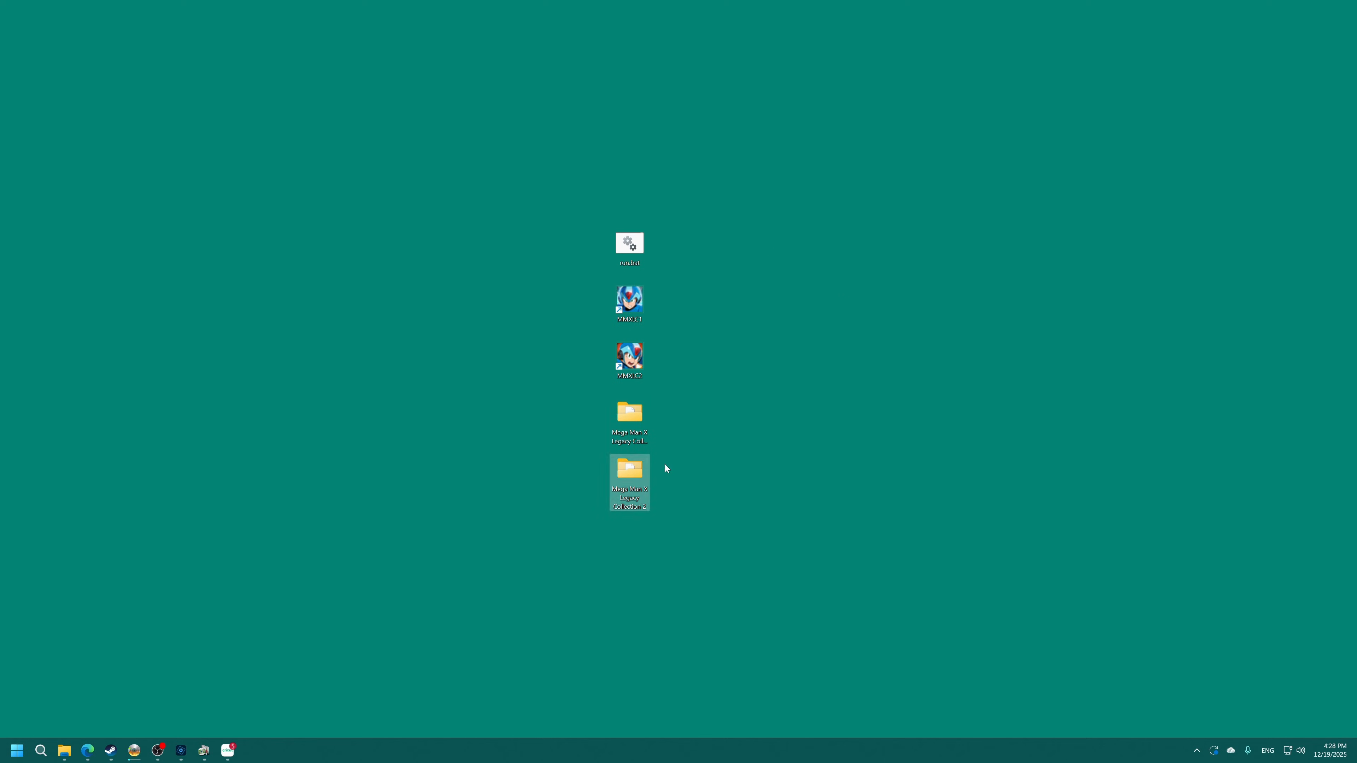
click(629, 412)
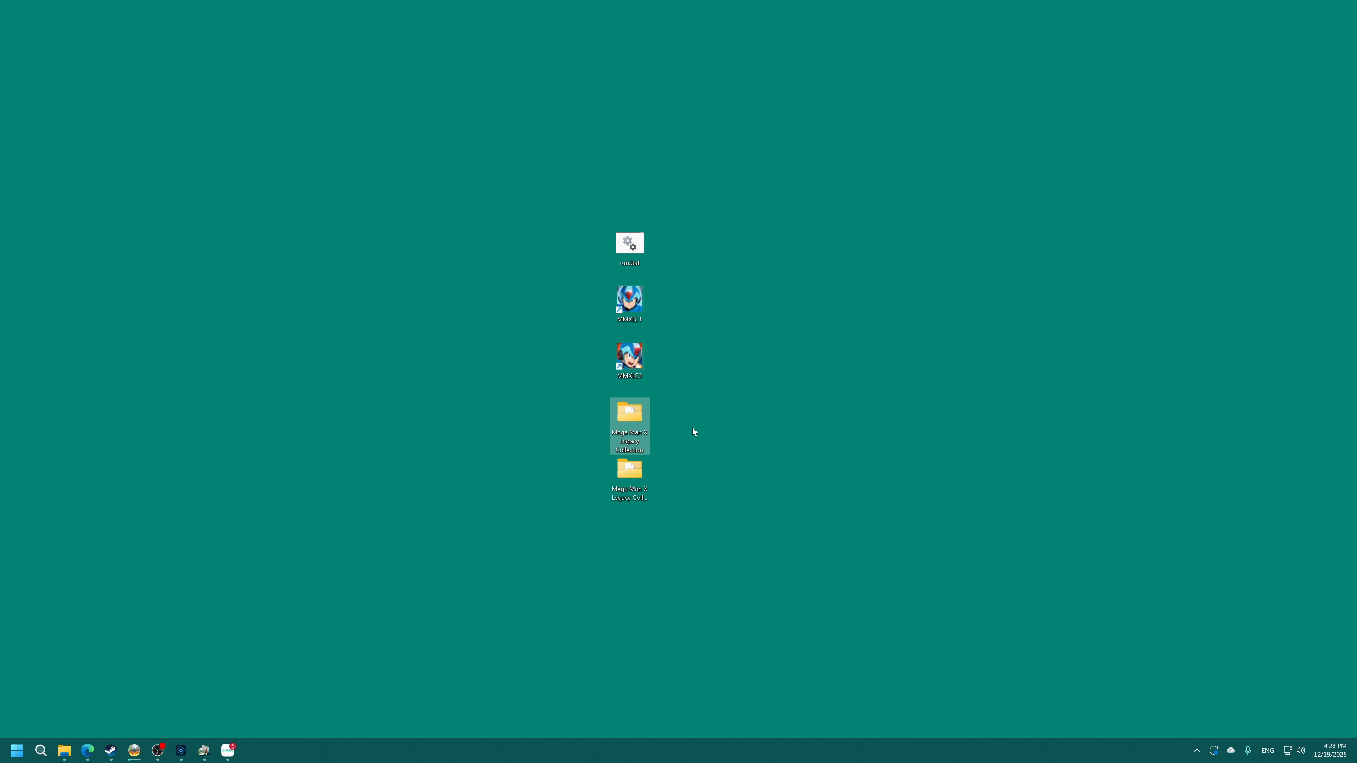
mouse_move(628, 413)
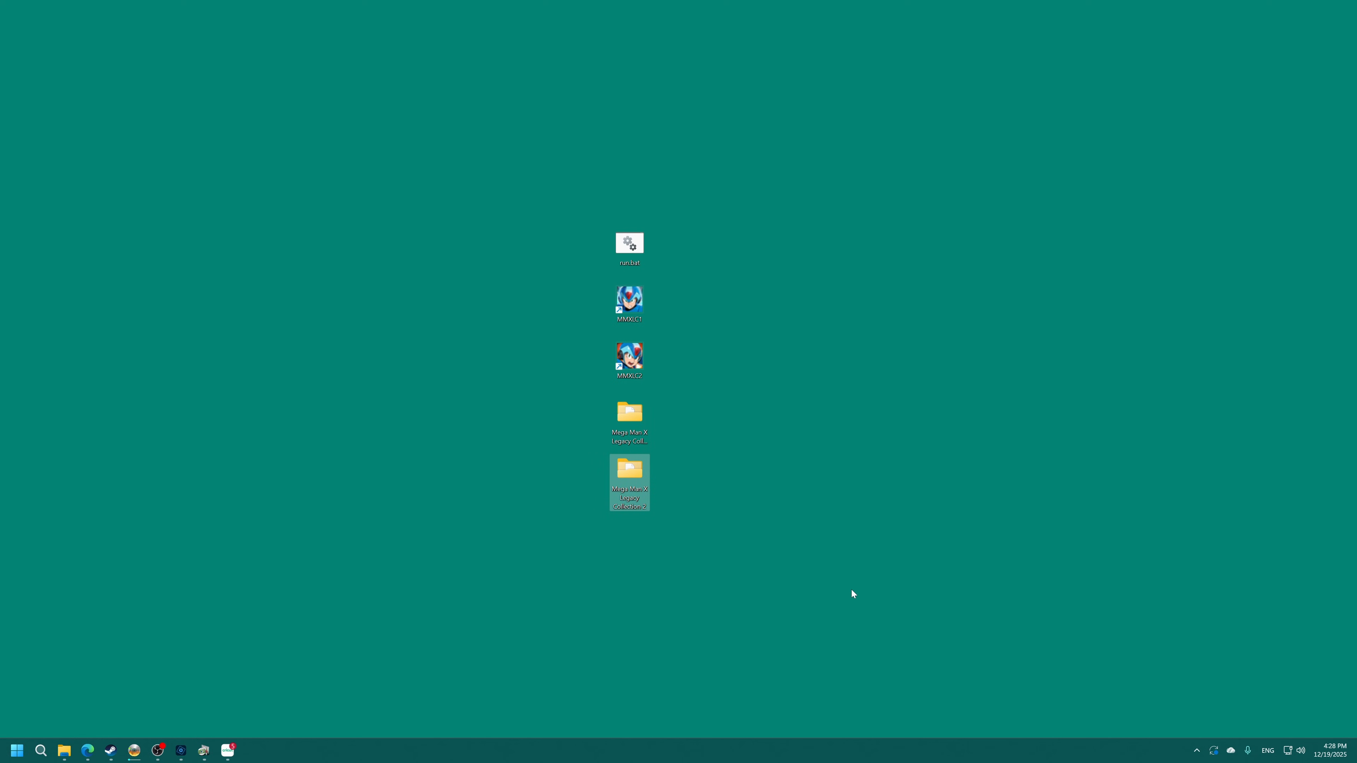
mouse_move(629, 471)
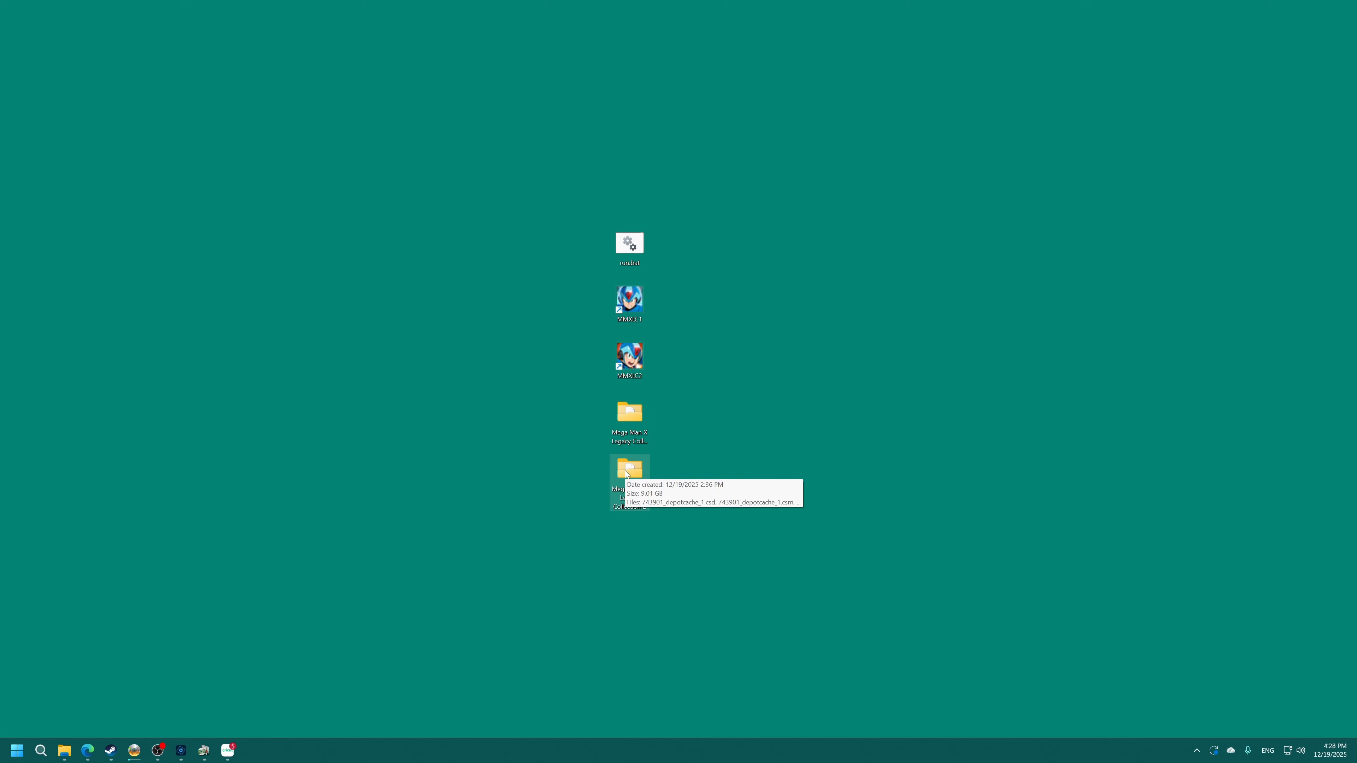
mouse_move(754, 441)
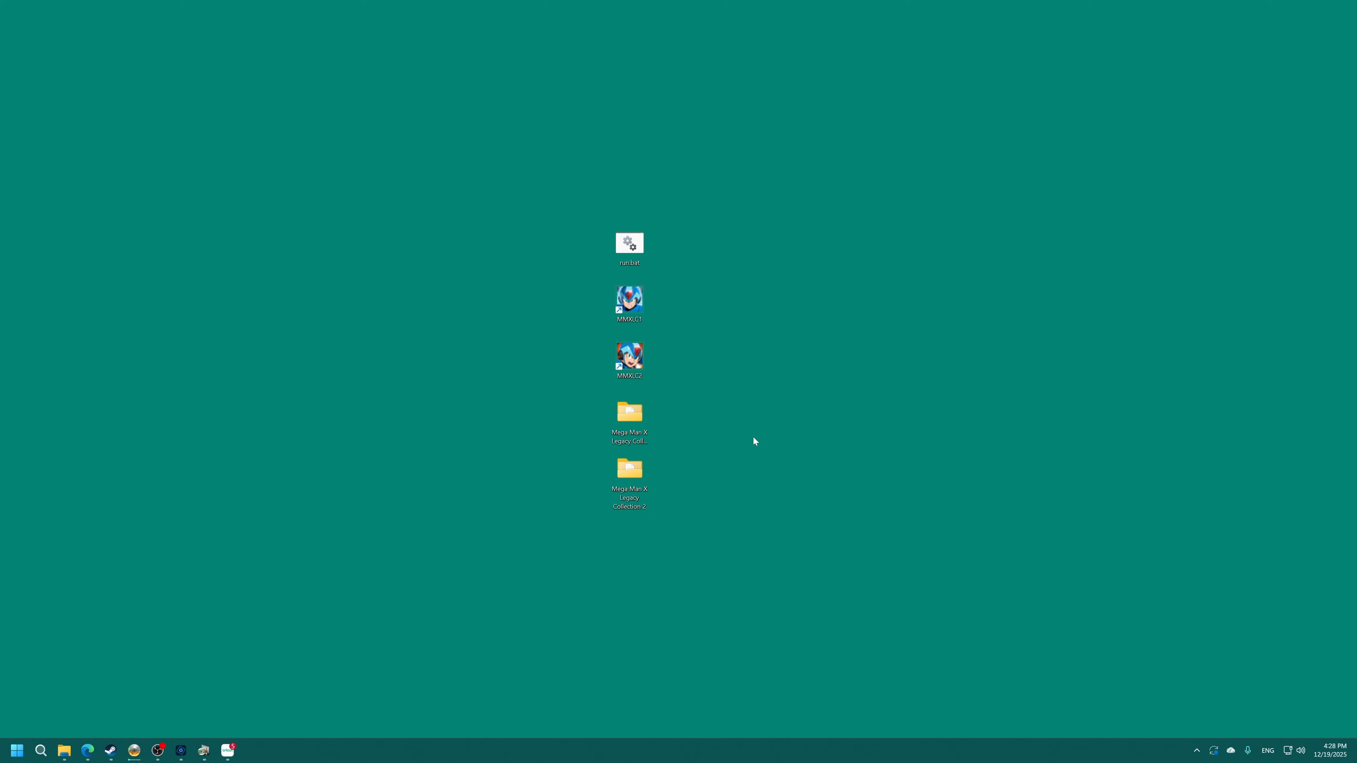
mouse_move(659, 365)
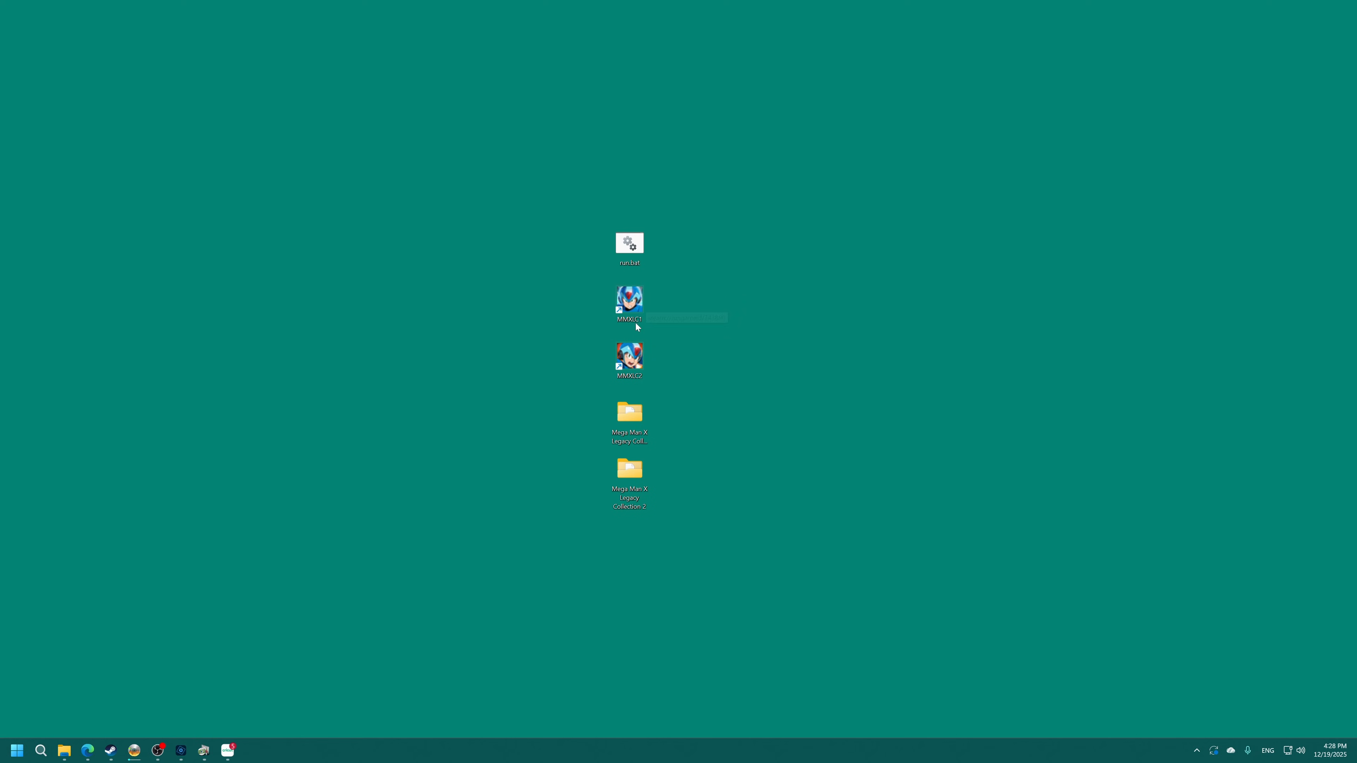
click(629, 481)
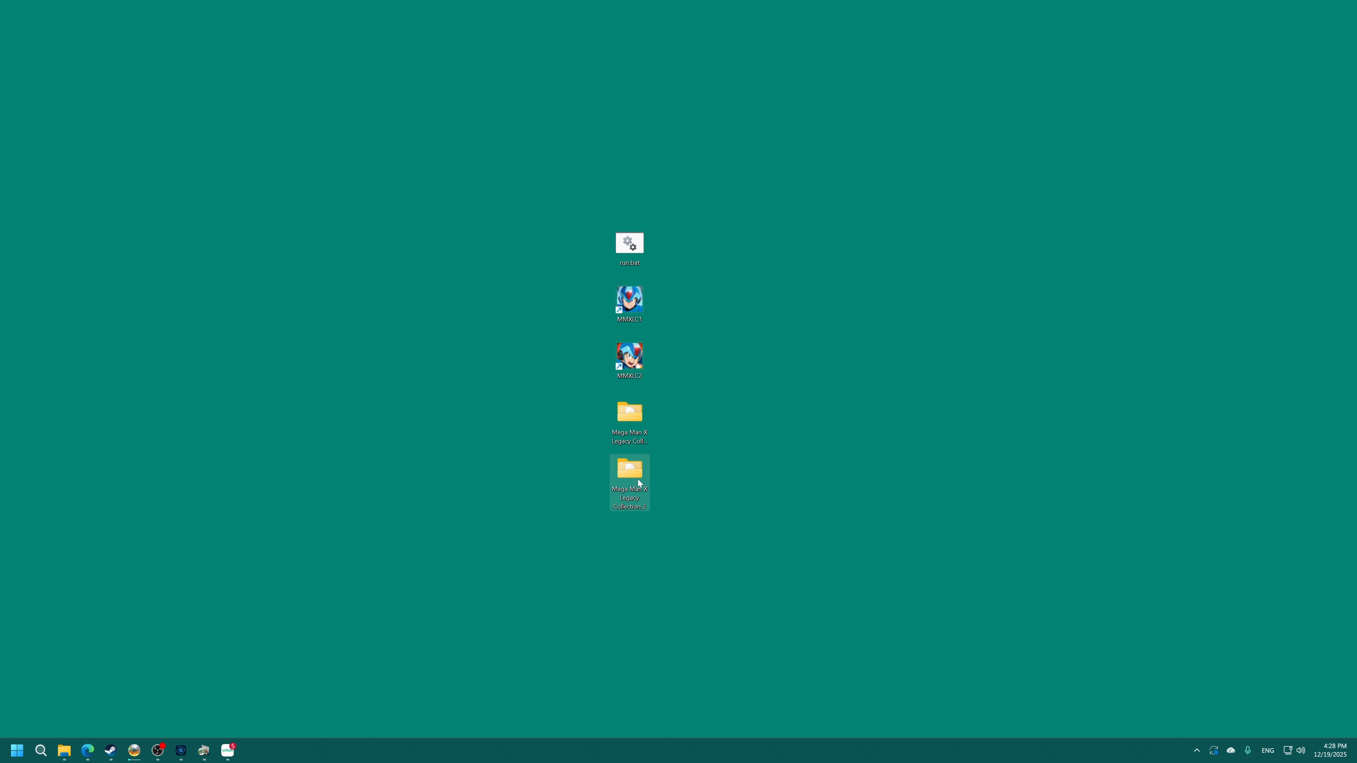
double_click(629, 482)
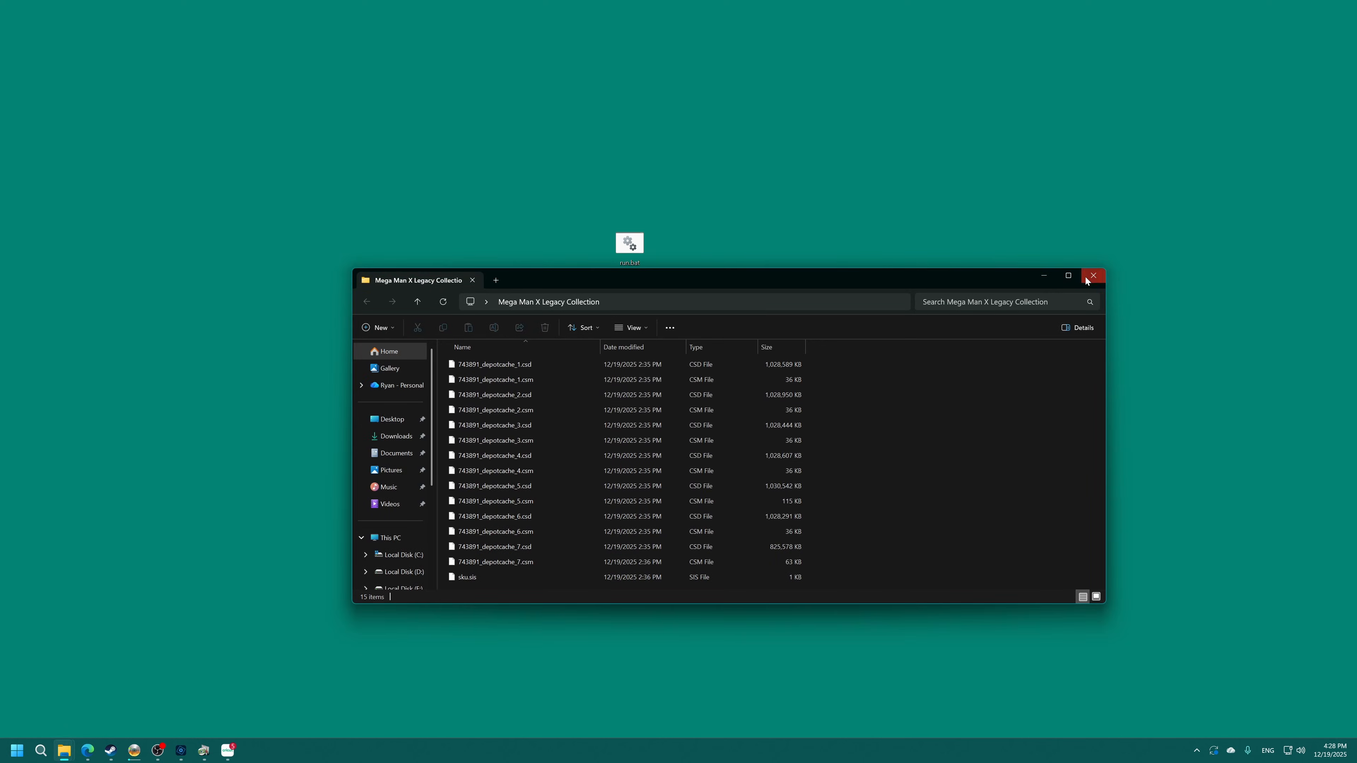
right_click(629, 243)
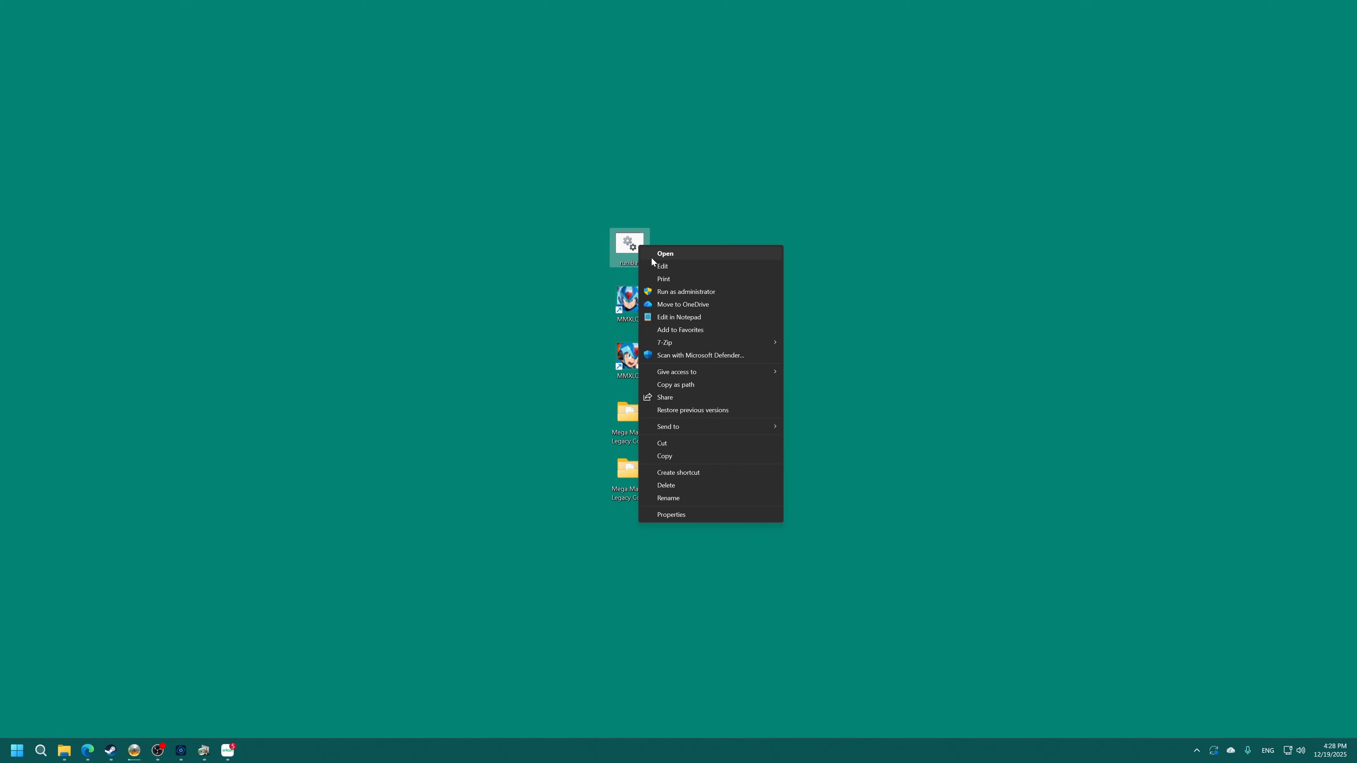
mouse_move(706, 207)
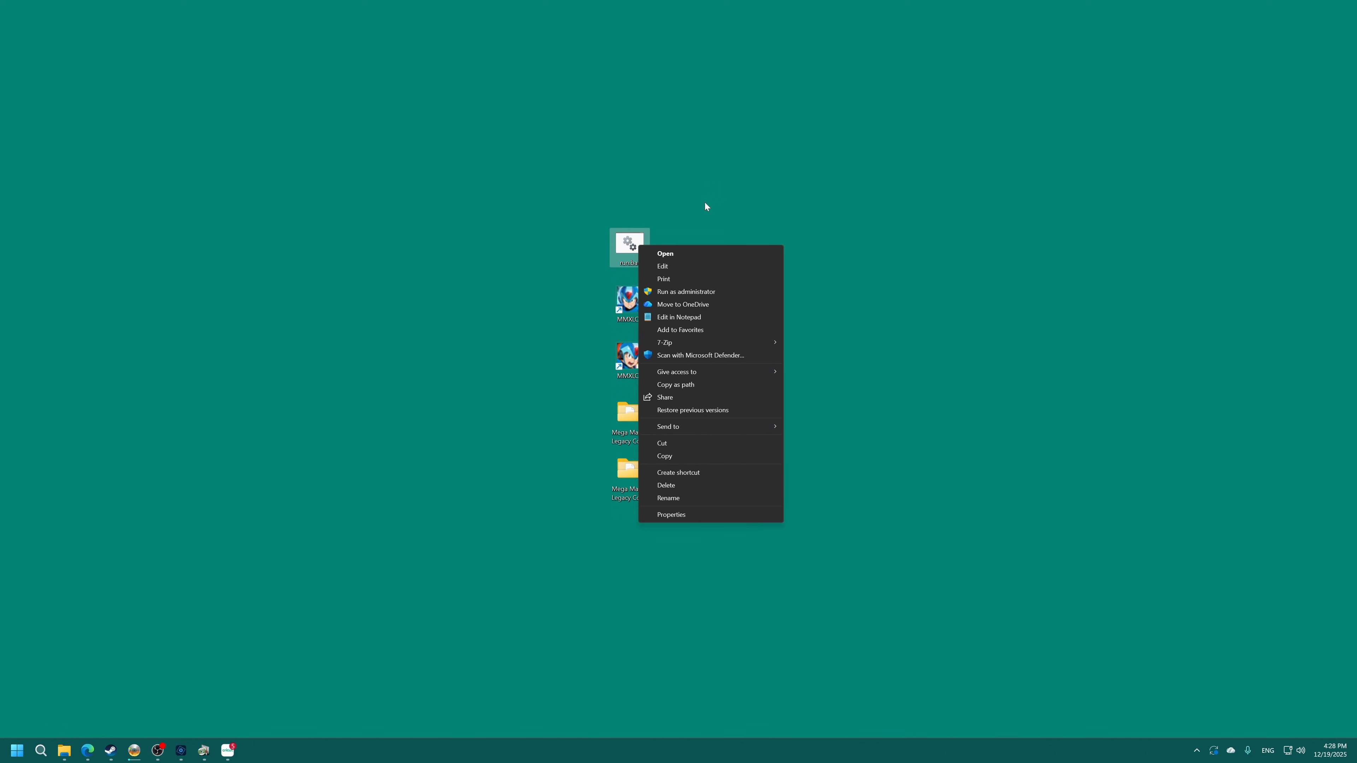
mouse_move(627, 258)
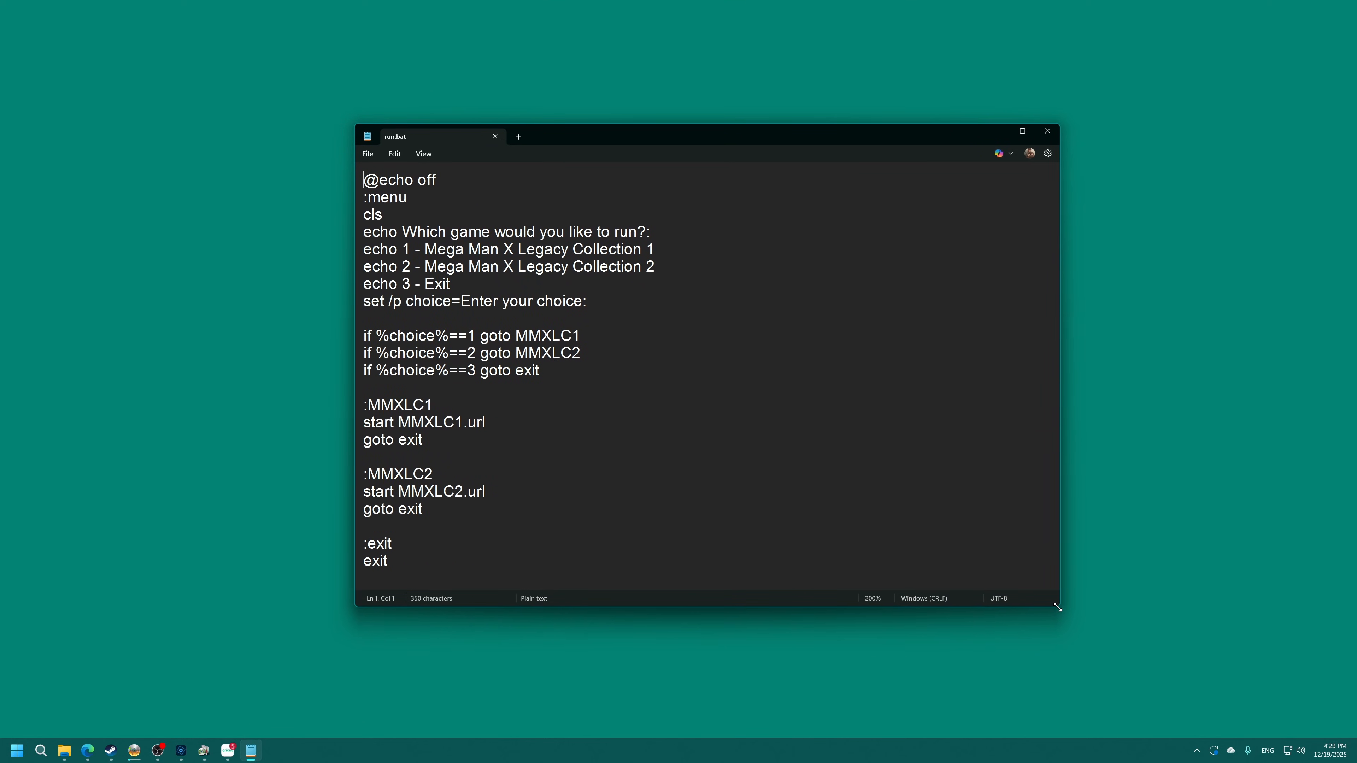
Highlight the :menu, :MMXLC1, :MMXLC2, :exit labels, the 3 - Exit option and the choice prompt
click(1022, 131)
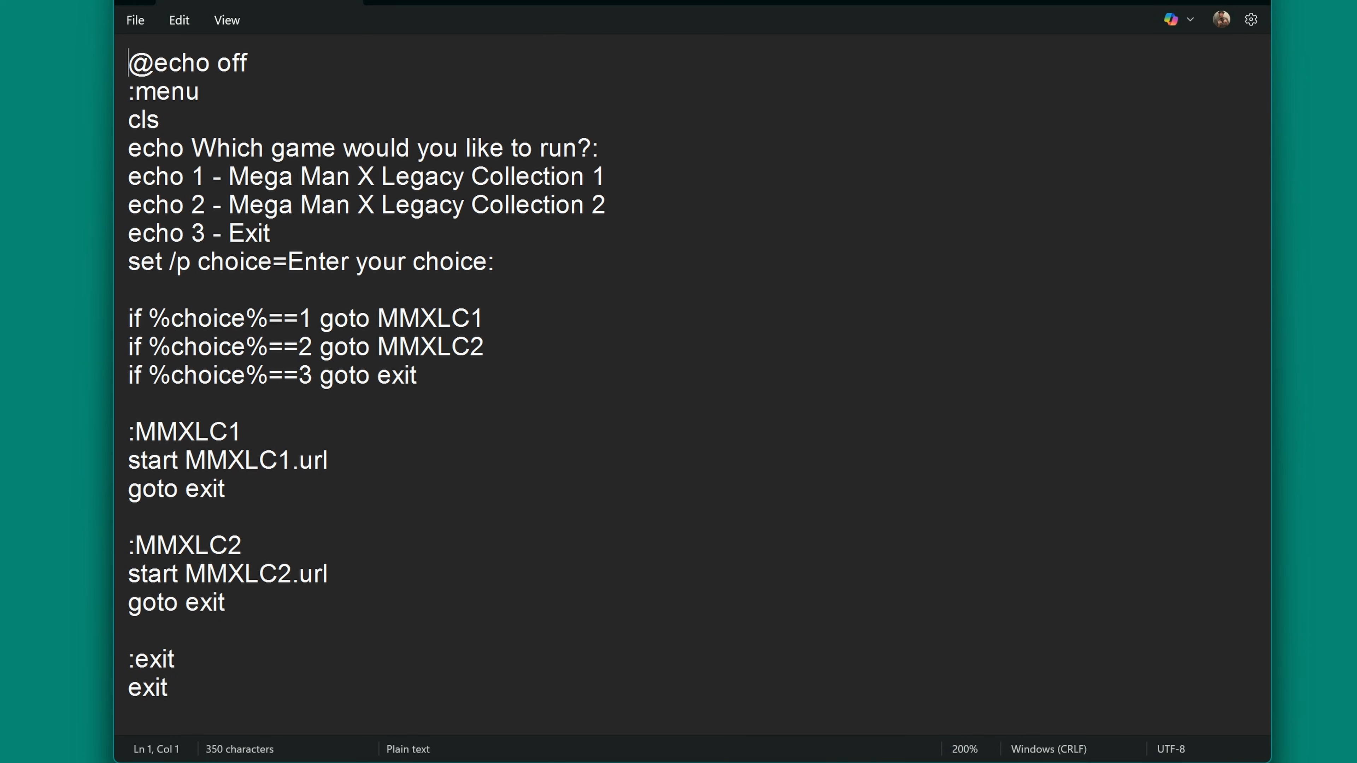
double_click(189, 62)
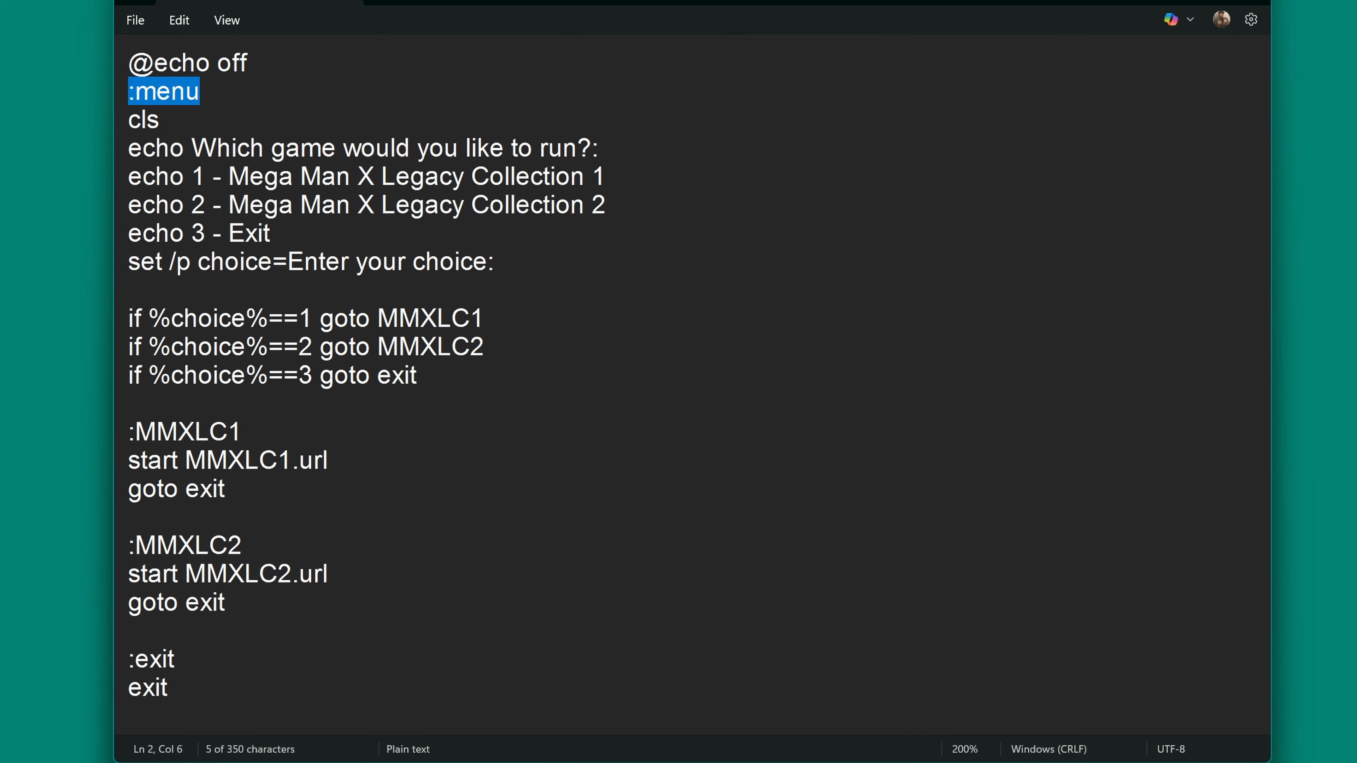
double_click(184, 431)
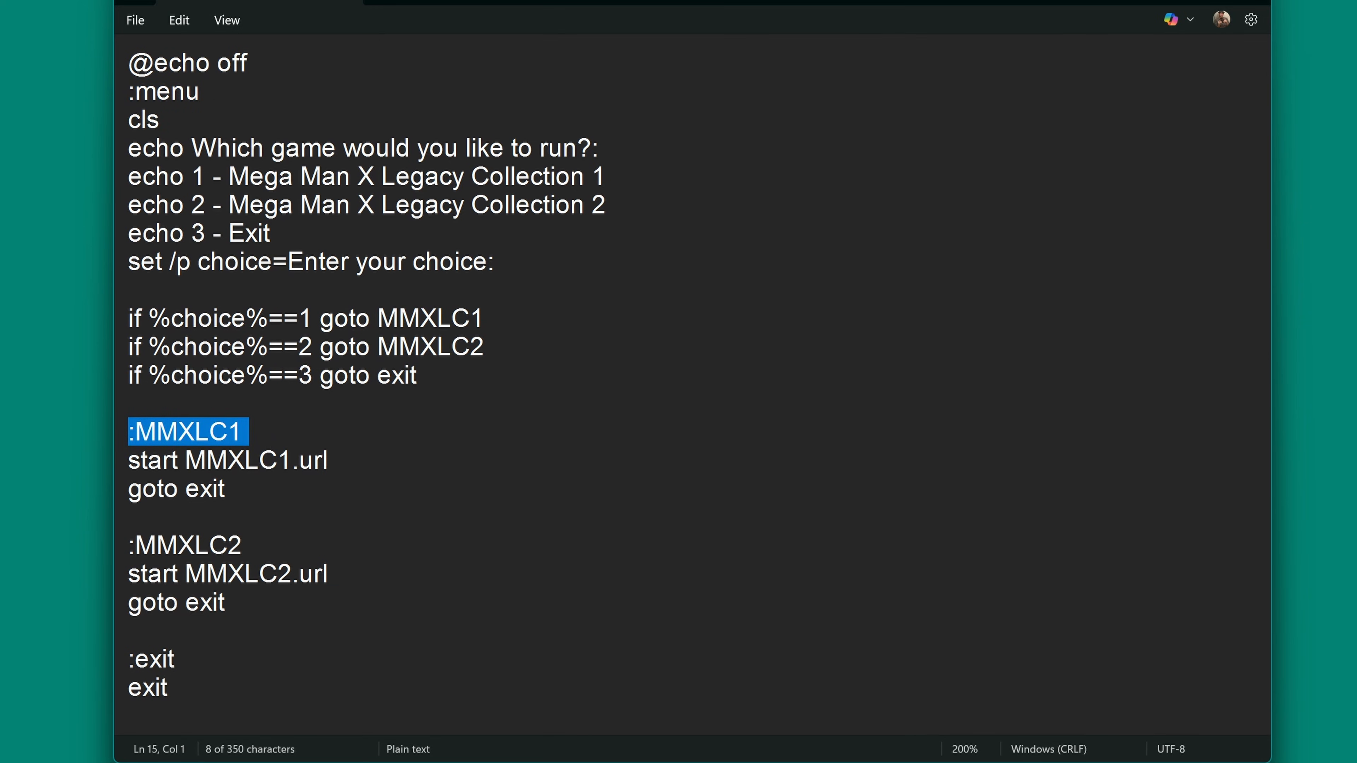
double_click(186, 545)
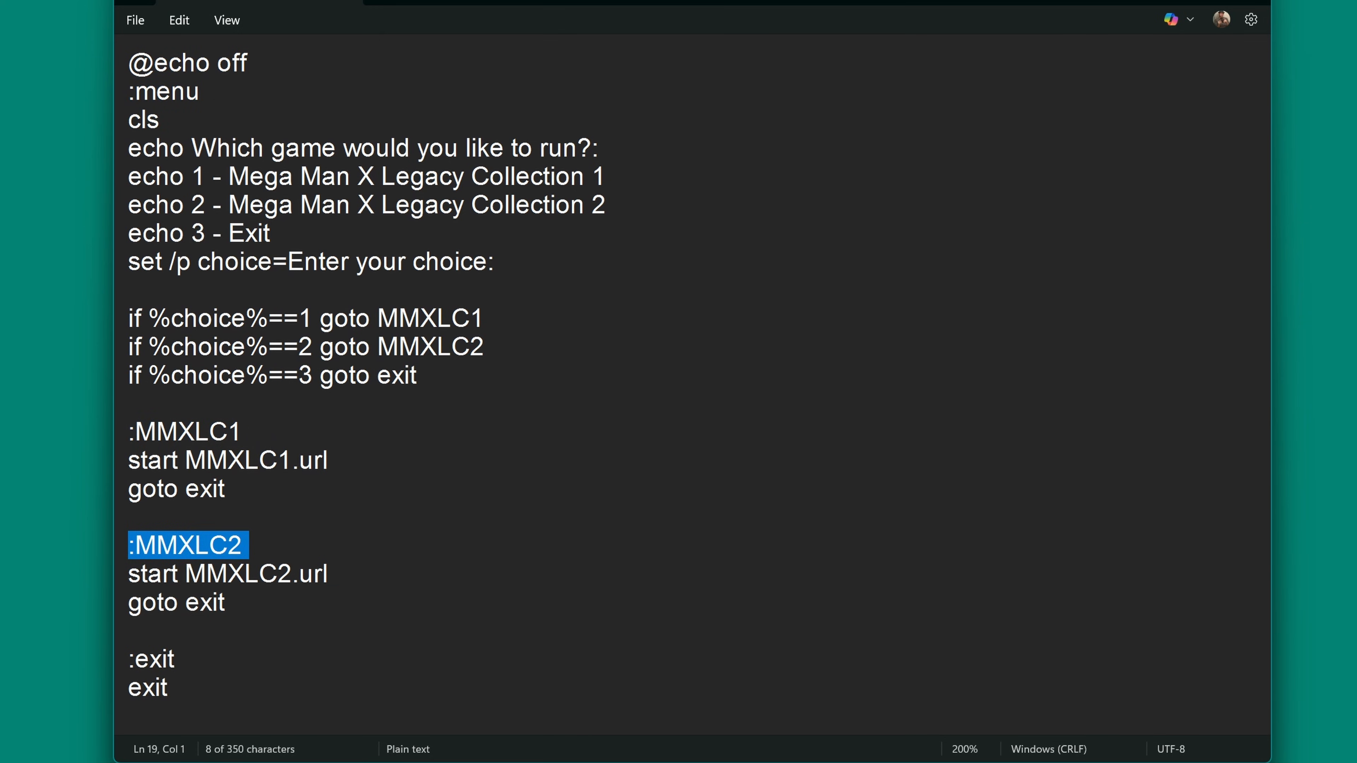
double_click(151, 659)
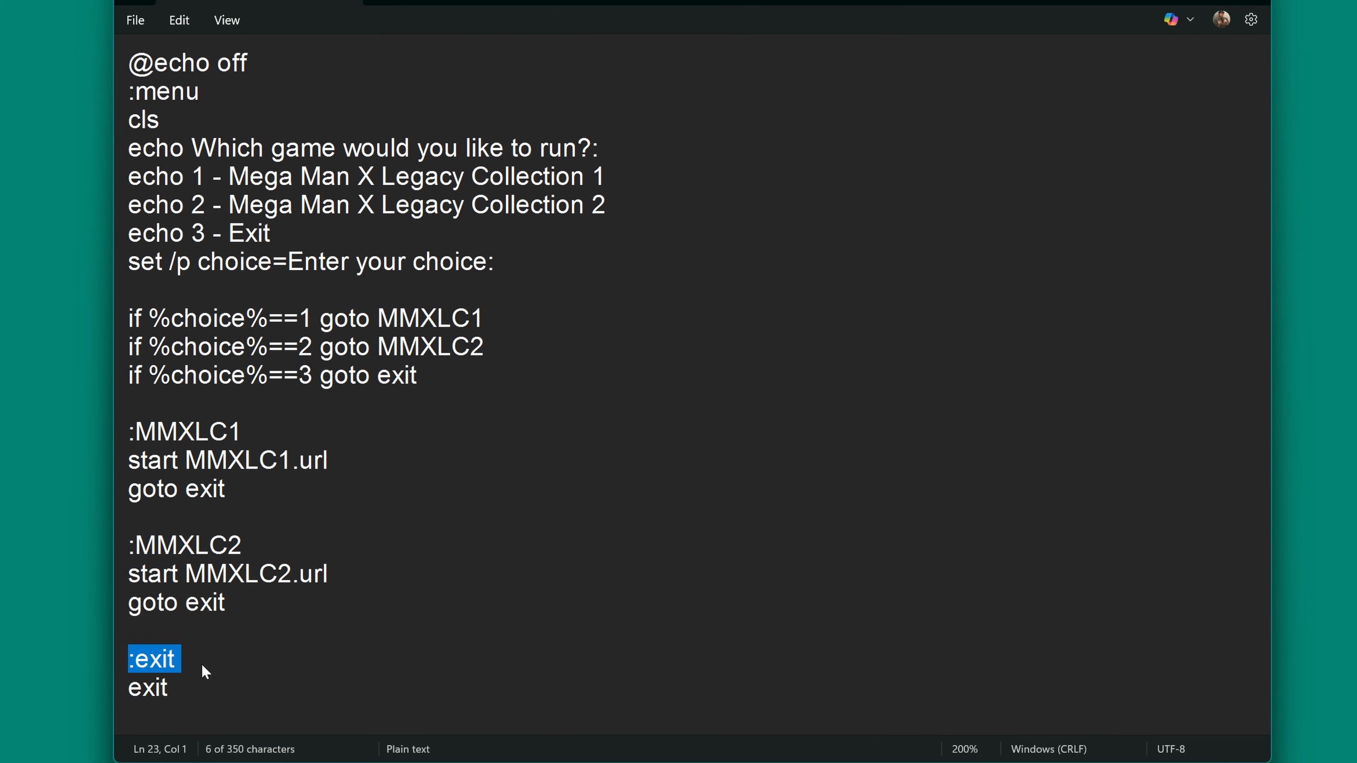
mouse_move(116, 131)
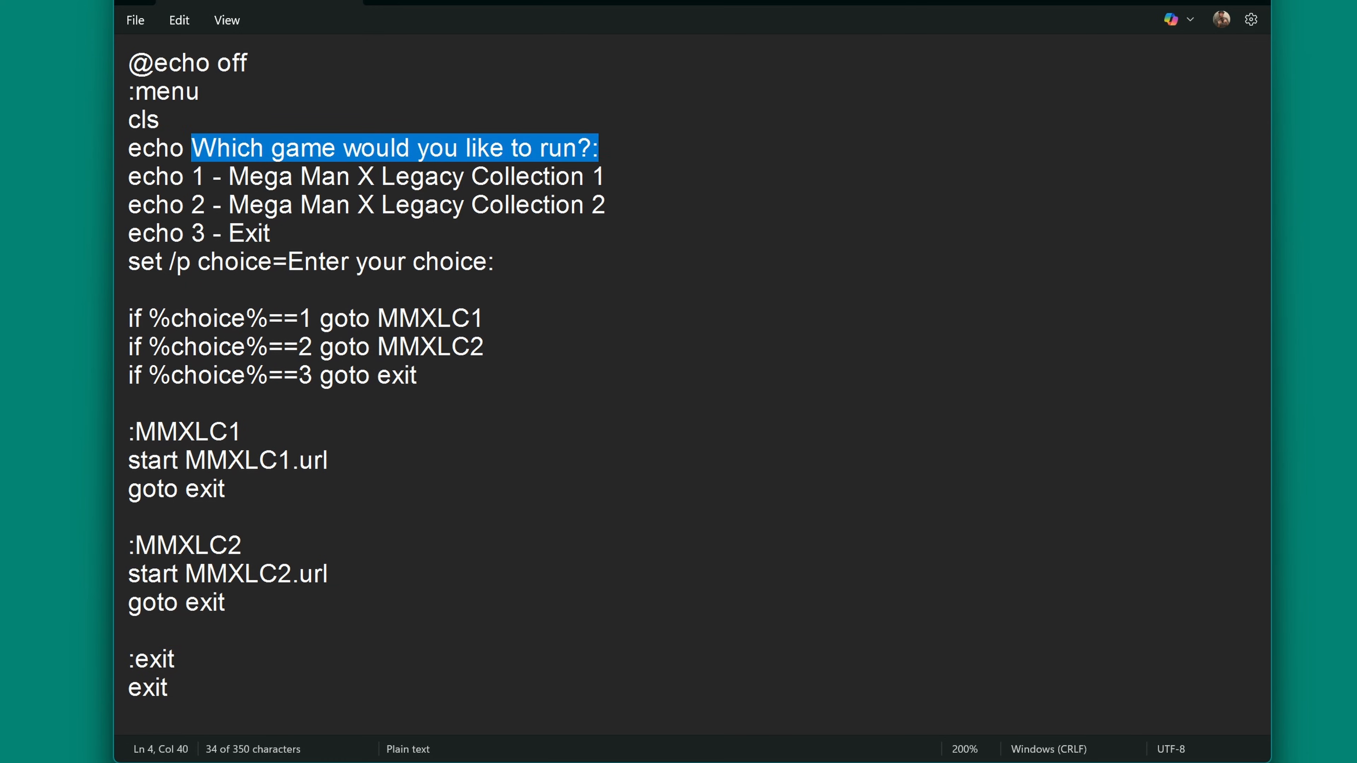
mouse_move(113, 184)
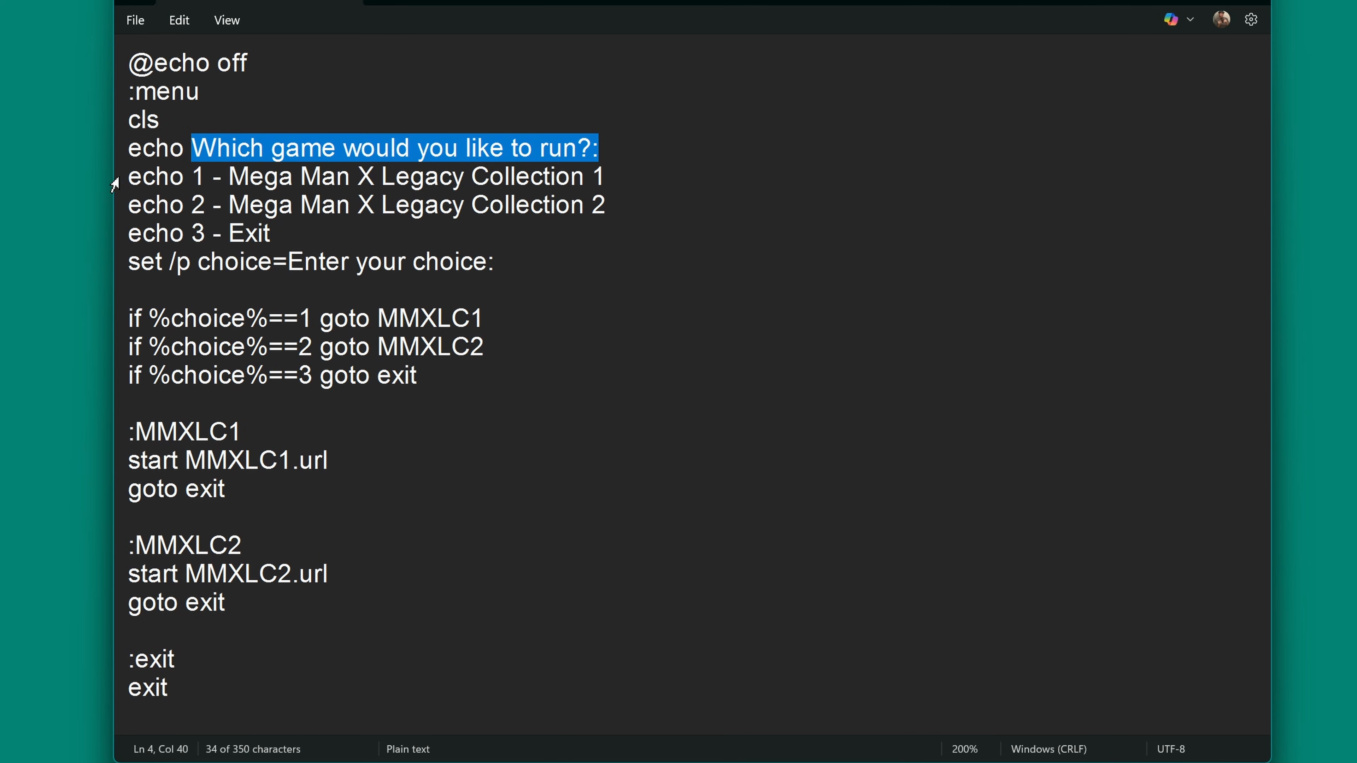
double_click(155, 176)
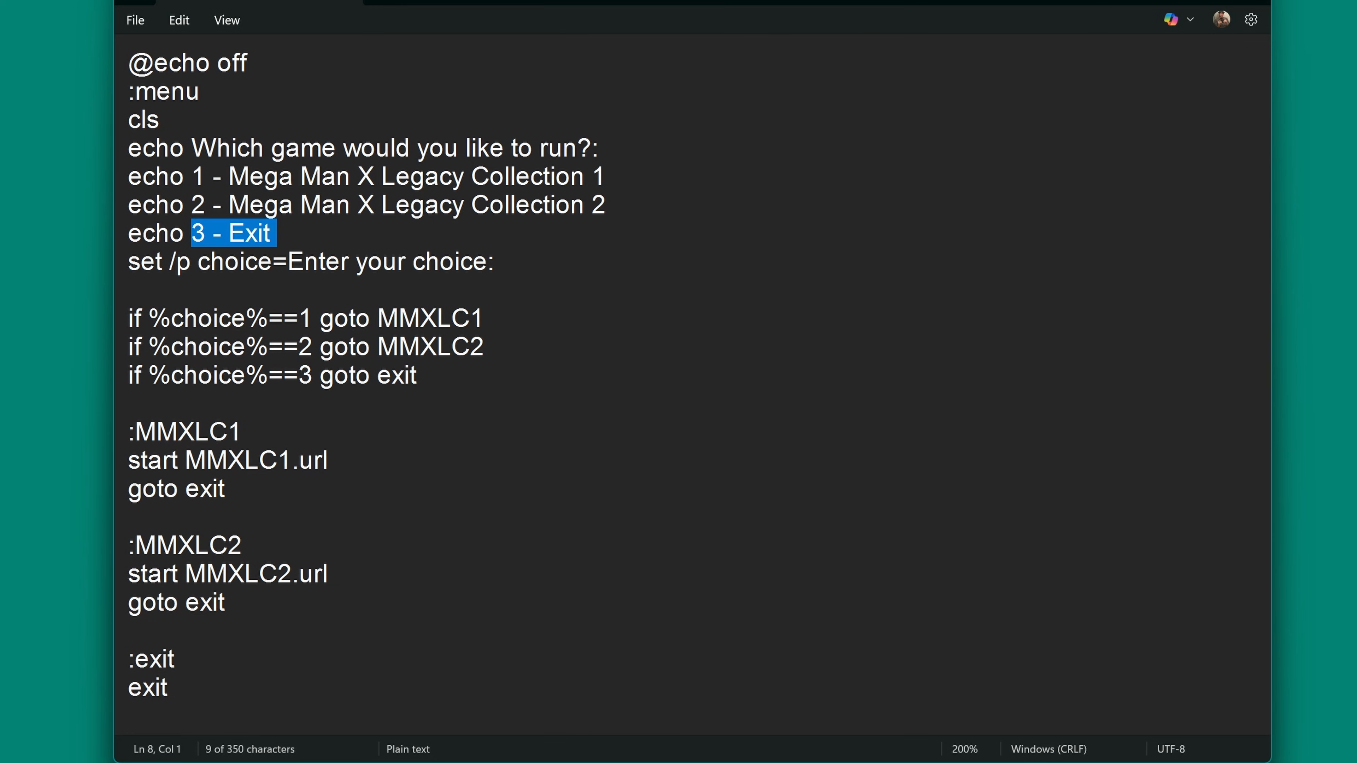
double_click(234, 261)
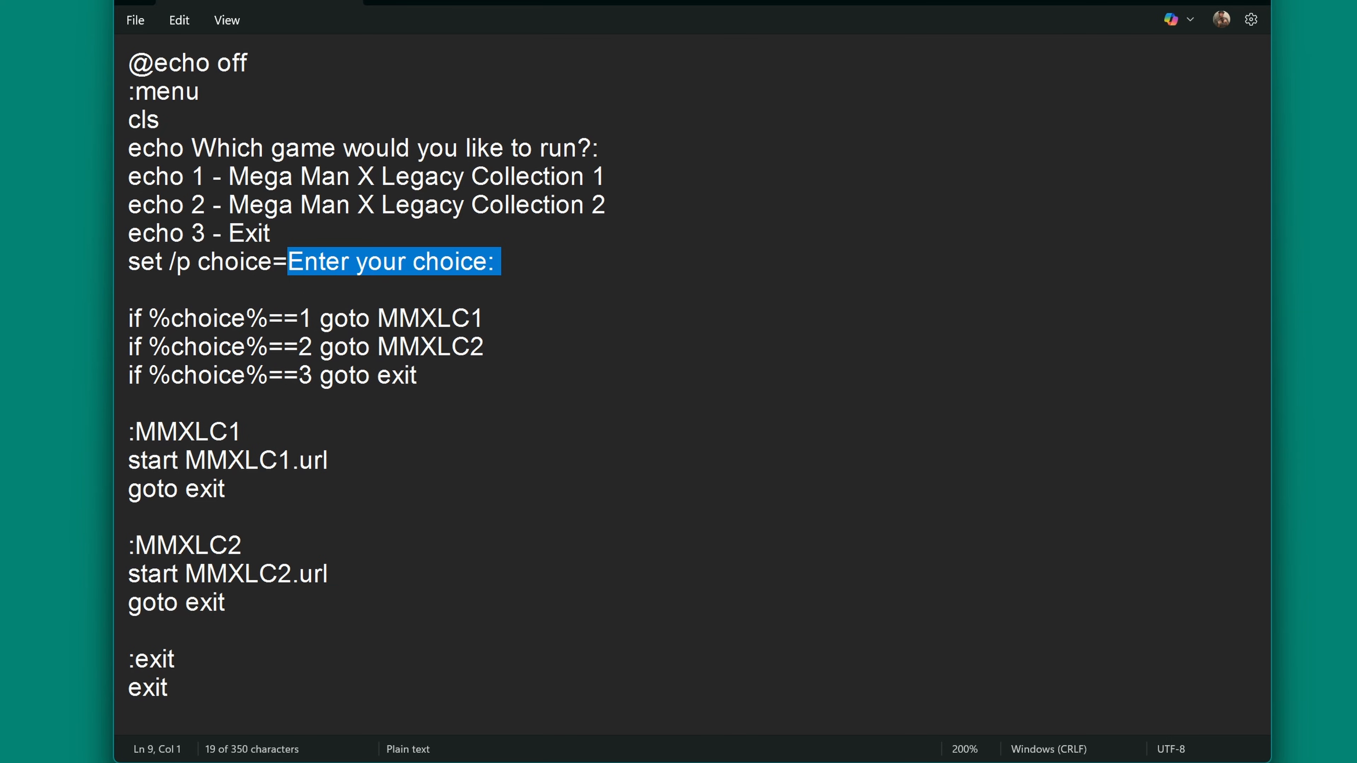
mouse_move(344, 3)
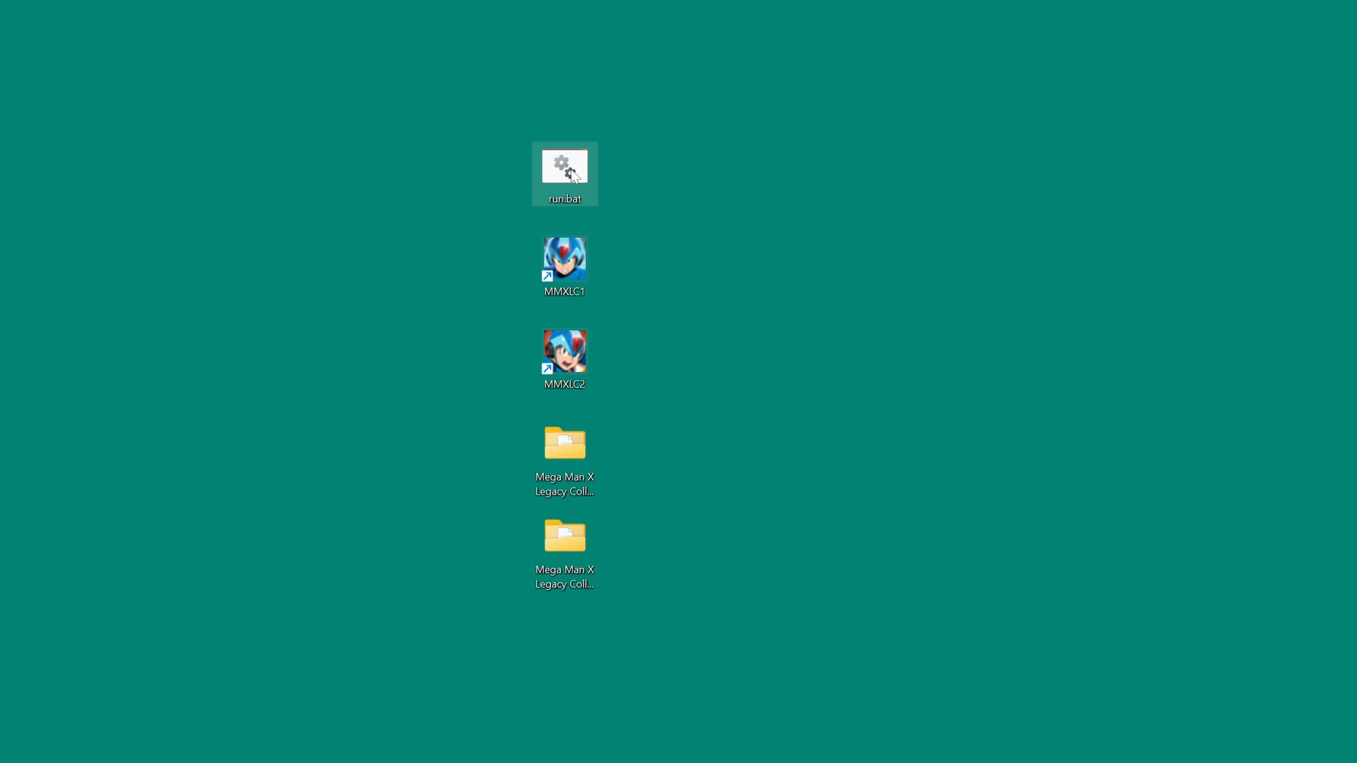
Run run.bat from the desktop and pick a game so Steam launches Mega Man X Legacy Collection
double_click(565, 165)
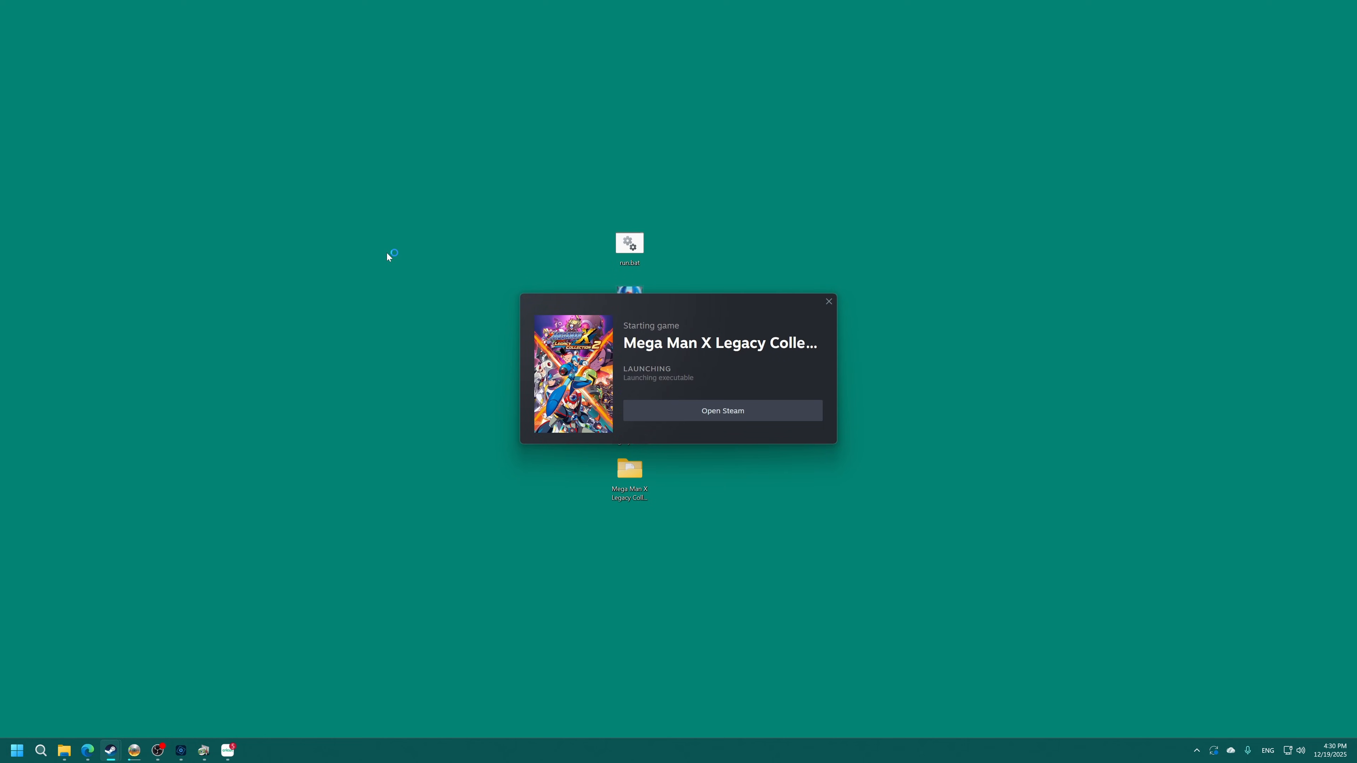
click(828, 301)
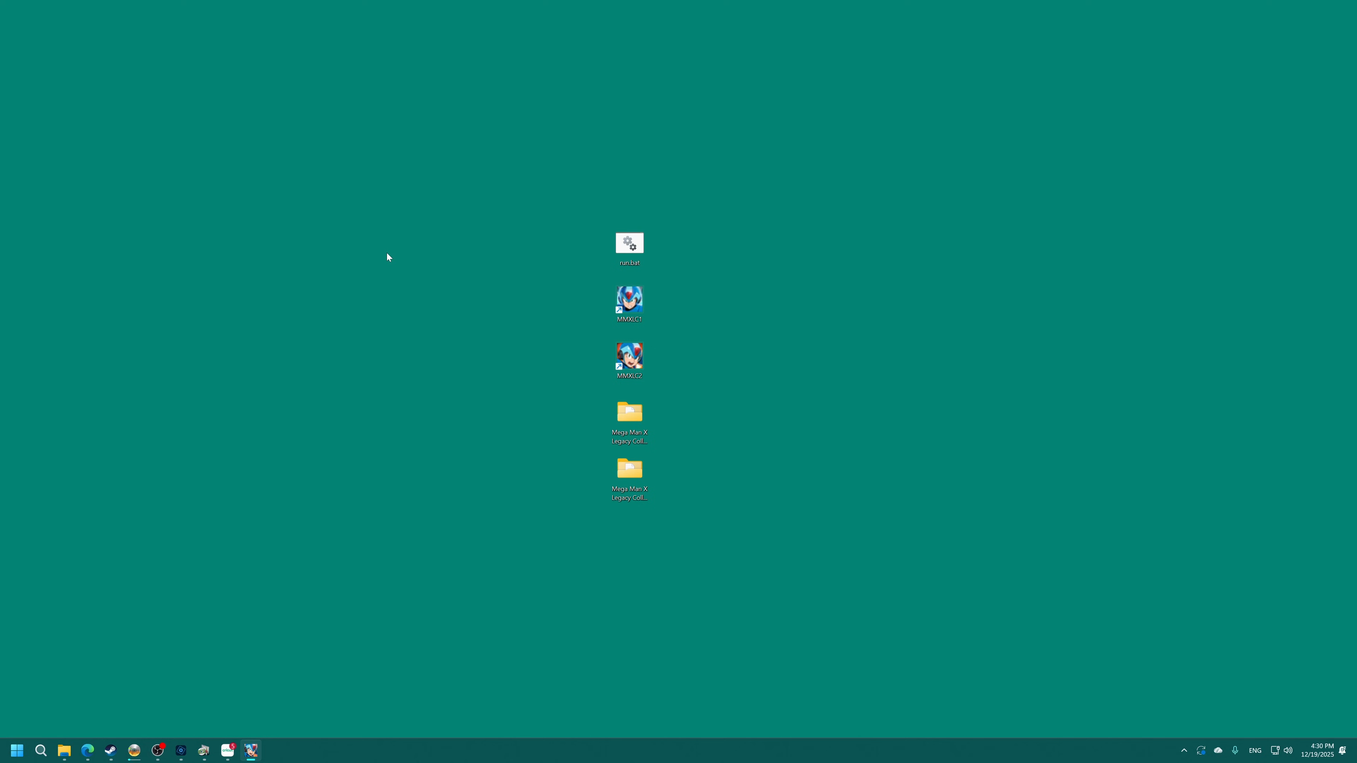
Reopen run.bat in Notepad via the desktop Edit option to revisit the menu script
right_click(629, 242)
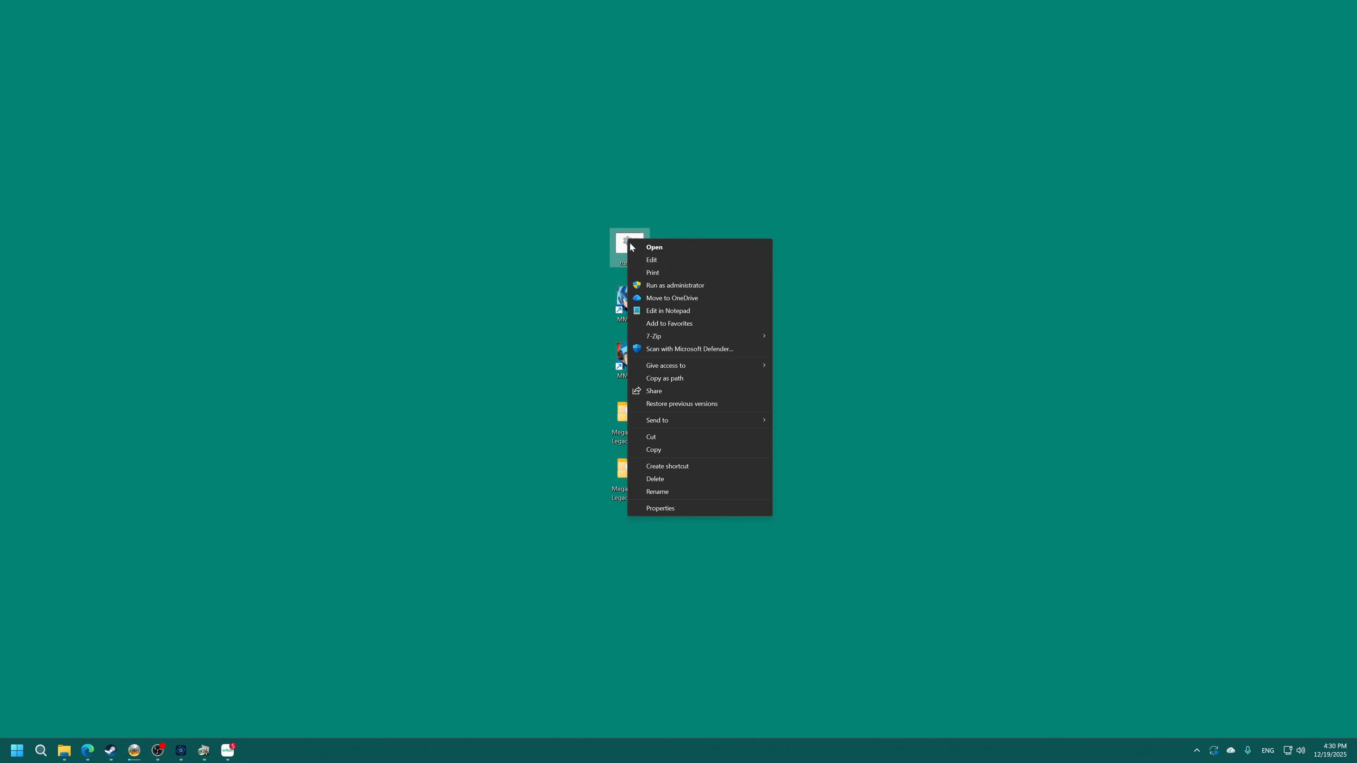
click(668, 311)
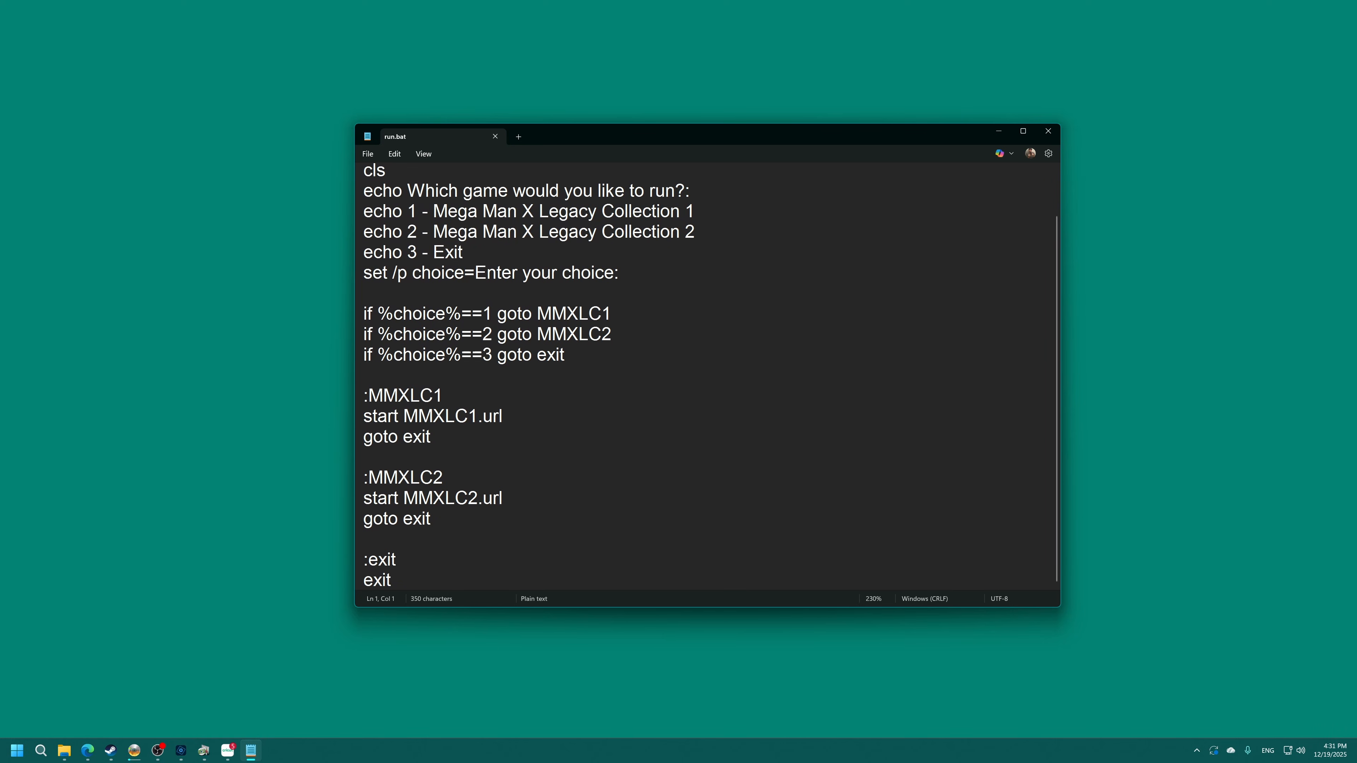
mouse_move(348, 407)
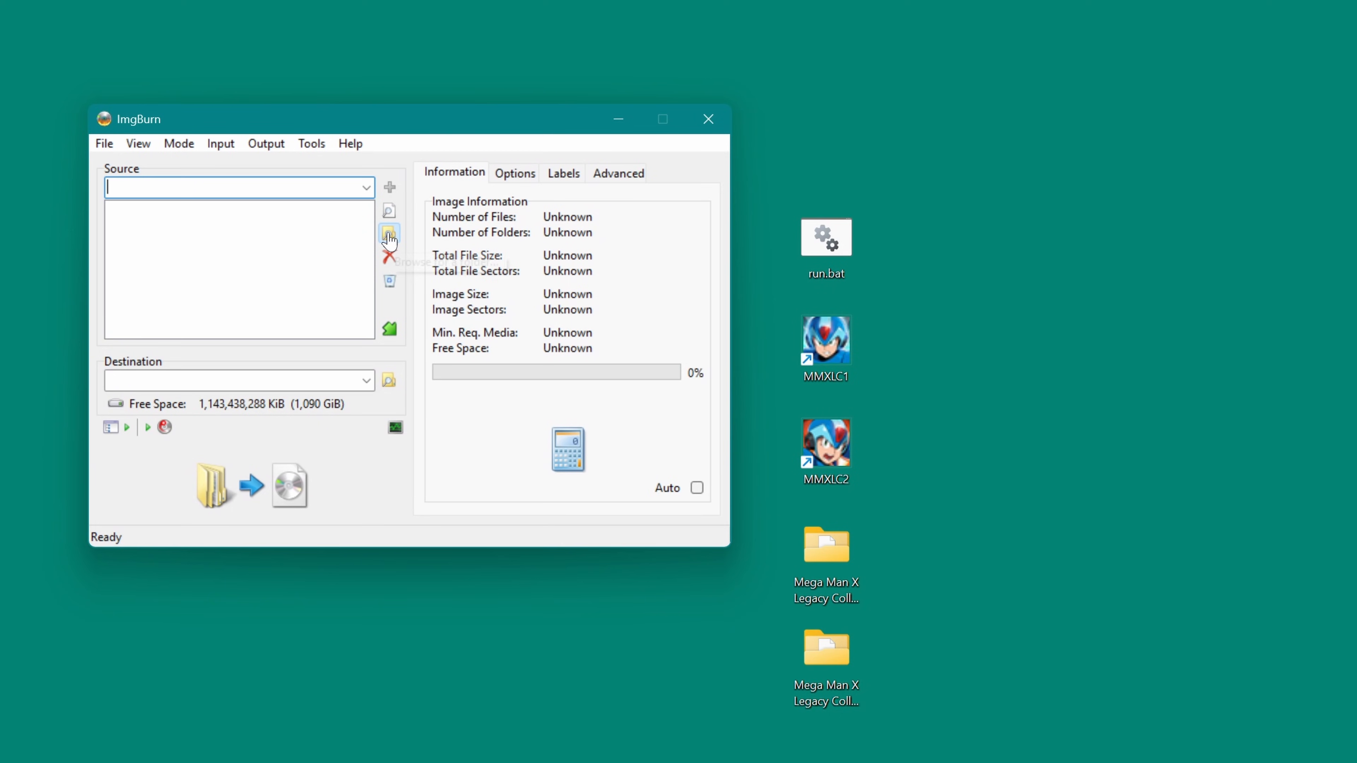
mouse_move(389, 235)
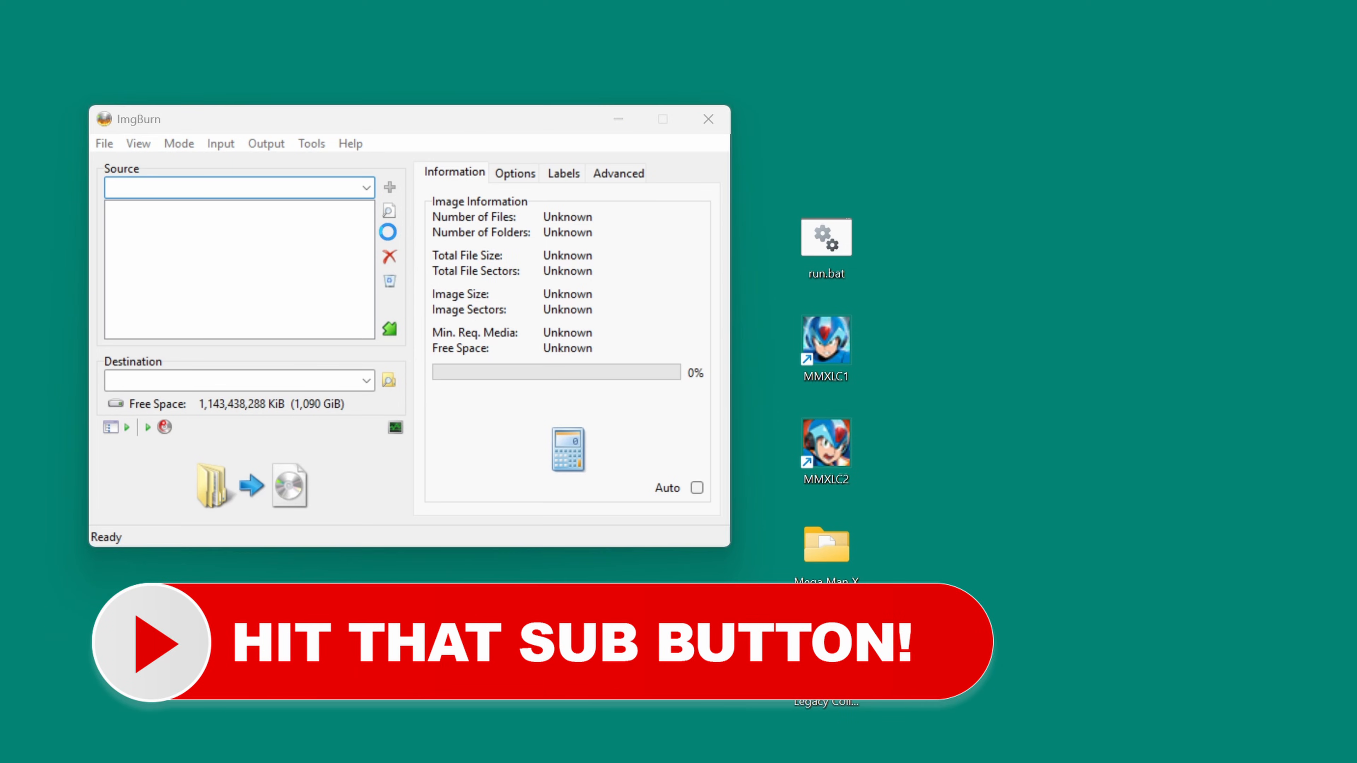
Add both game folders, MMXLC1.url, MMXLC2.url and run.bat to ImgBurn's source list
click(389, 186)
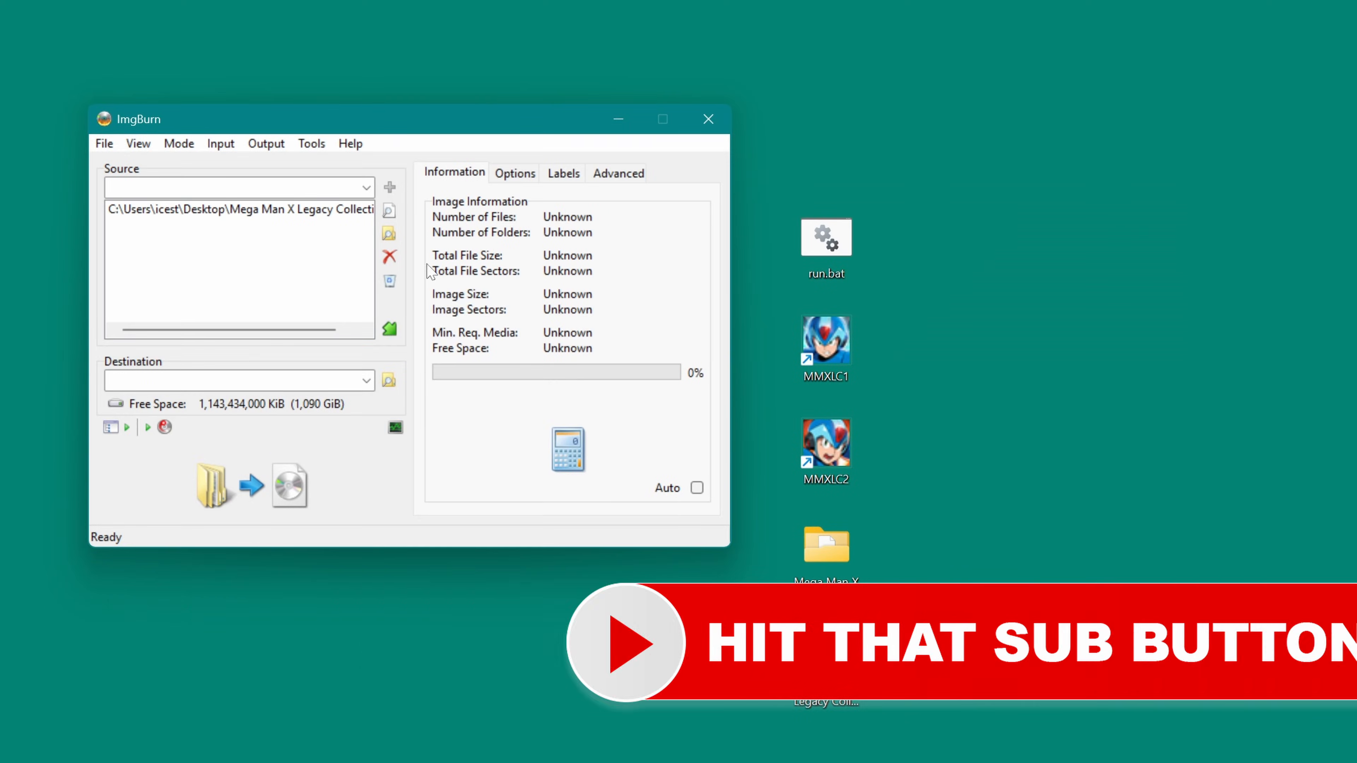
click(389, 187)
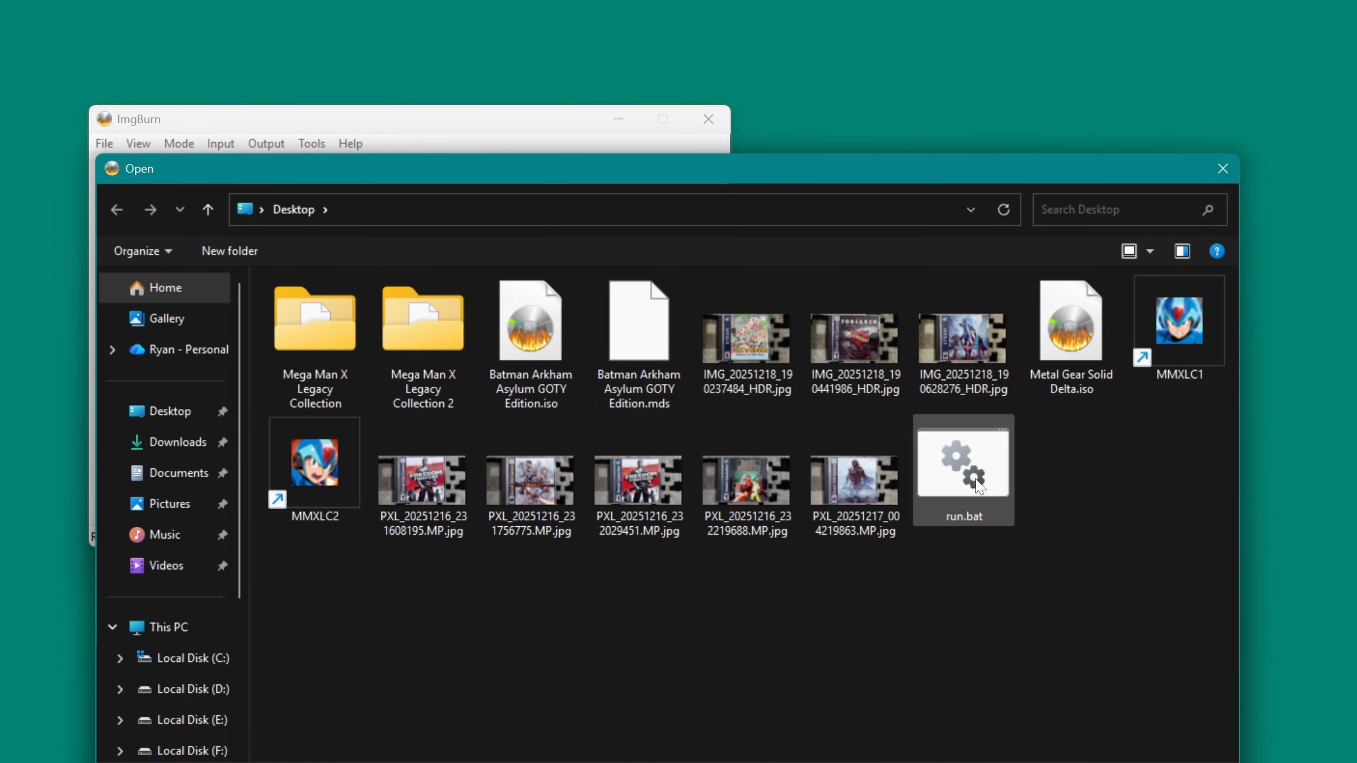
mouse_move(976, 482)
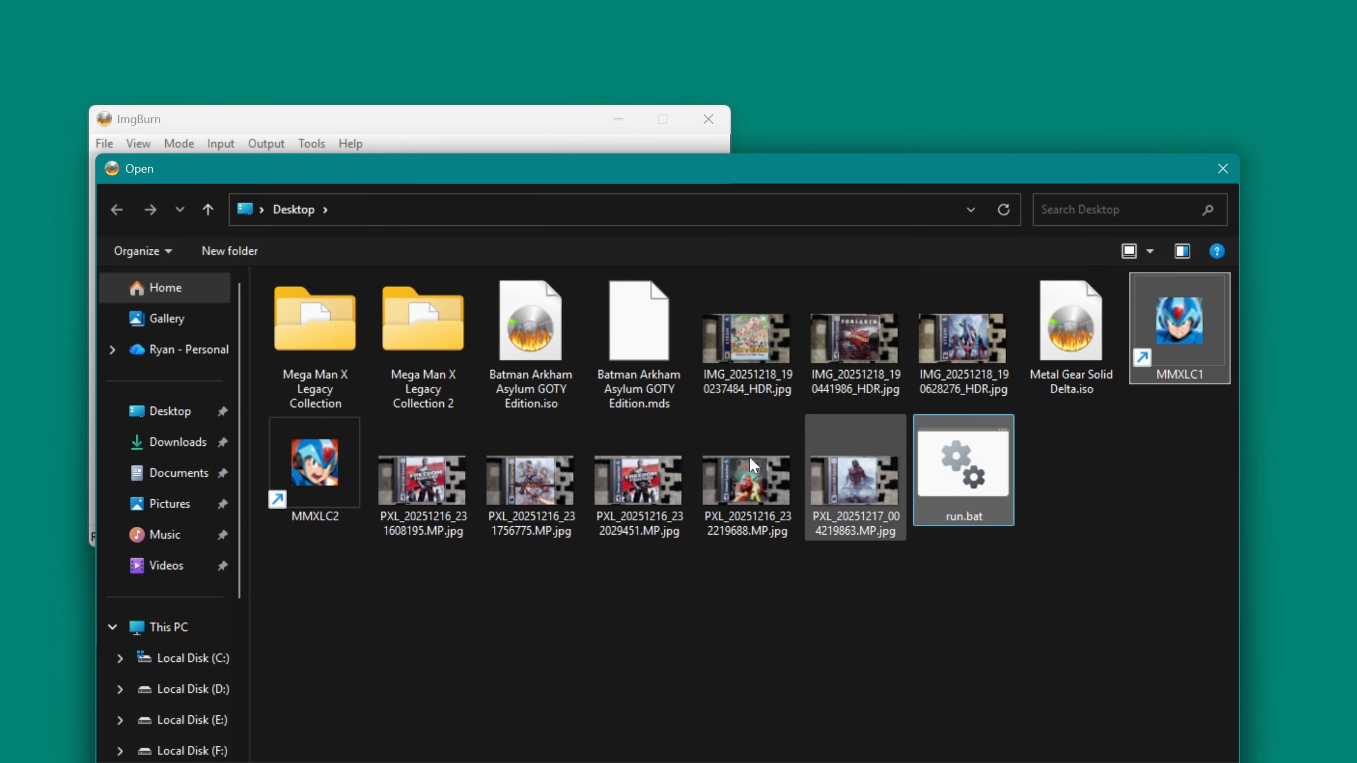
click(313, 463)
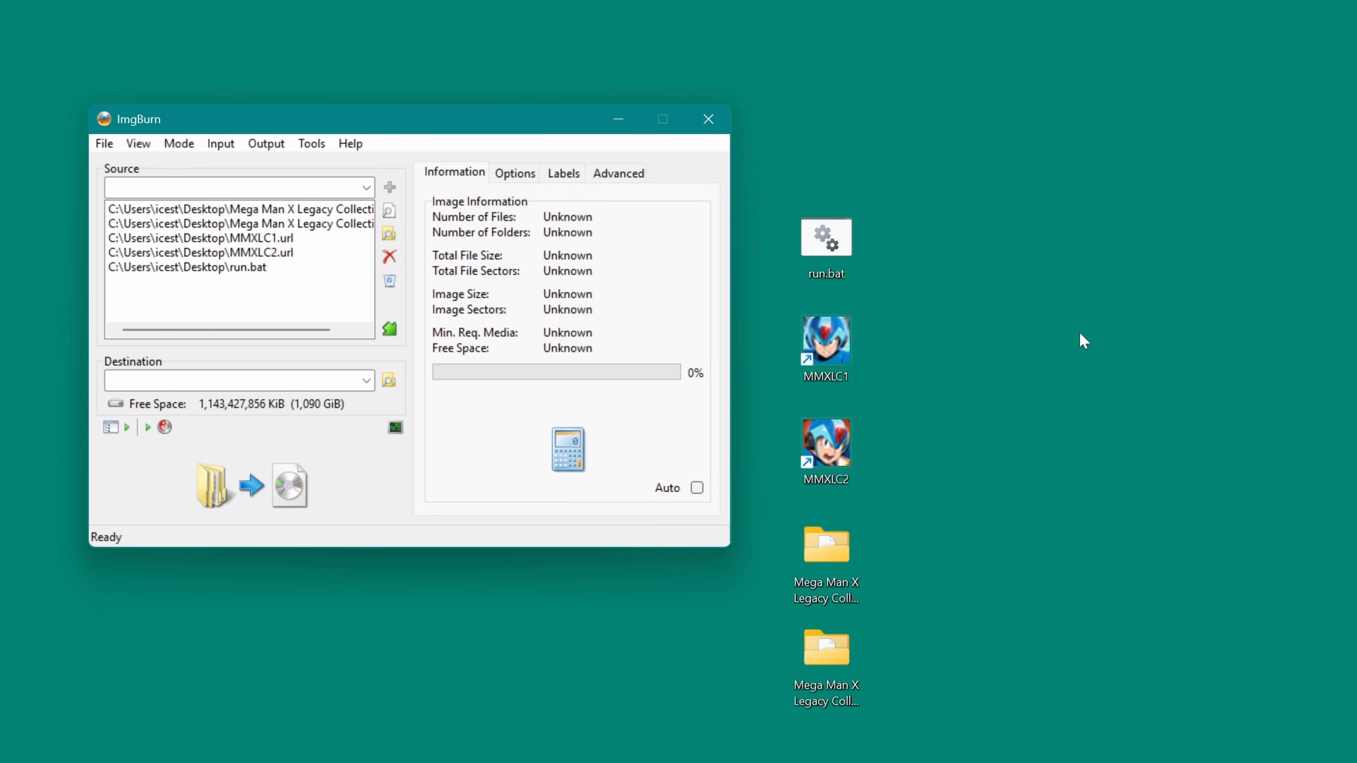
Create a new text file on the desktop and write label=Mega Man X Legacy Collection
right_click(1084, 340)
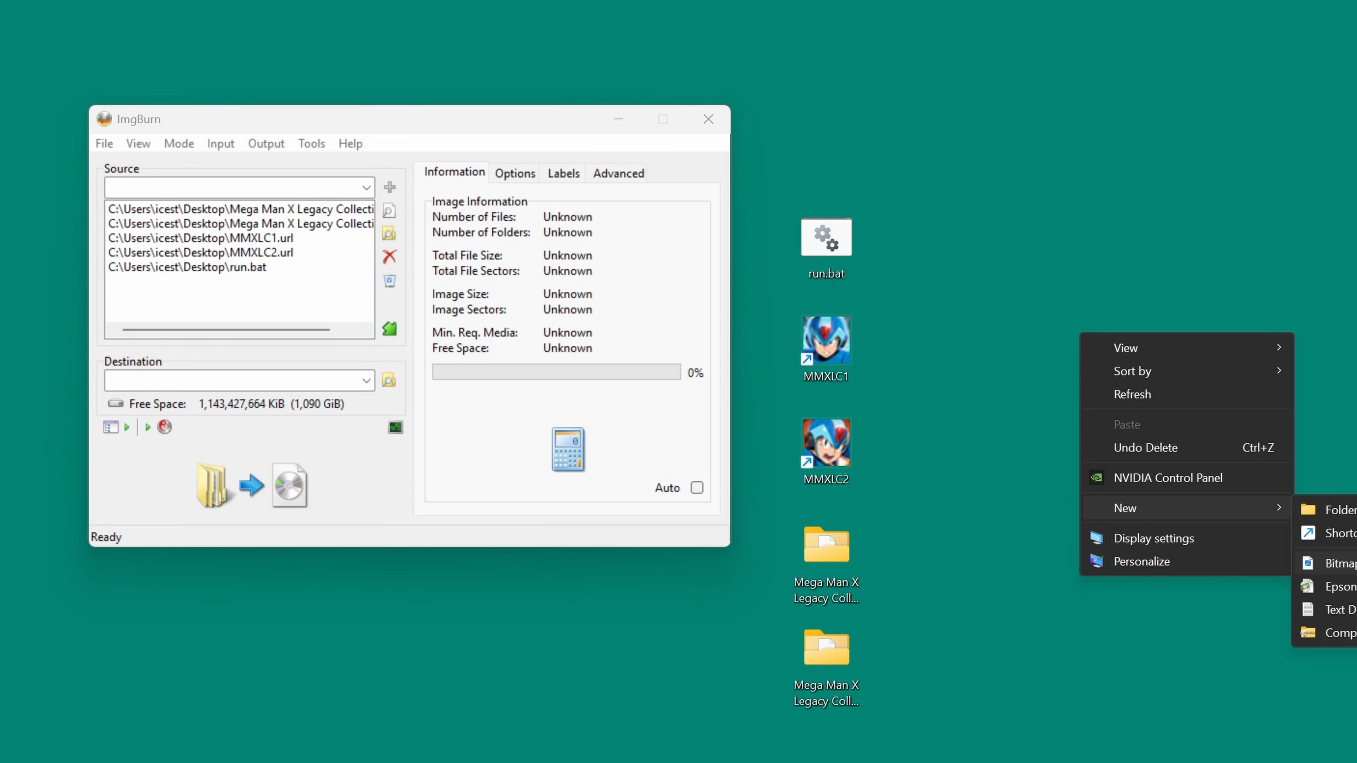
click(1340, 609)
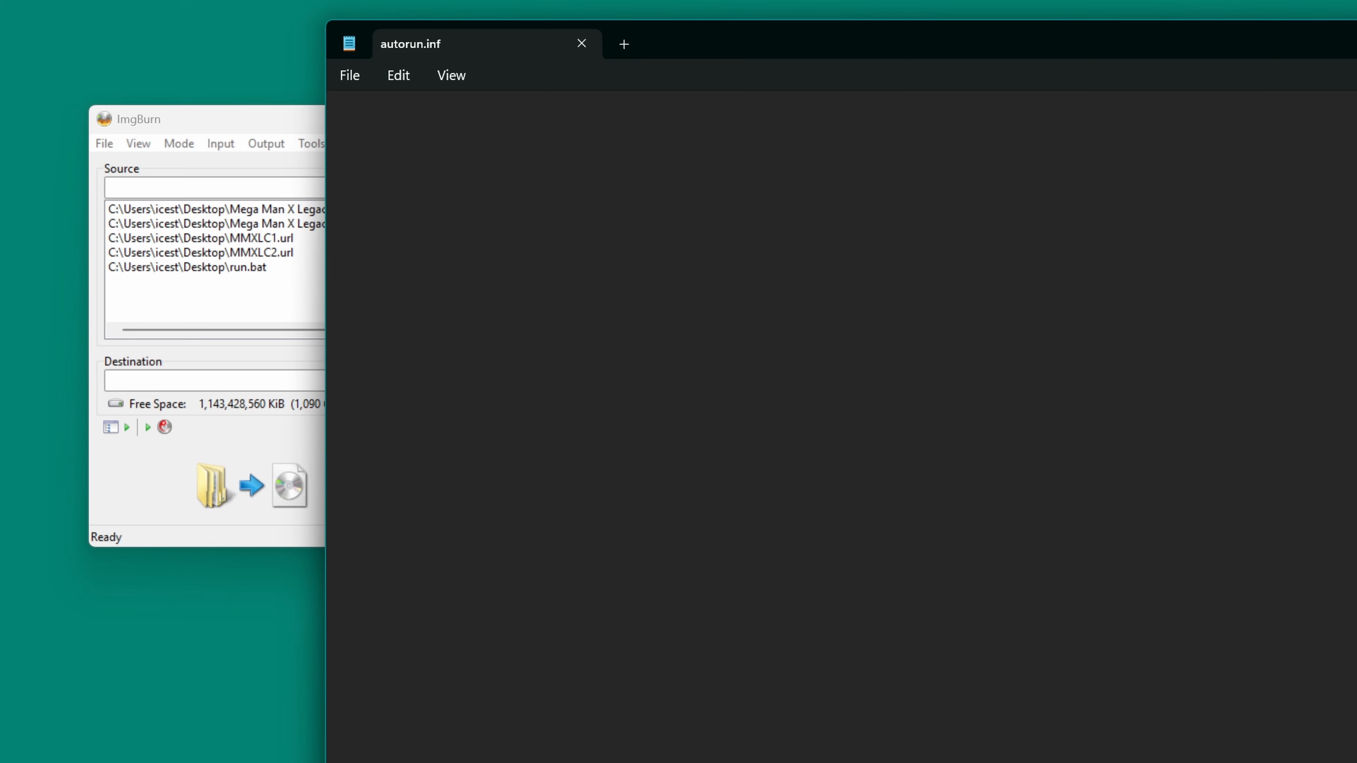
text(@echo off)
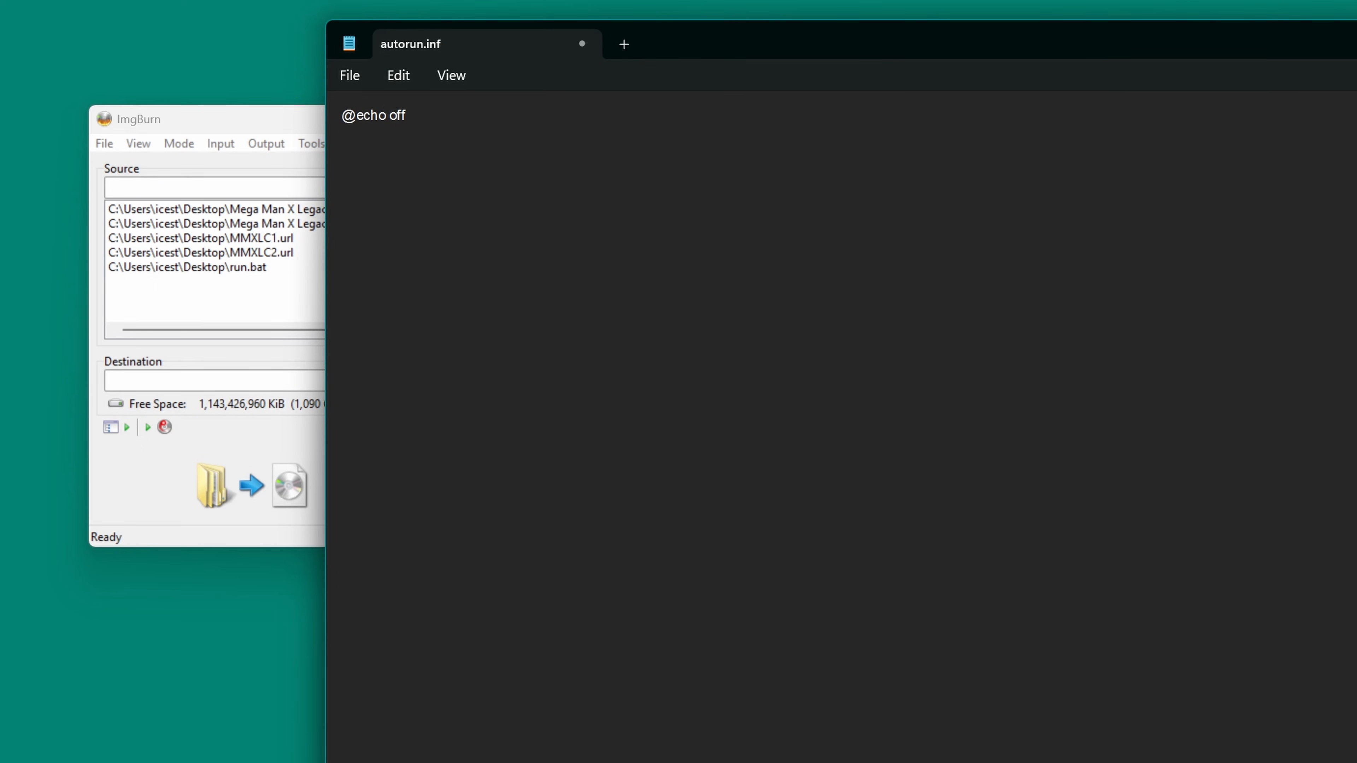
text(label)
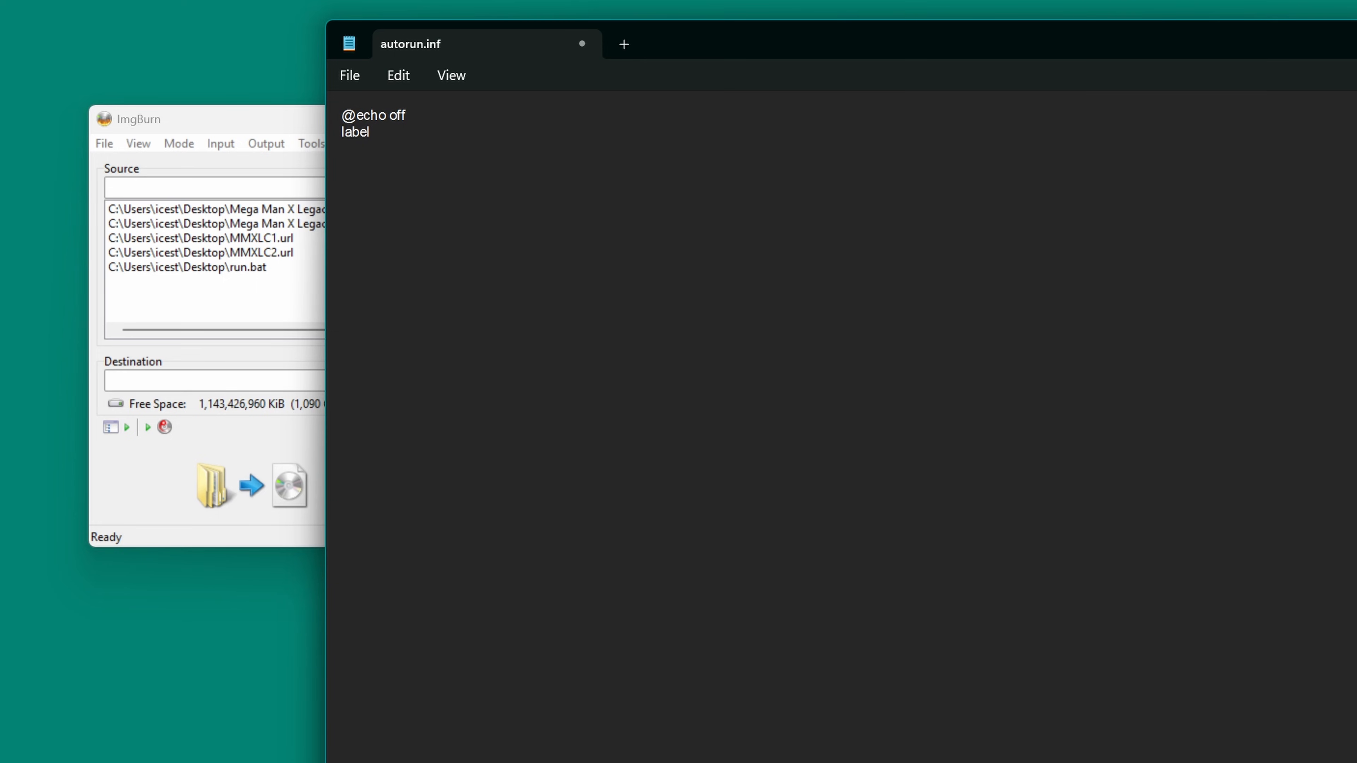
text(=Me)
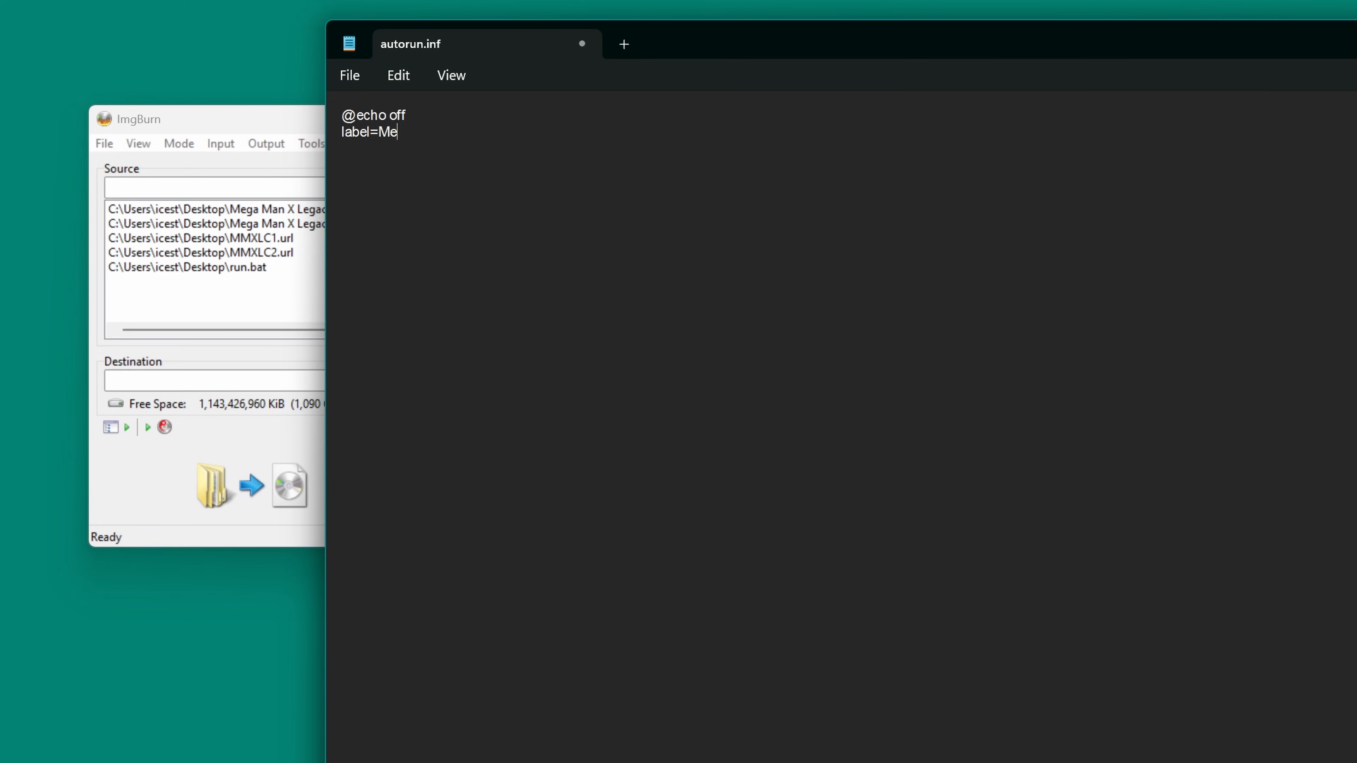
text(ga Man X)
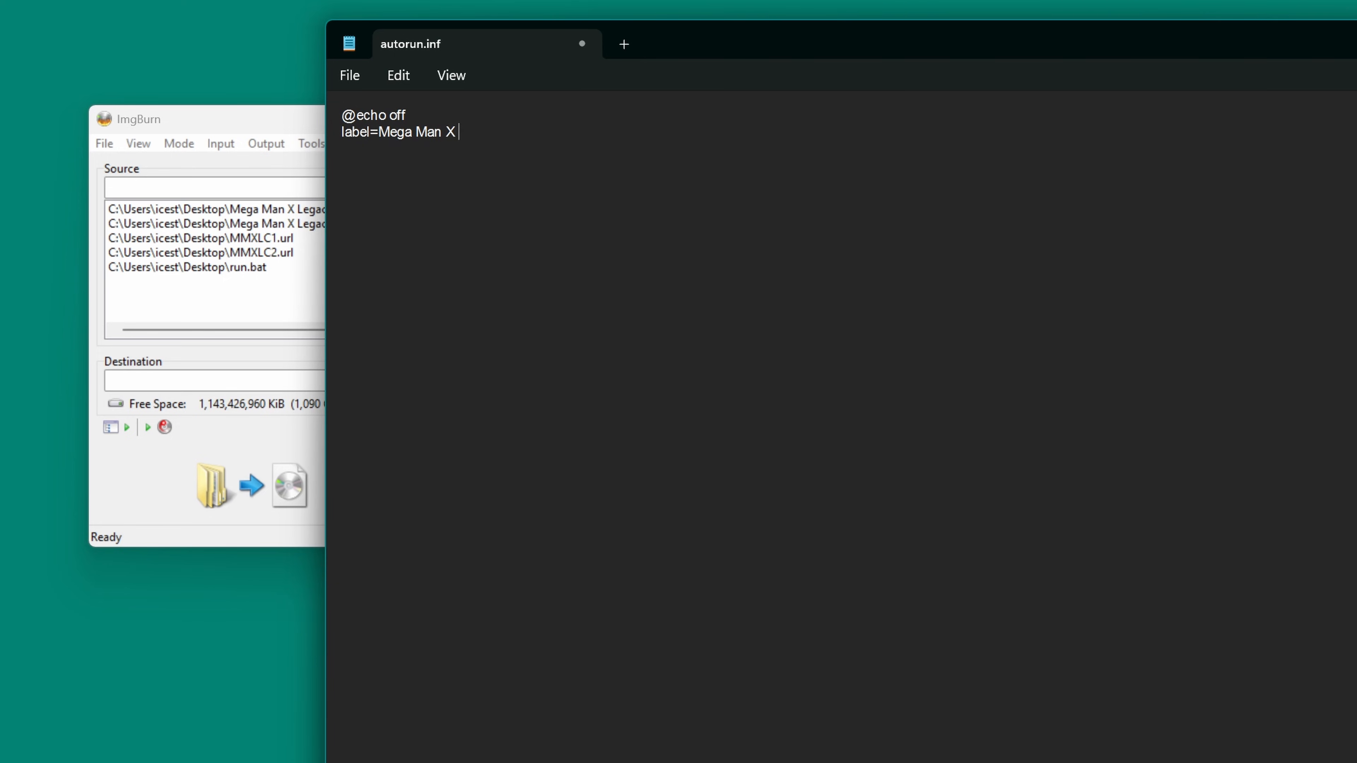
text(Legacy C)
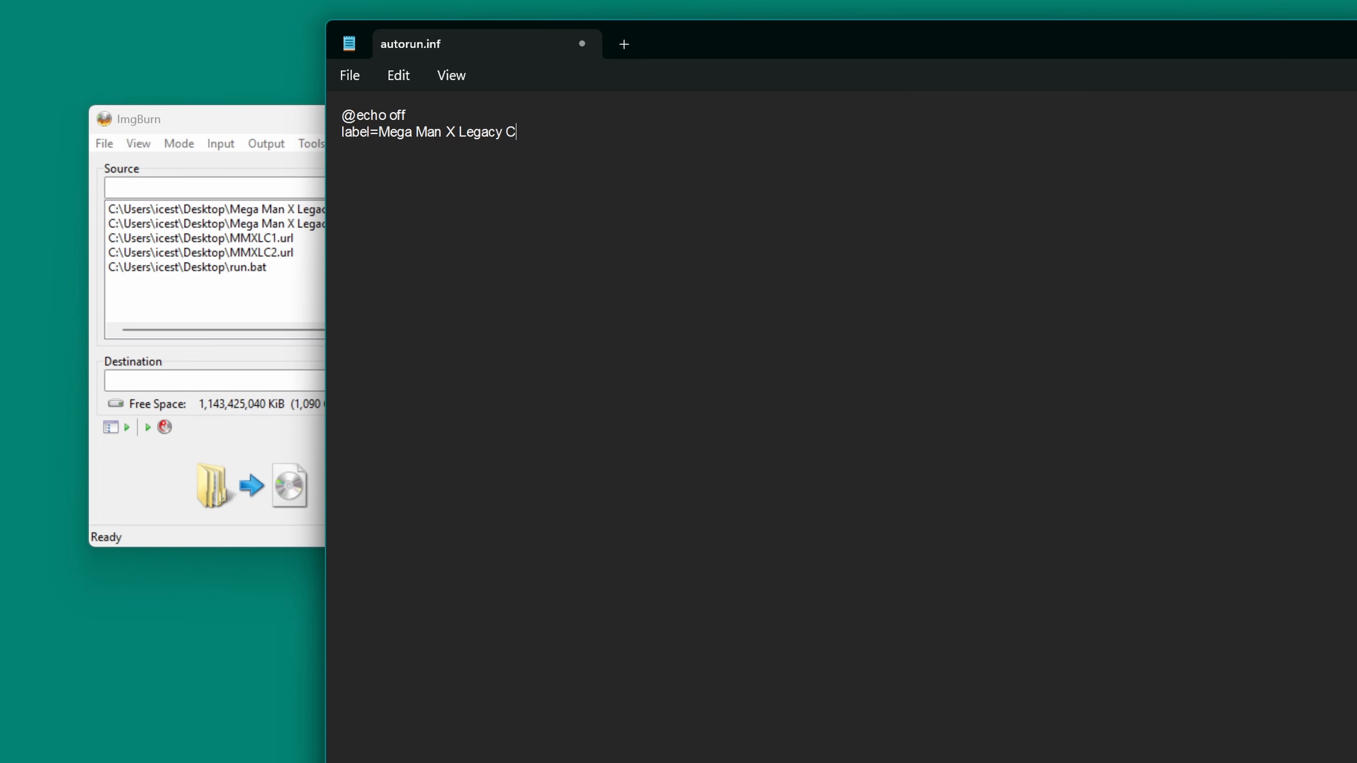
text(ollection)
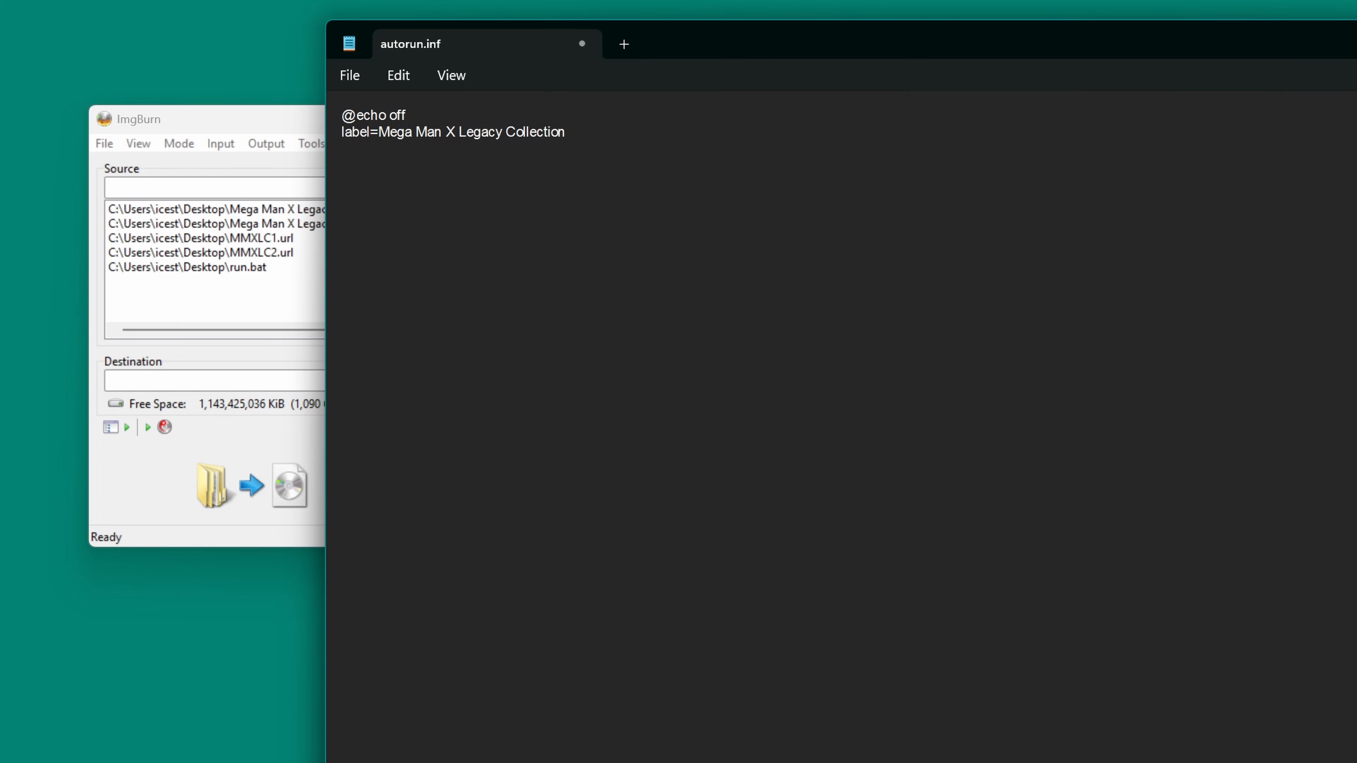
Add open=run.bat and the [autorun] header, then save autorun.inf and close it
text(ope)
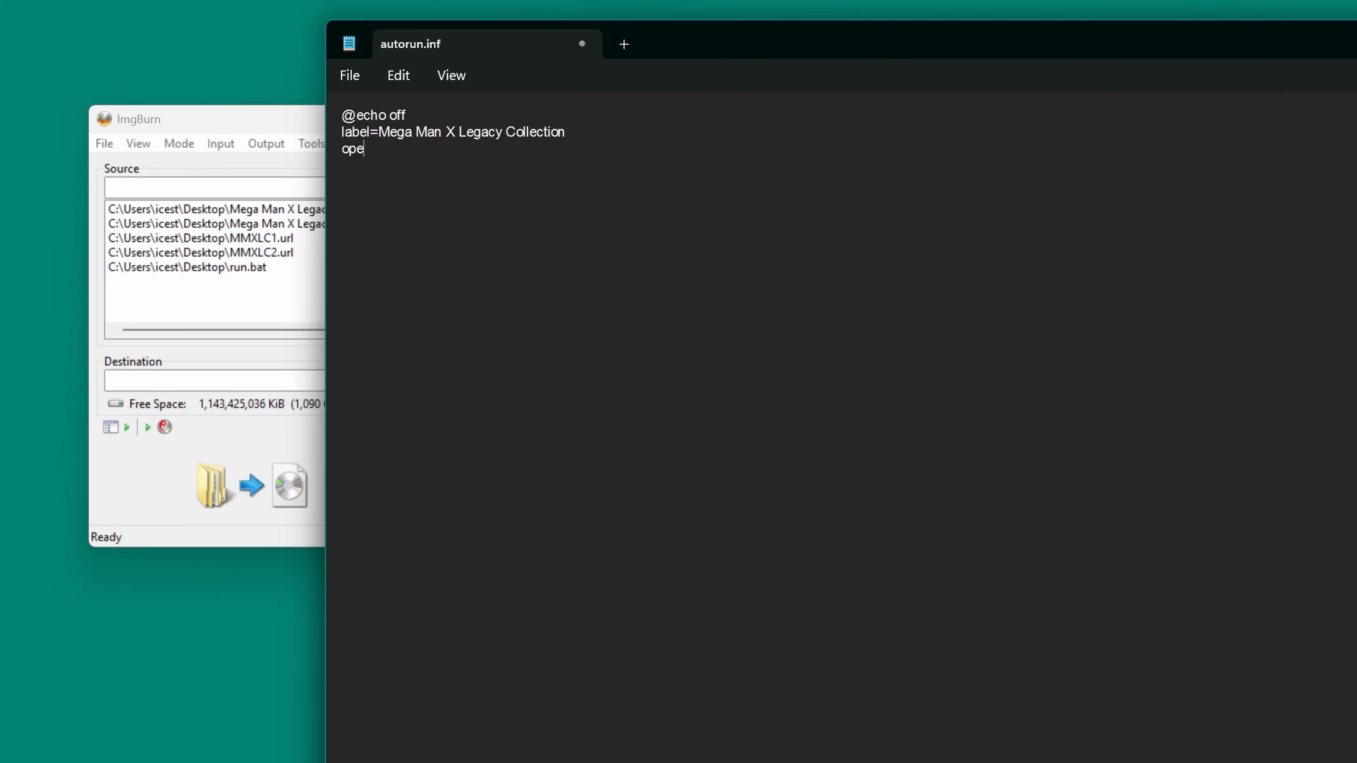
text(n=run)
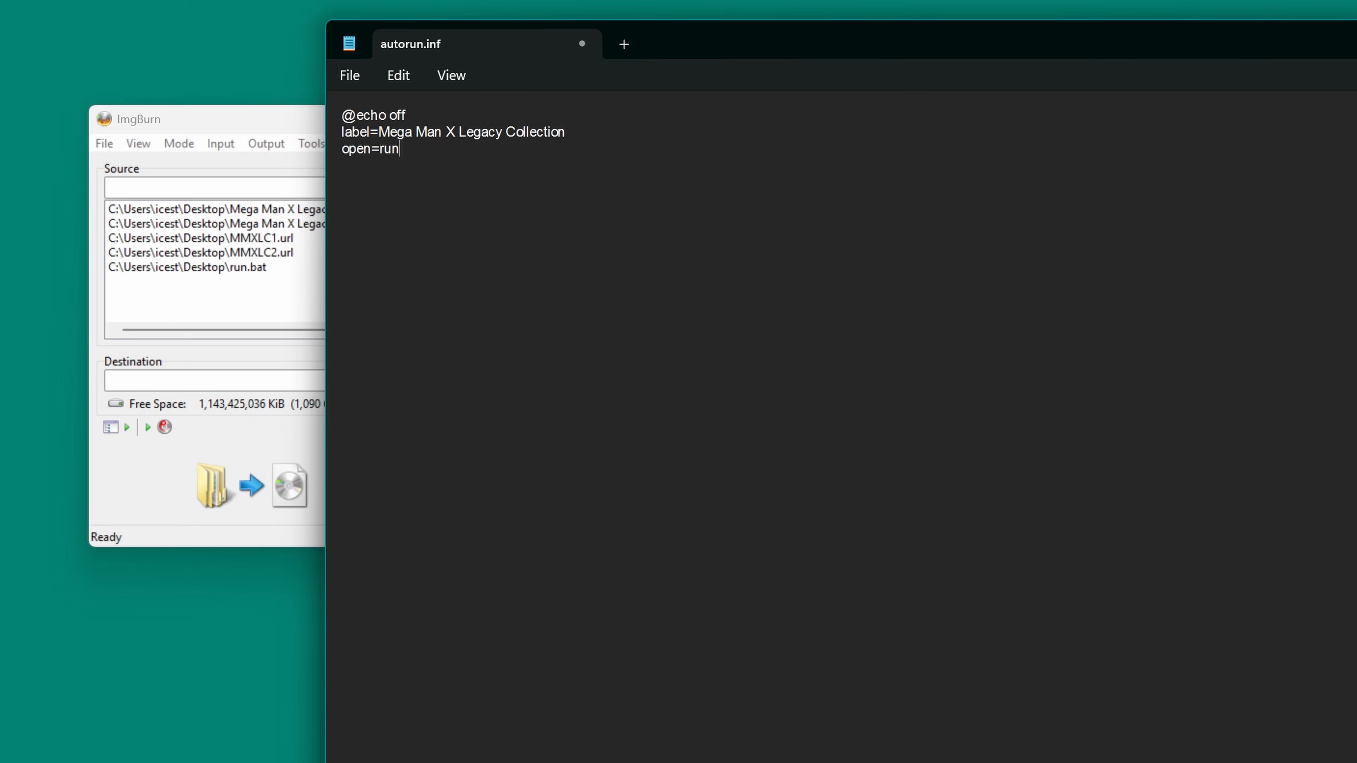
text(.bat)
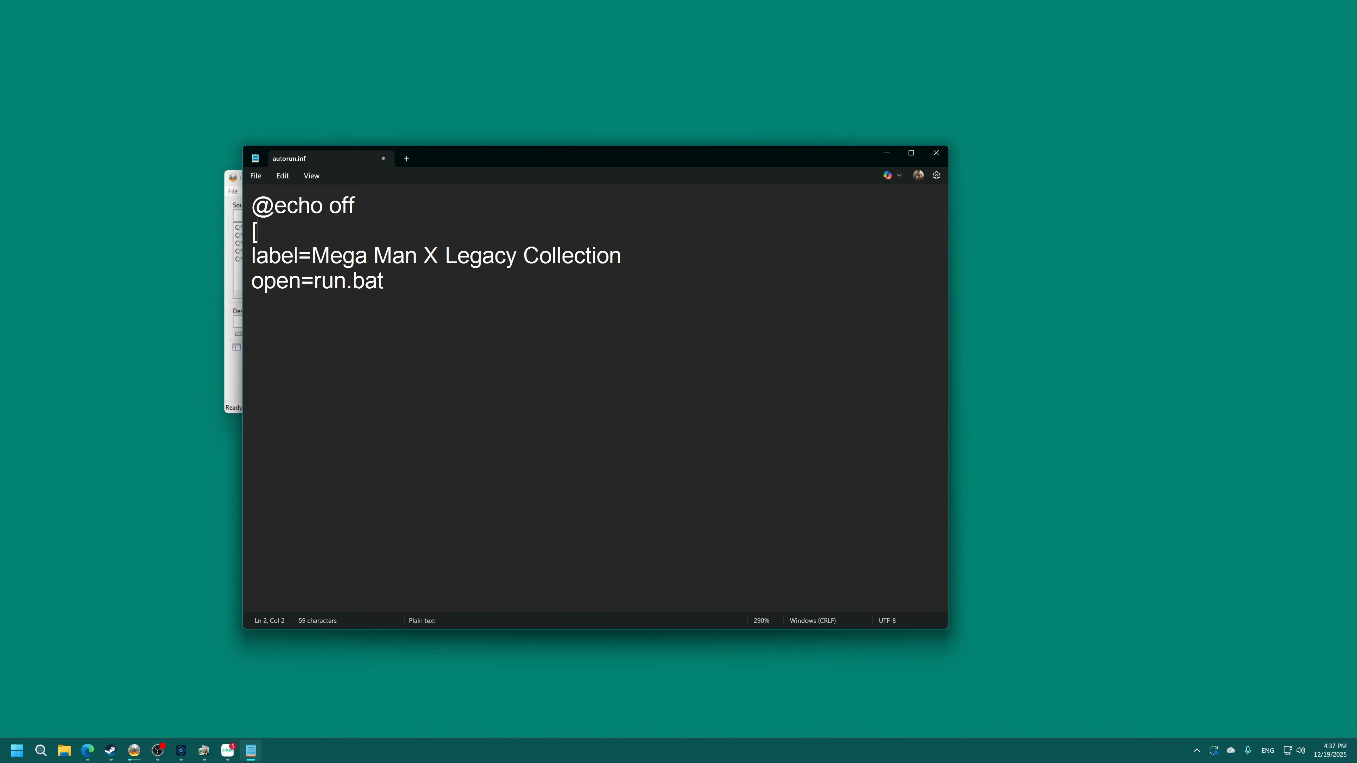
text(aut)
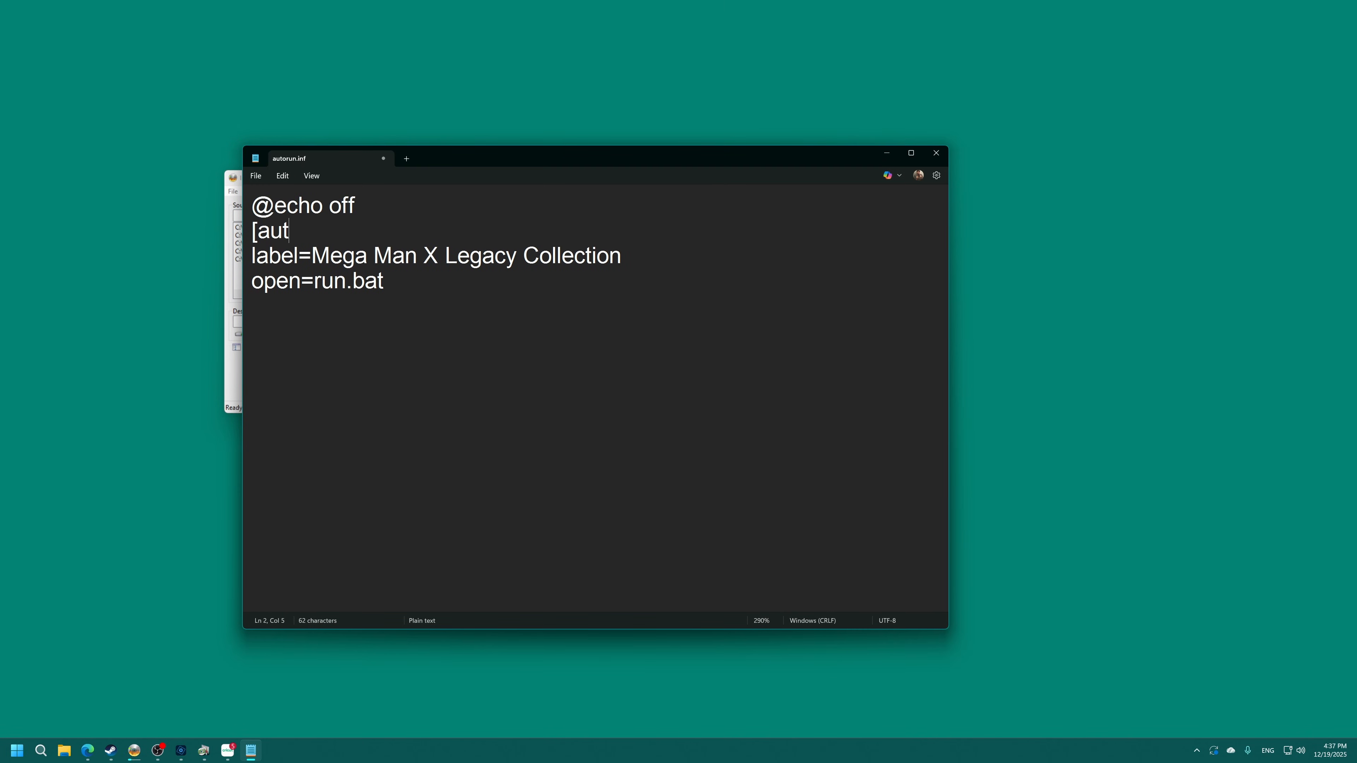
text(orun)
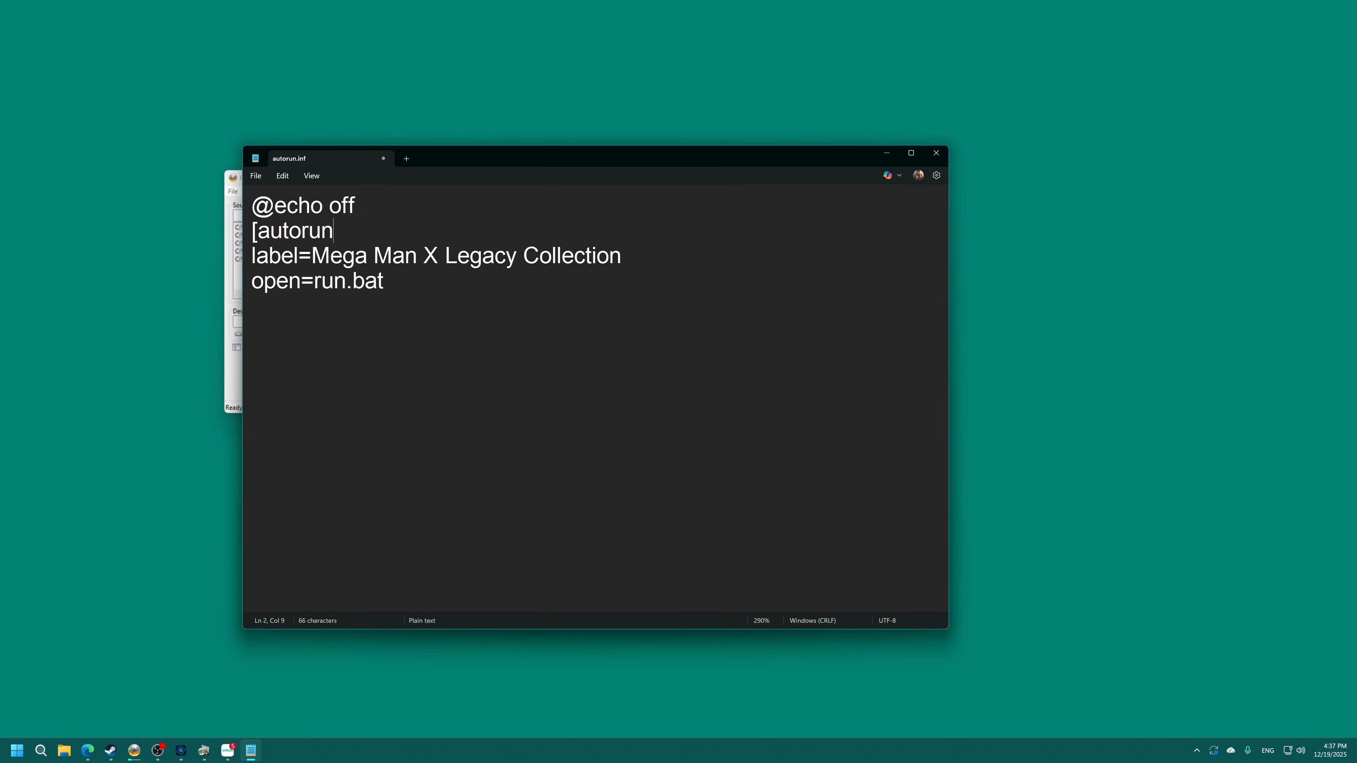
text(])
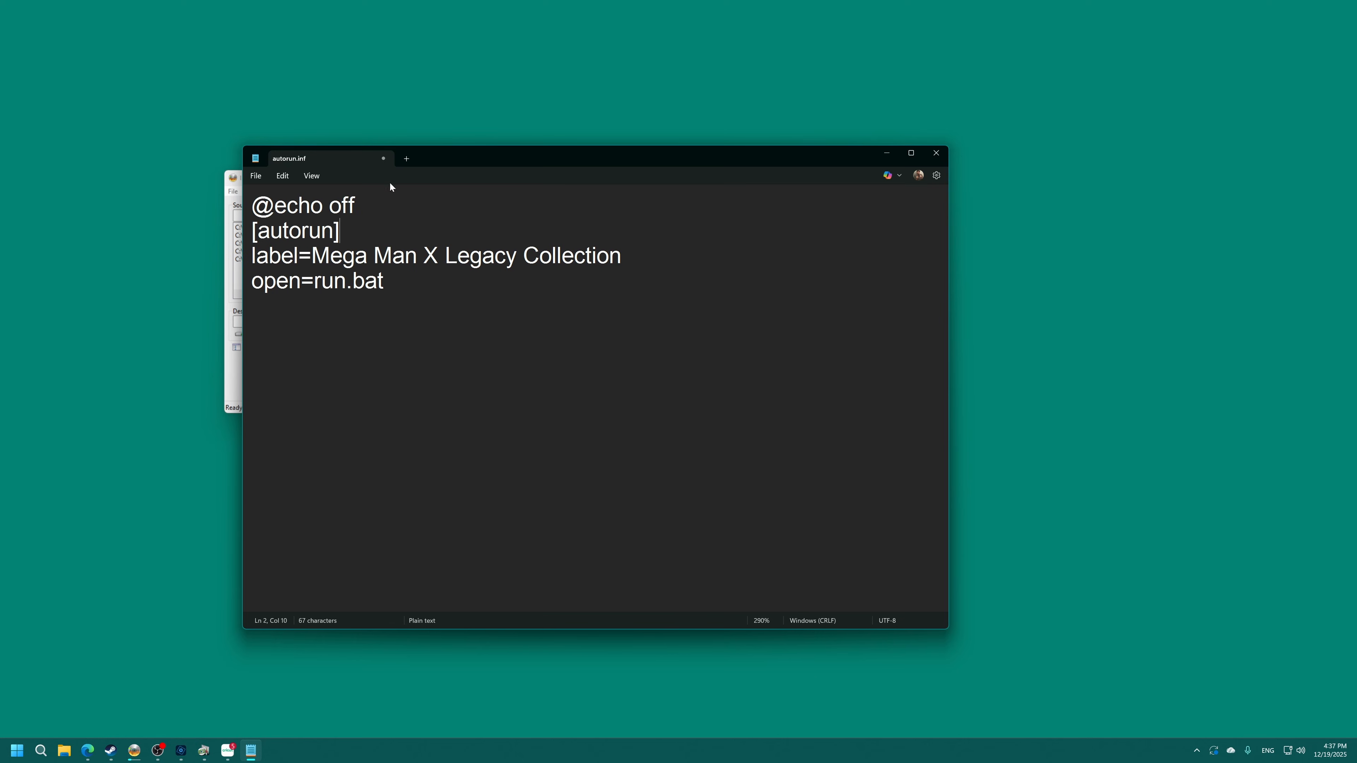
mouse_move(255, 176)
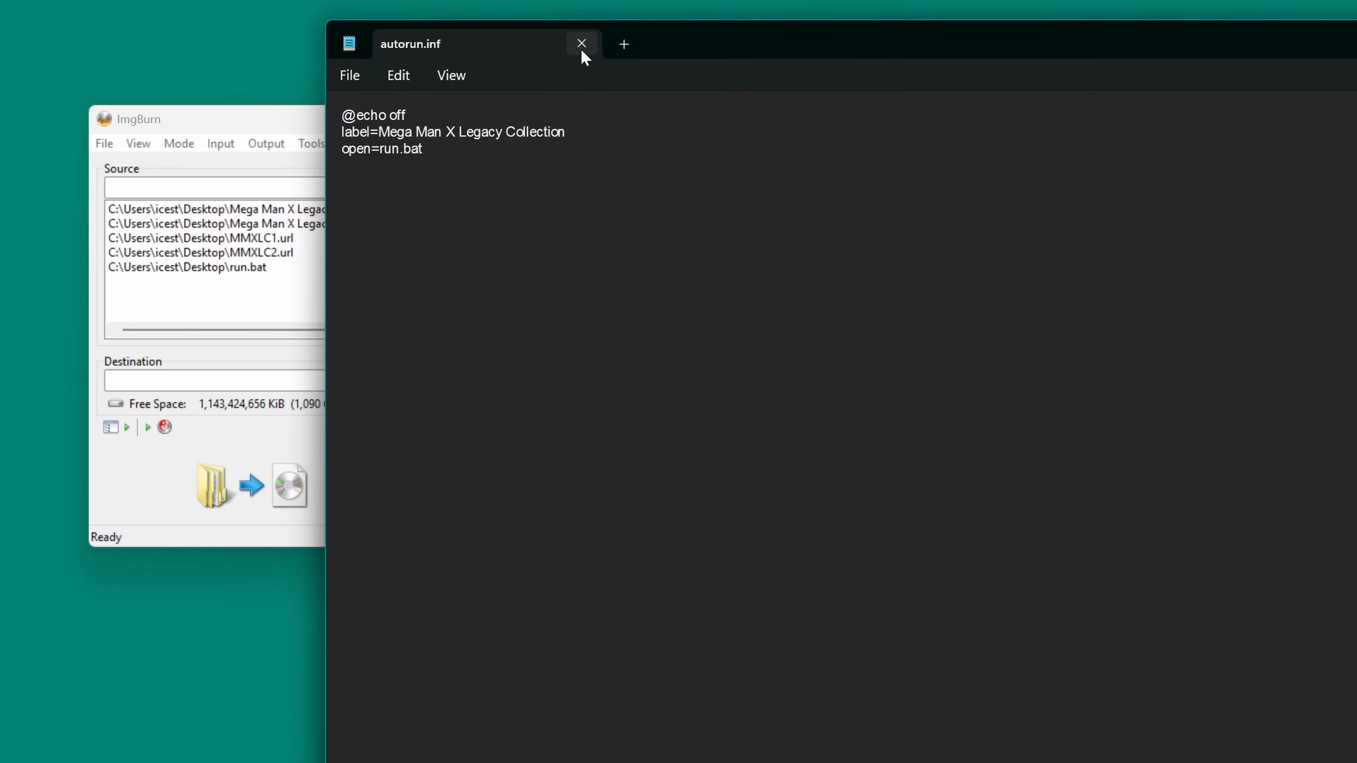
click(582, 43)
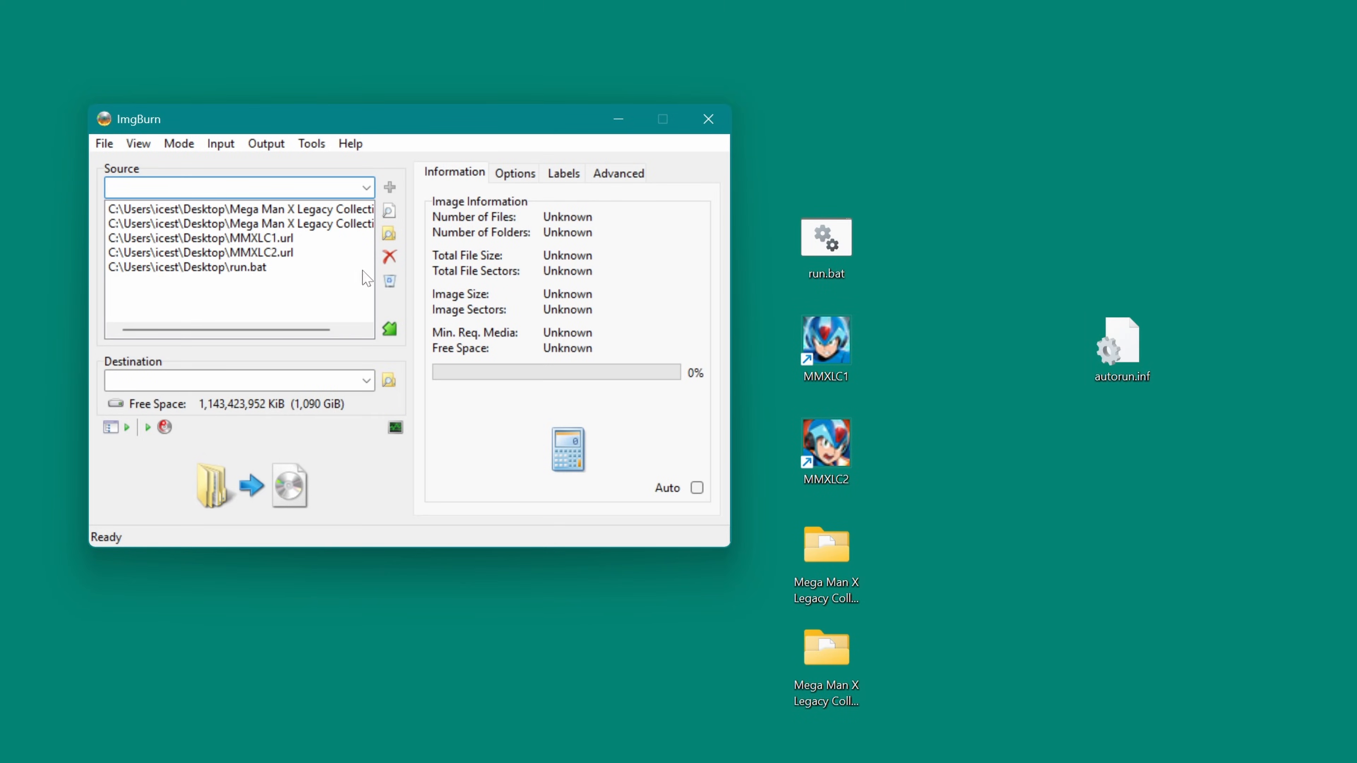
Add autorun.inf to the sources and set the volume label to Mega Man X Legacy Collection
click(388, 211)
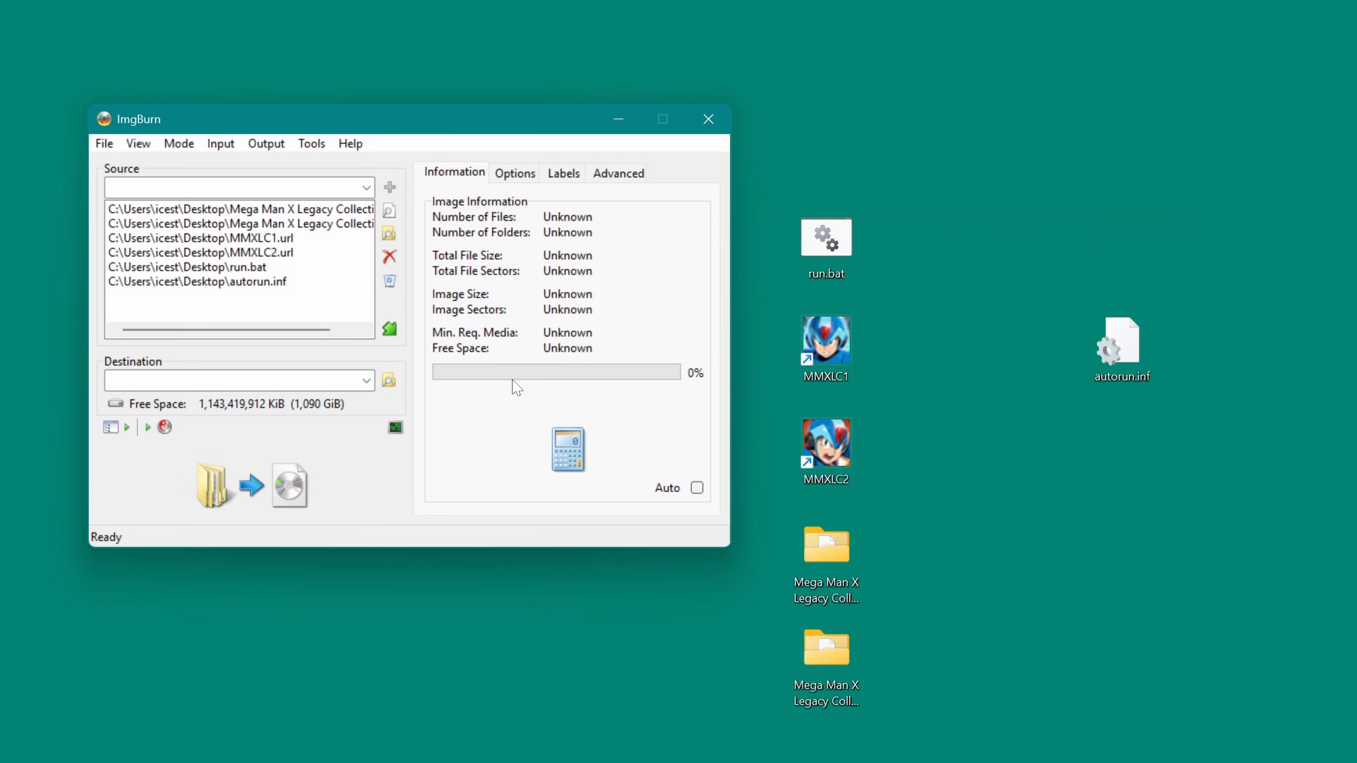
click(564, 173)
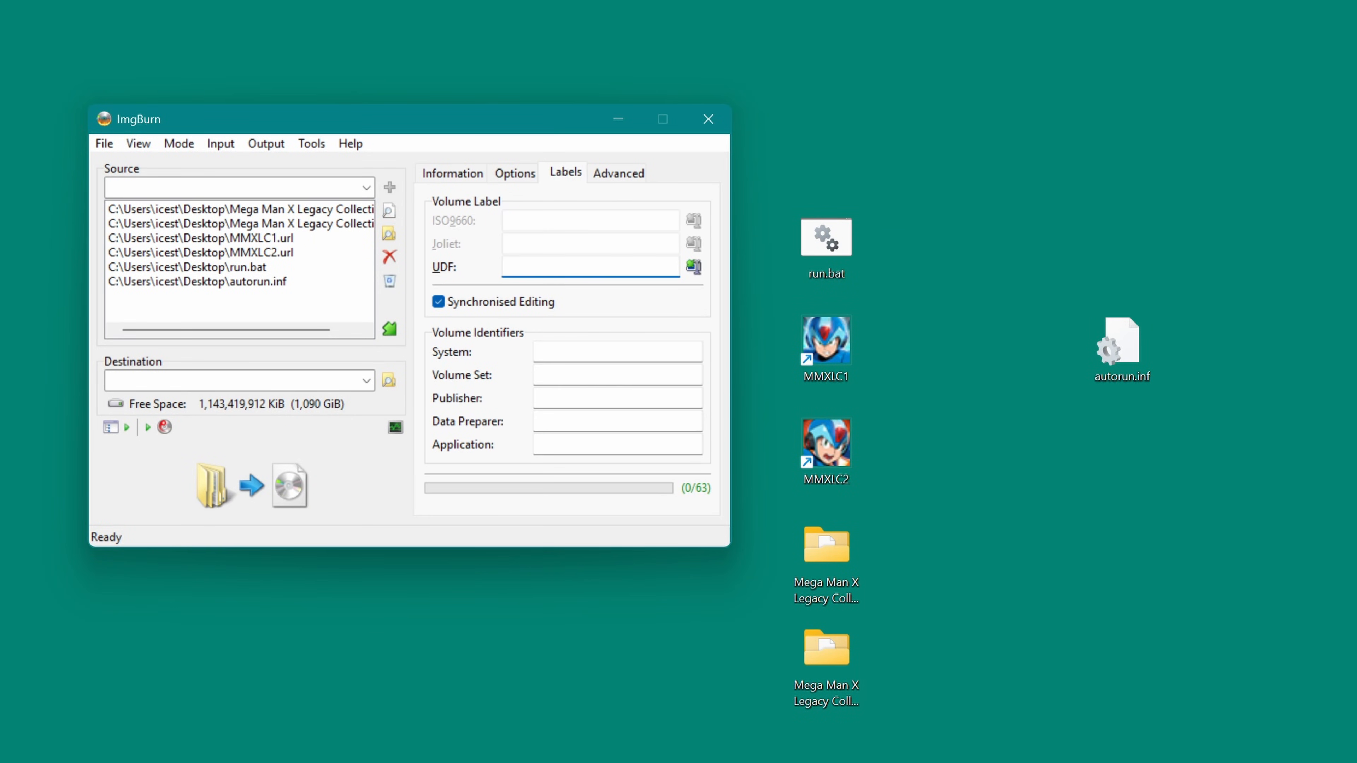
text(Mega Man)
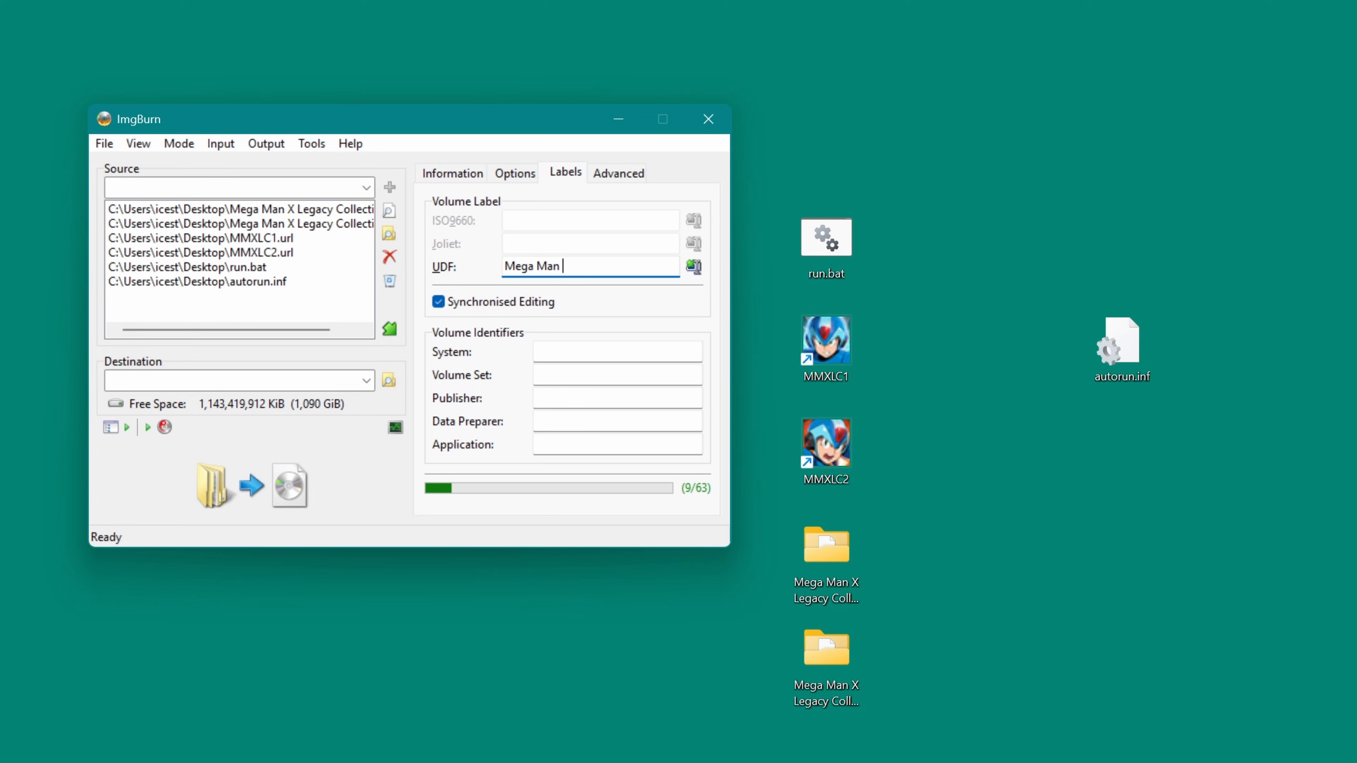
text(X)
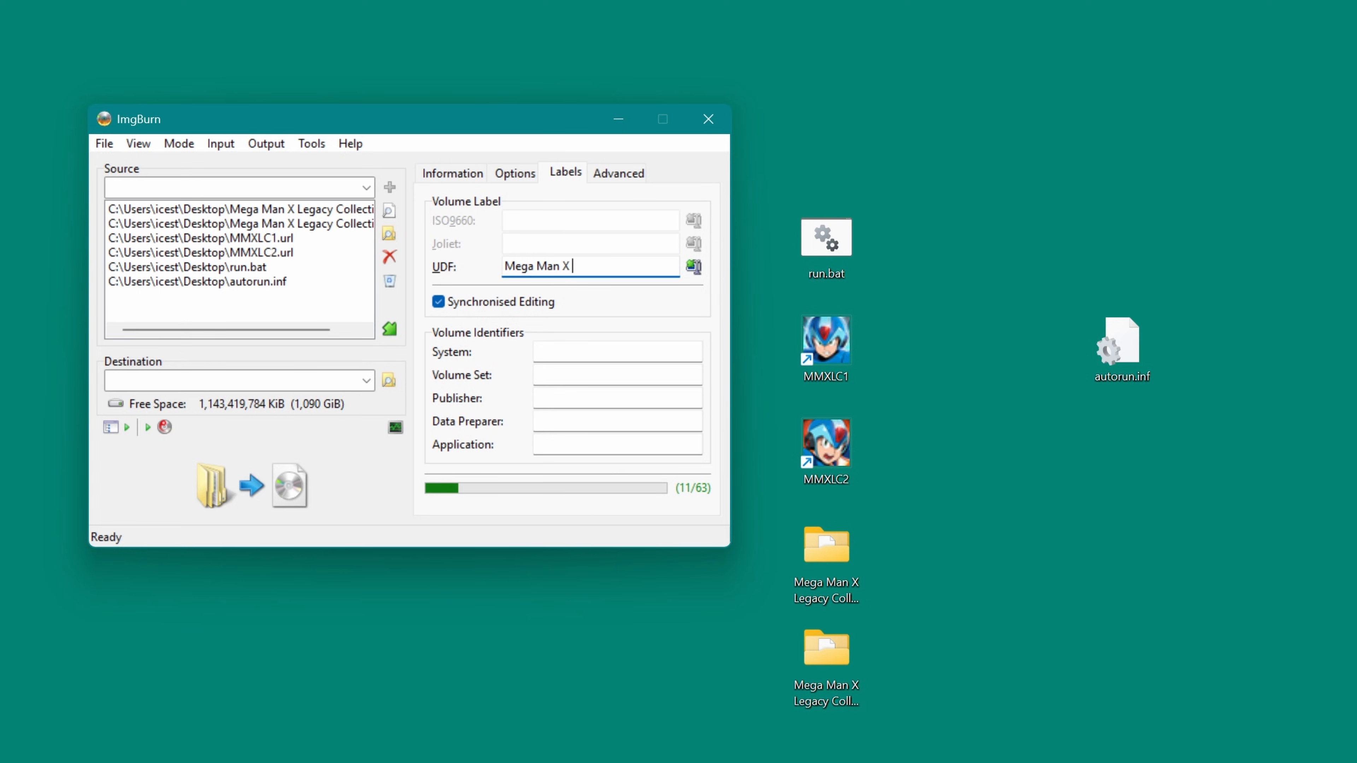
text(Legacy Collection)
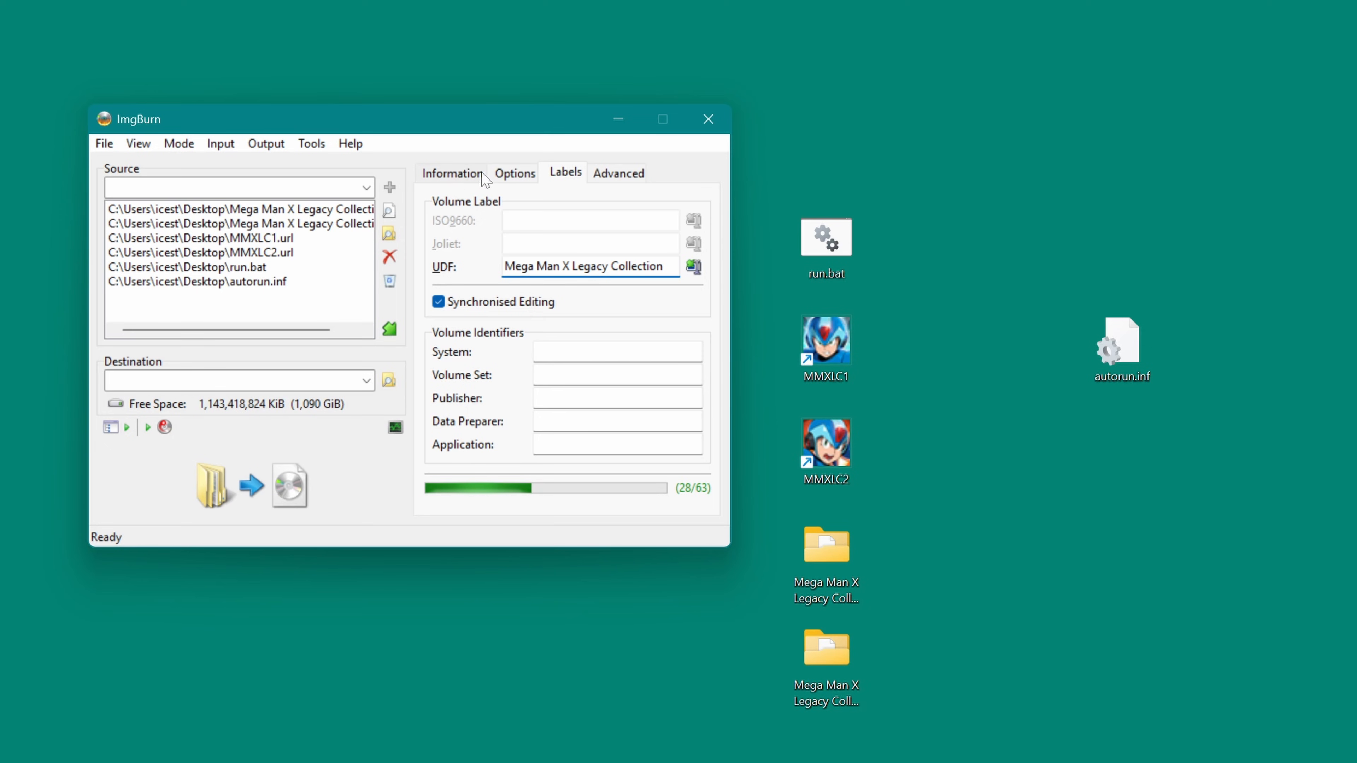
Review the file system options and calculate the image size: 40 files, BD-R/RE required
click(515, 173)
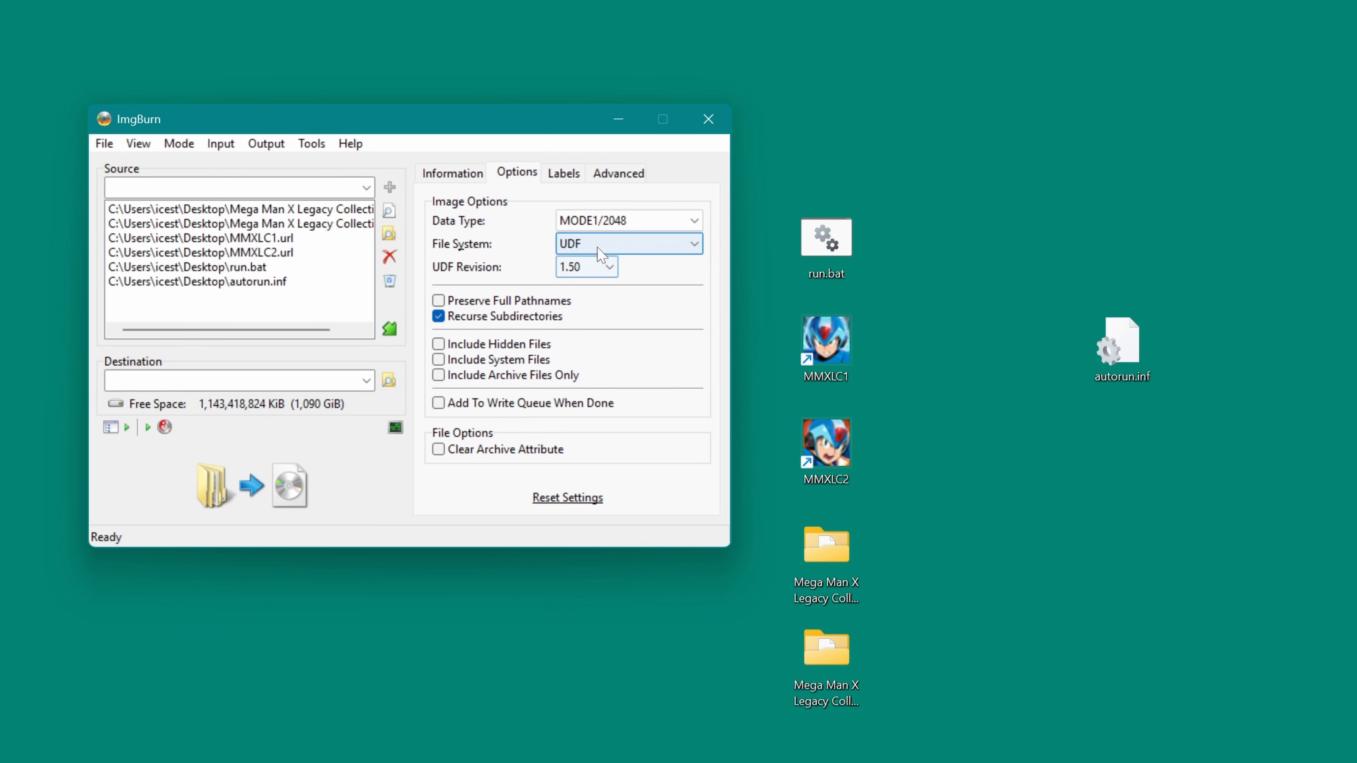
click(454, 173)
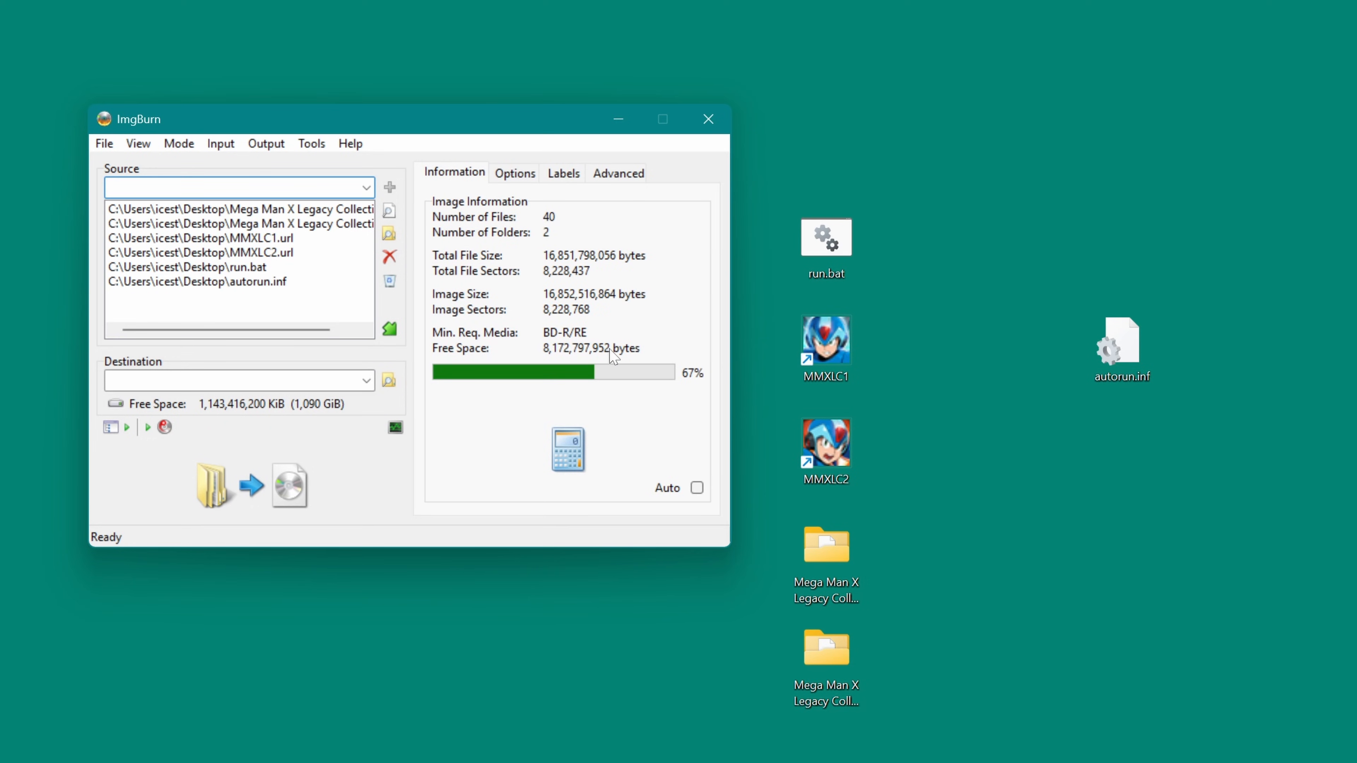
mouse_move(391, 382)
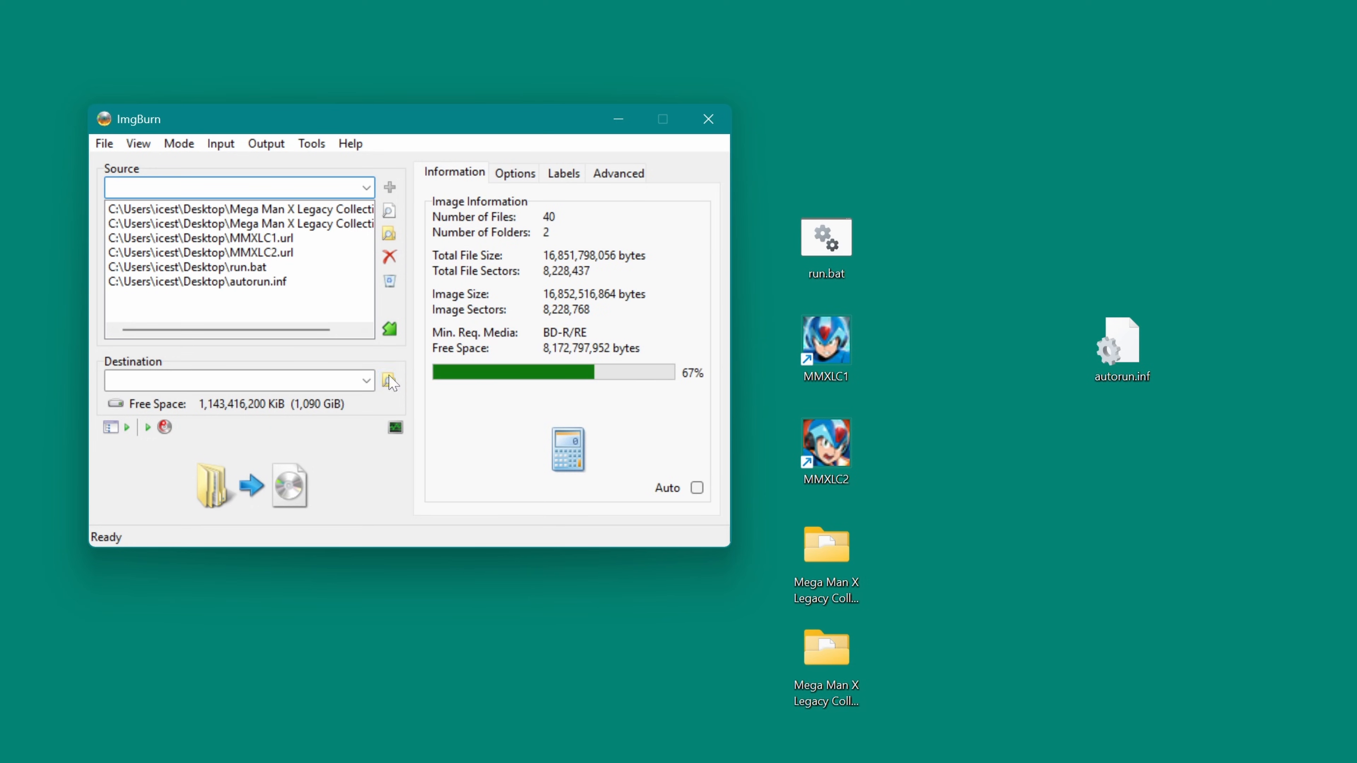
Set the desktop ISO destination and build Mega Man X Legacy Collection.iso
click(390, 382)
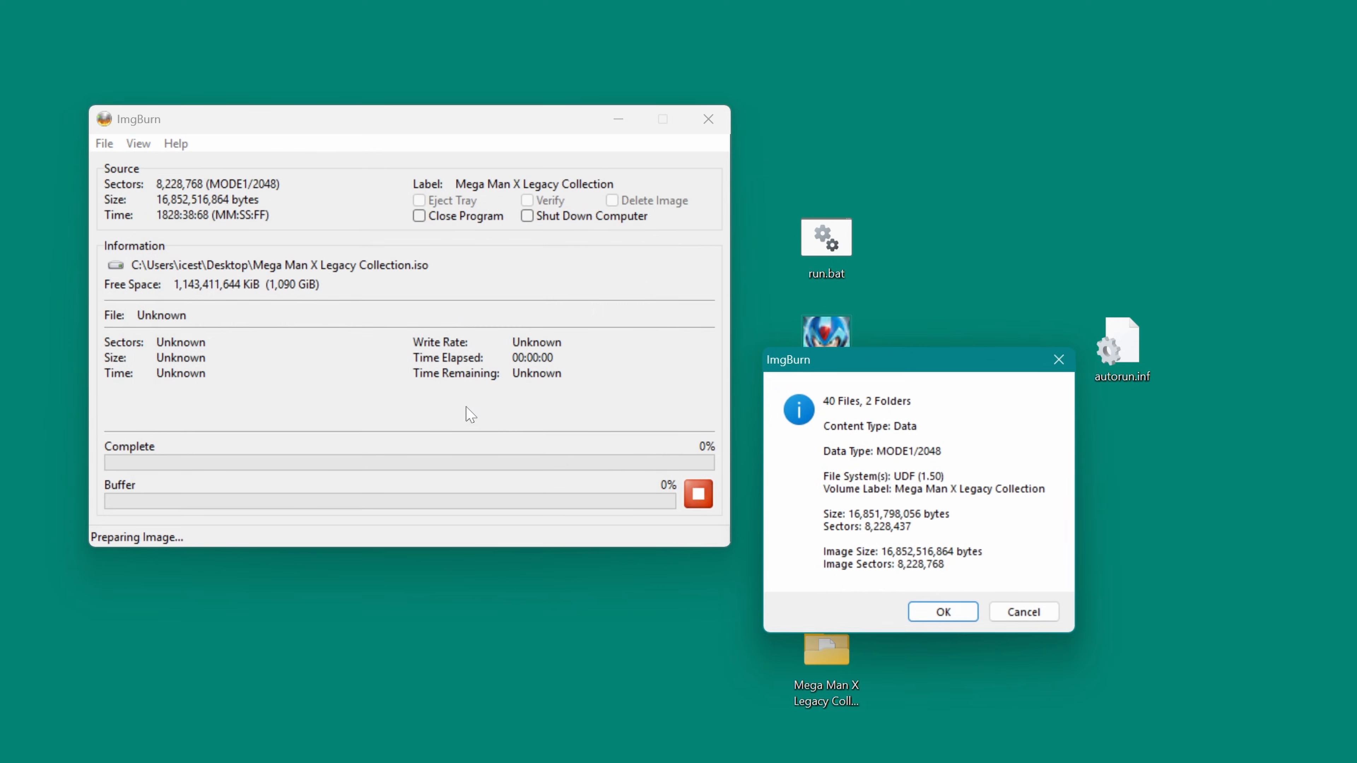
click(942, 610)
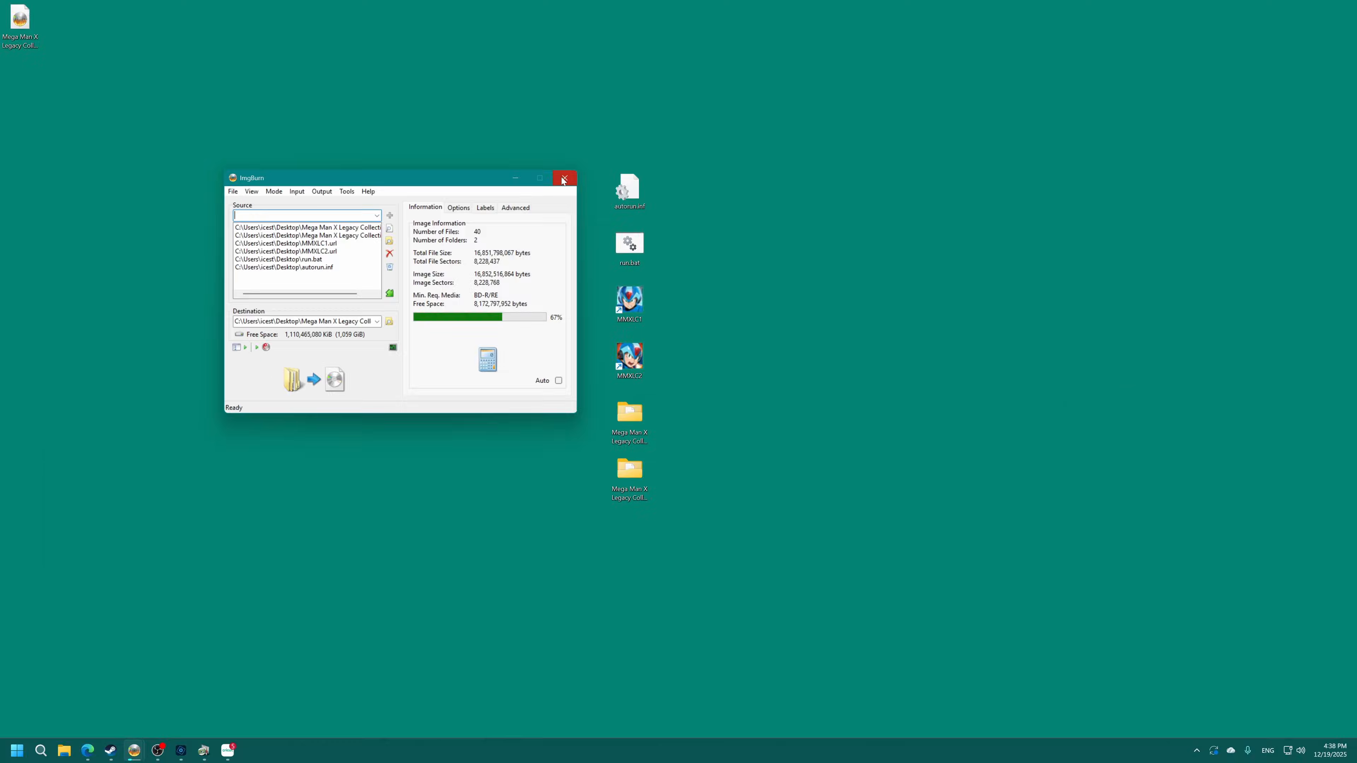
Close ImgBurn and clear the source files from the desktop, leaving only the ISO
click(564, 177)
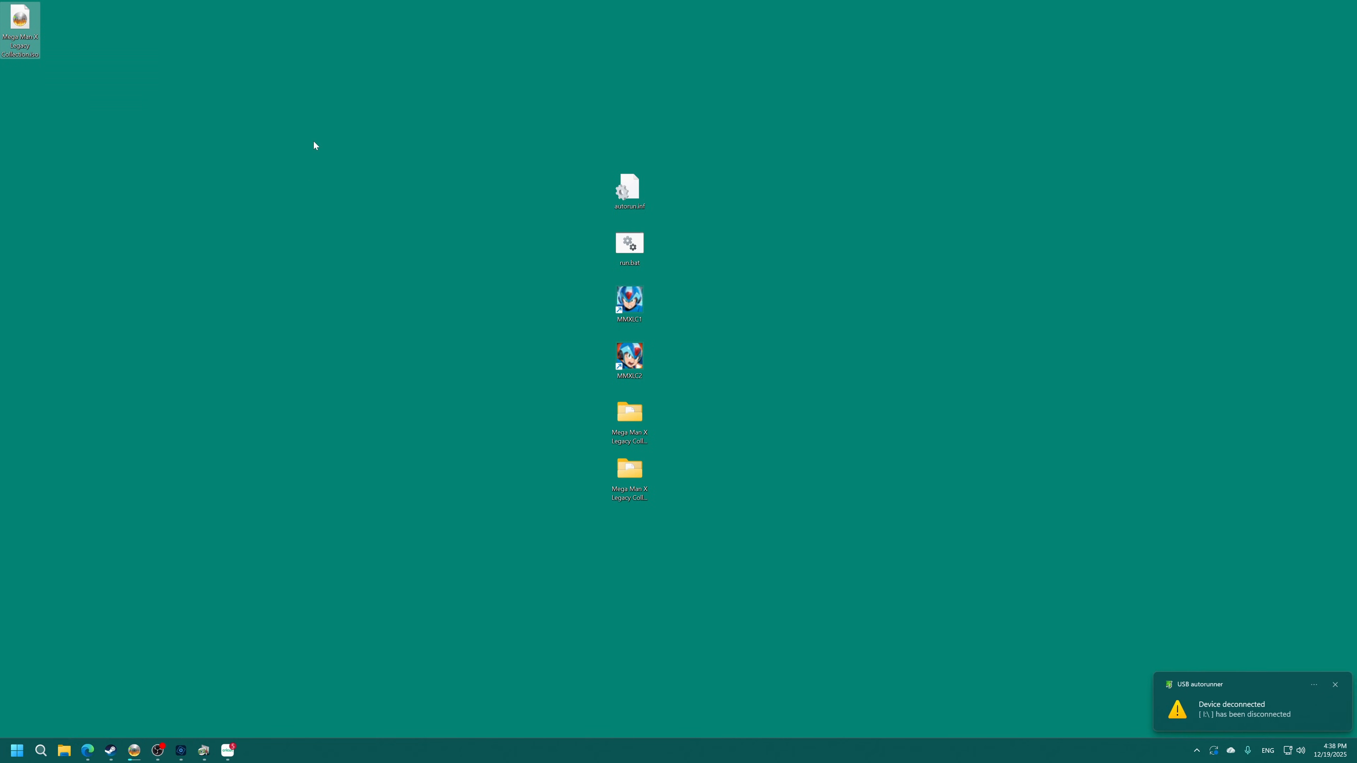
mouse_move(66, 53)
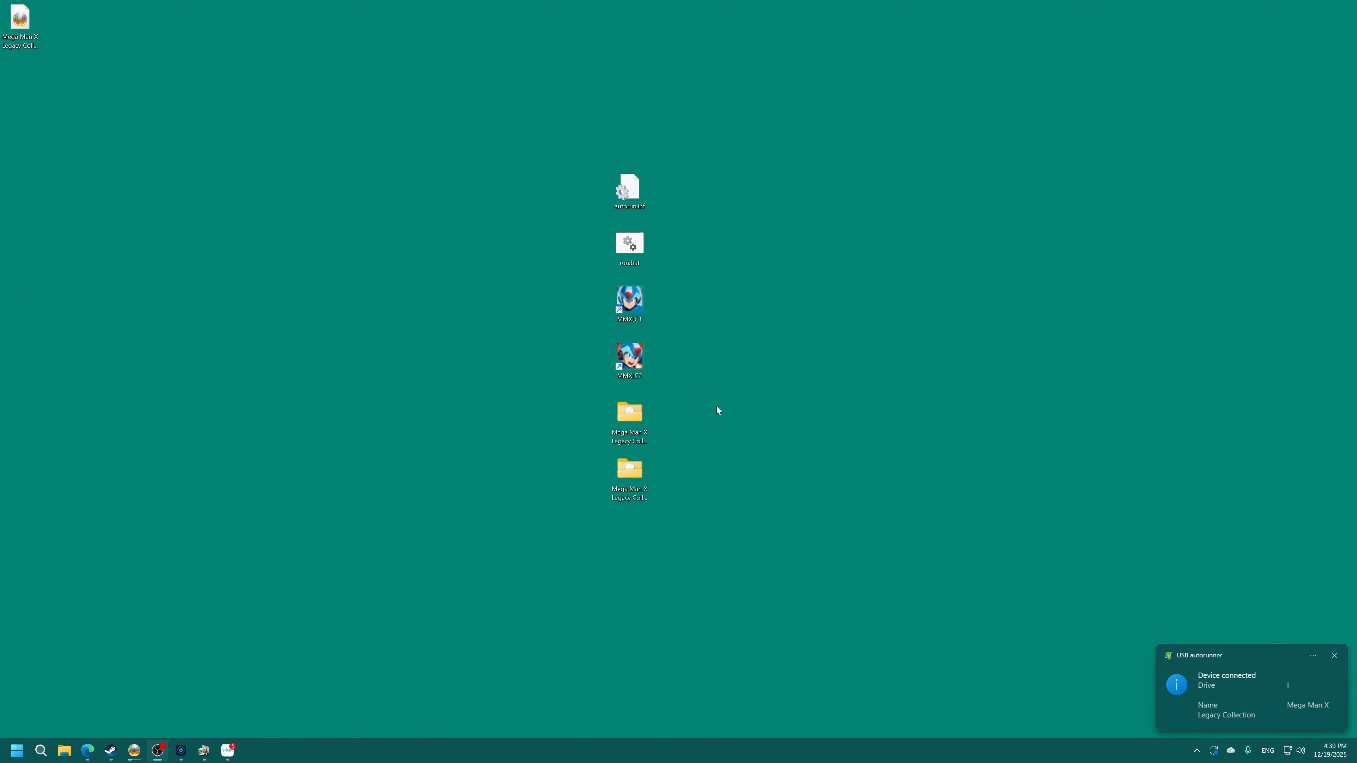
double_click(629, 245)
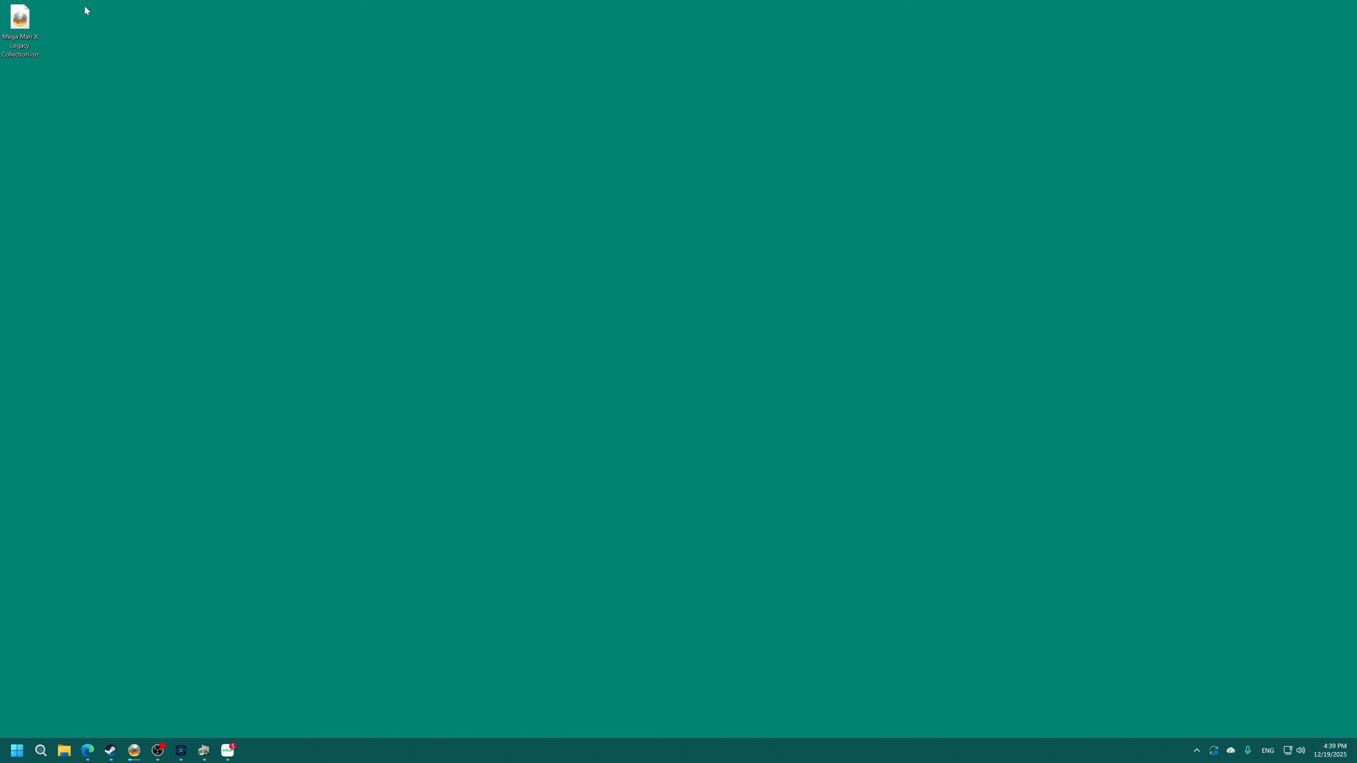
mouse_move(20, 17)
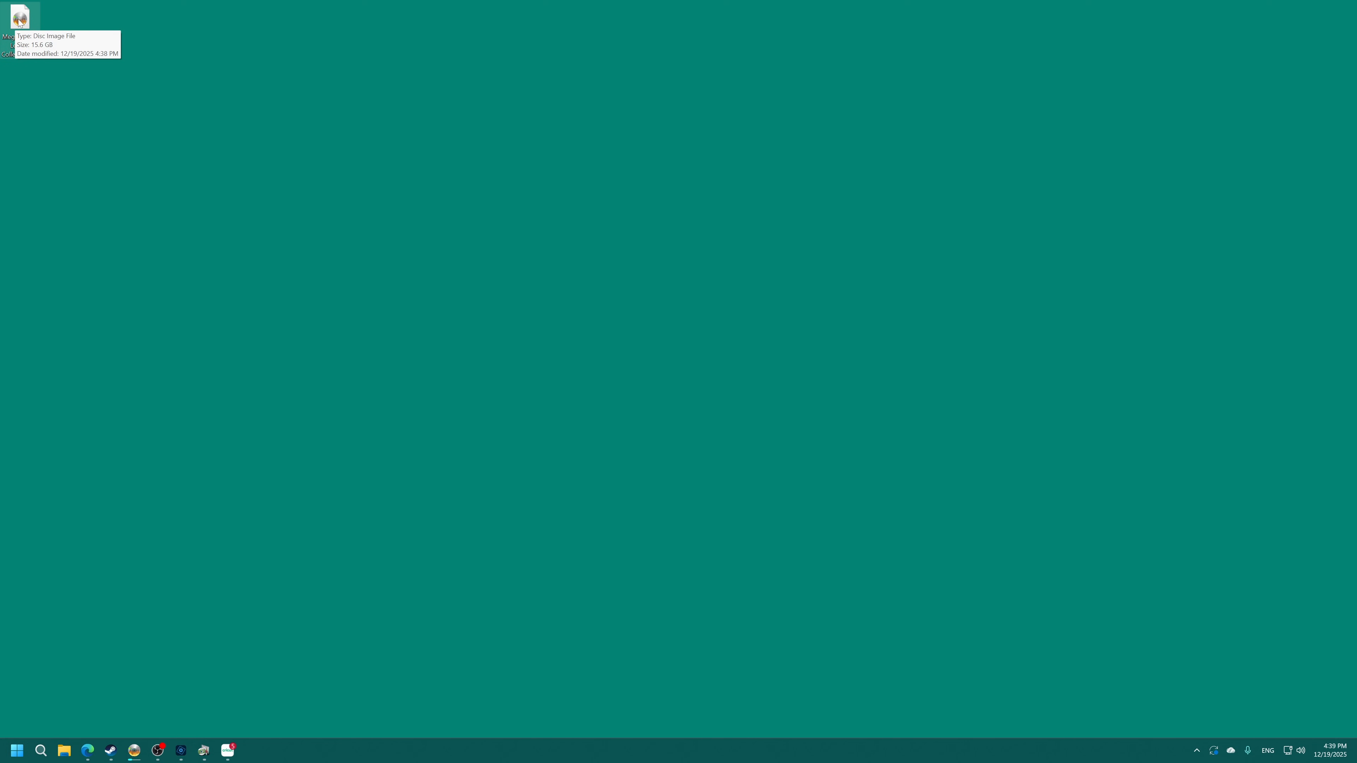